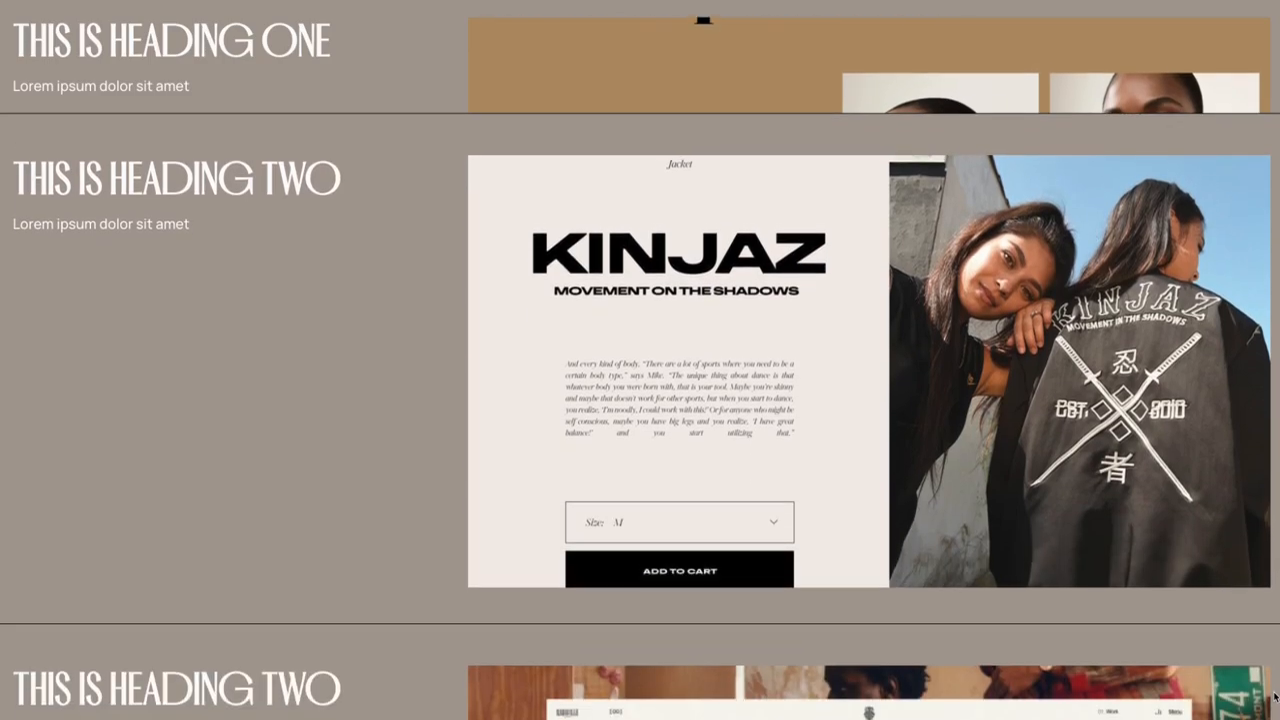
Step: Scroll through the stacking-sections demo pages before switching to the empty Cloudways Servers page
scroll(down, 3)
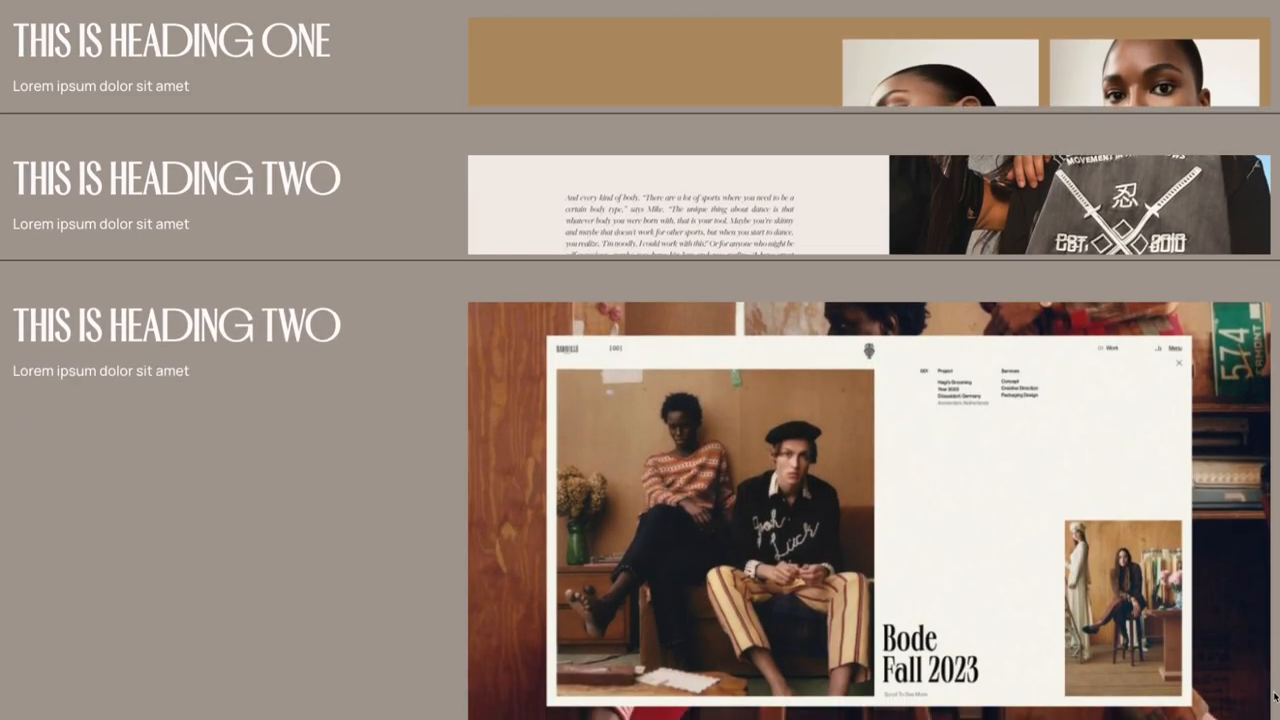
scroll(down, 3)
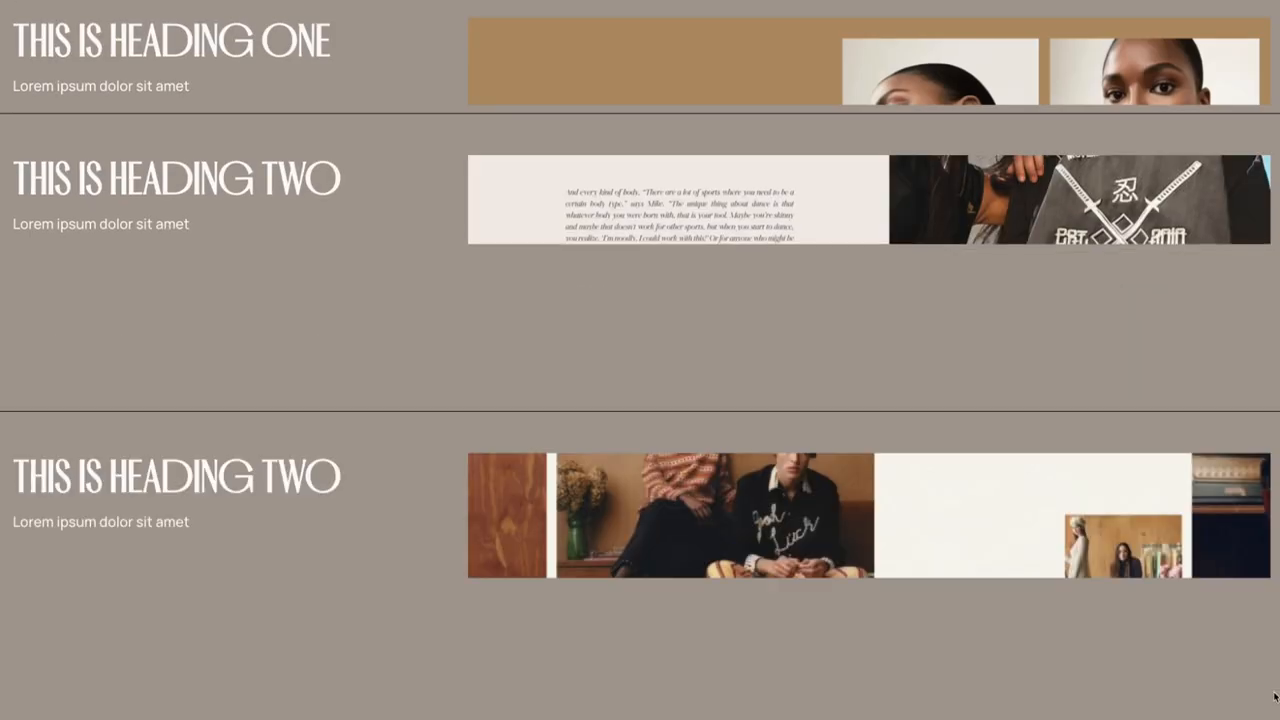
scroll(down, 3)
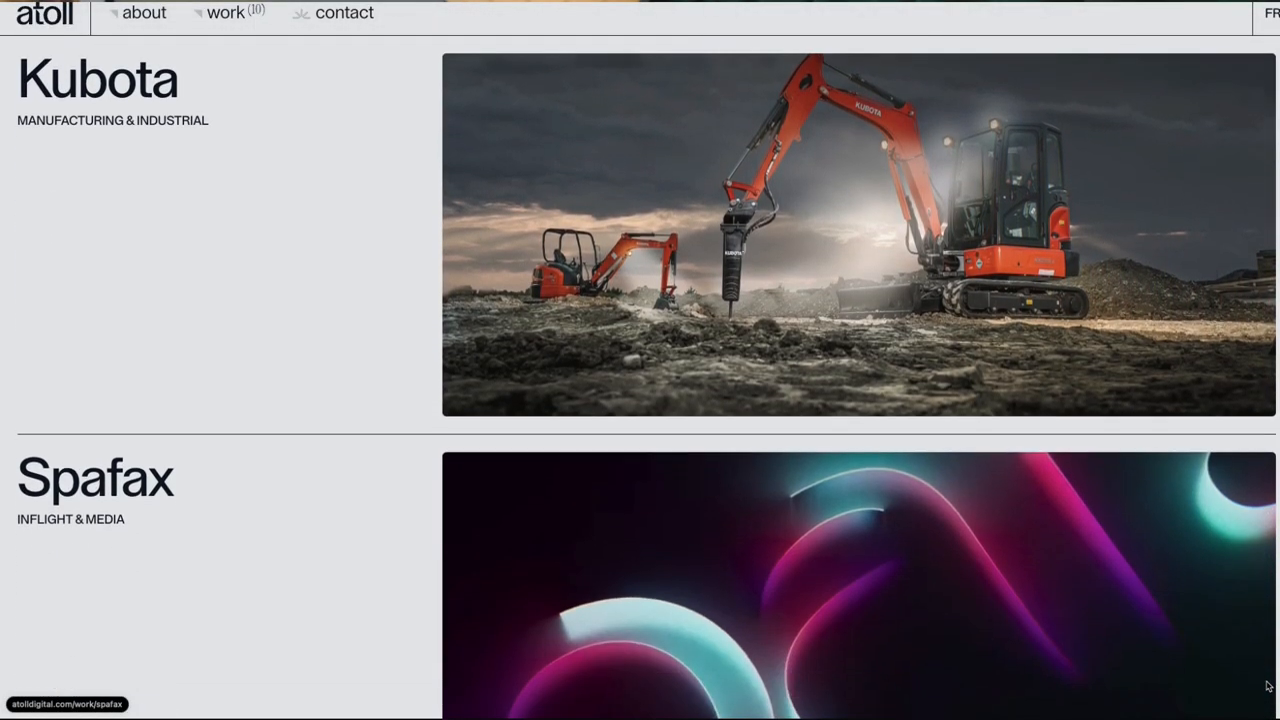
scroll(down, 3)
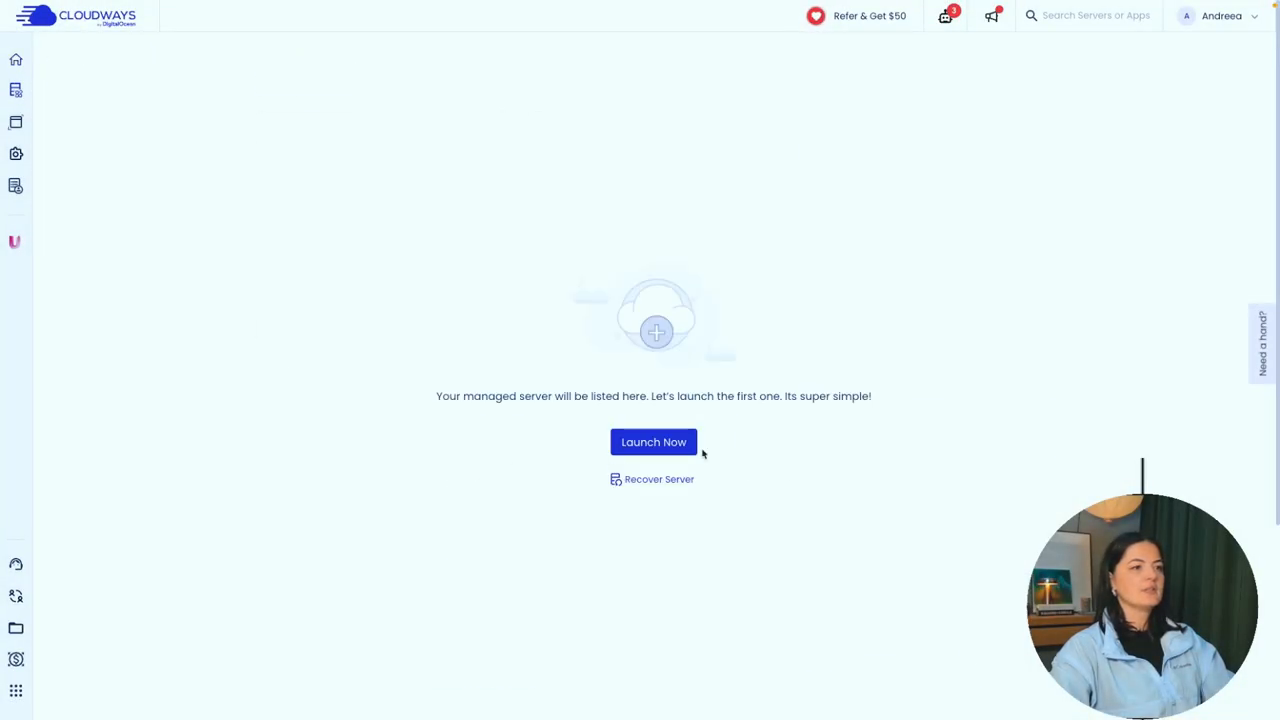
Step: Start a new WordPress deployment with app and server both named 'stacking and pinning'
click(652, 442)
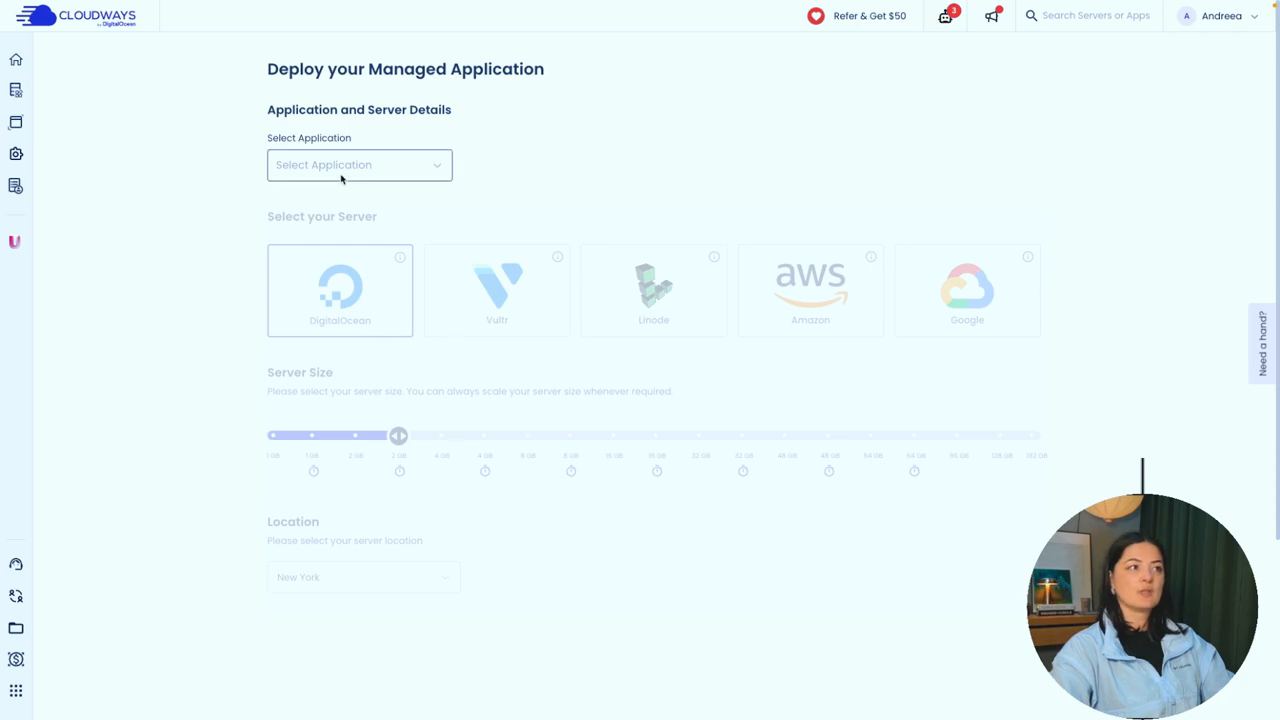
click(358, 164)
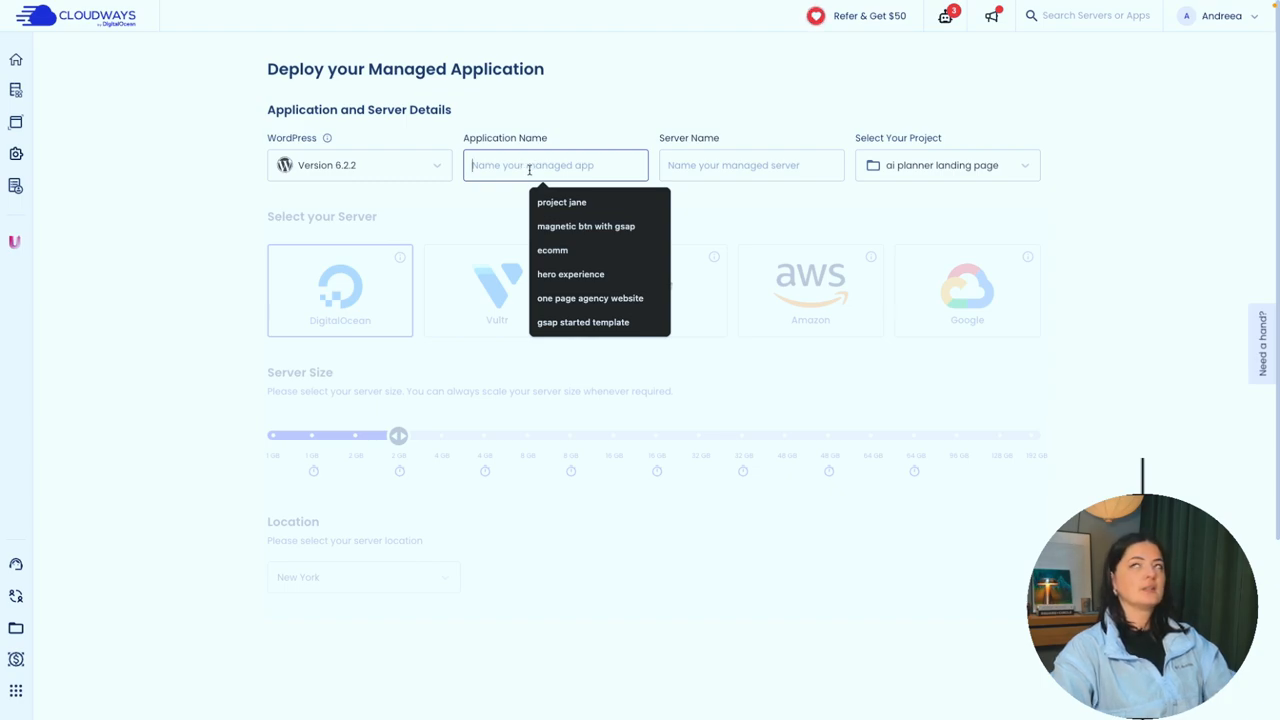
text(stacking and p)
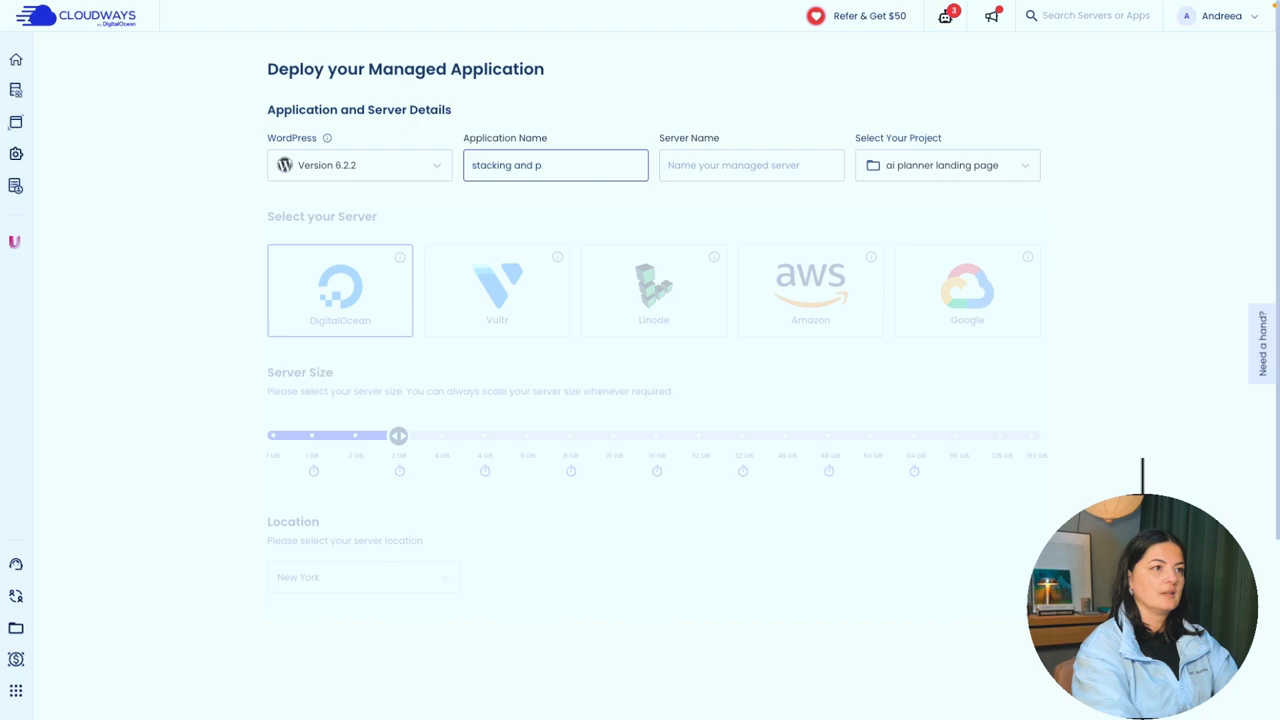
text(inning)
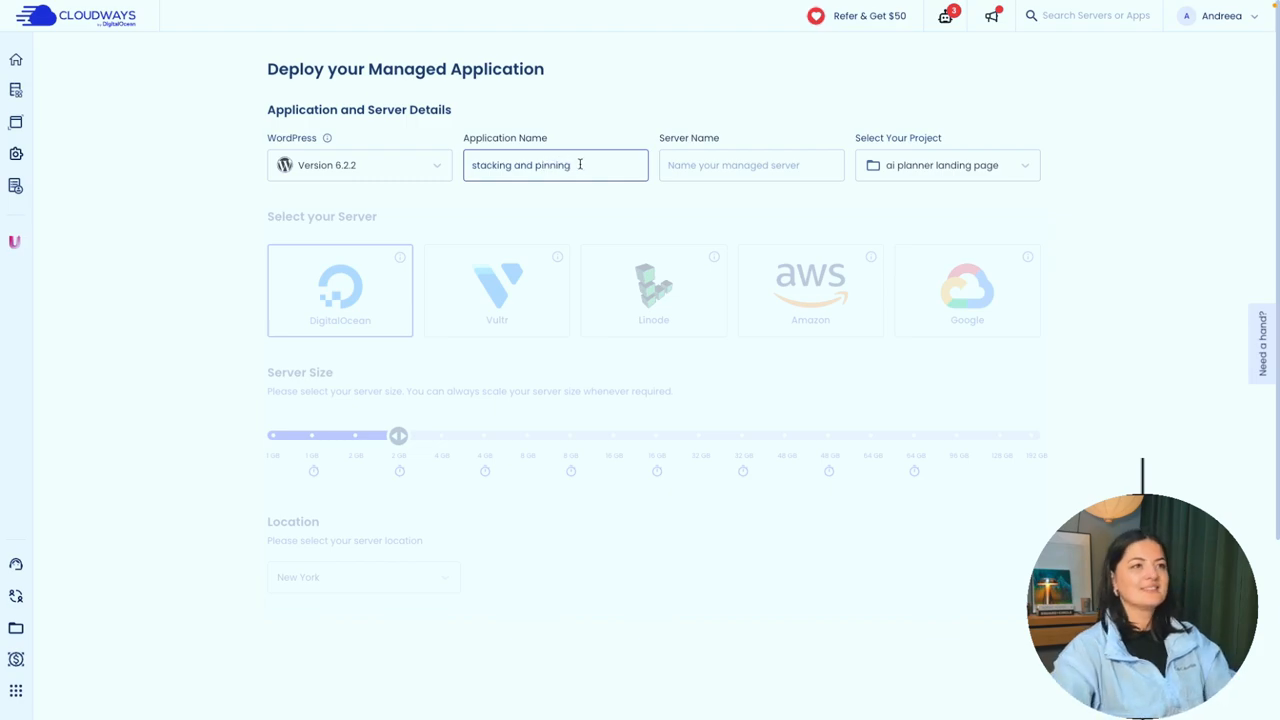
click(752, 164)
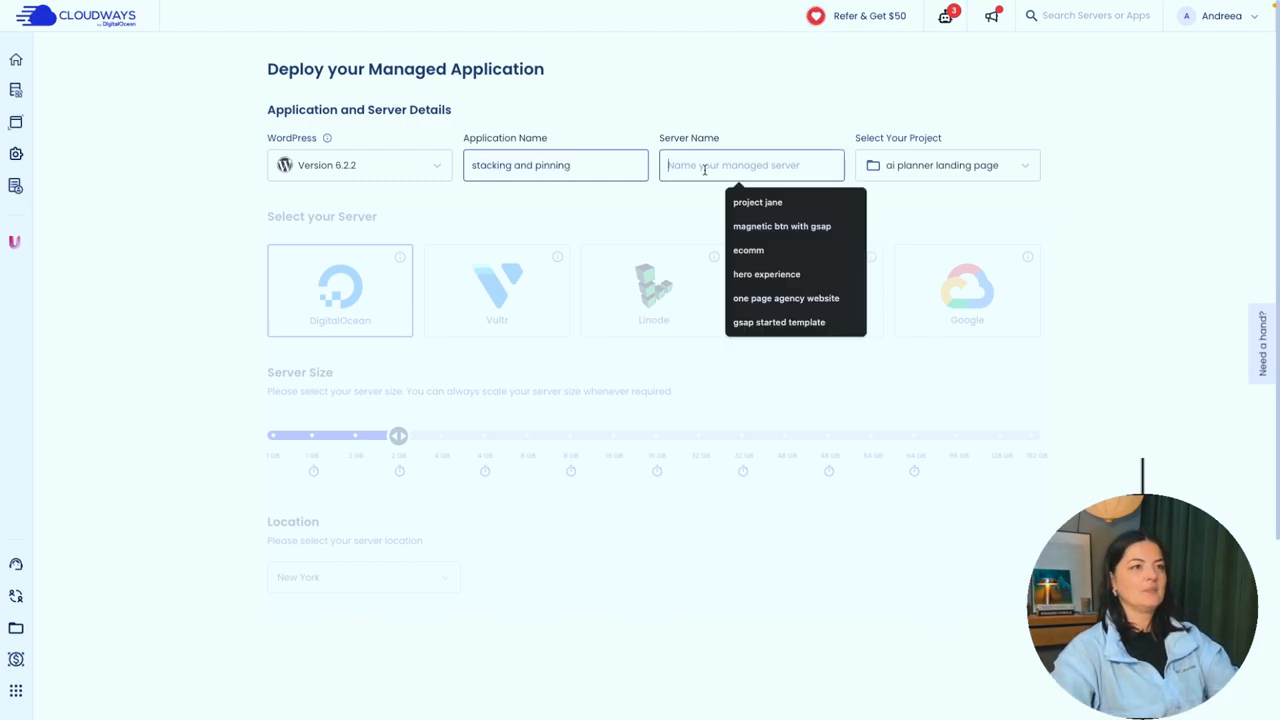
text(stacking and pinning)
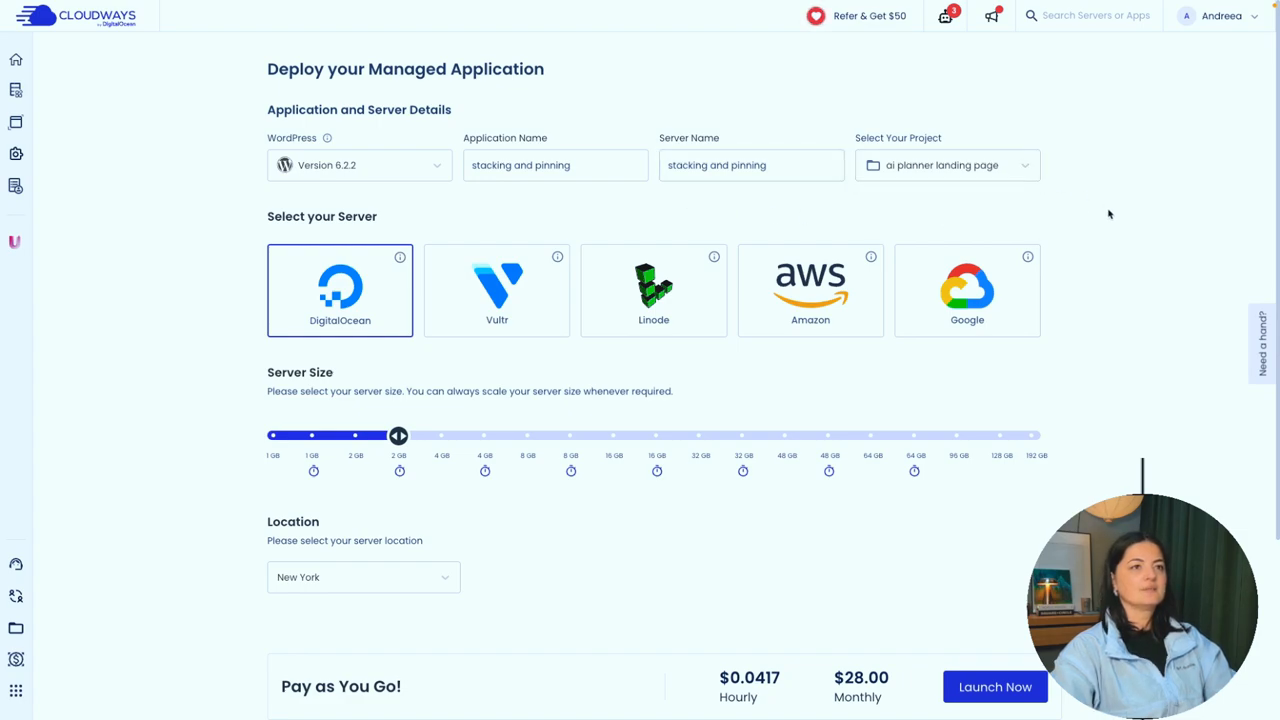
mouse_move(238, 342)
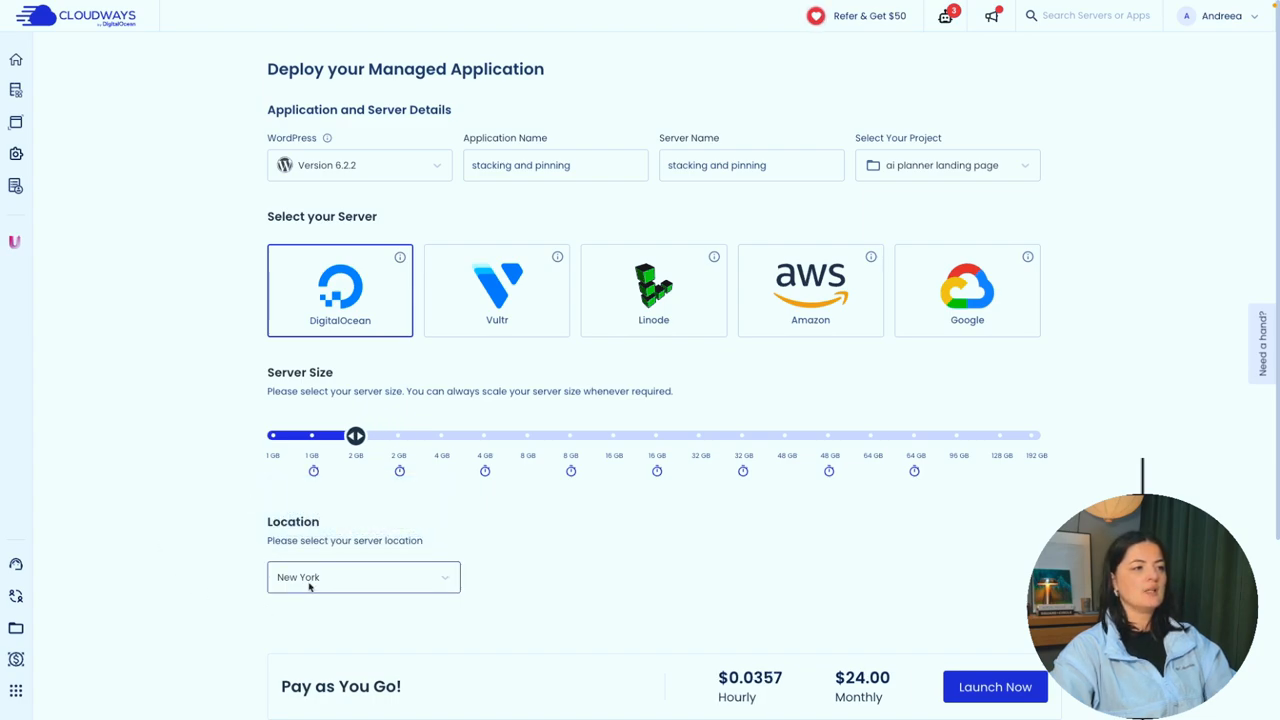
Step: Set the DigitalOcean server location to Frankfurt and launch it
click(364, 576)
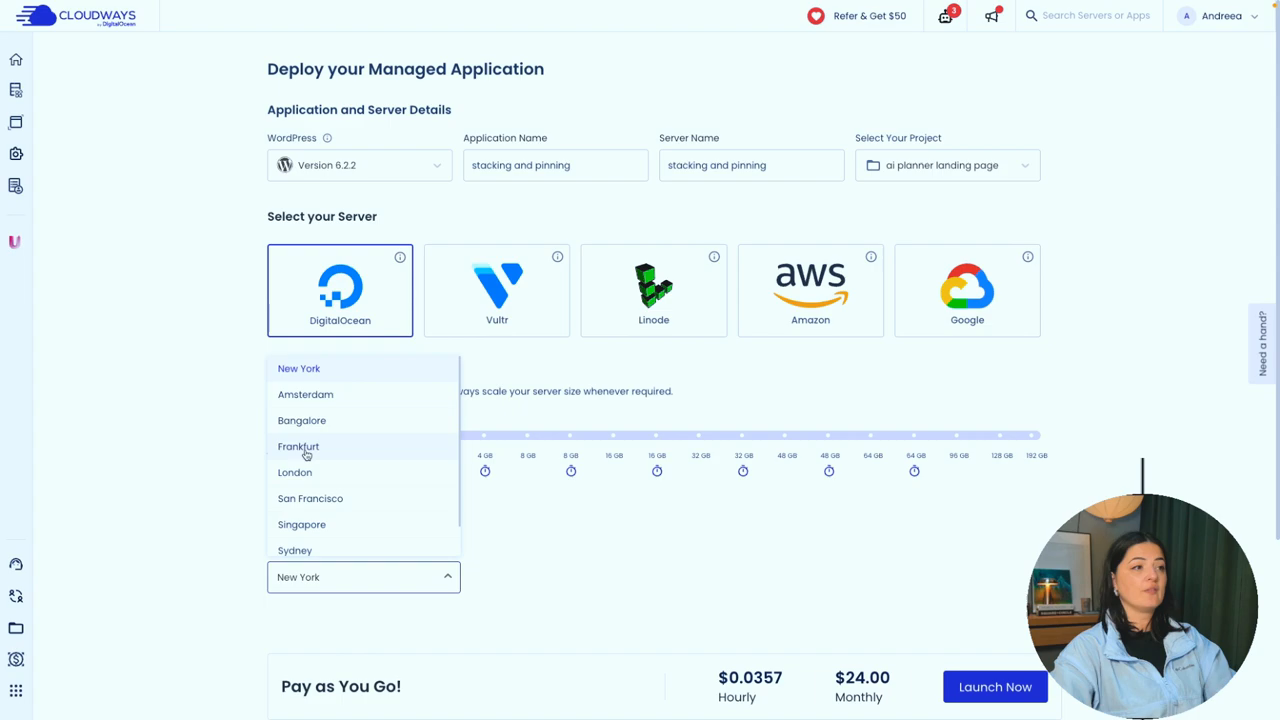
click(298, 446)
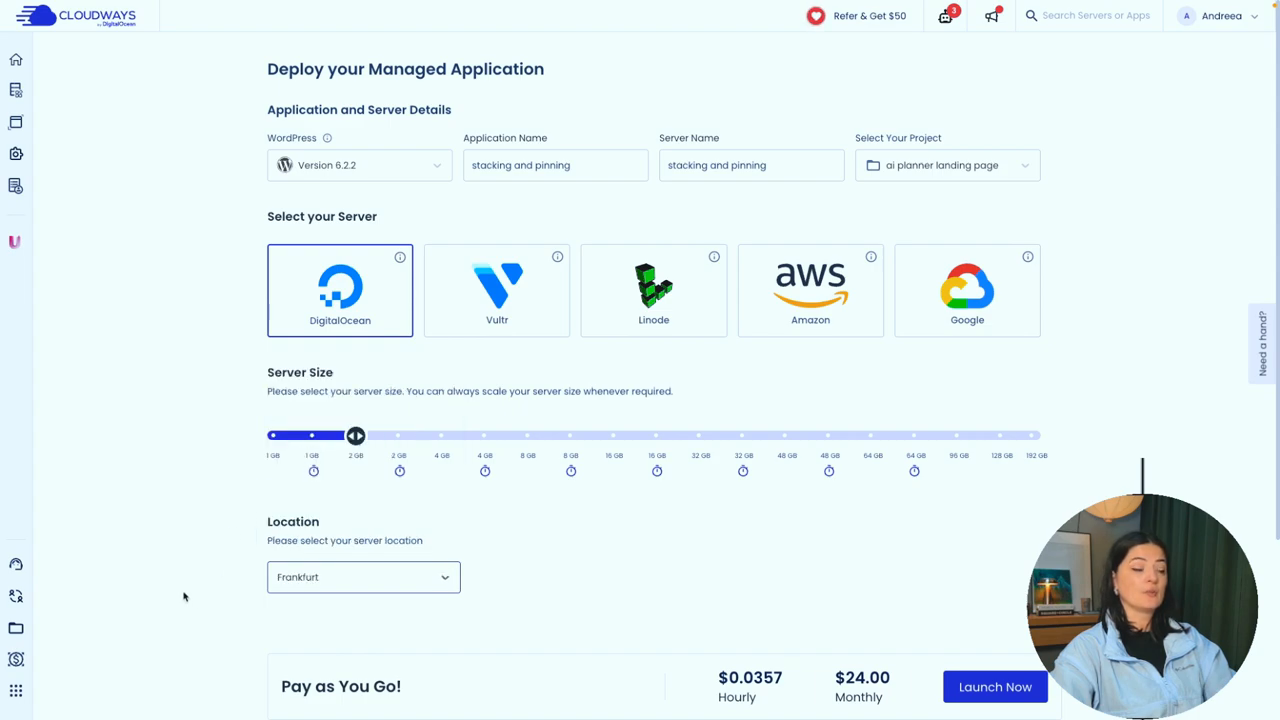
scroll(down, 3)
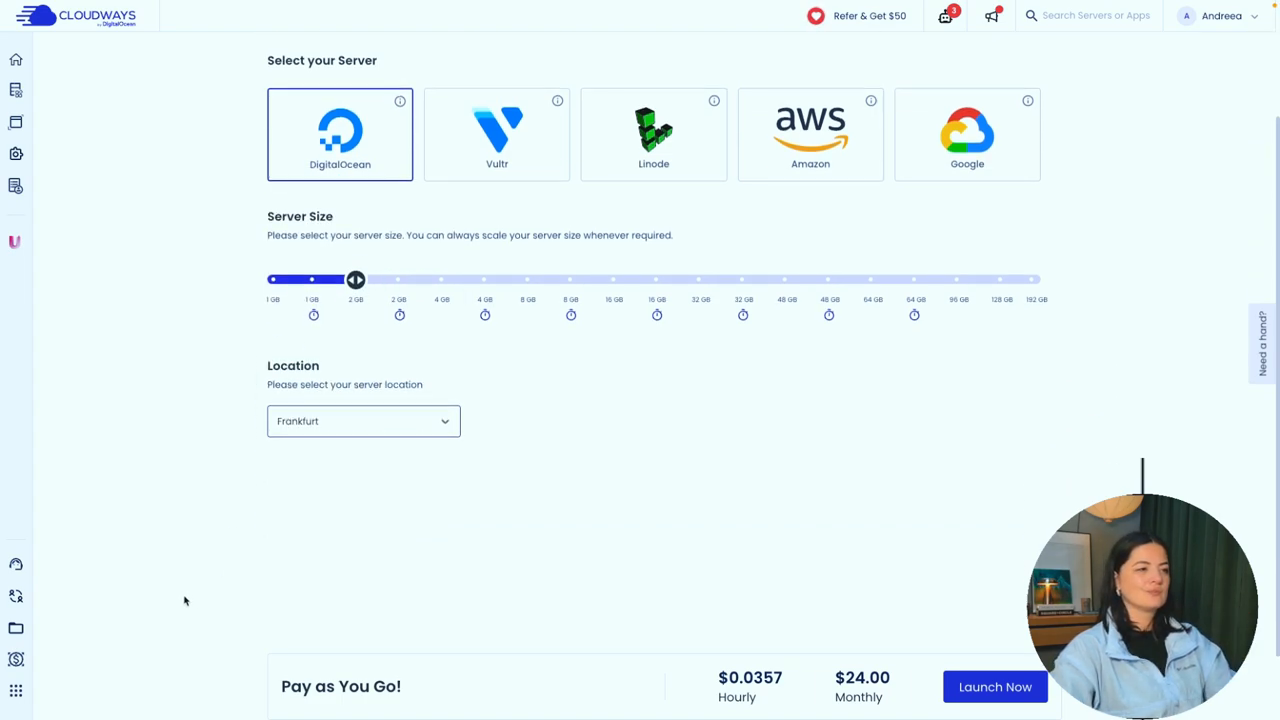
scroll(down, 3)
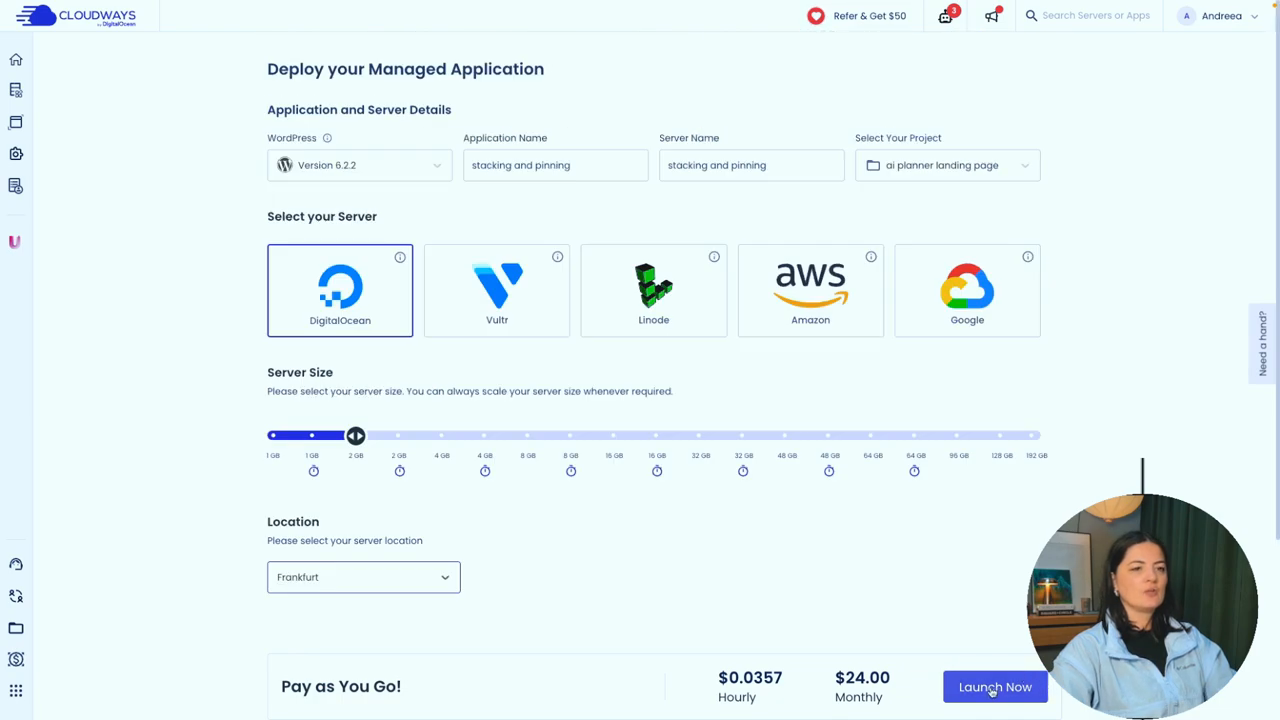
click(994, 688)
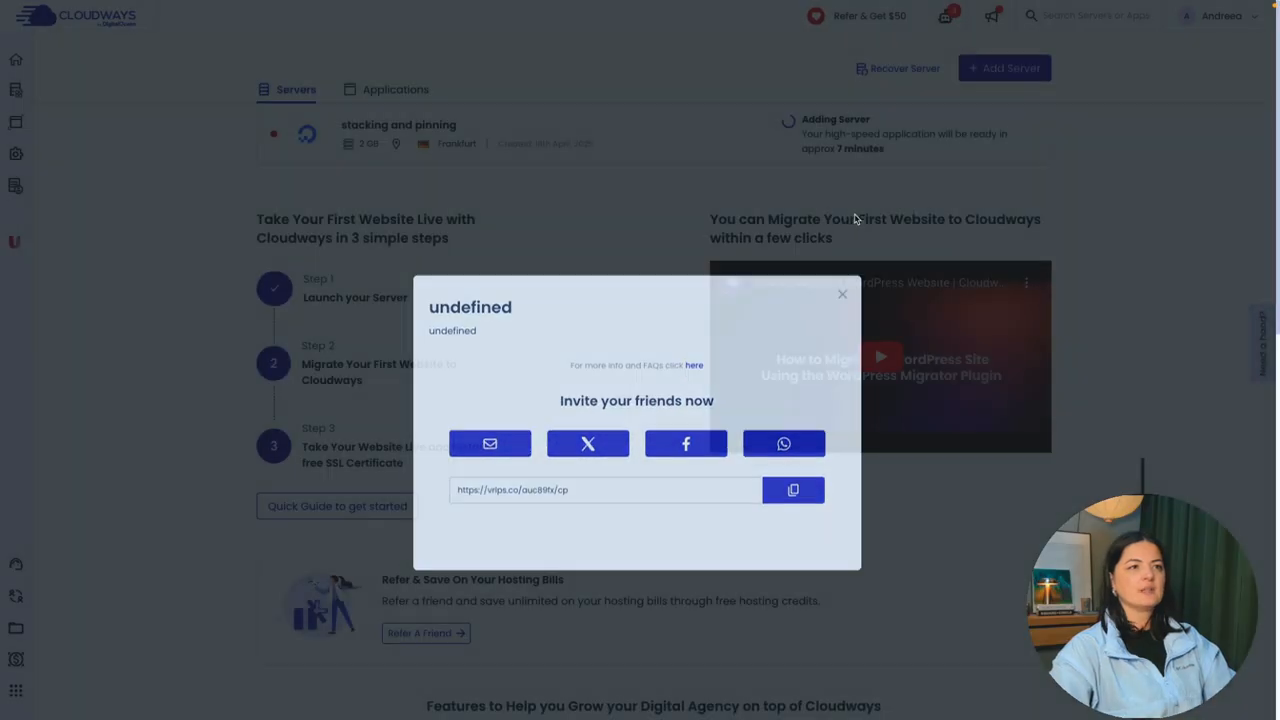
Step: Dismiss the referral popup, open the stacking and pinning app and follow its Admin Panel URL
click(842, 294)
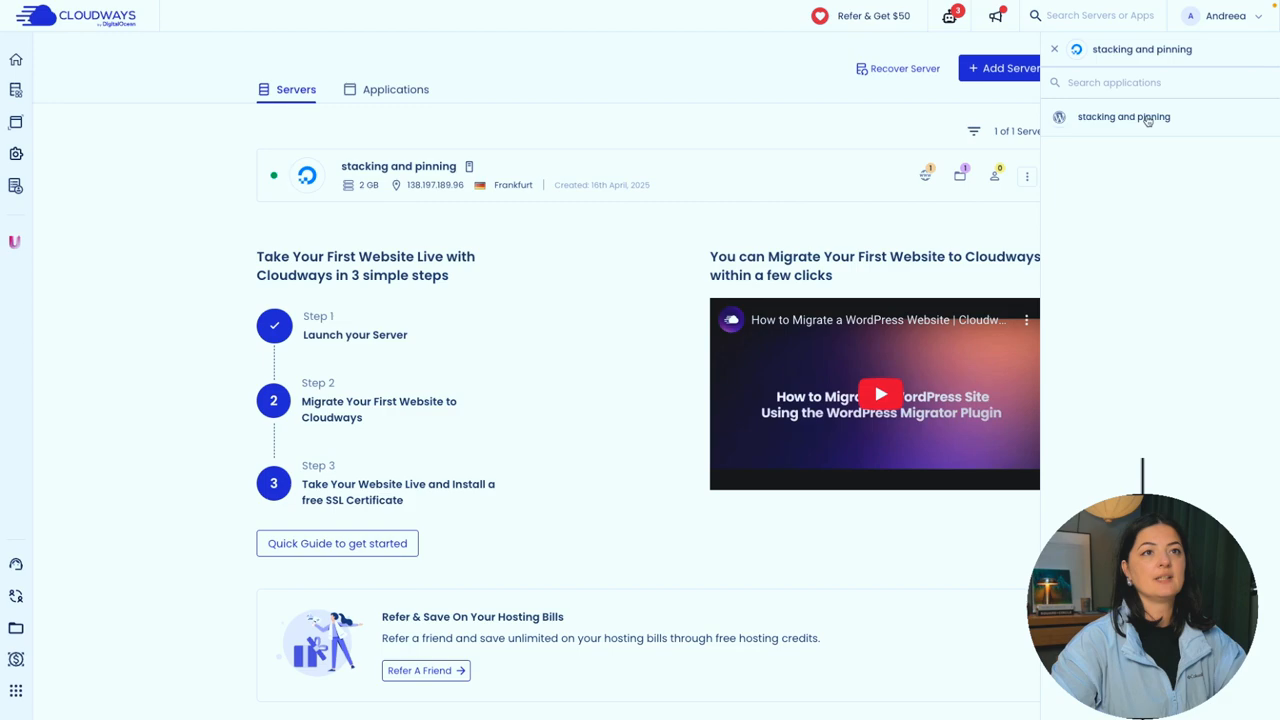
click(1124, 116)
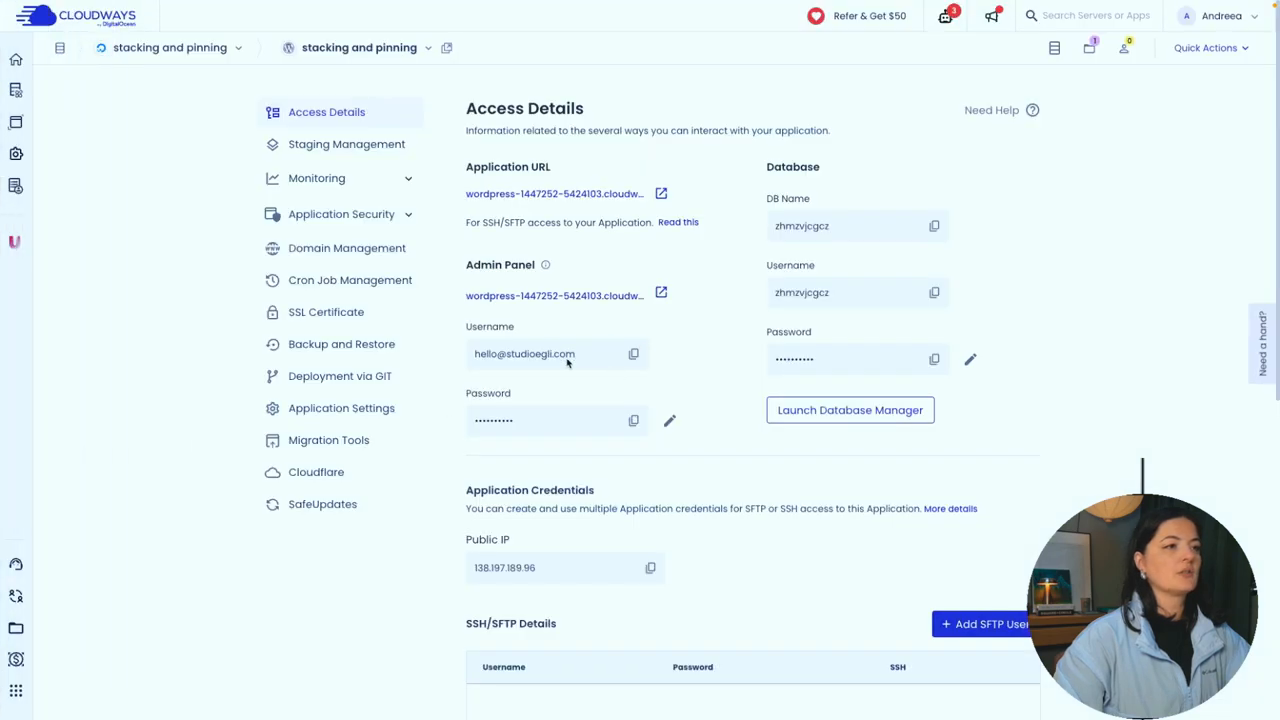
click(632, 420)
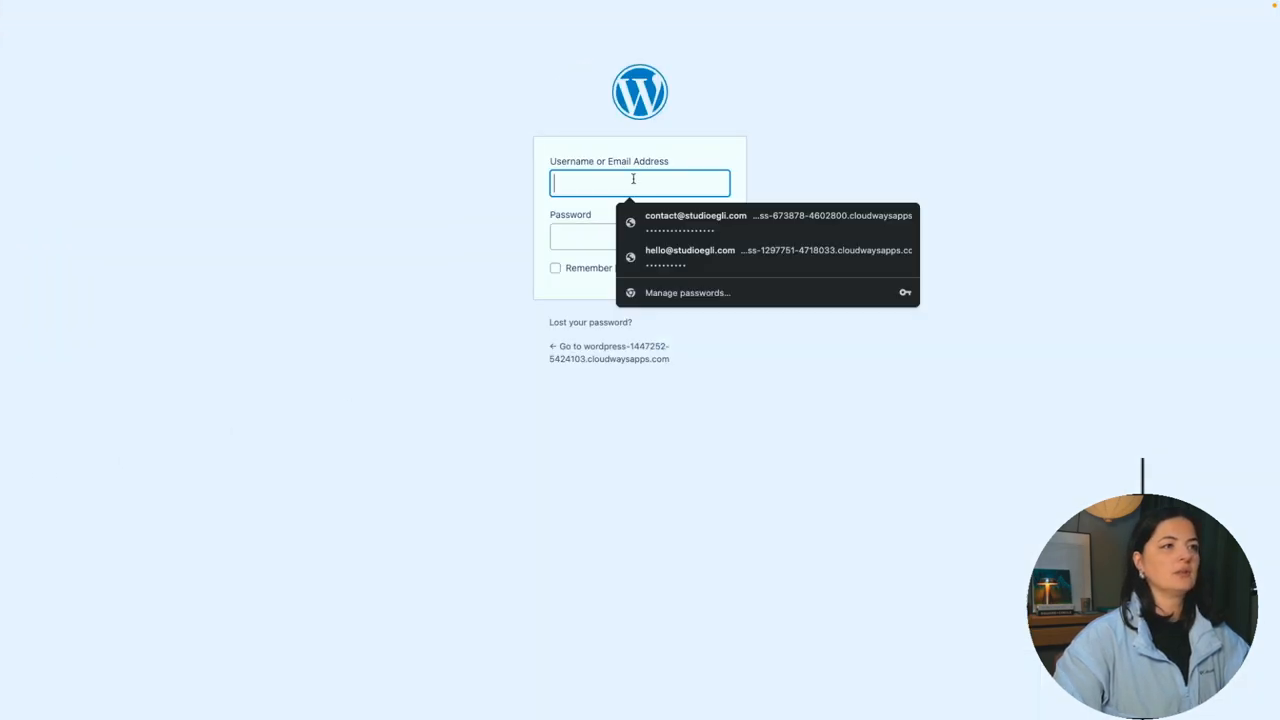
Step: Log in with the saved credentials and go to Pages > All Pages
click(690, 256)
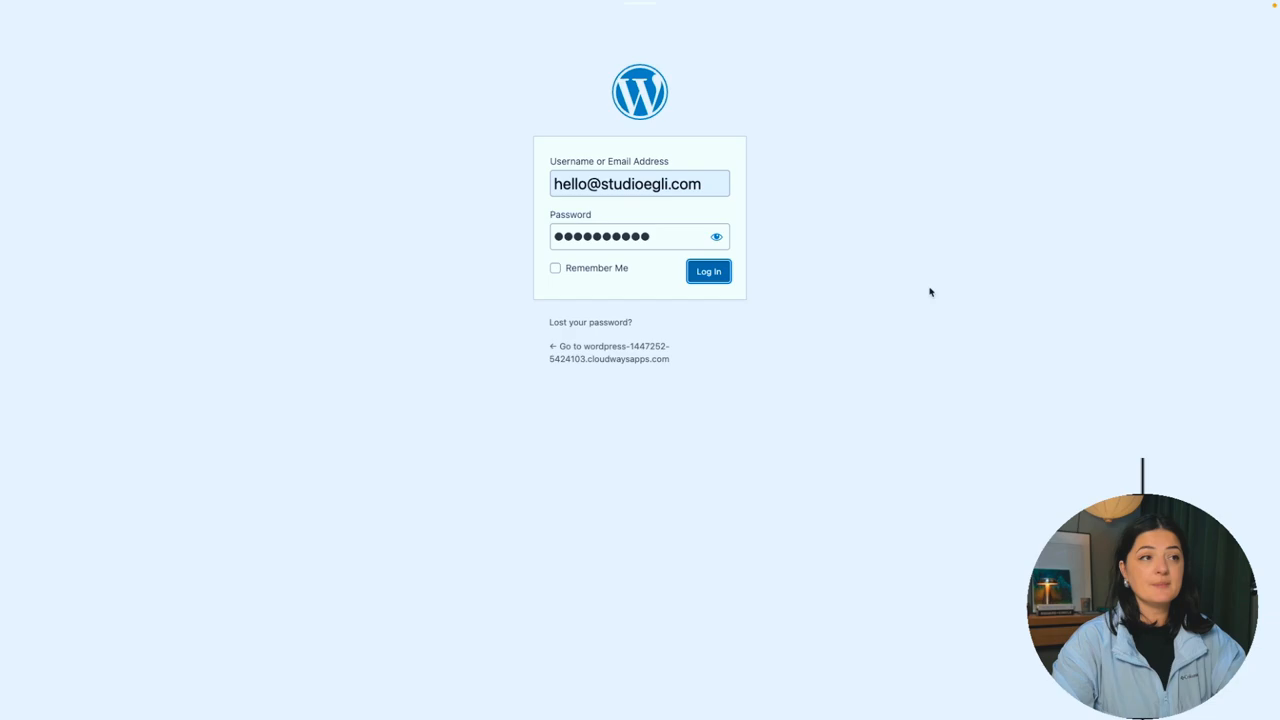
click(708, 272)
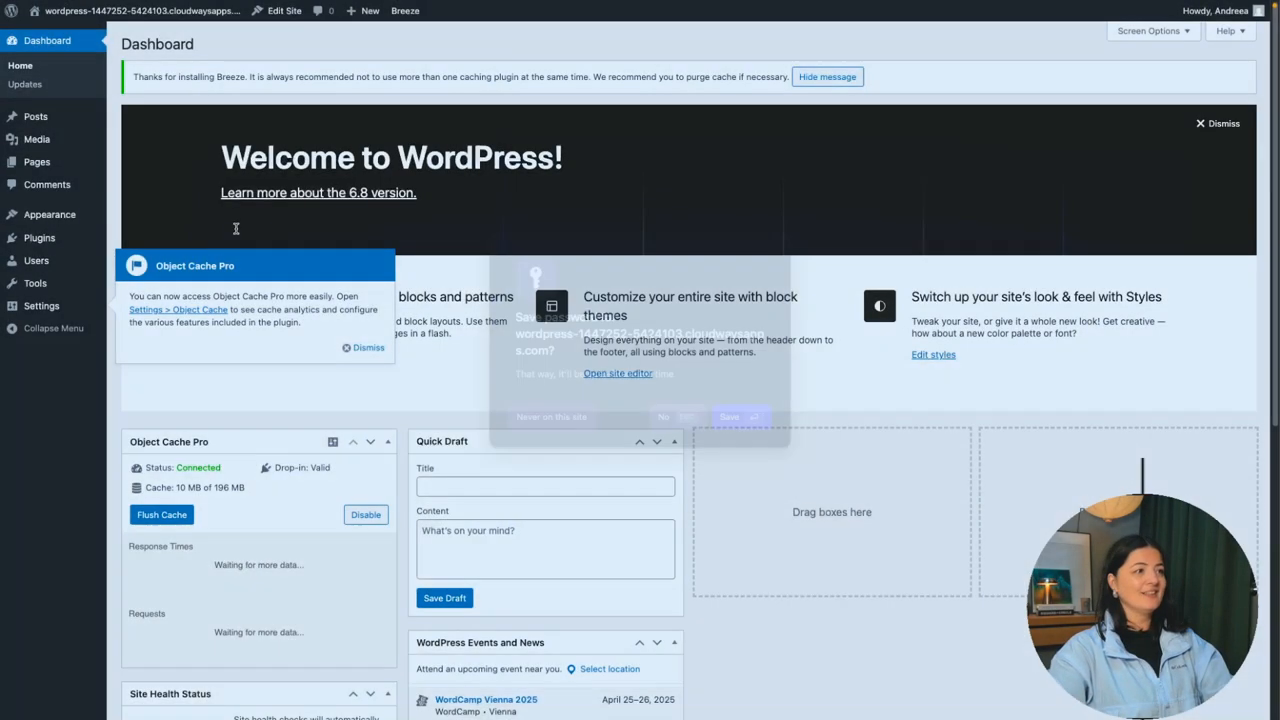
mouse_move(36, 162)
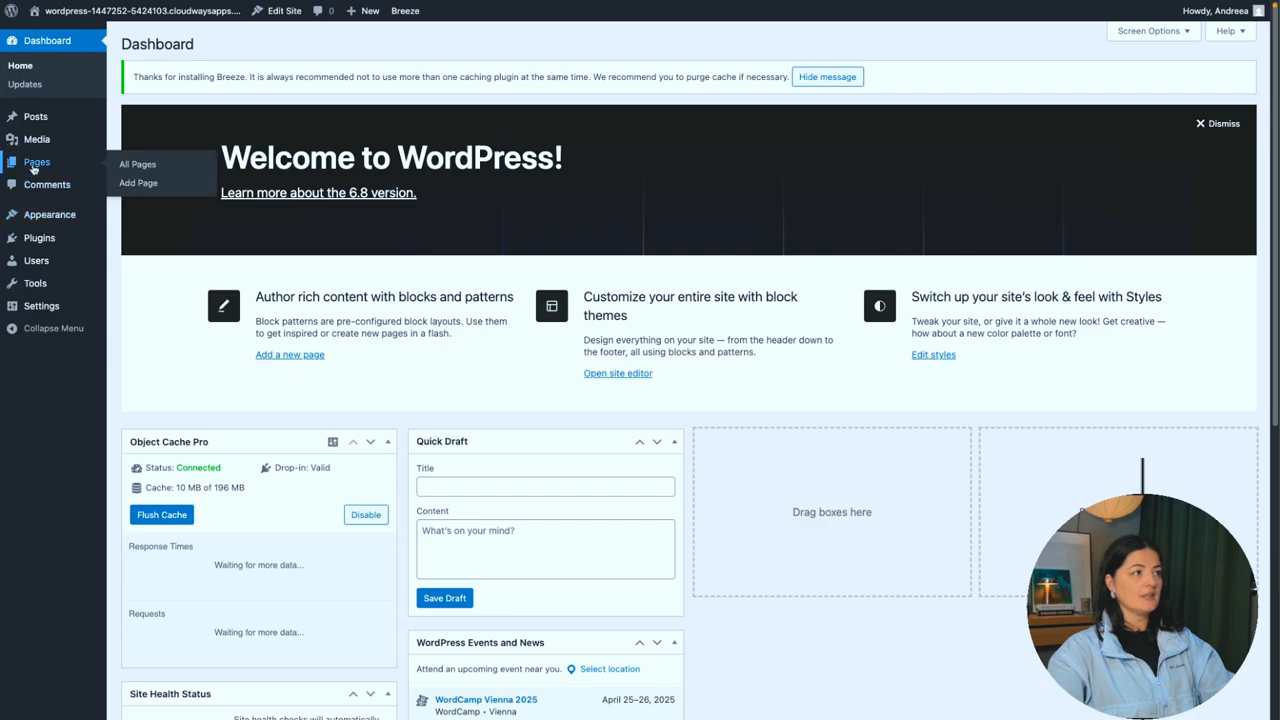
click(136, 164)
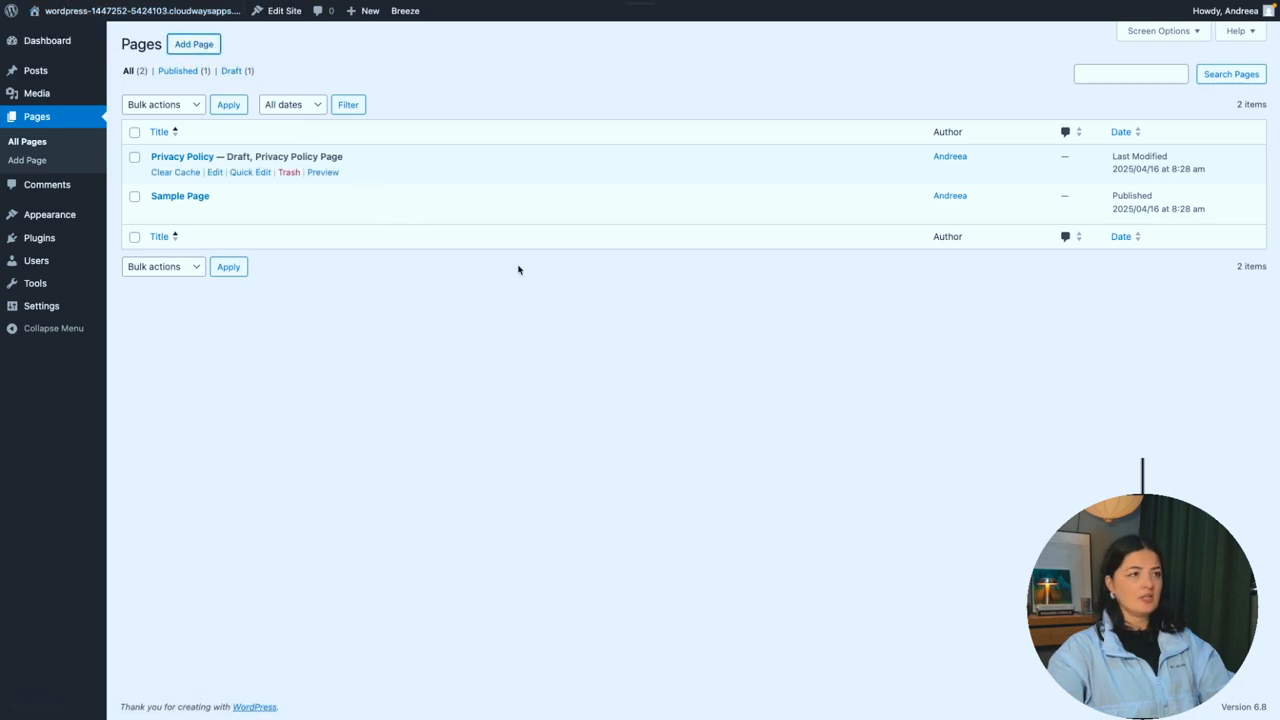
Step: Add a new page titled 'stacking' and publish it
click(192, 44)
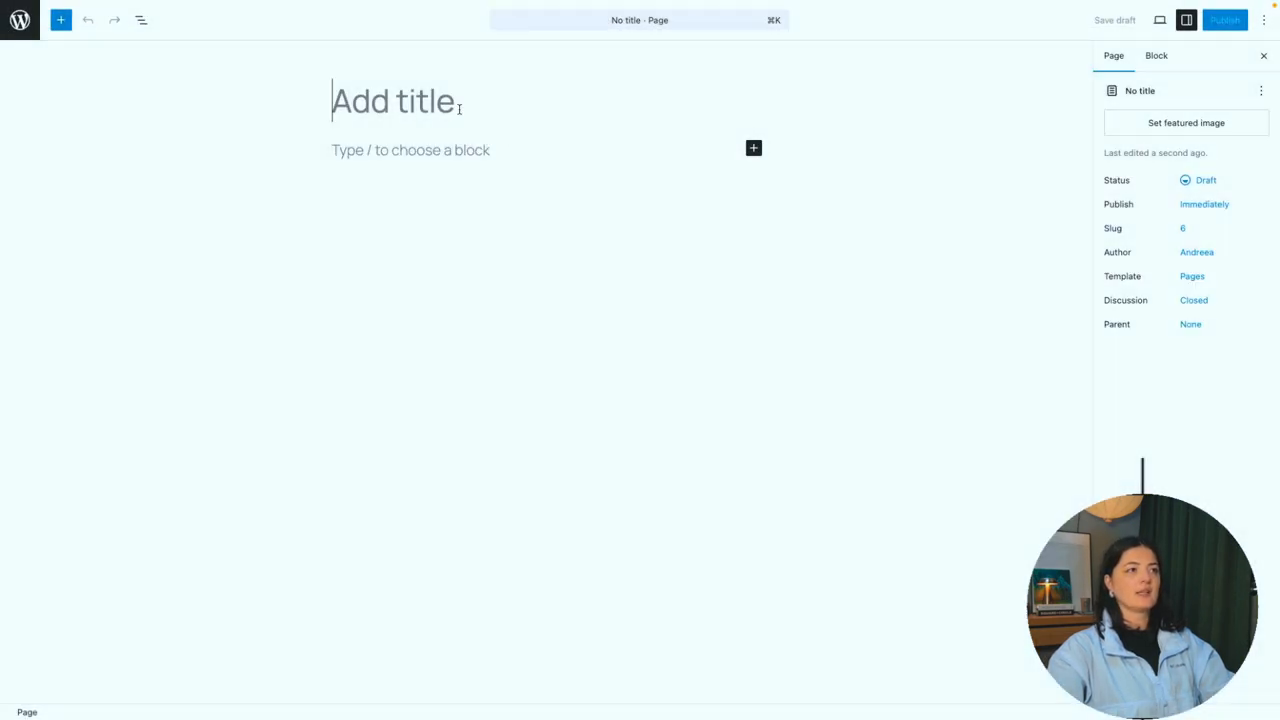
click(1224, 20)
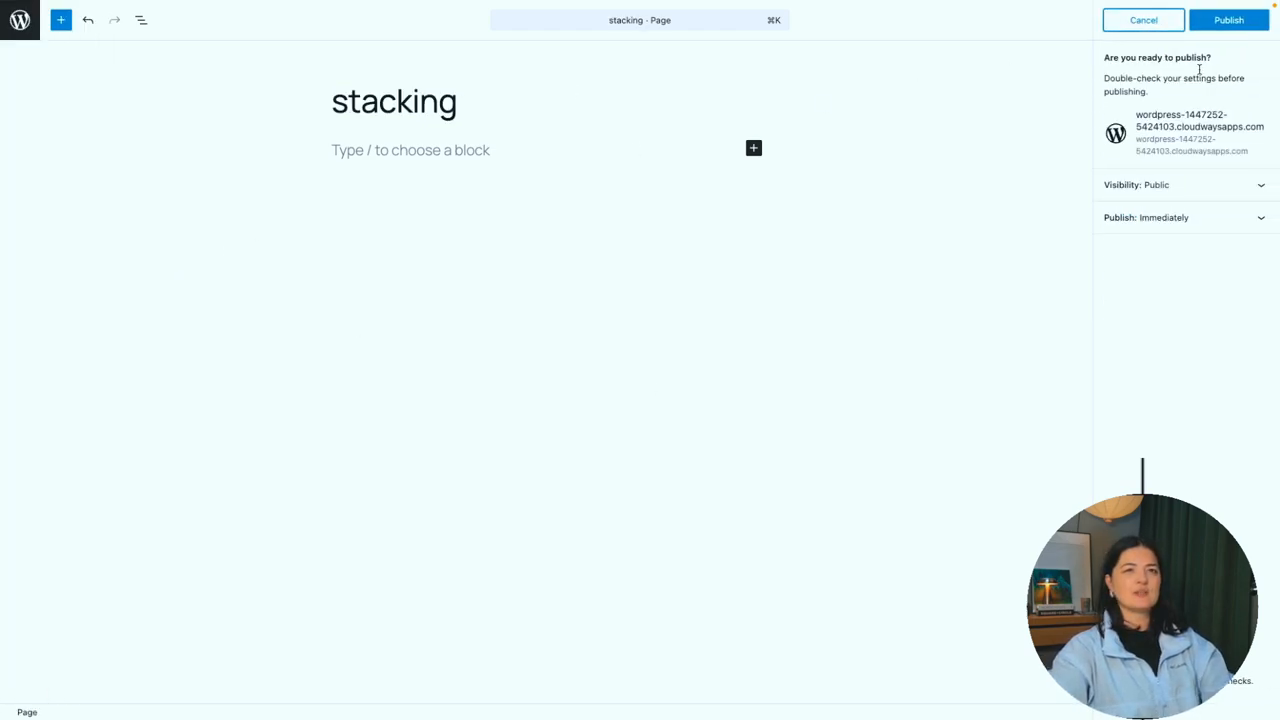
click(1228, 20)
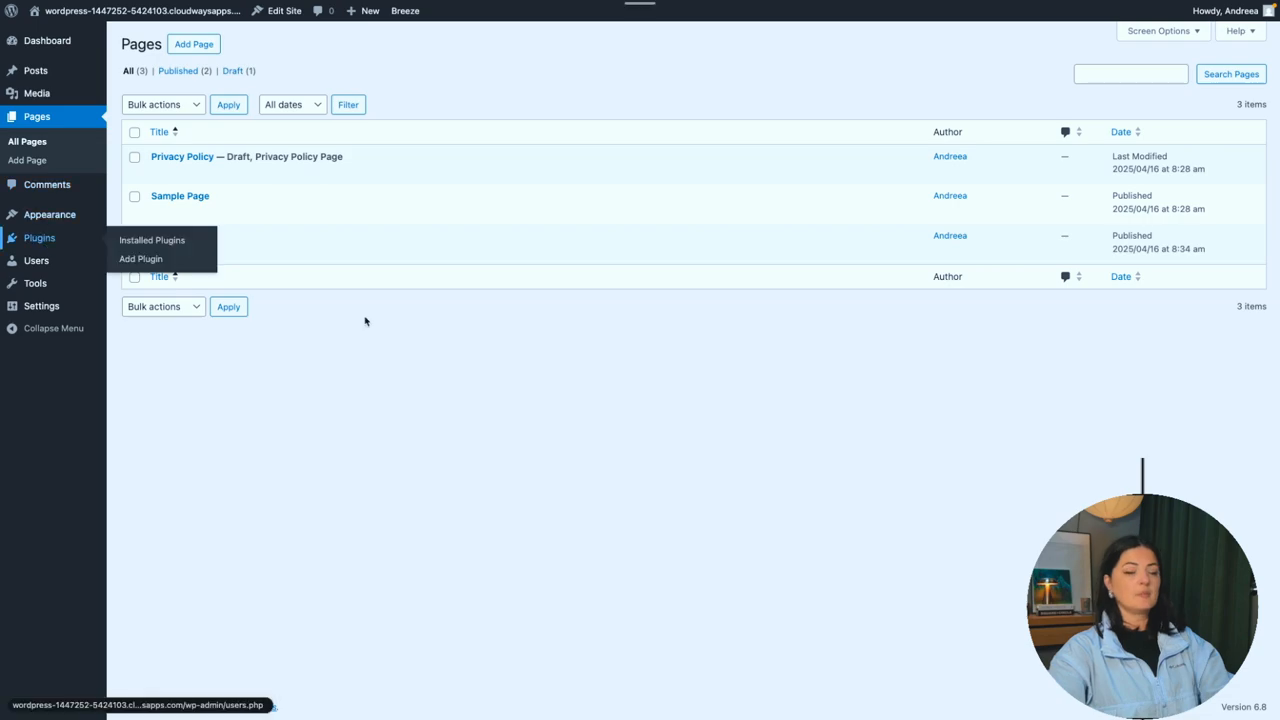
Step: Search the plugin directory for 'elementor' and activate Elementor Website Builder
click(152, 240)
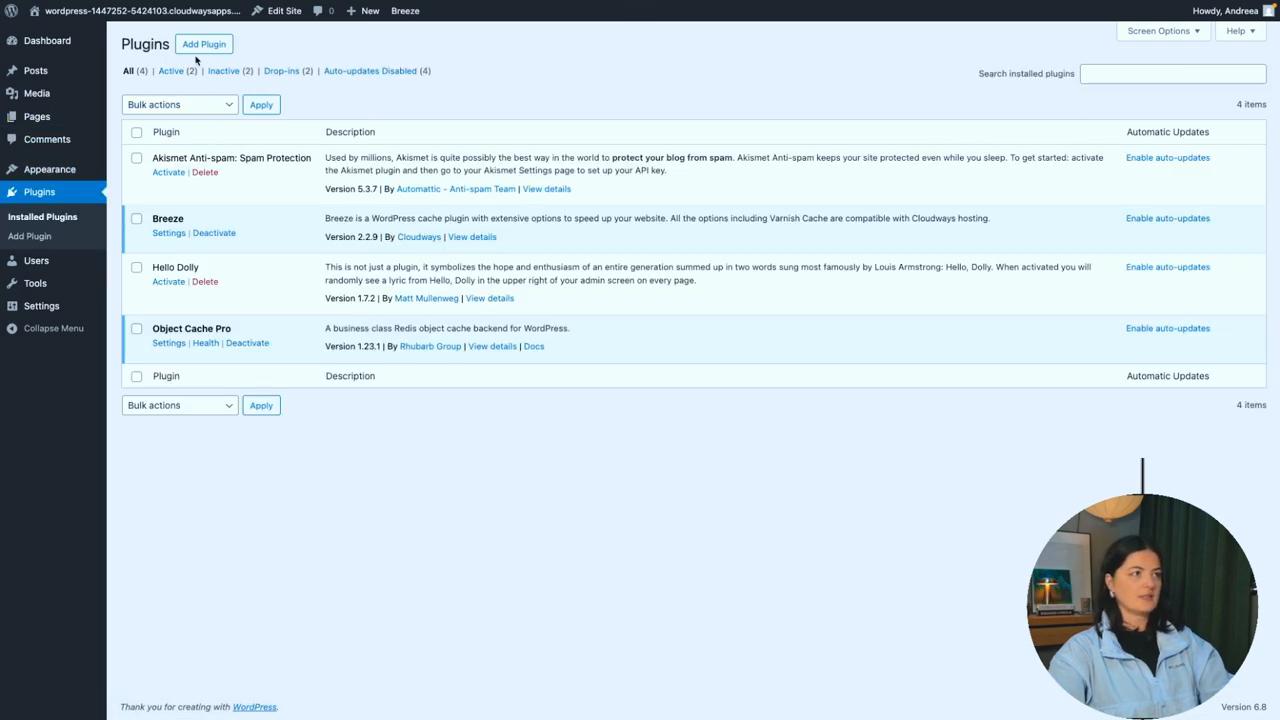
click(204, 44)
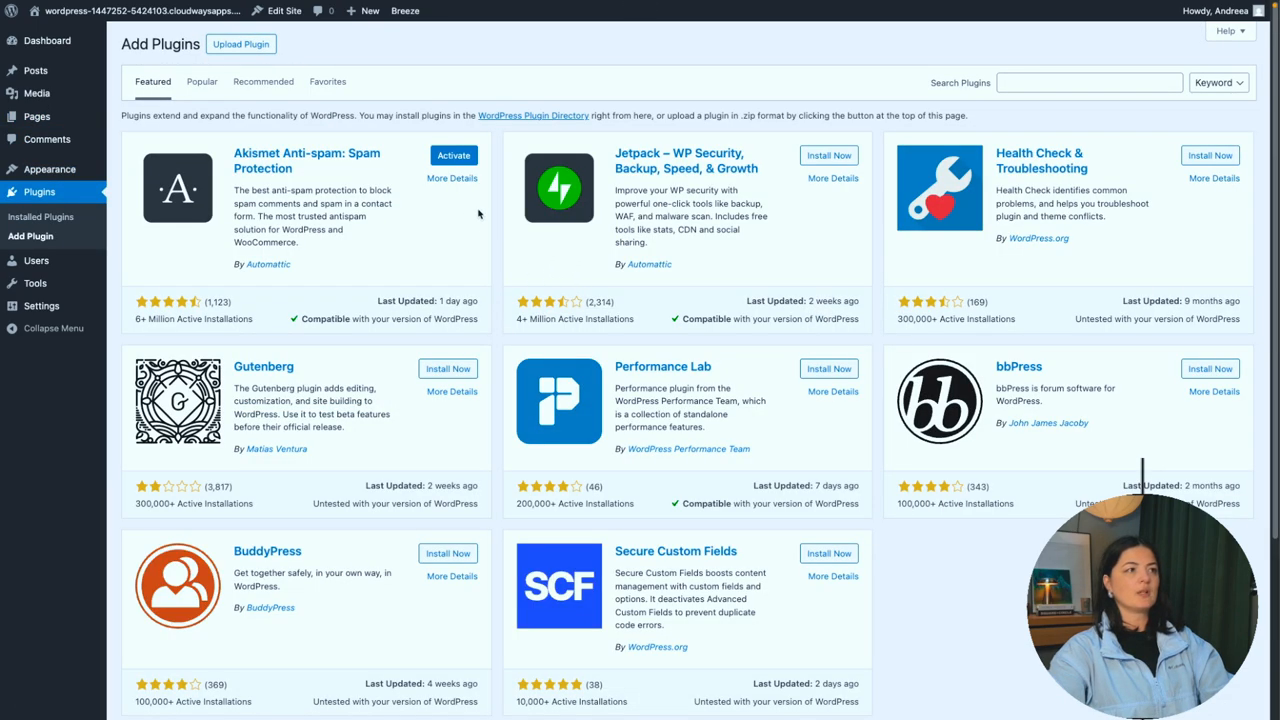
text(elementor)
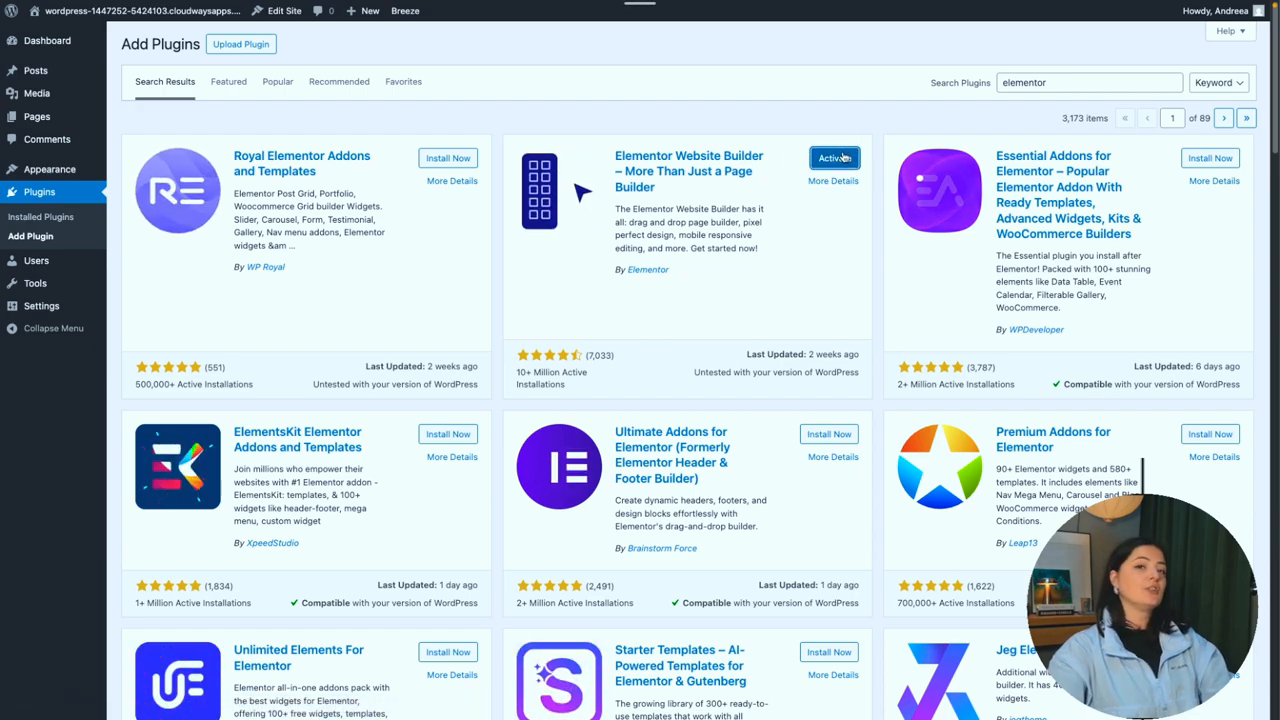
click(832, 158)
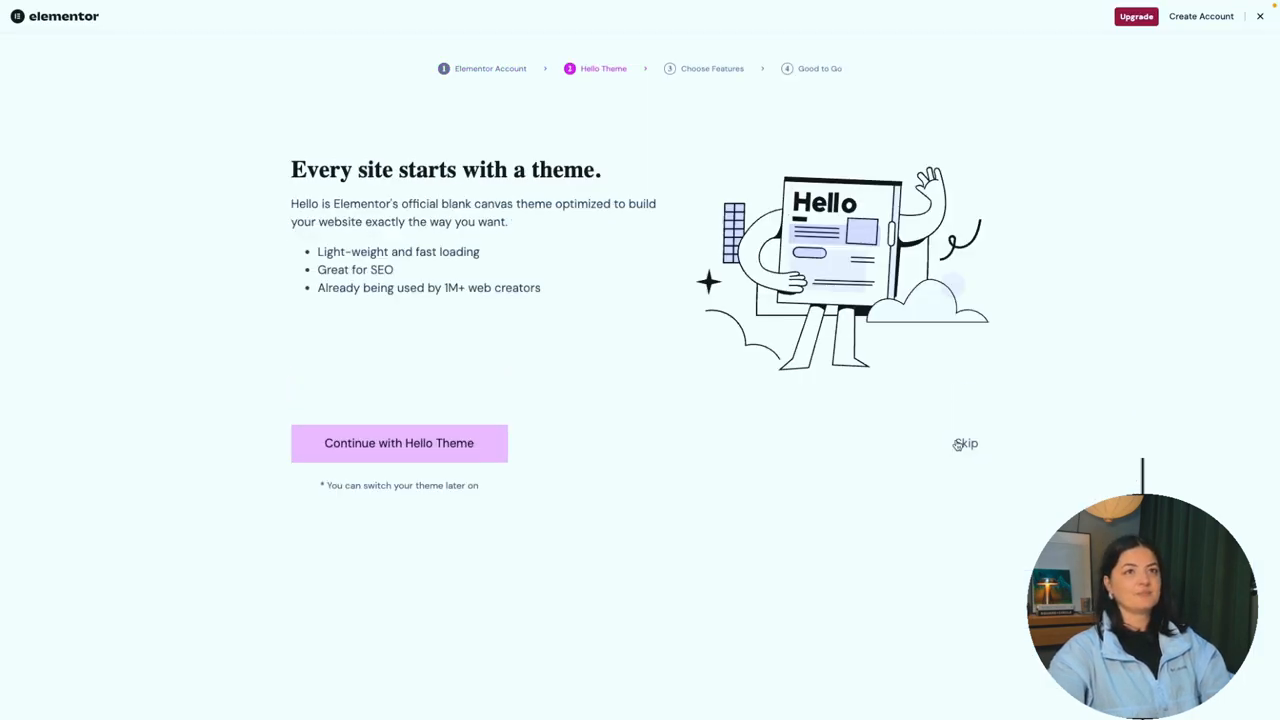
Step: Continue the setup wizard with the Hello theme and choose to edit a blank canvas
click(398, 444)
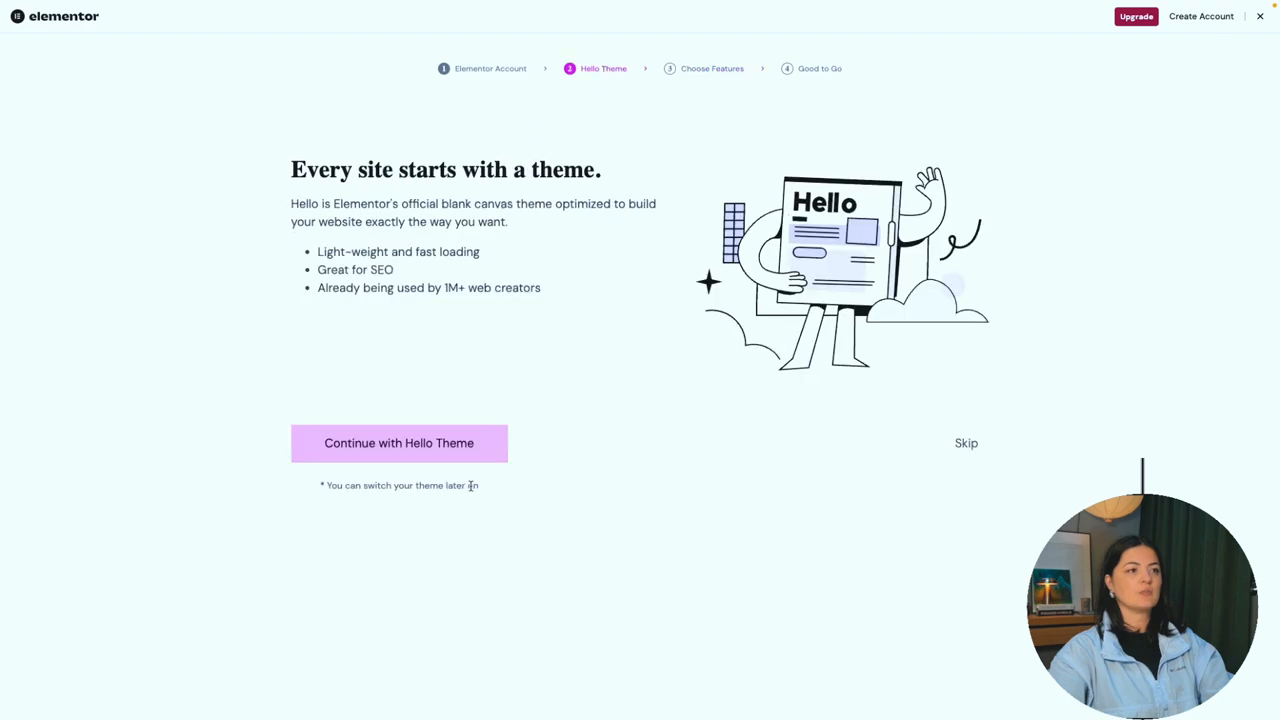
click(398, 444)
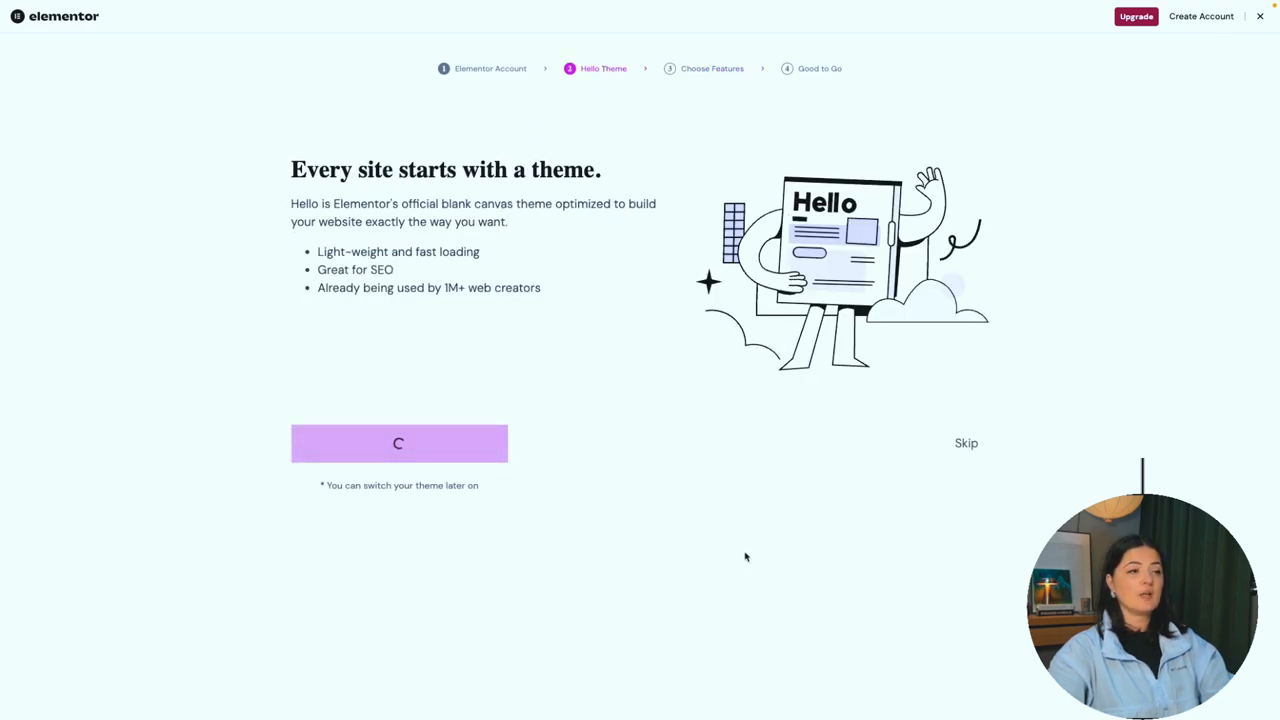
click(398, 444)
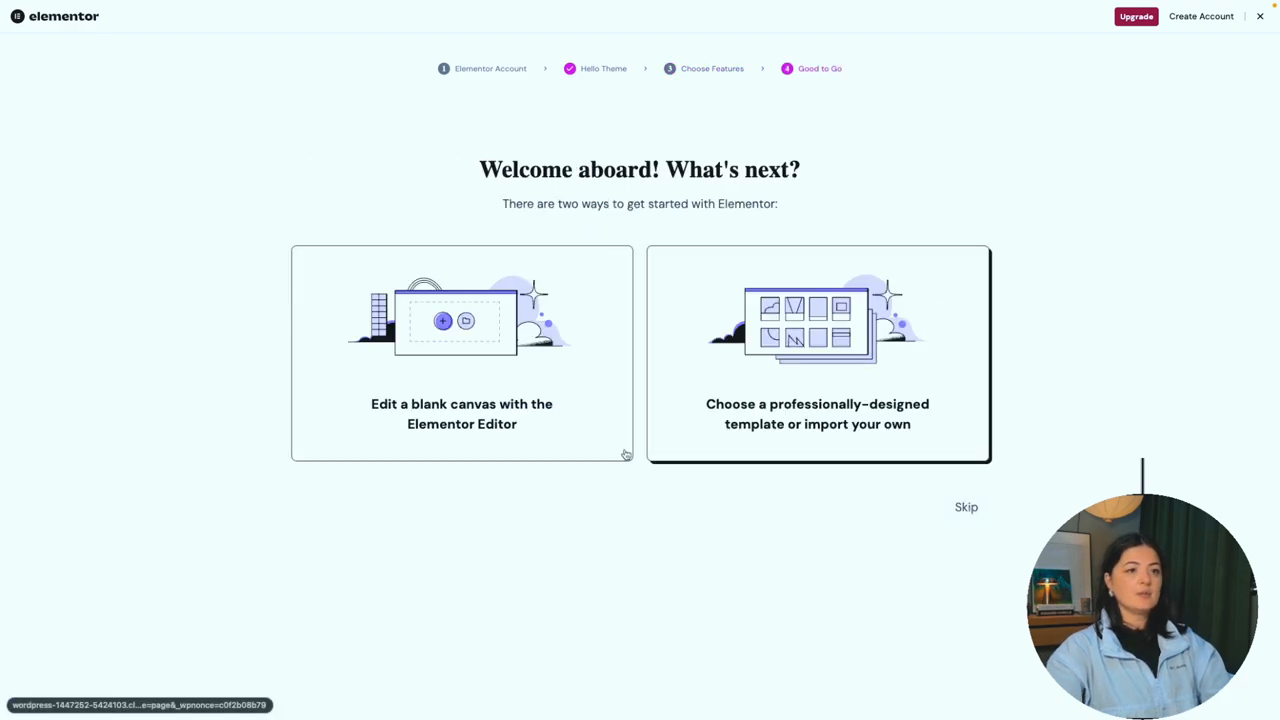
mouse_move(464, 350)
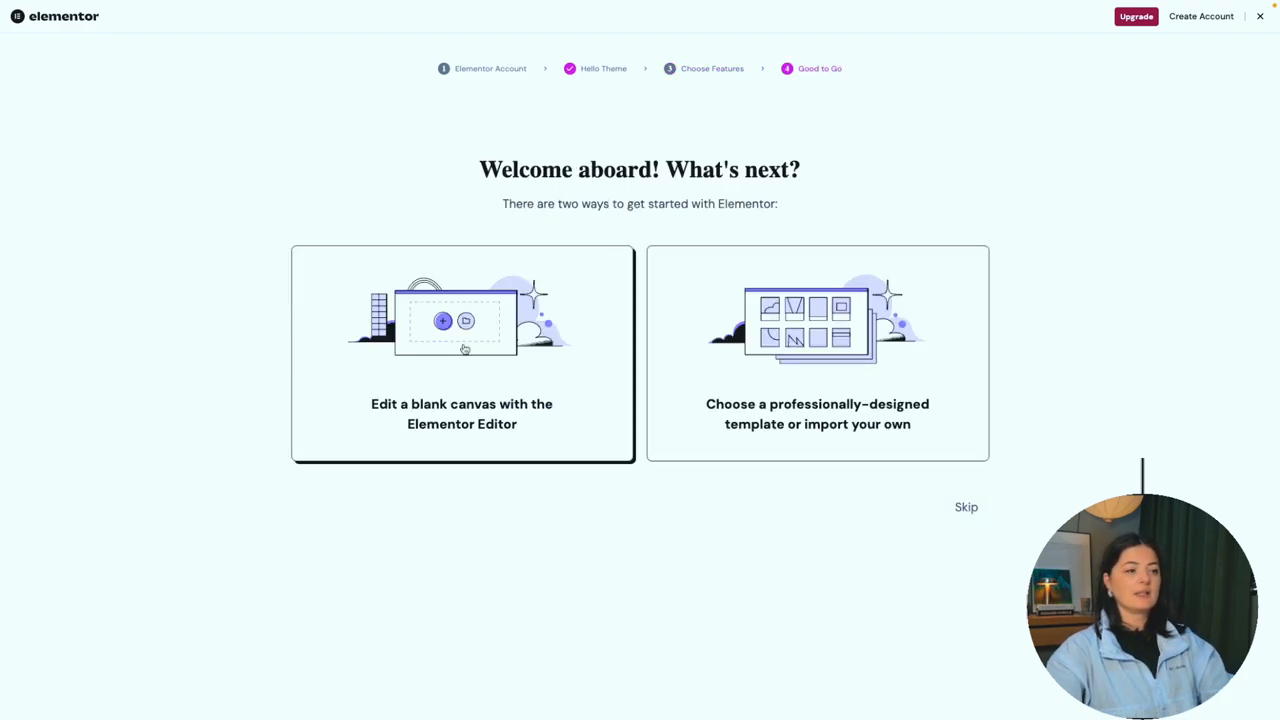
click(460, 352)
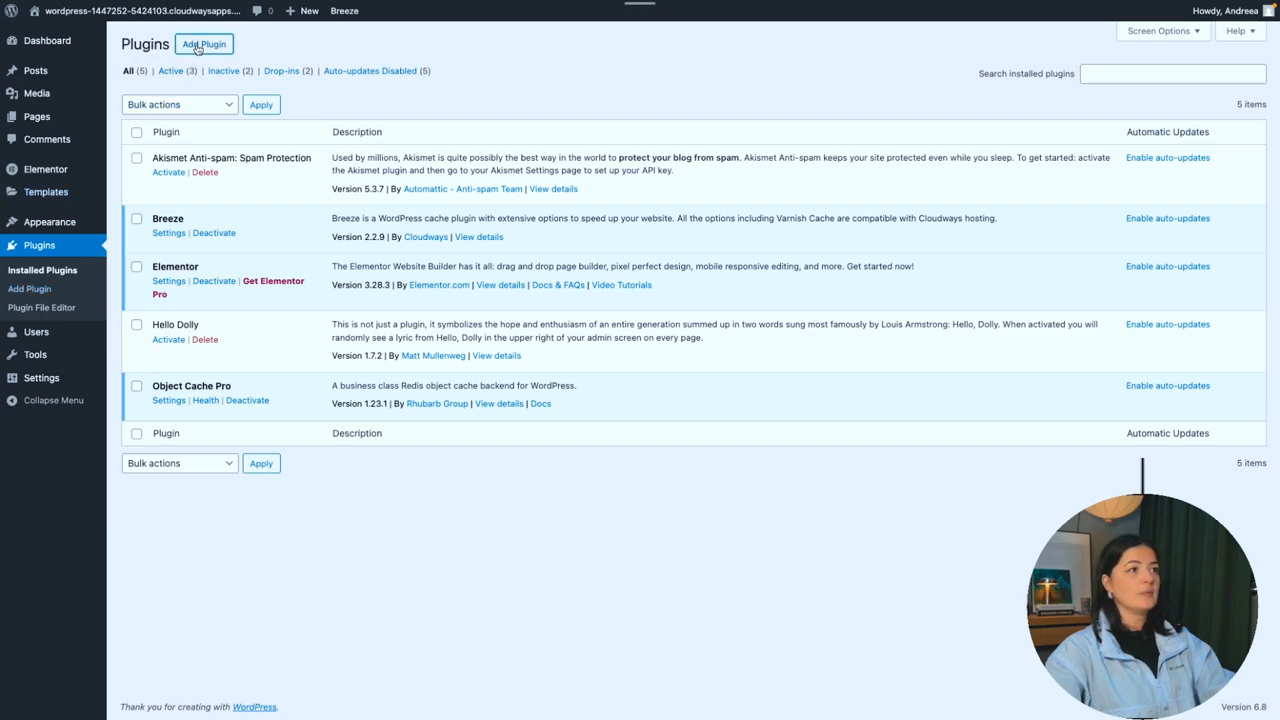
Step: Upload elementor-pro-3.28.0.zip, activate Elementor Pro and begin its Connect & Activate
click(204, 44)
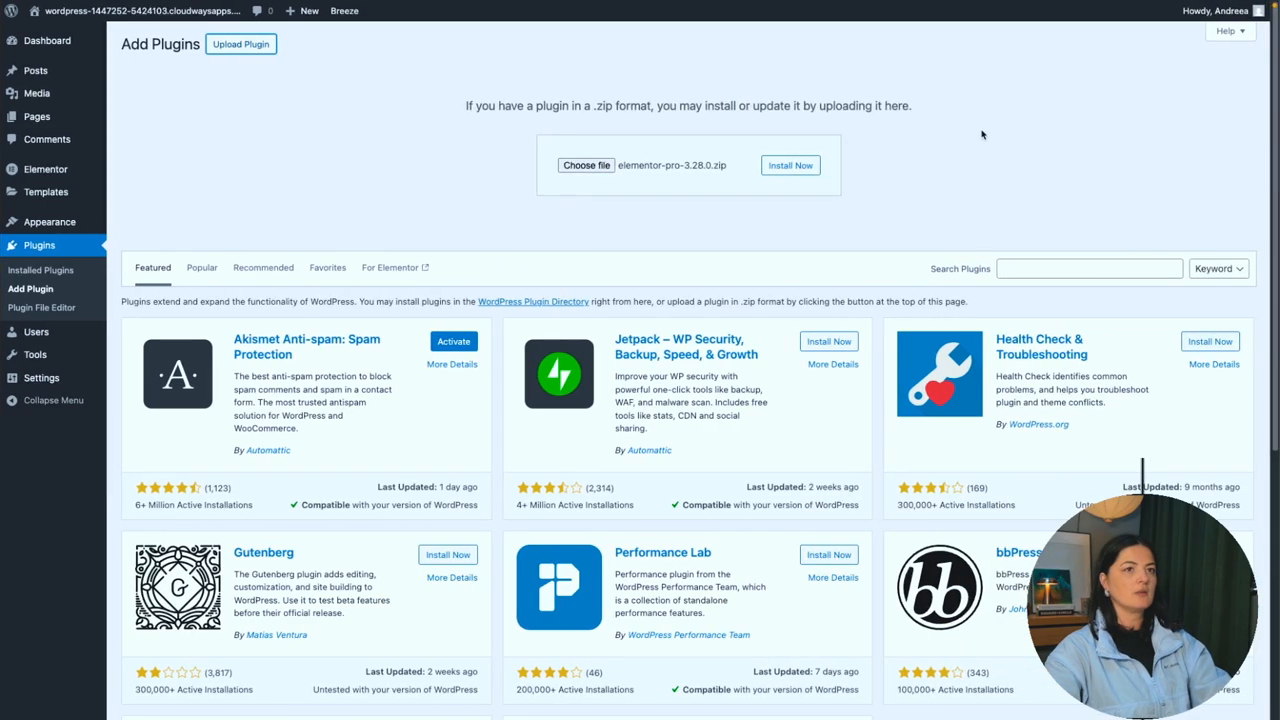
click(790, 164)
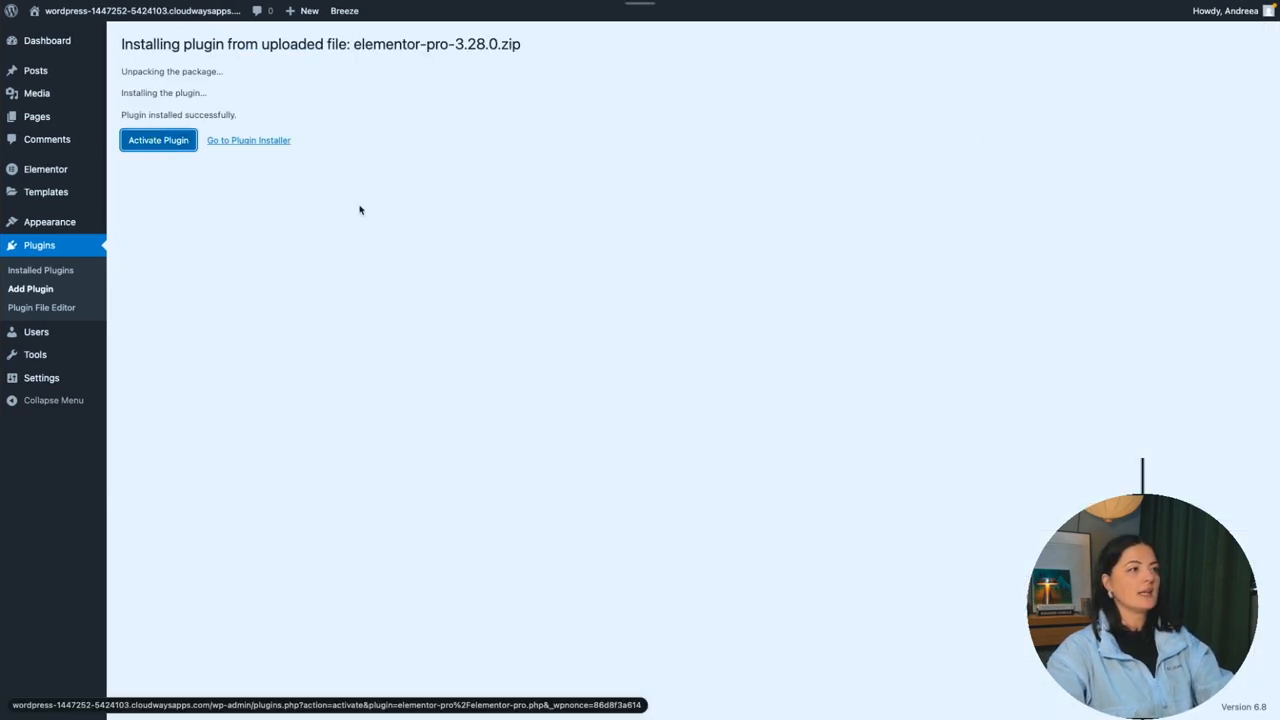
click(158, 140)
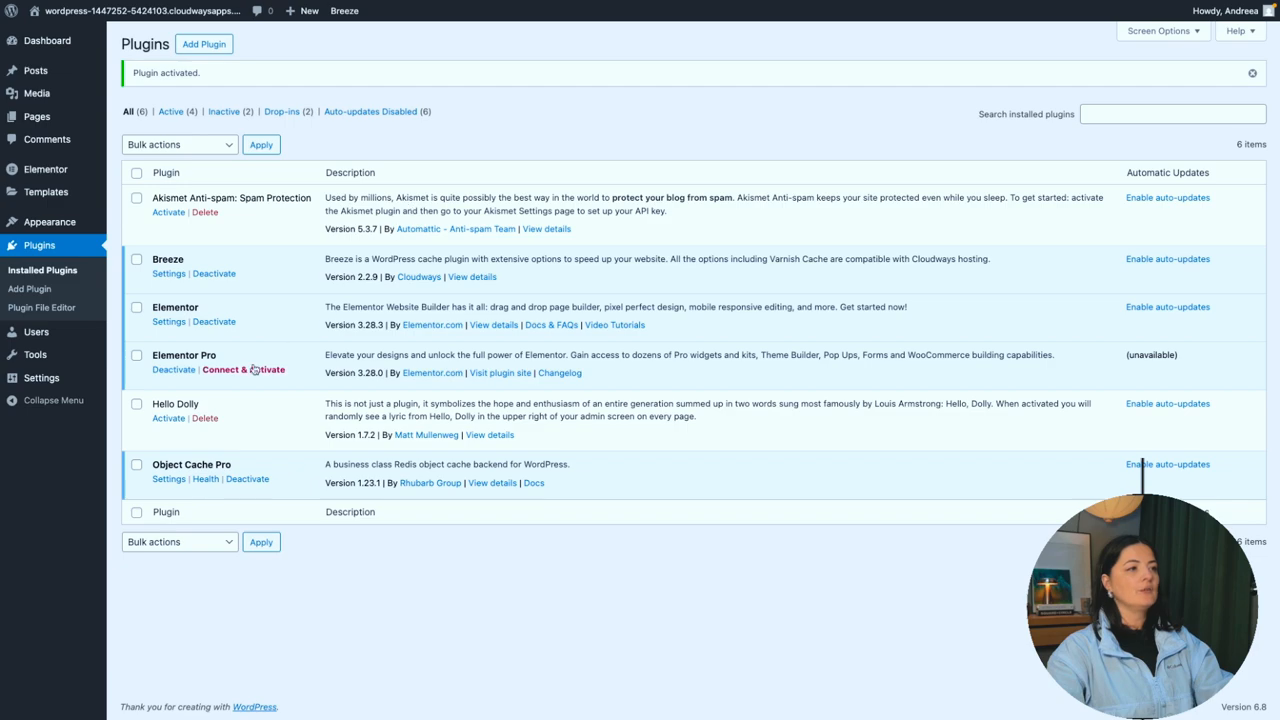
click(236, 370)
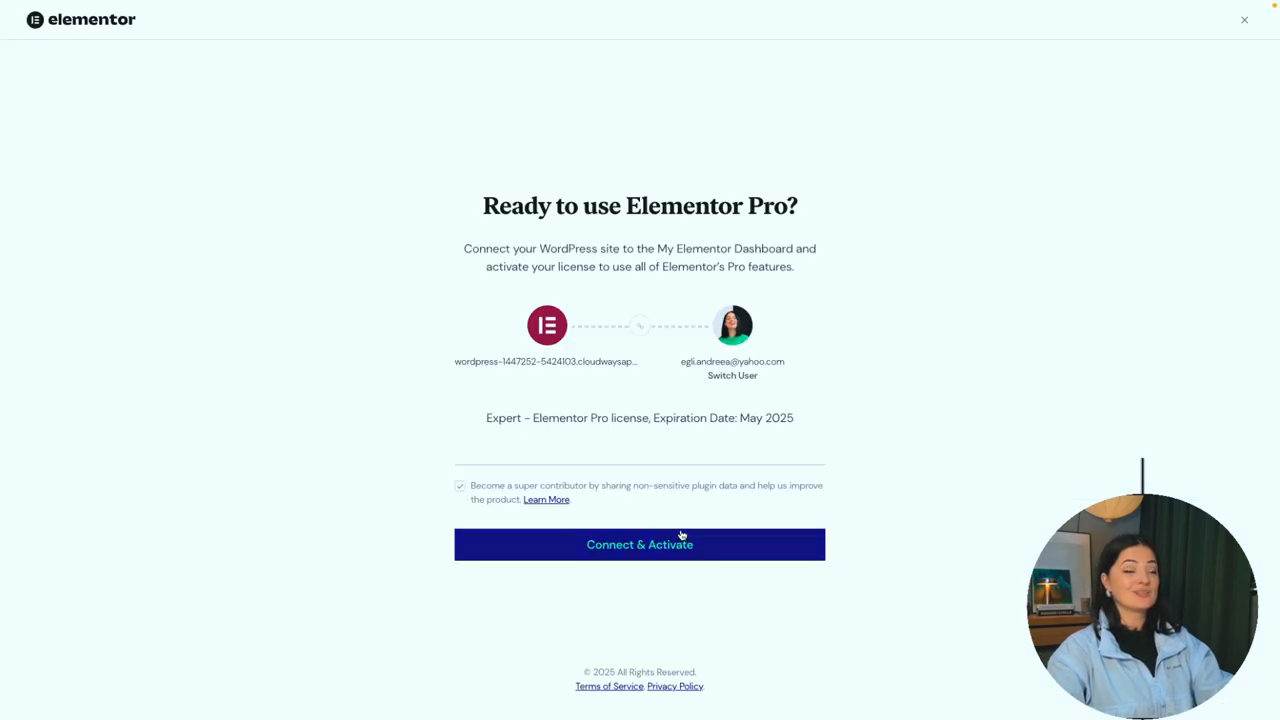
Step: Connect the site to the Elementor account and activate the Pro license
click(640, 544)
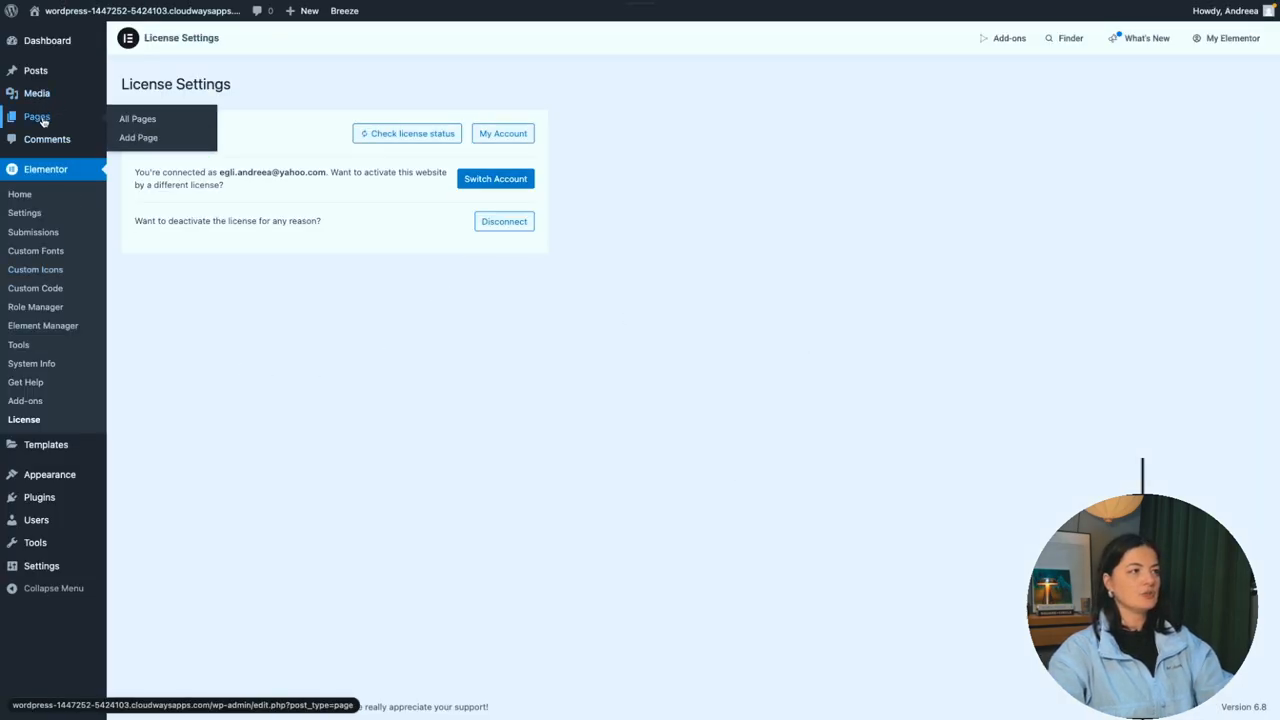
Step: From All Pages, open the 'stacking' page for editing in Elementor
click(136, 118)
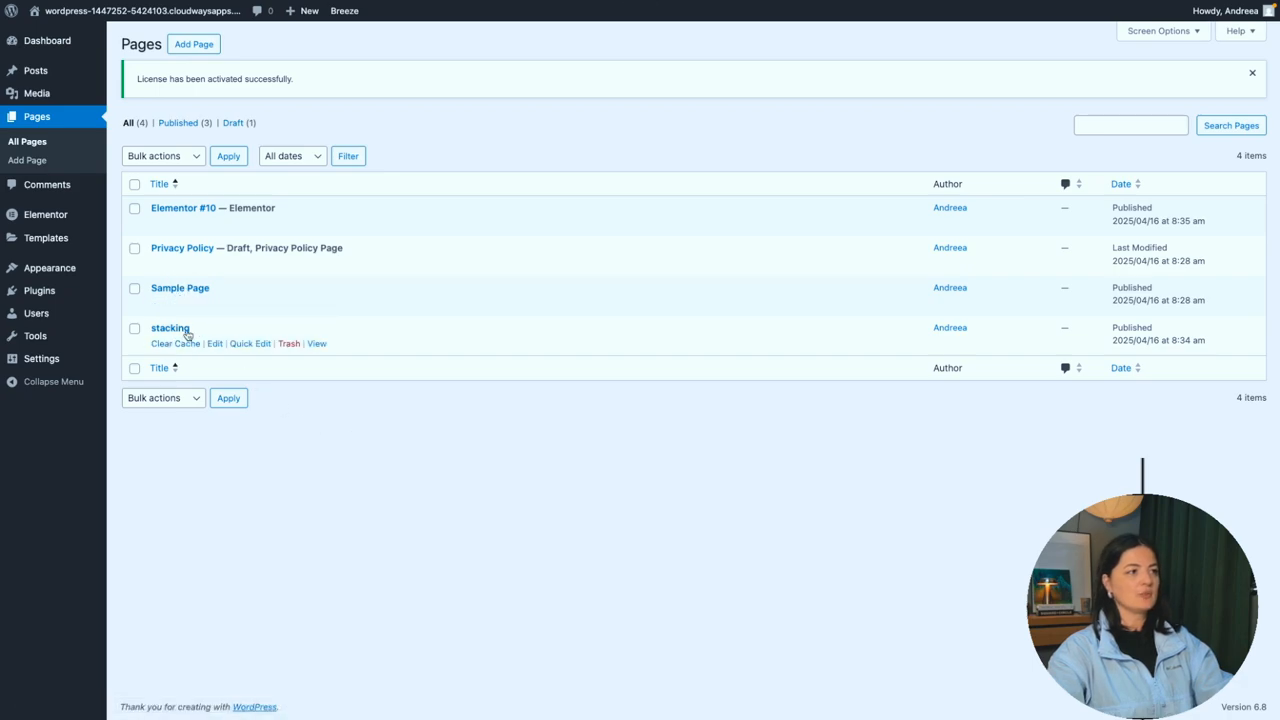
mouse_move(250, 344)
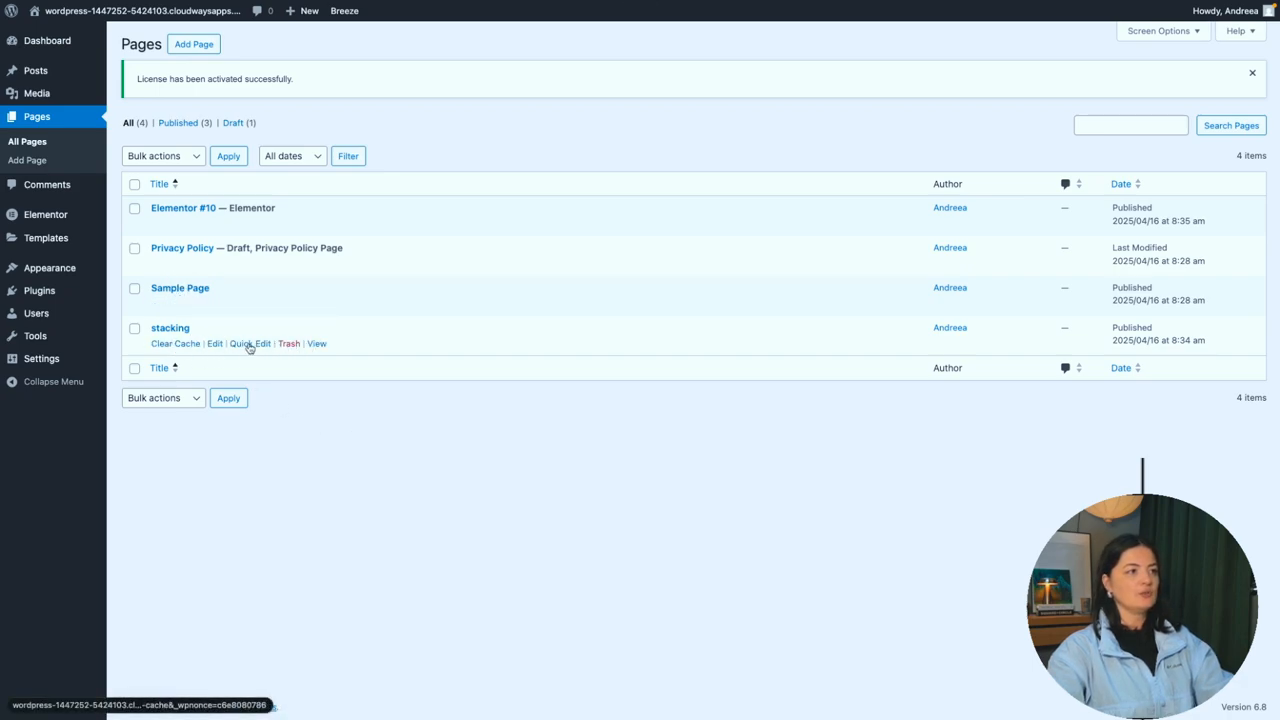
click(170, 328)
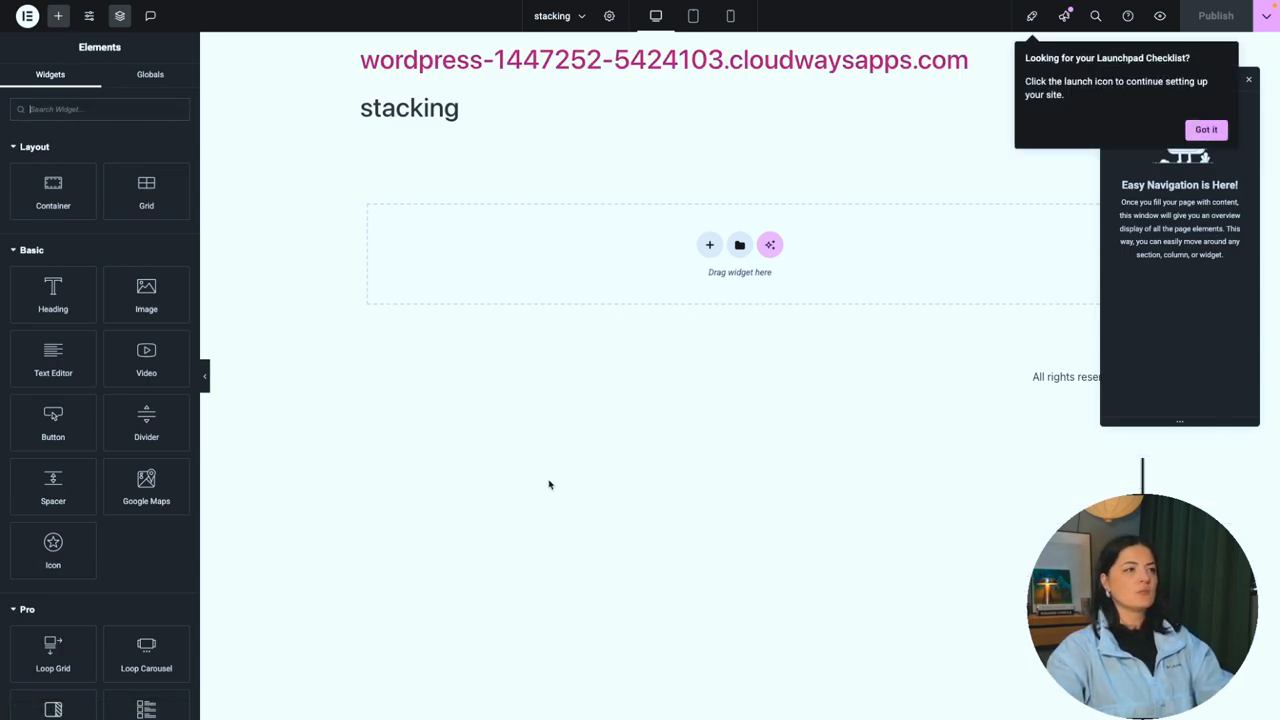
Step: Set the page's Body Style background colour to dark via Page Settings > Style
click(608, 16)
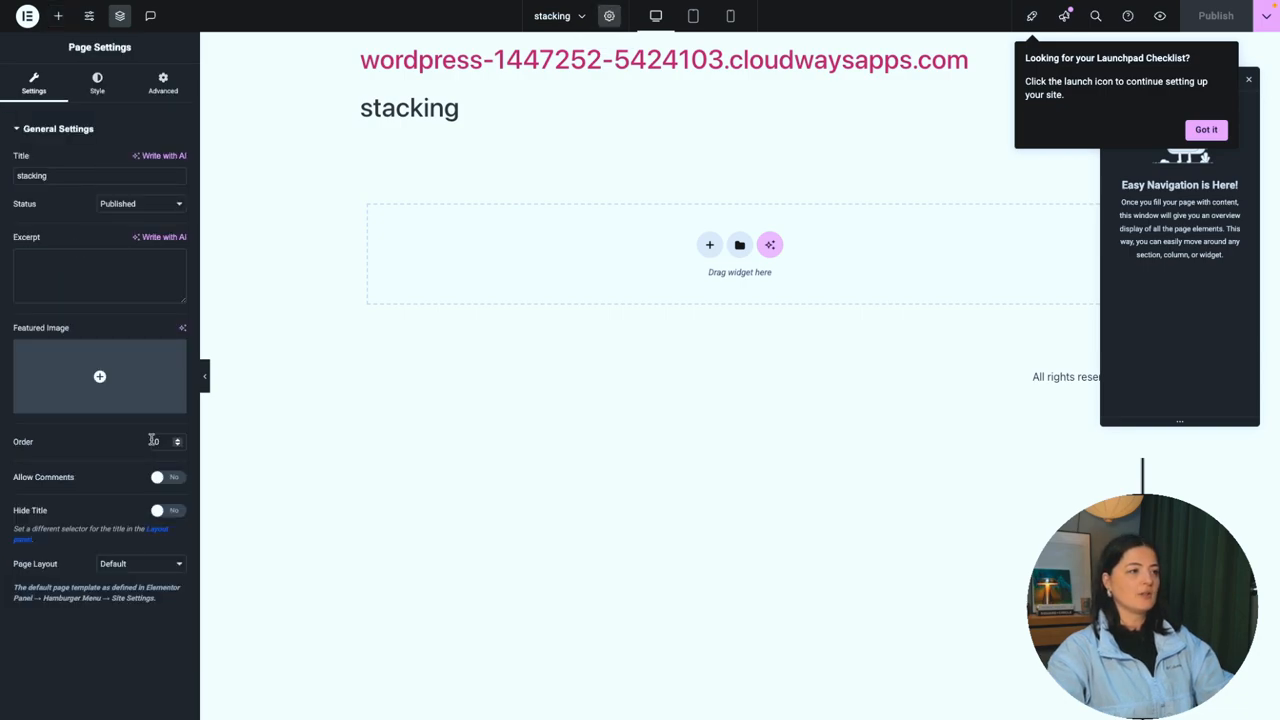
click(96, 84)
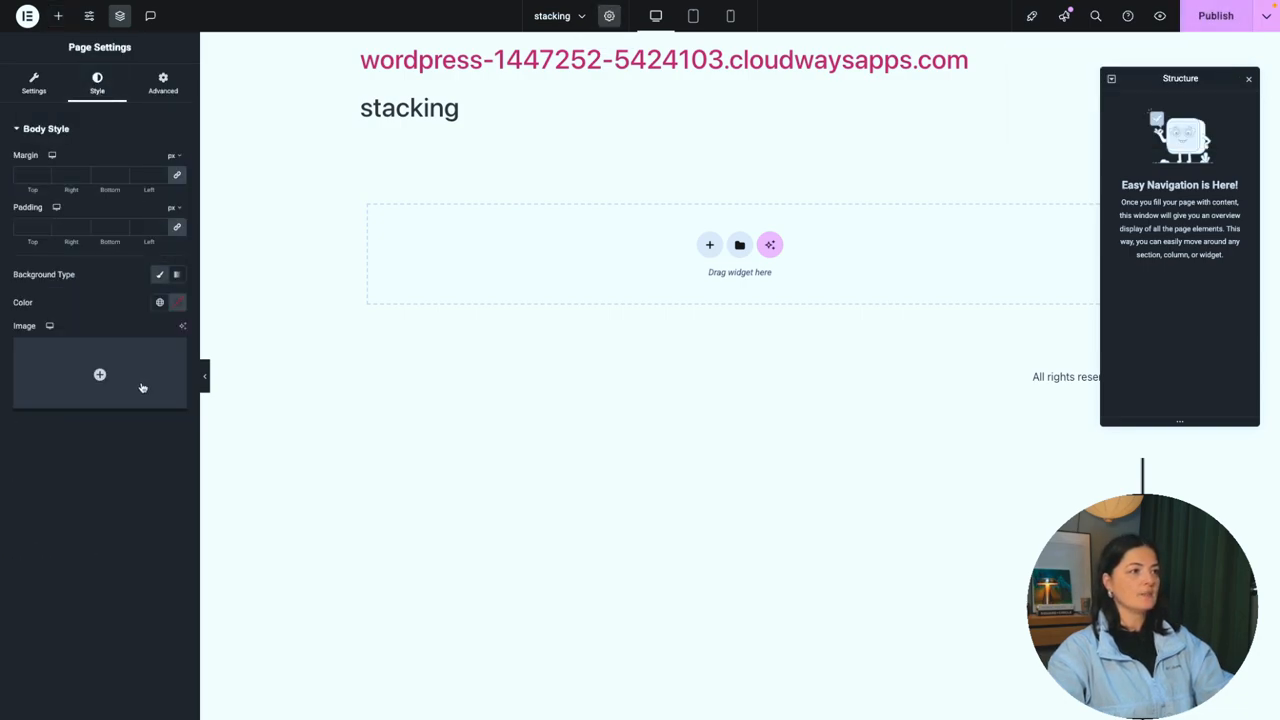
click(160, 302)
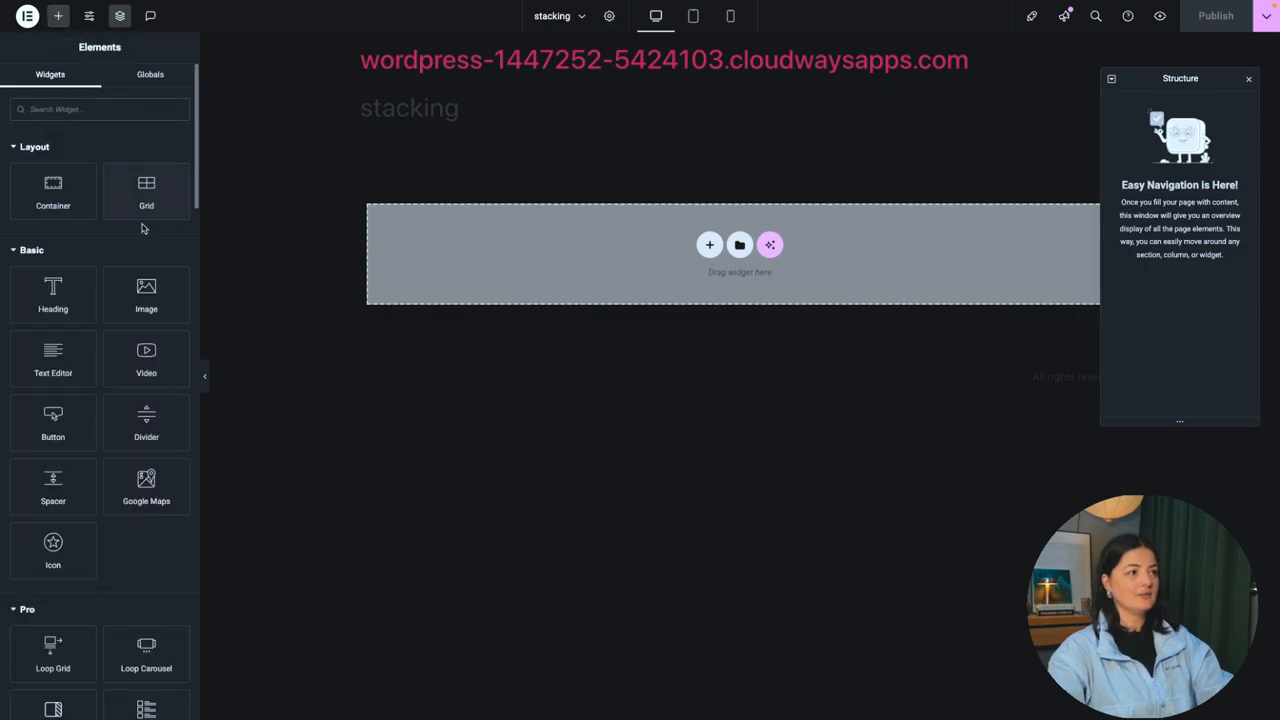
Step: Add a Container widget set to Full Width content with minimum height 100
text(co)
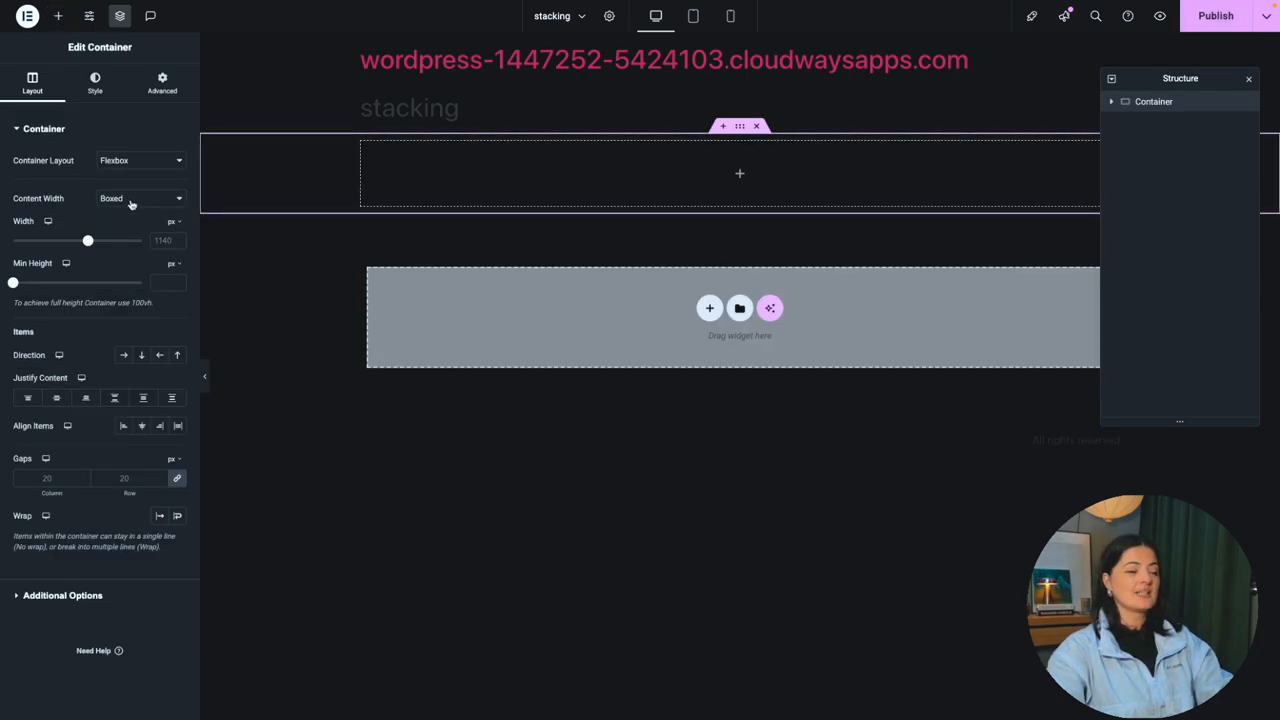
click(140, 198)
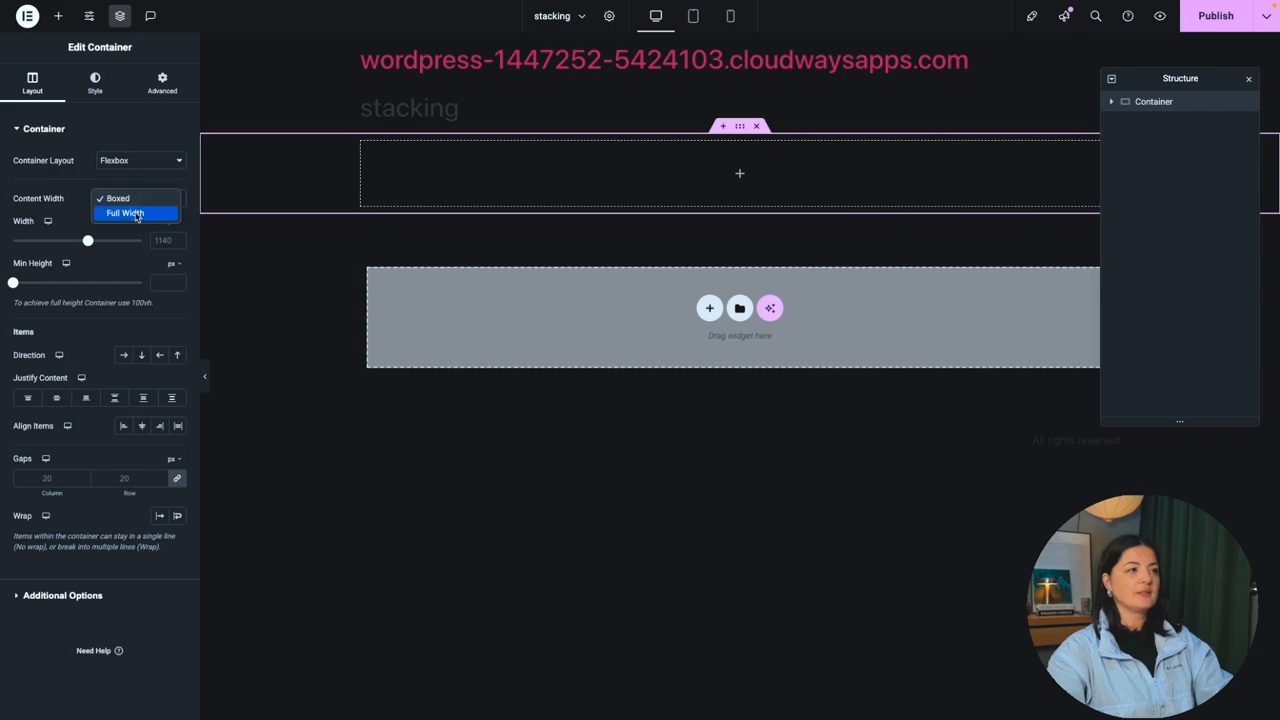
click(124, 212)
text(100)
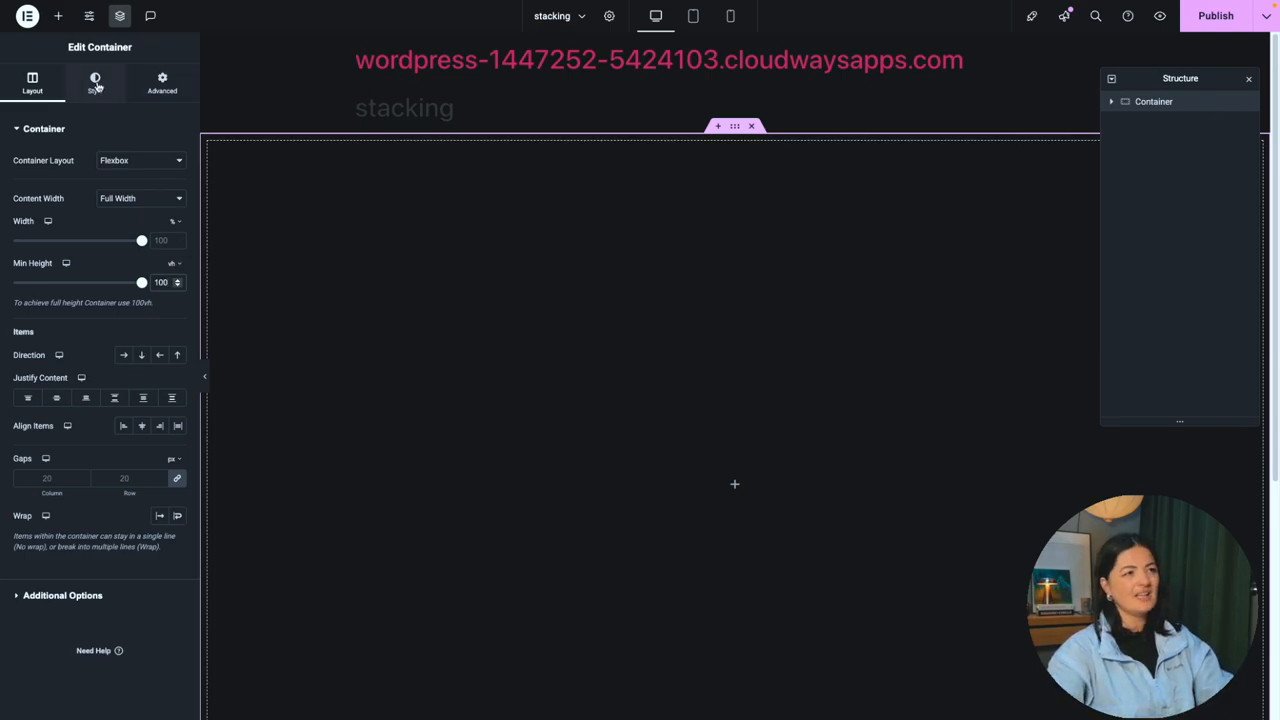
click(162, 84)
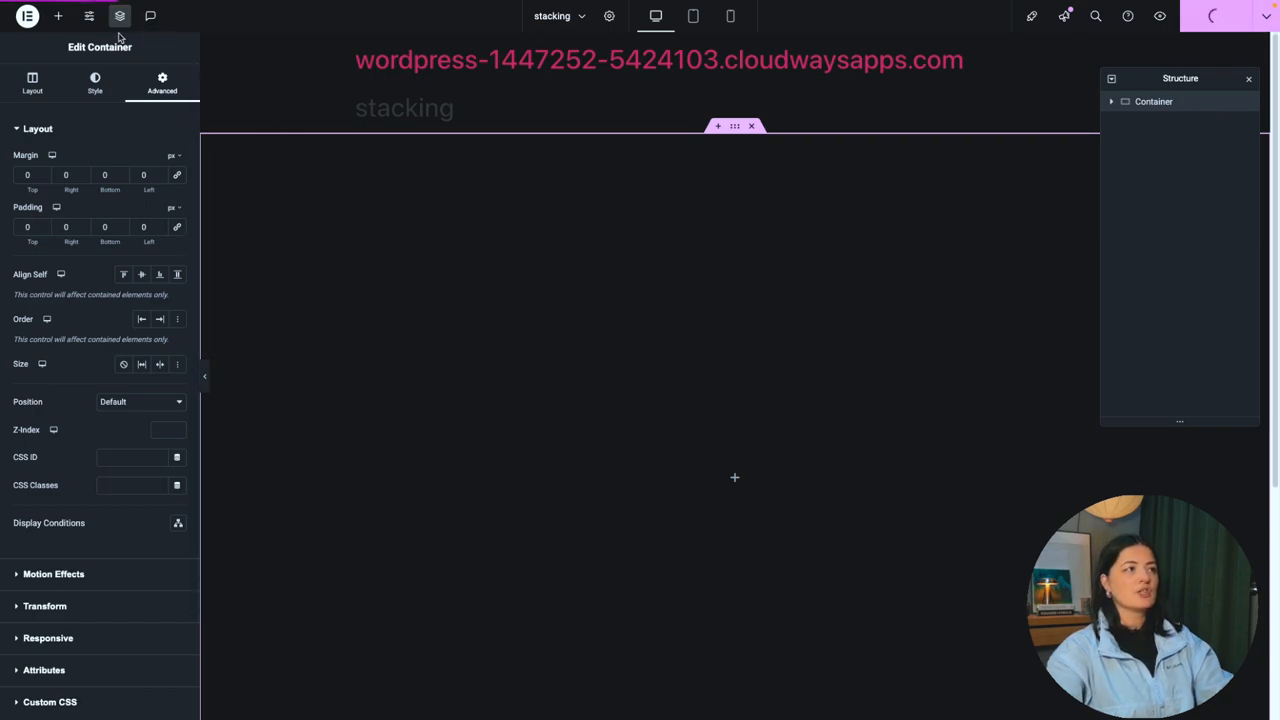
click(88, 16)
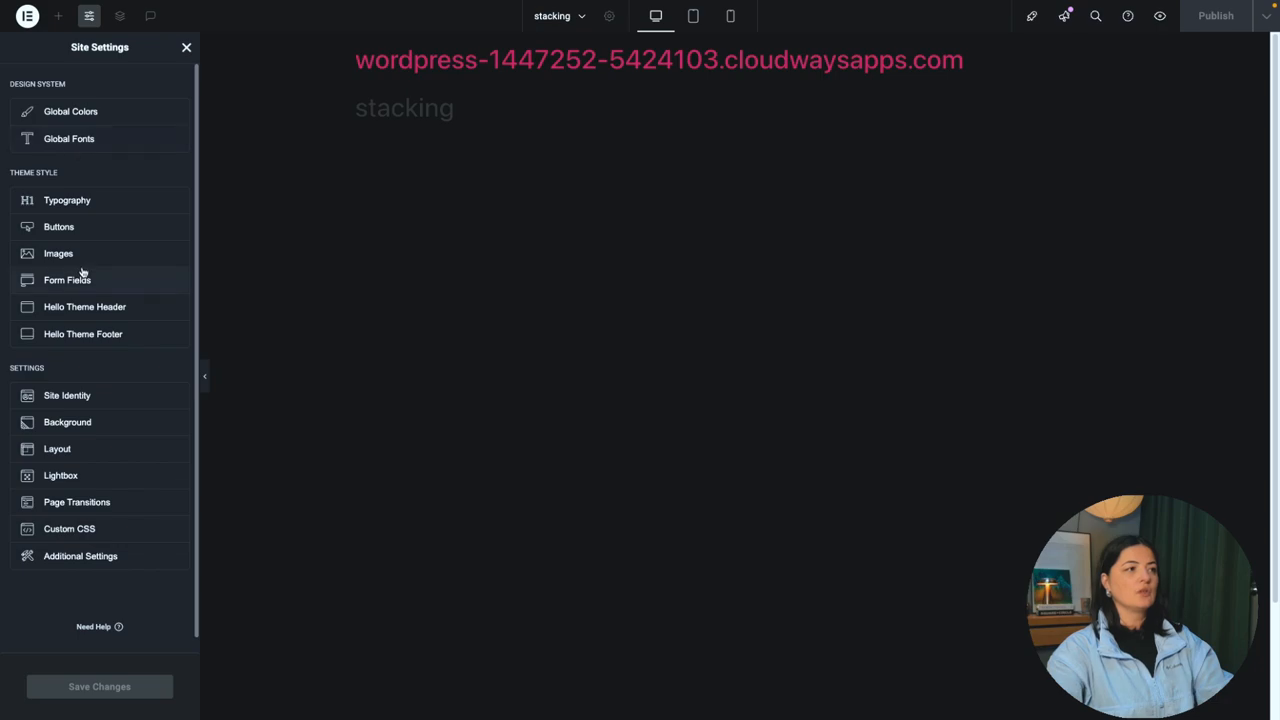
click(56, 448)
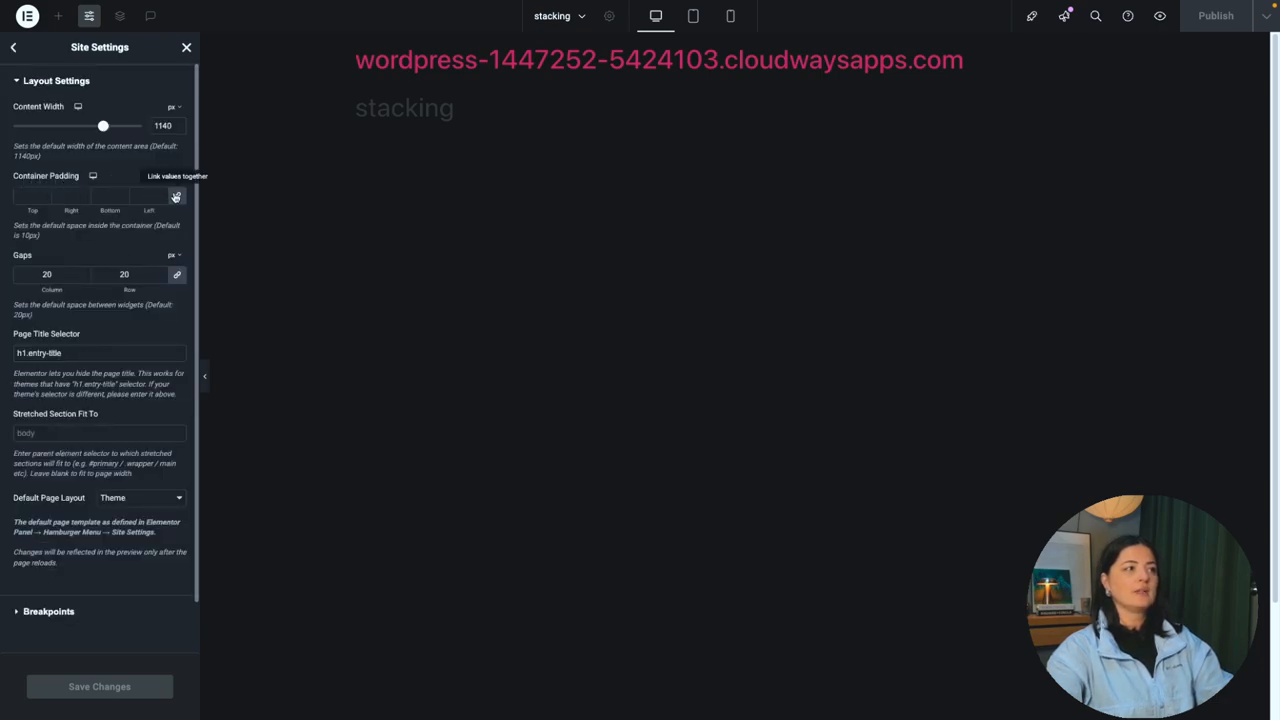
click(176, 196)
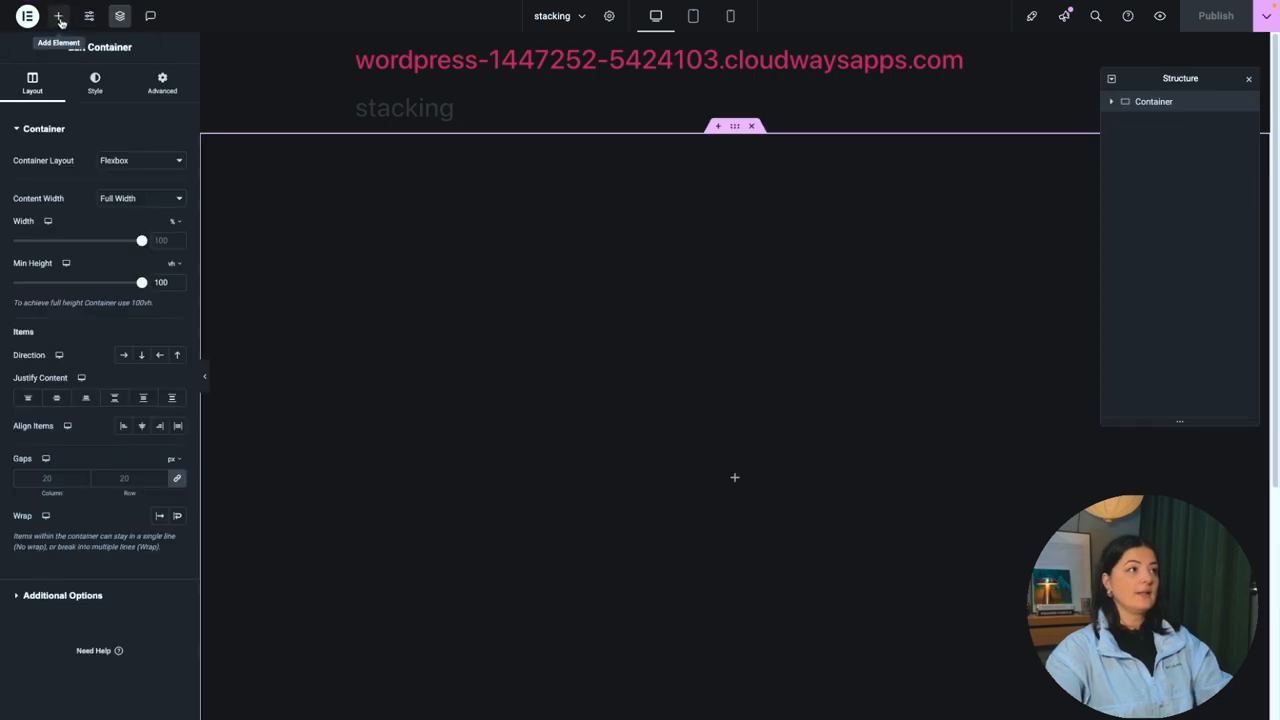
Step: Set the container to Full Width, Direction Row and Justify Content Space Between
click(58, 16)
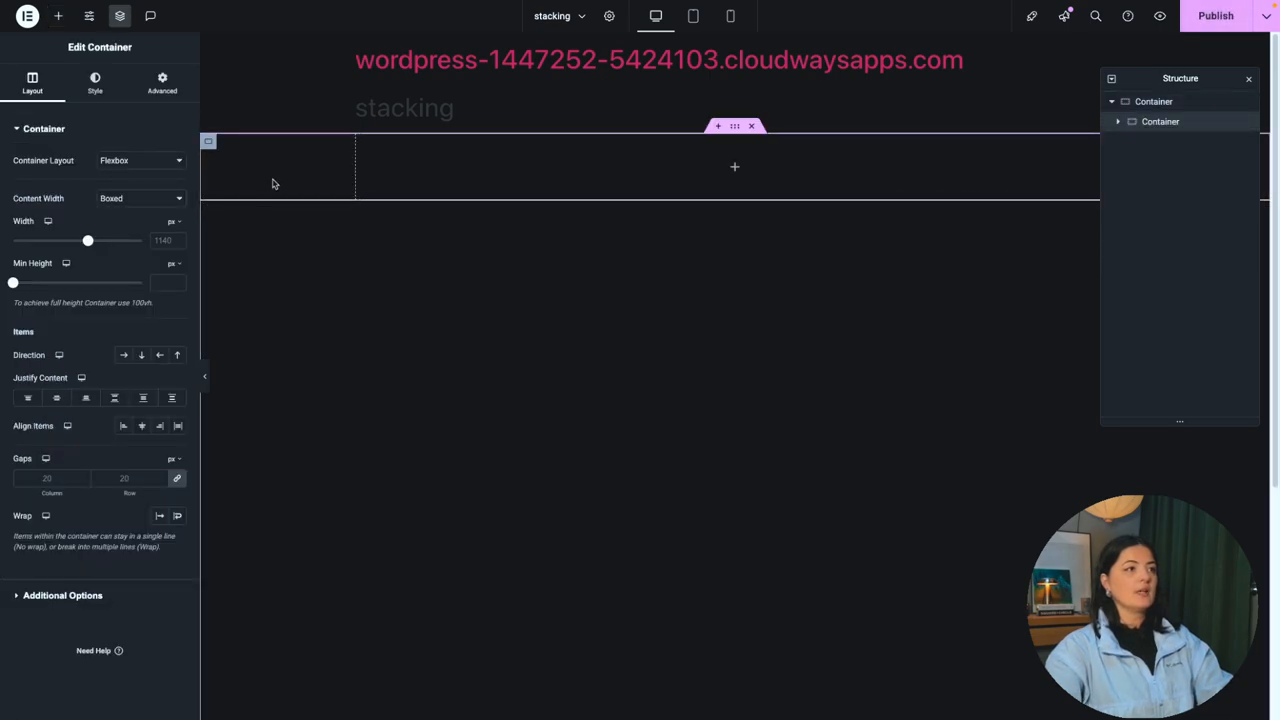
click(96, 84)
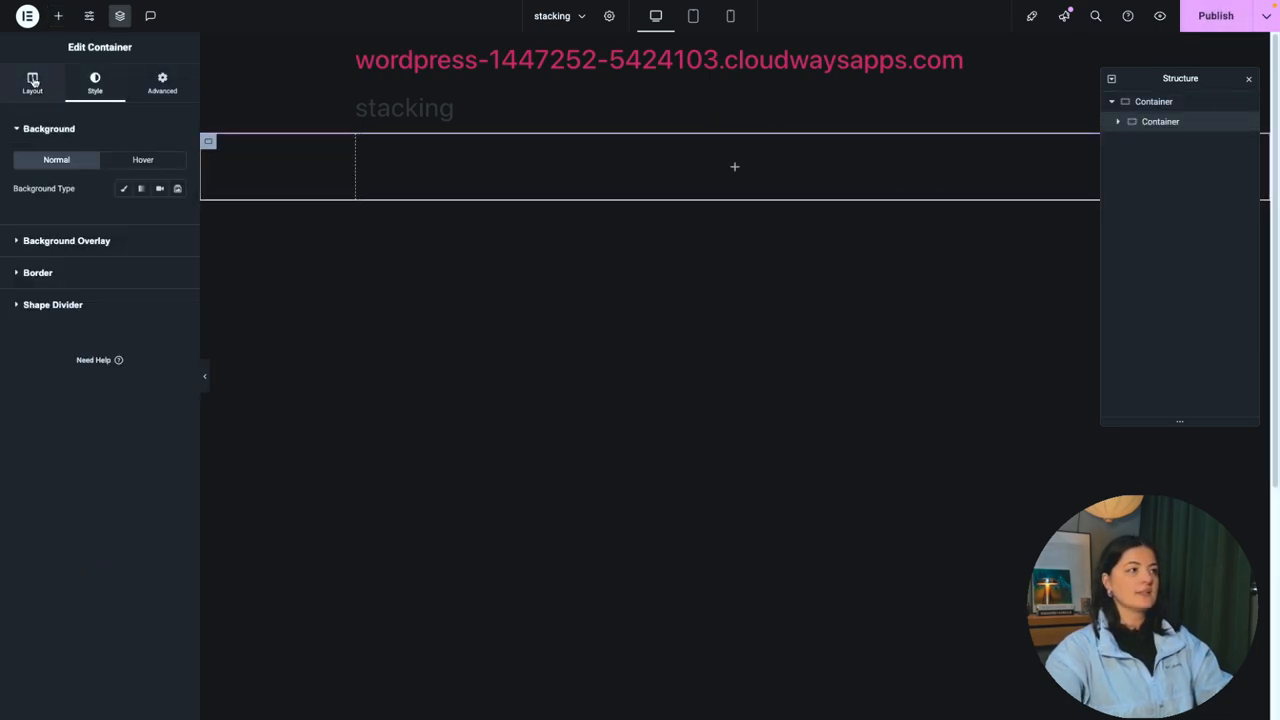
click(32, 82)
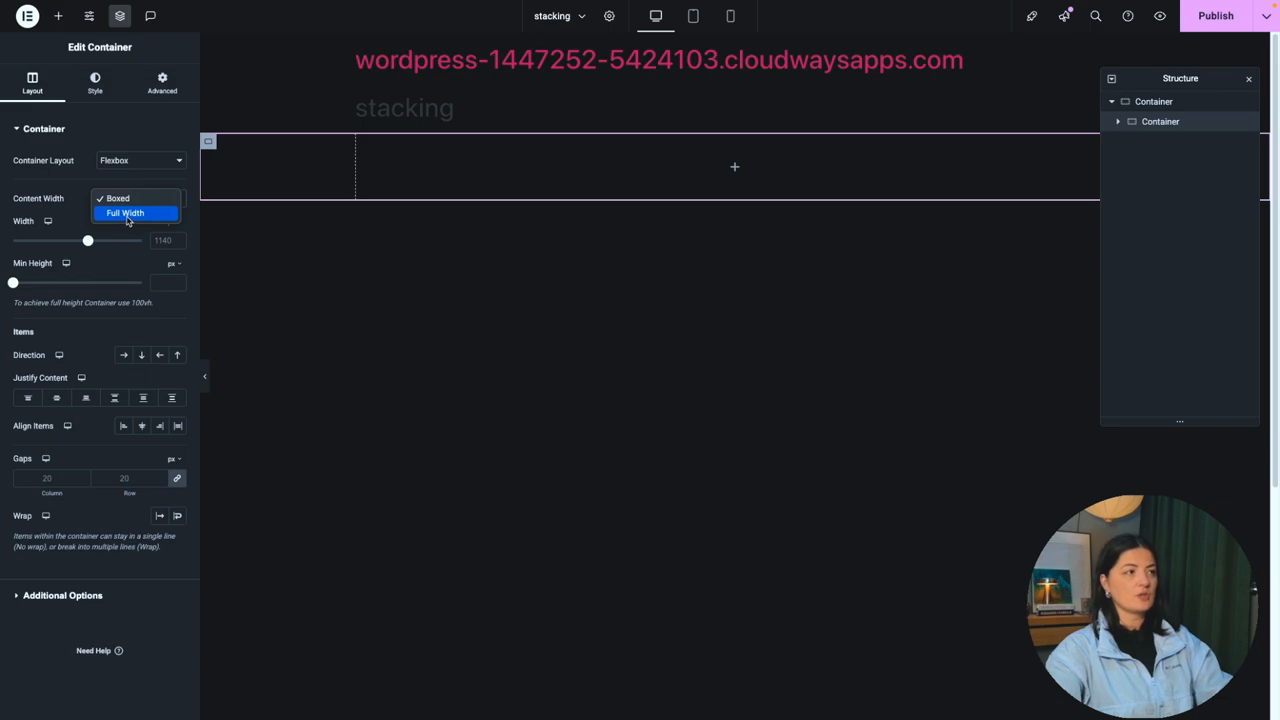
click(124, 212)
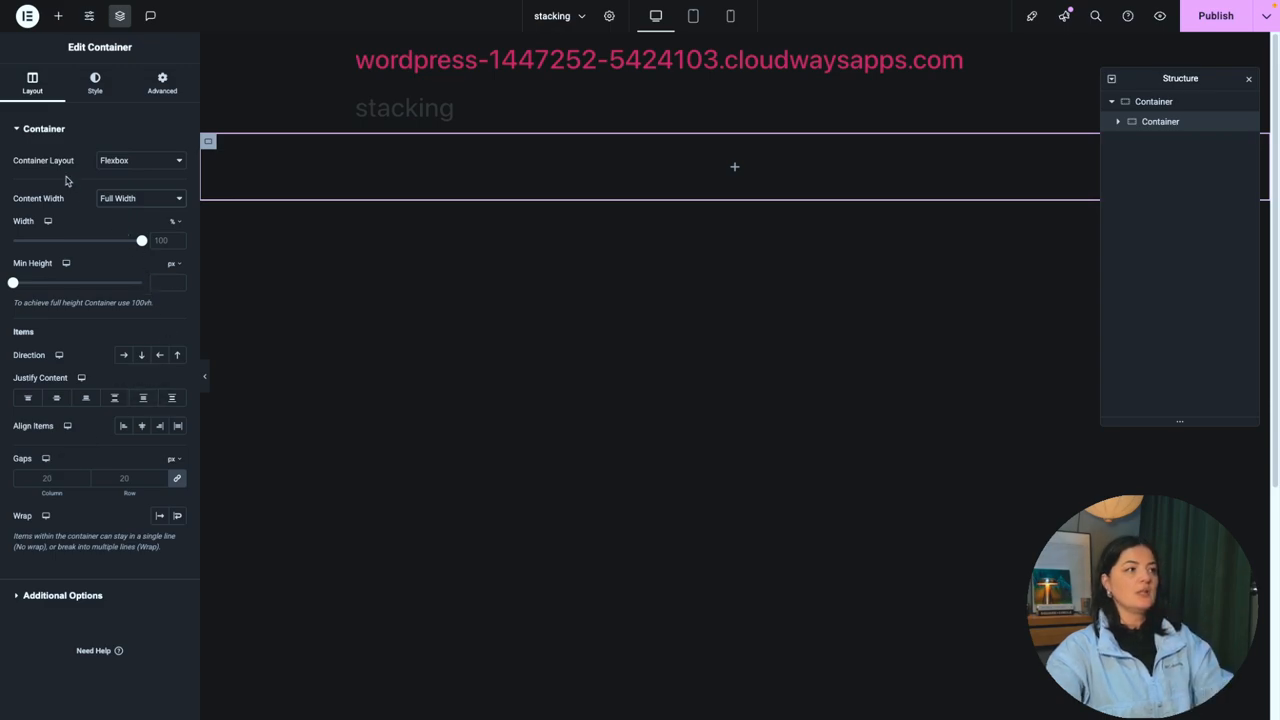
mouse_move(84, 356)
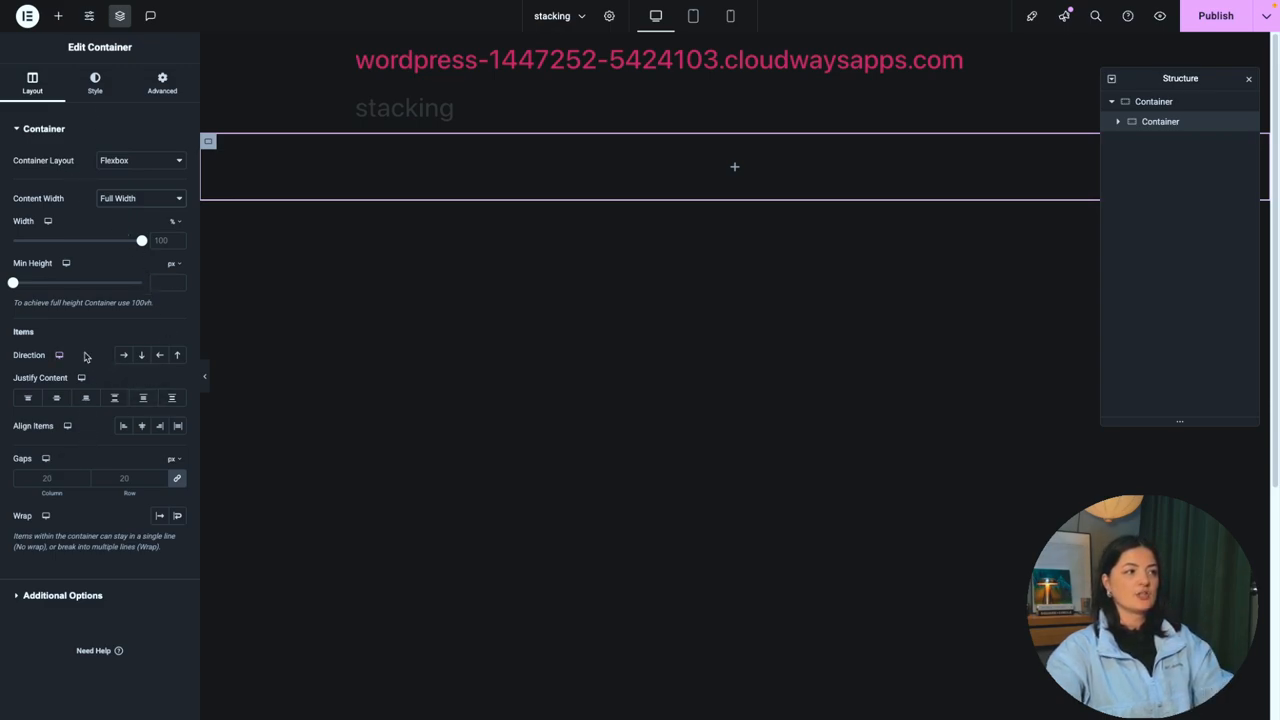
mouse_move(100, 360)
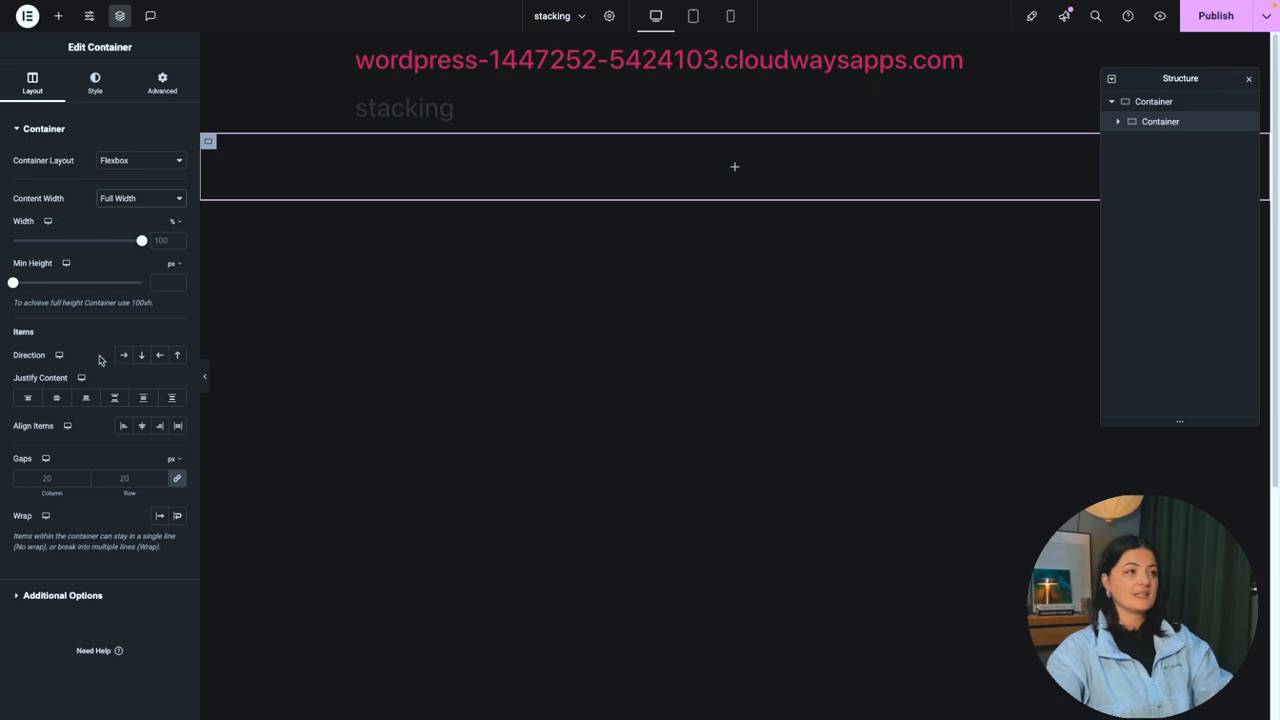
click(124, 356)
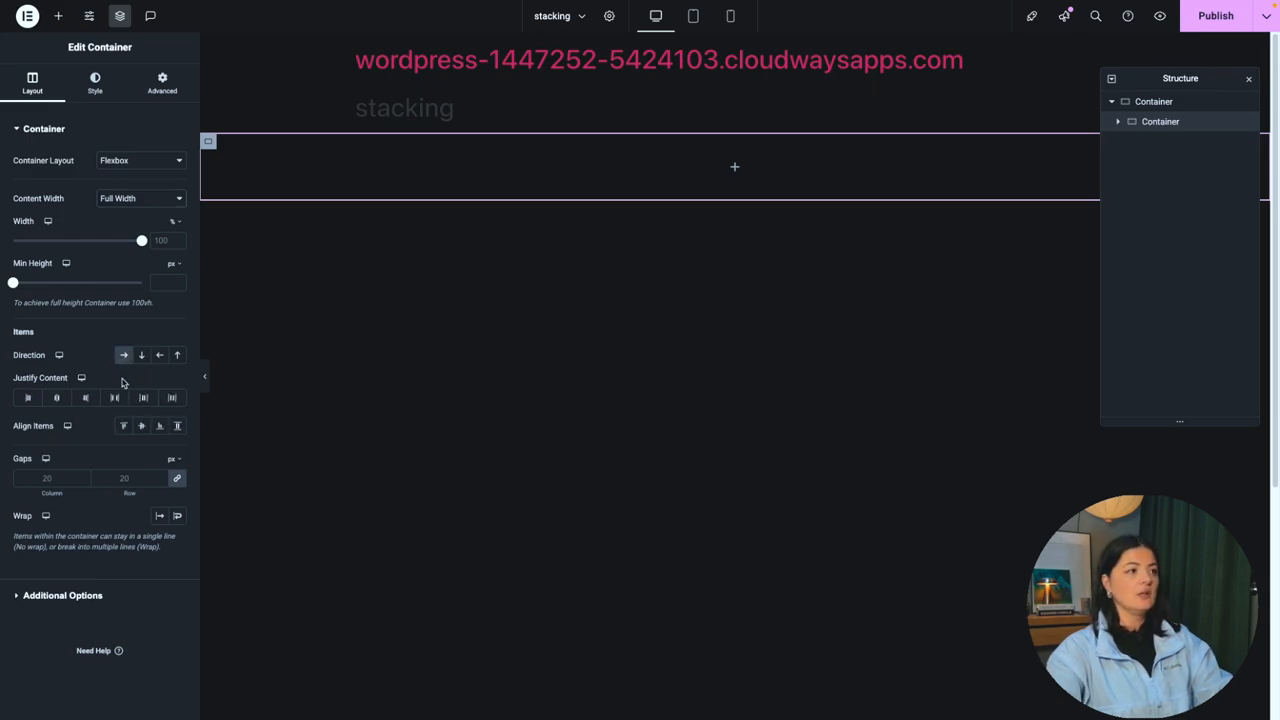
click(114, 396)
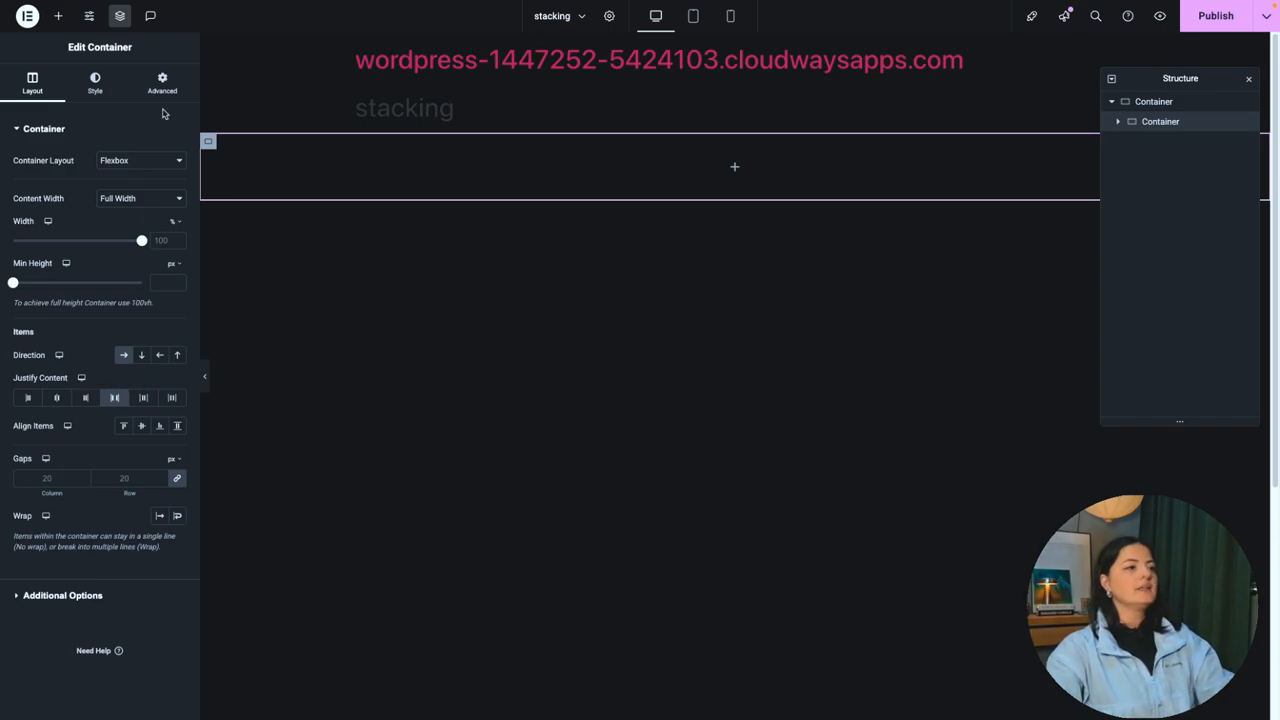
Step: Enter CSS class project-section and Z-Index 1 in the container's Advanced settings
click(162, 82)
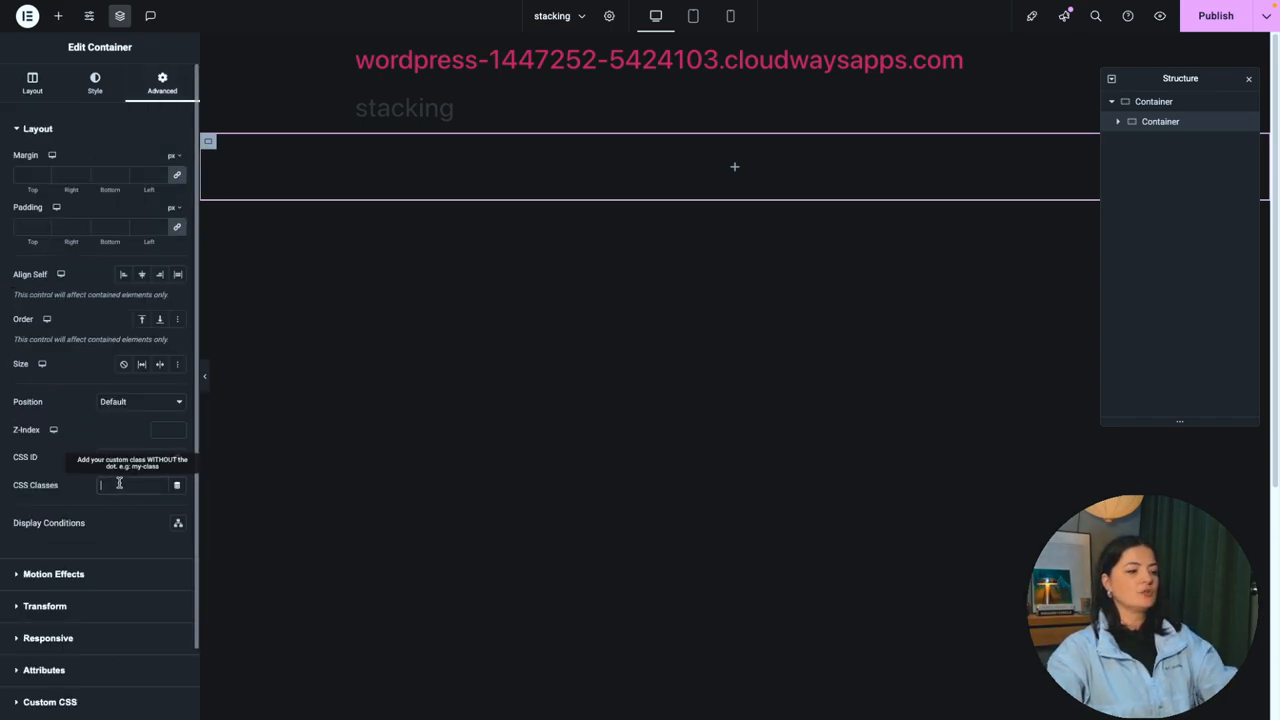
text(project-section)
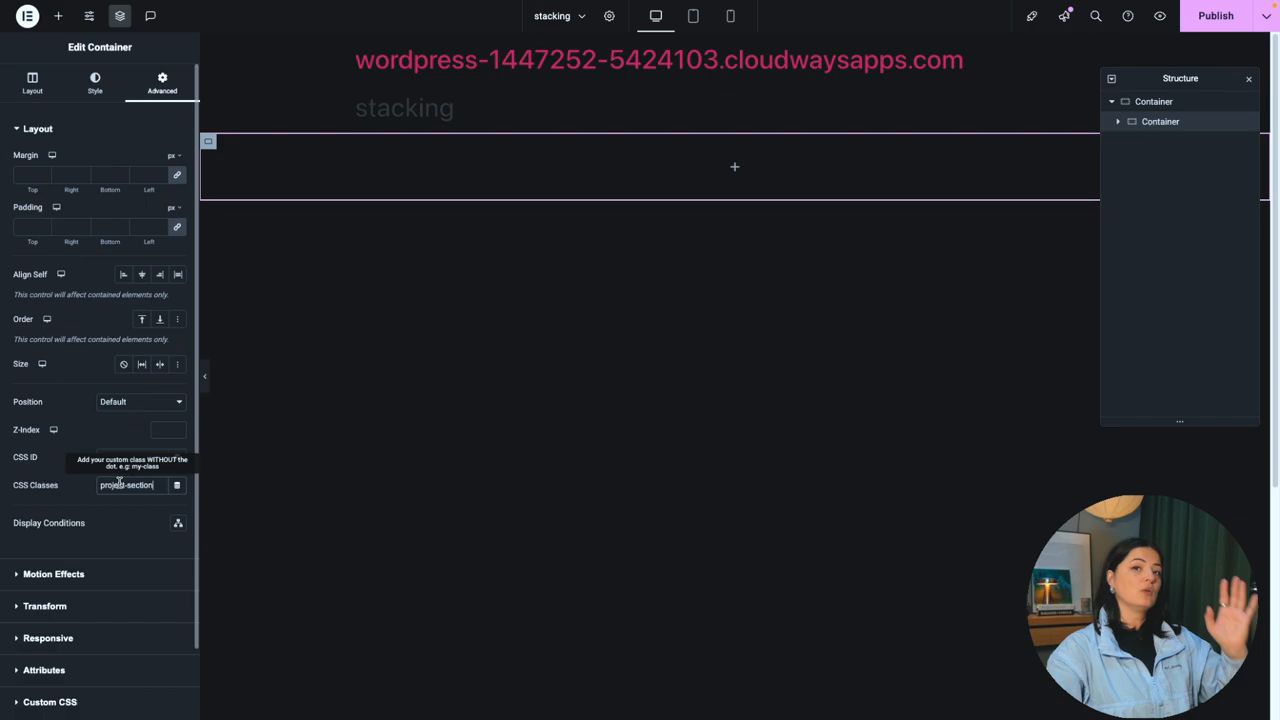
mouse_move(100, 428)
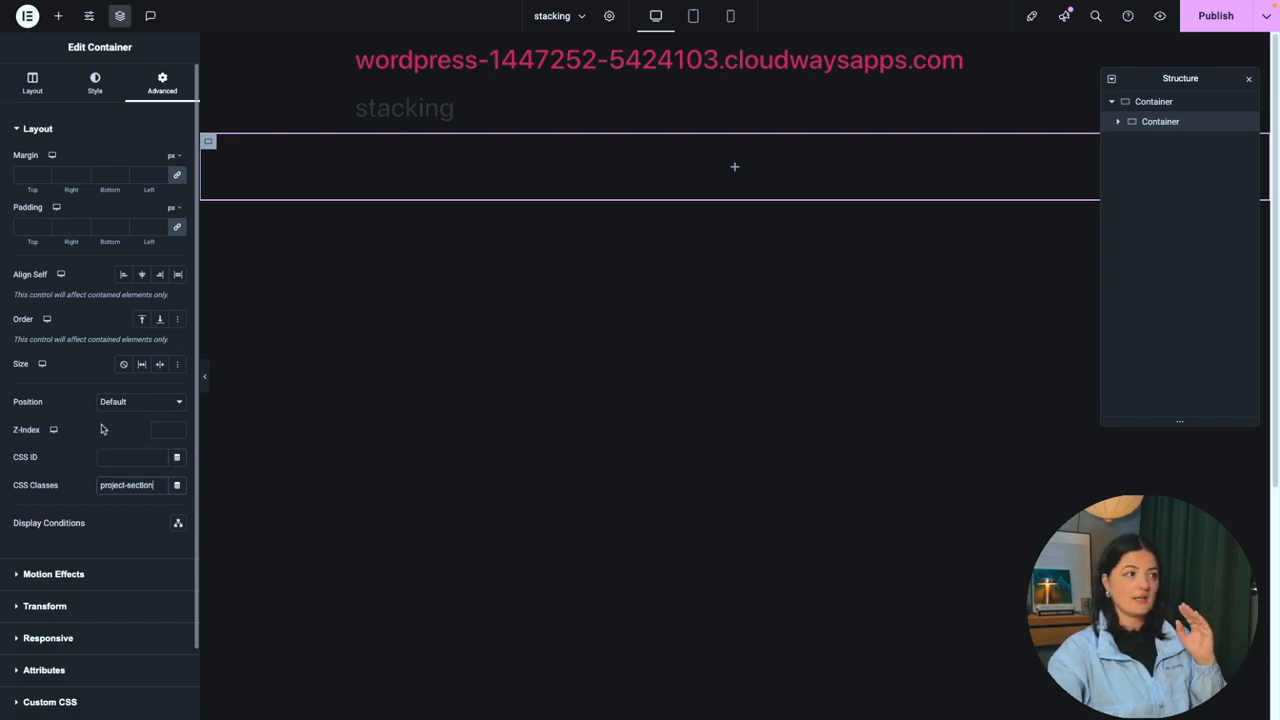
mouse_move(84, 444)
text(1)
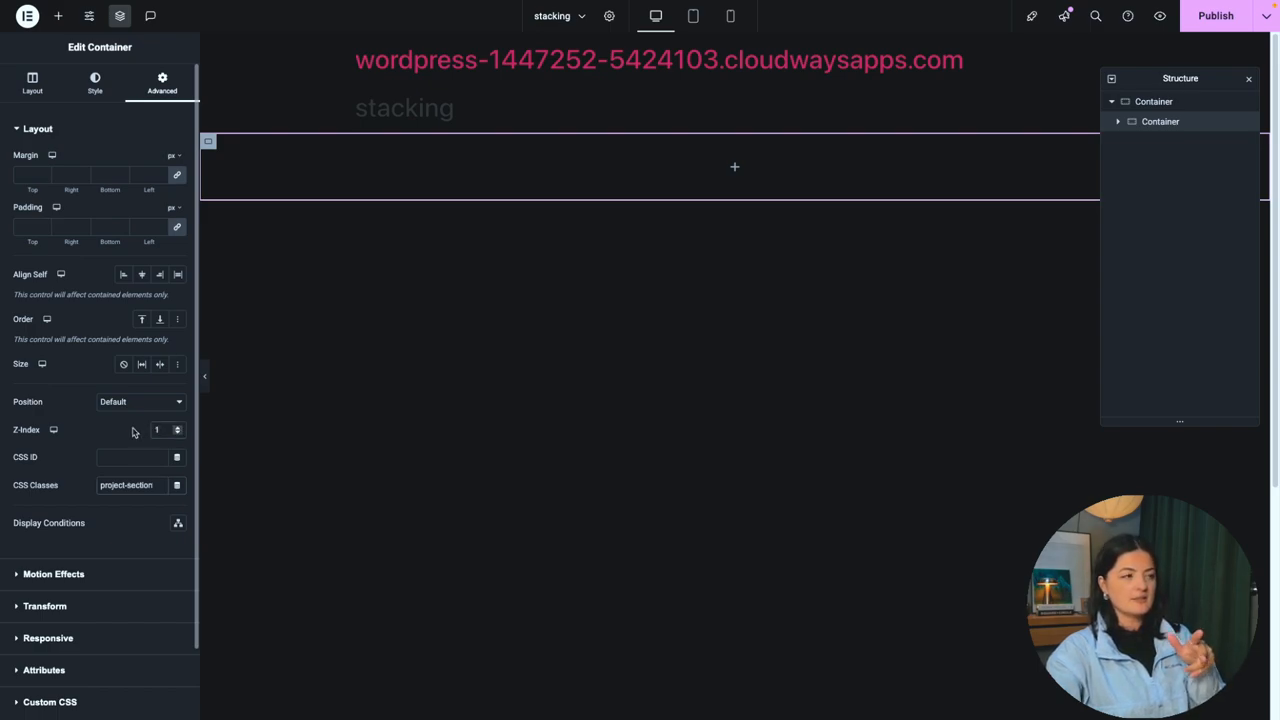
click(140, 430)
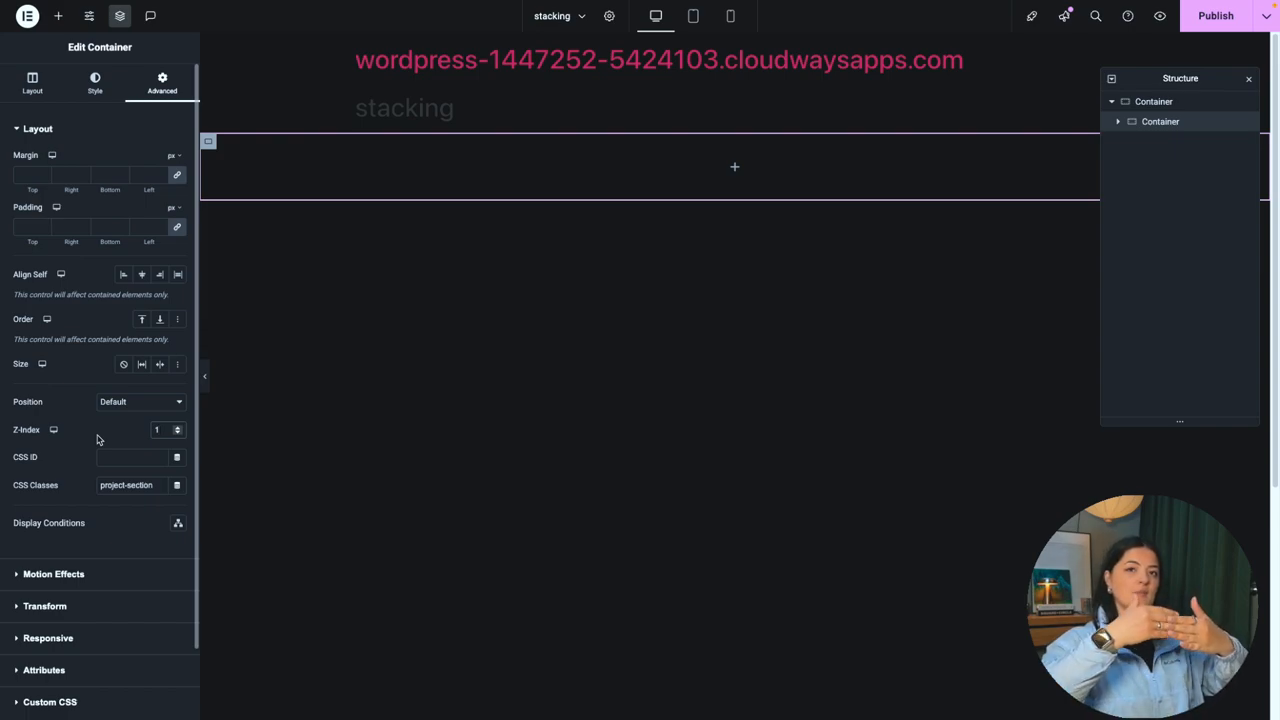
mouse_move(130, 412)
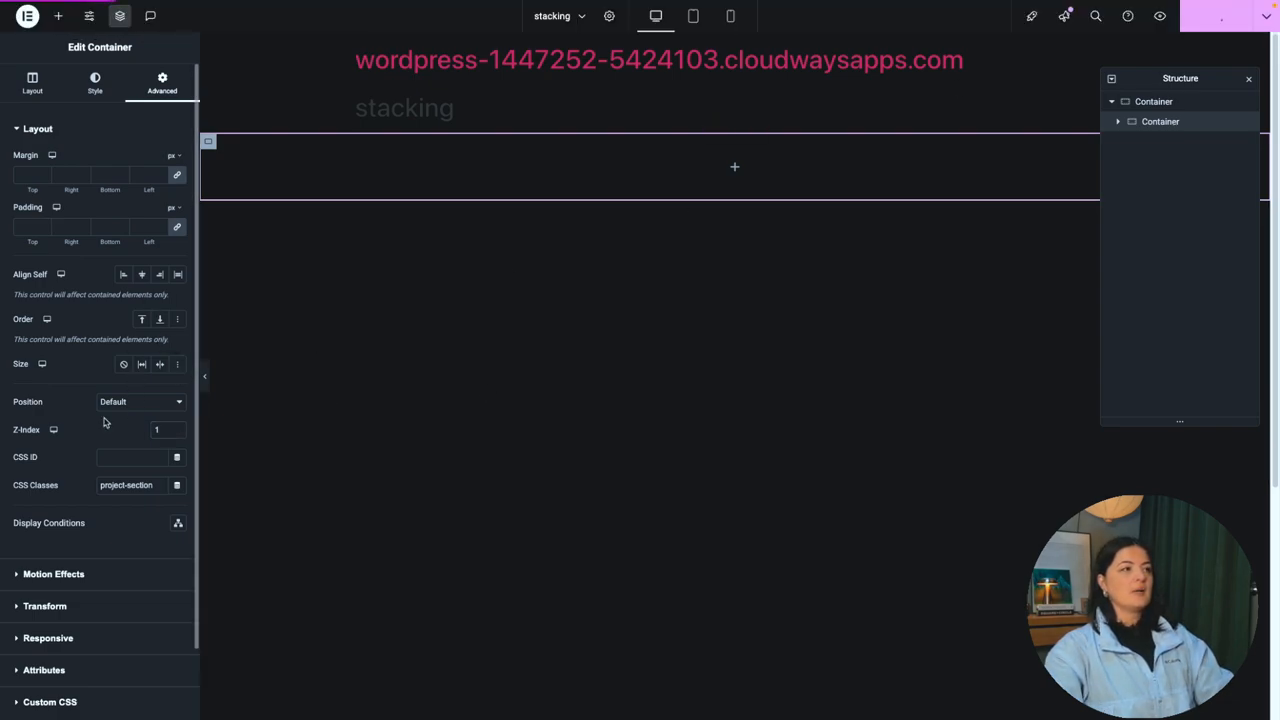
click(96, 82)
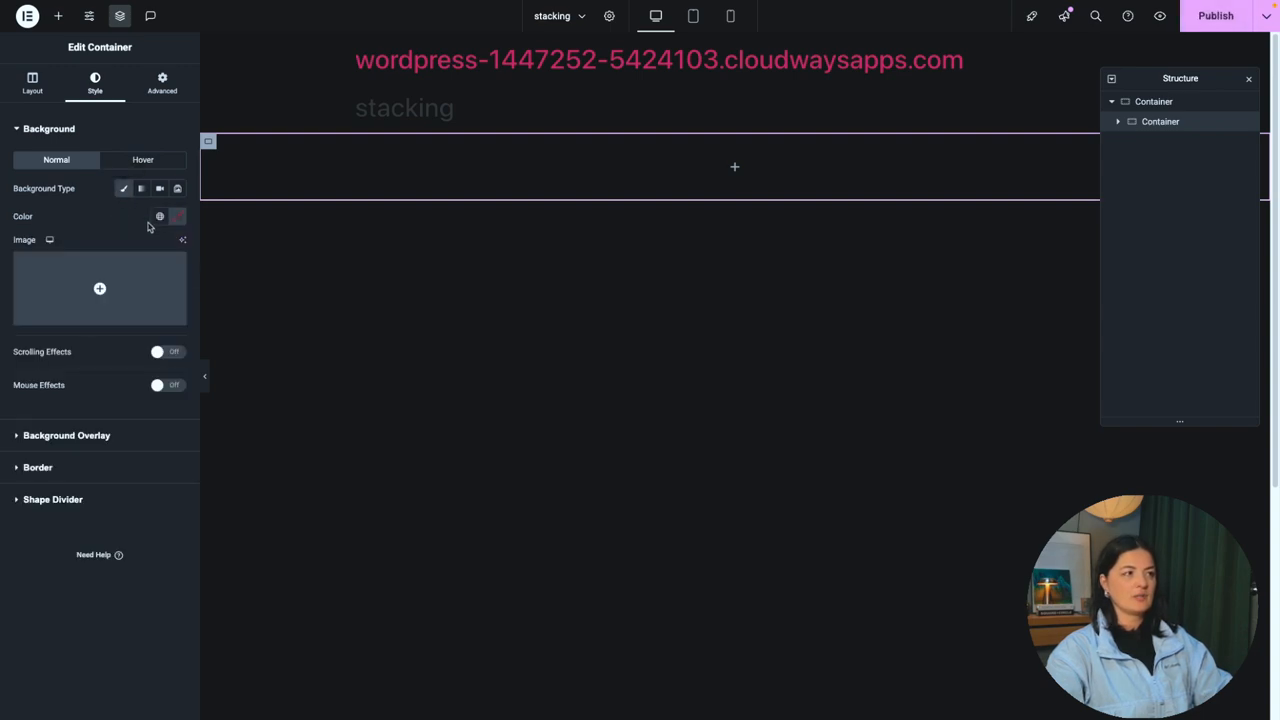
Step: Give the container a Classic grey background colour and padding 60, 20, 60, 20
click(160, 216)
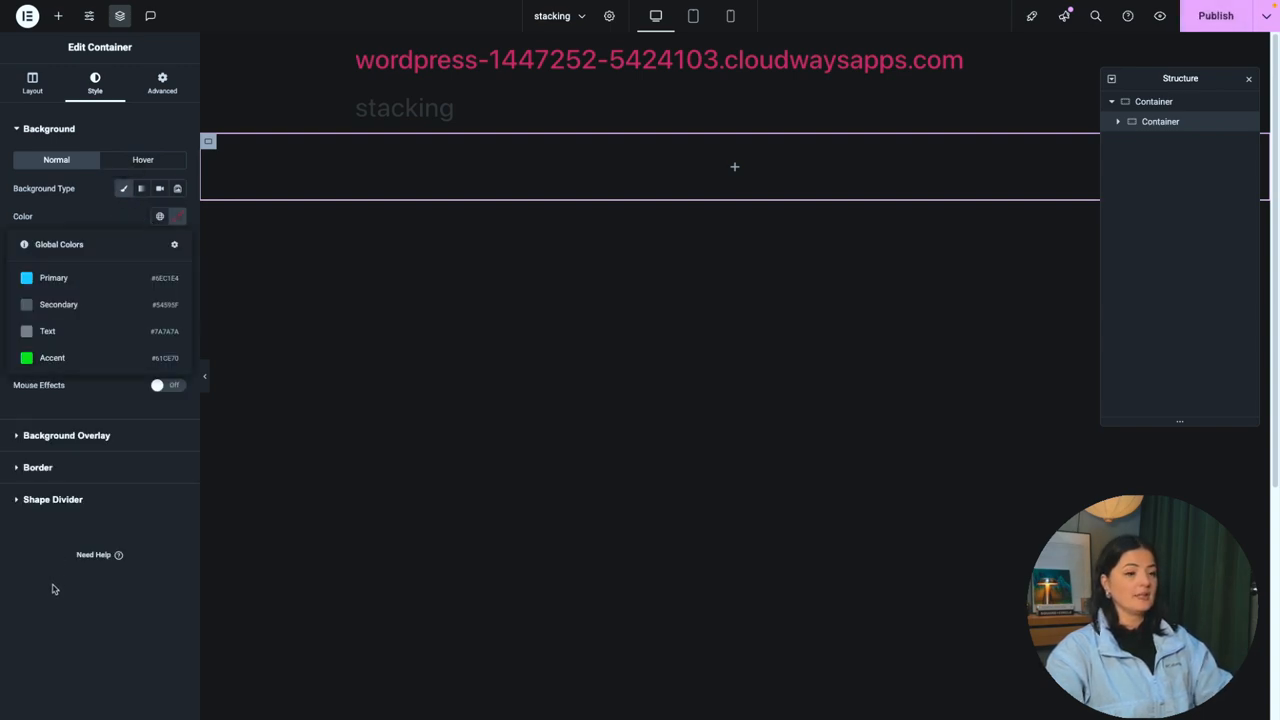
click(178, 216)
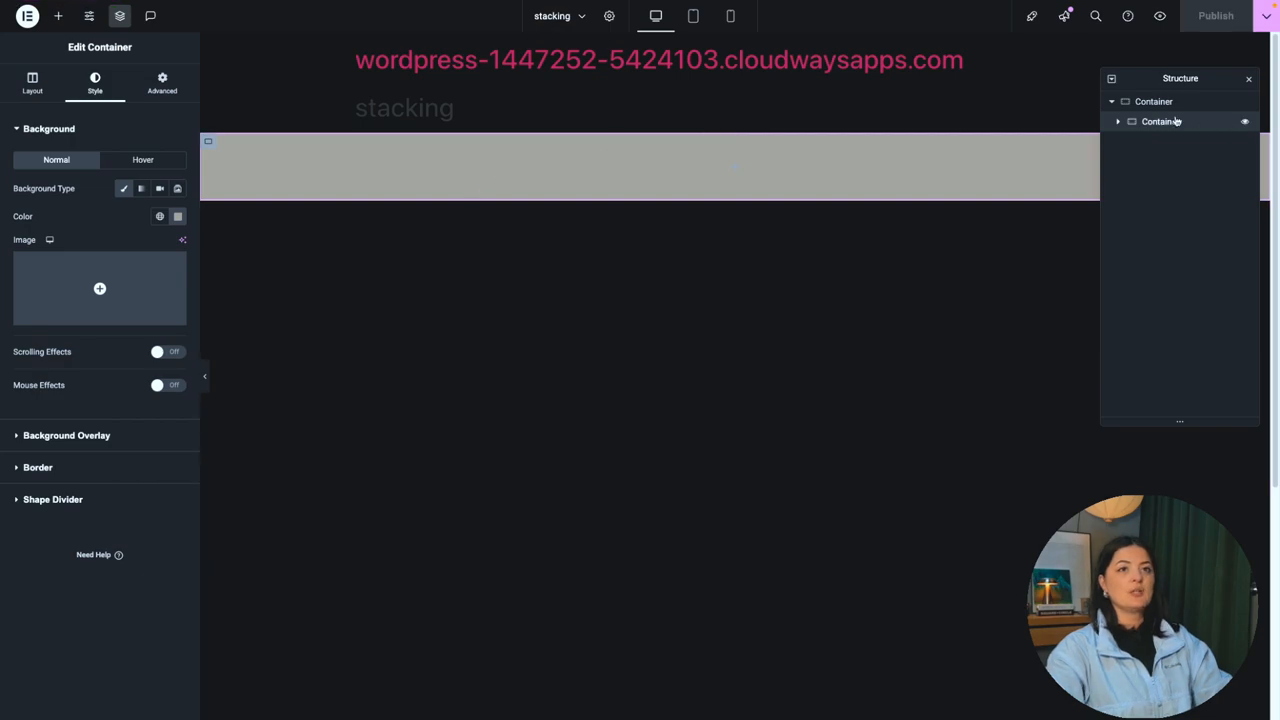
click(162, 84)
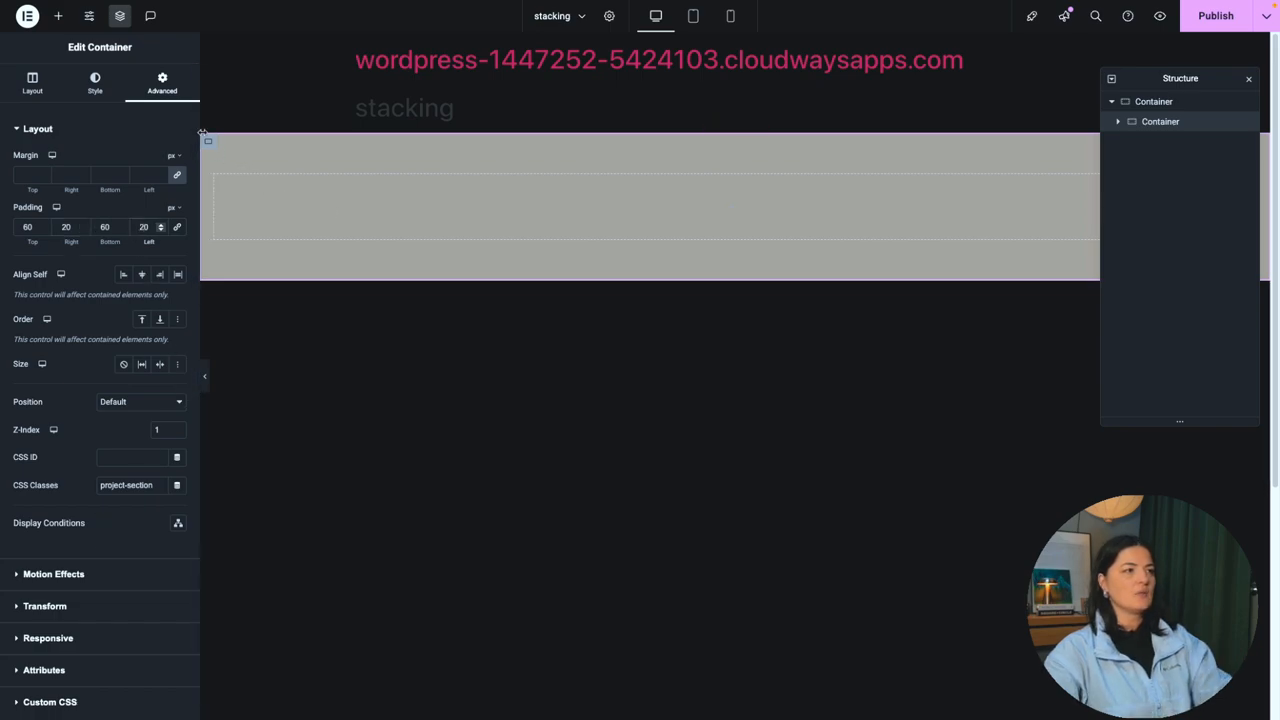
Step: Set the inner container's Width slider to 55 and Justify Content to Start
click(58, 16)
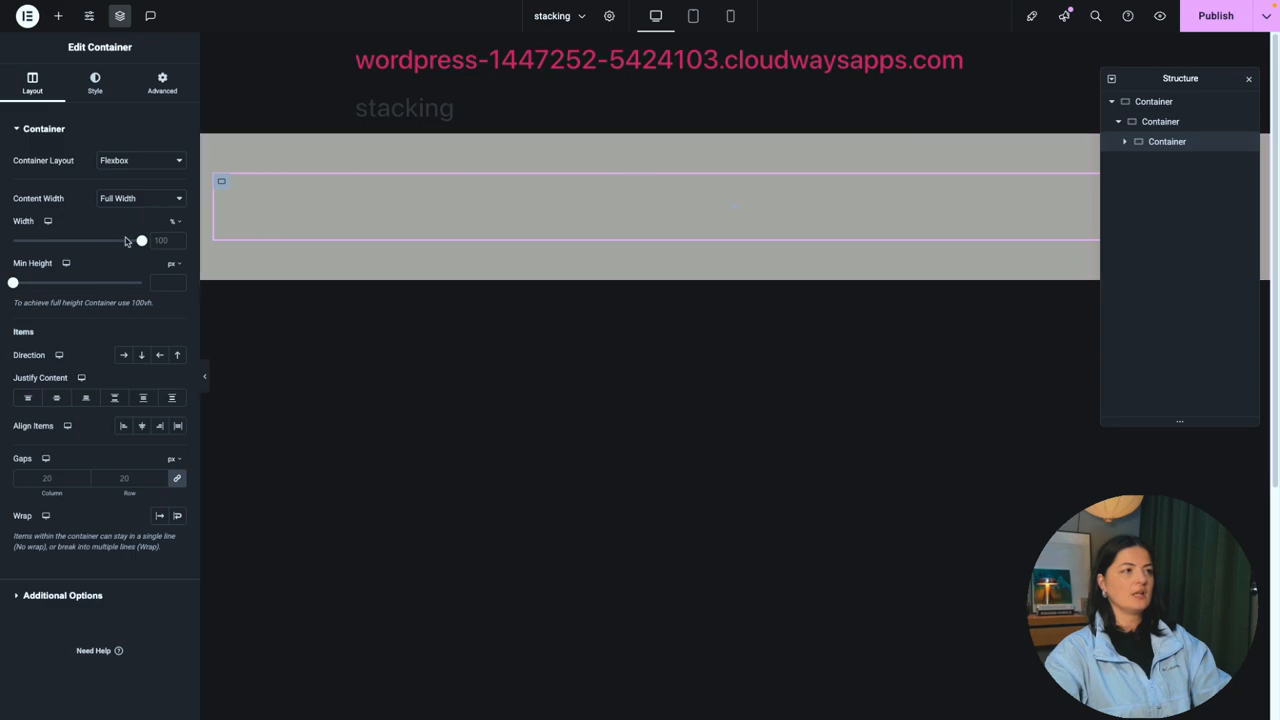
drag(140, 240, 100, 240)
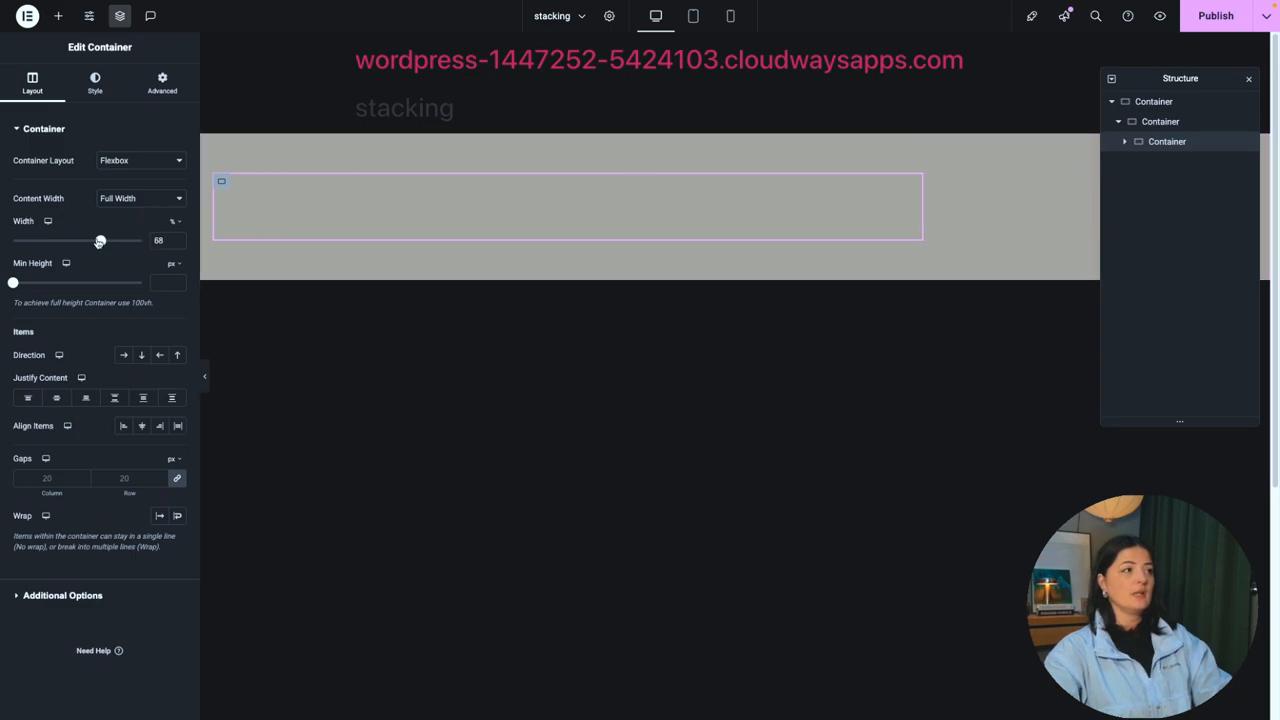
drag(100, 240, 82, 240)
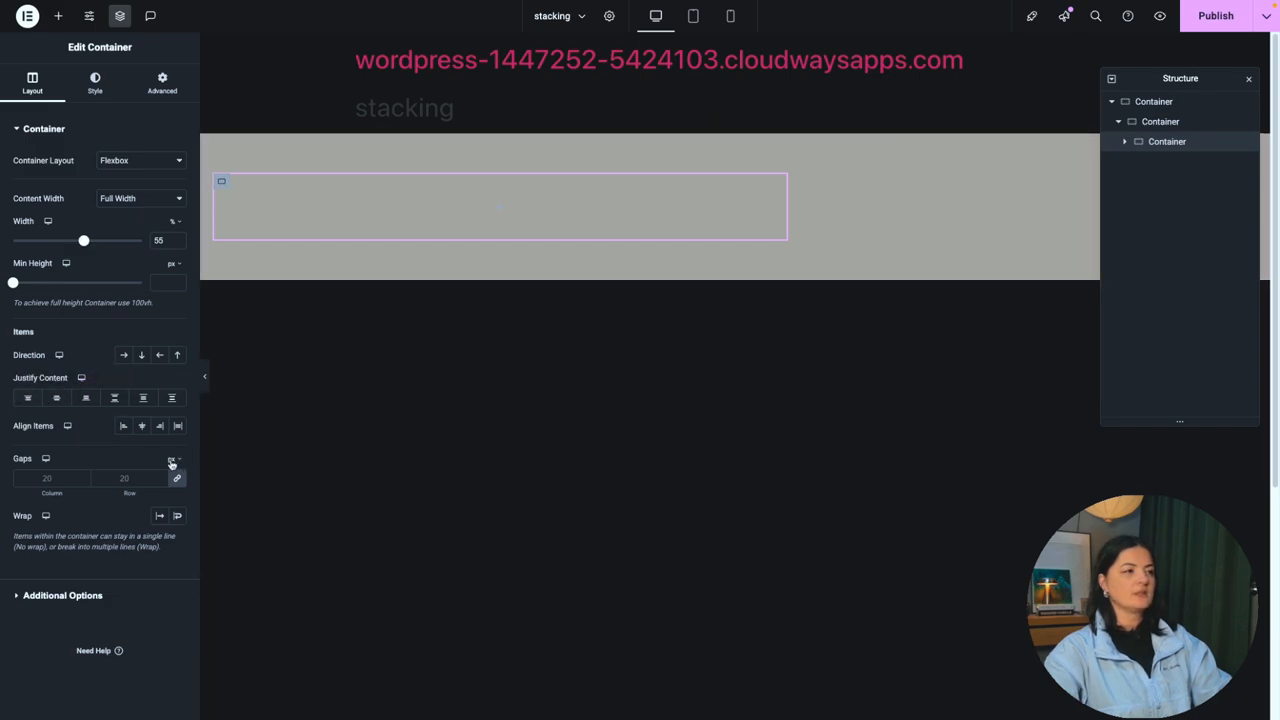
click(28, 398)
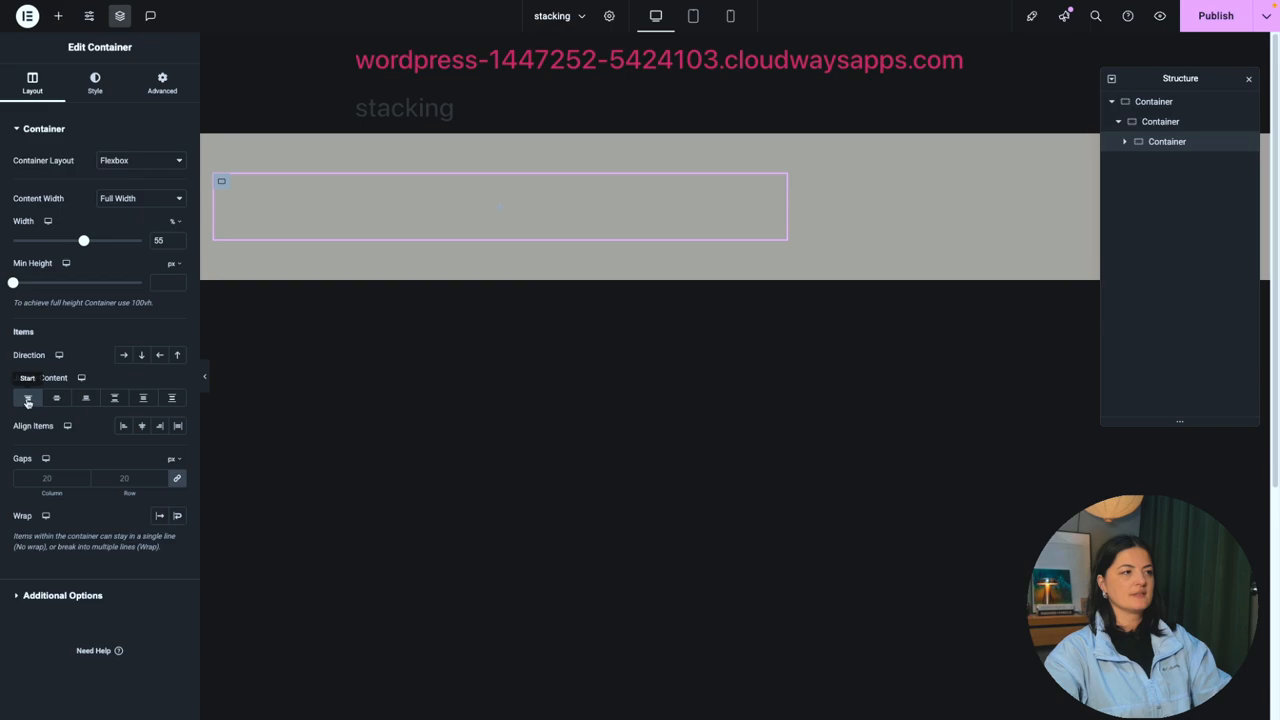
click(28, 396)
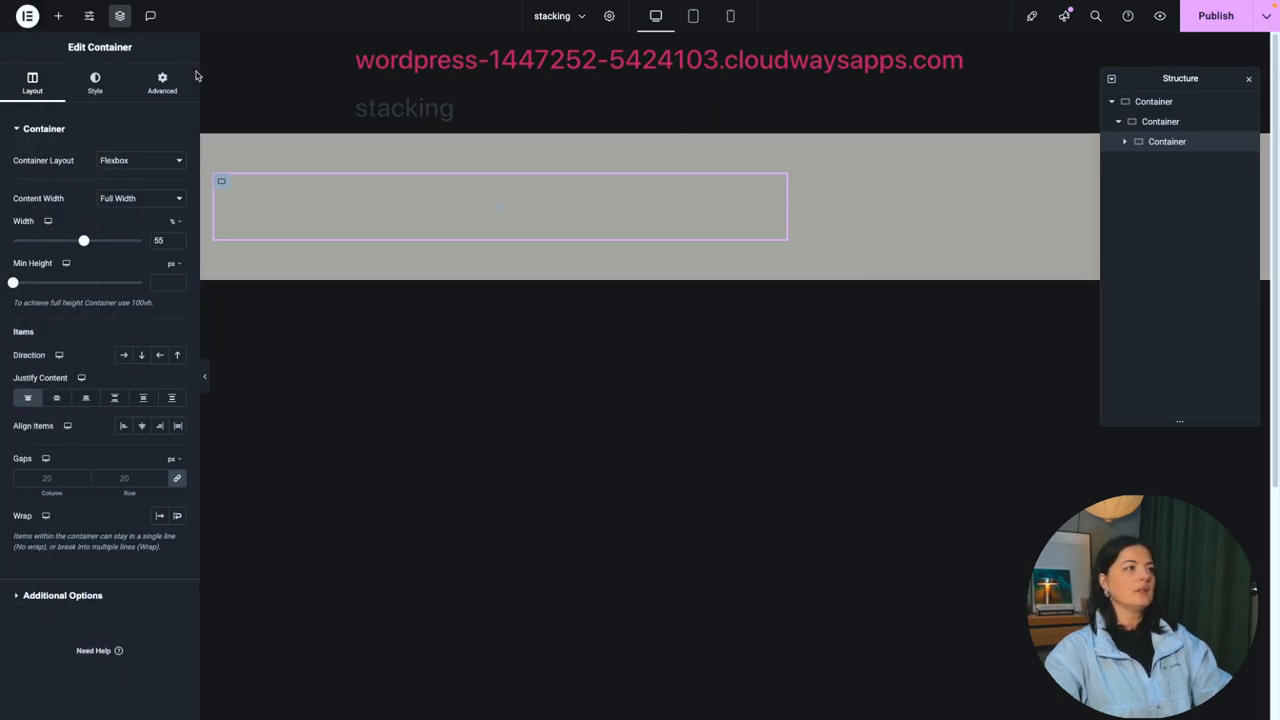
Step: Add a Heading widget inside the inner container reading 'This is heading one'
click(58, 16)
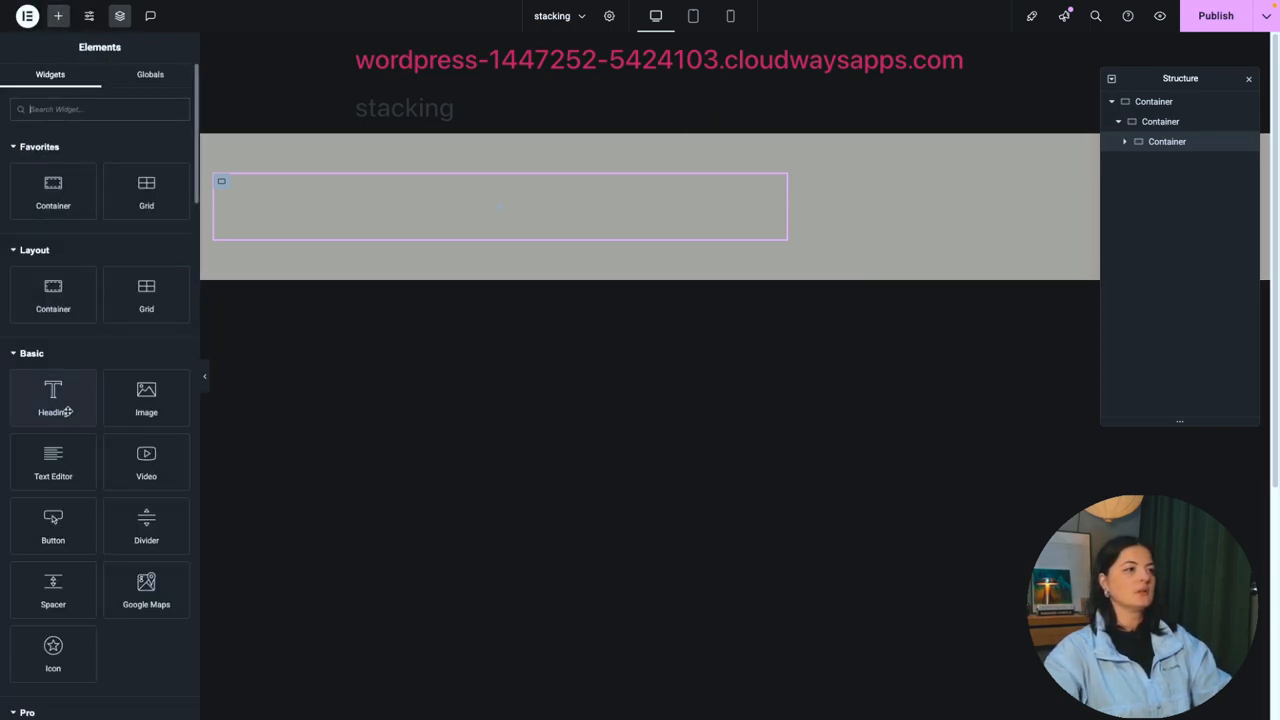
drag(52, 390, 500, 204)
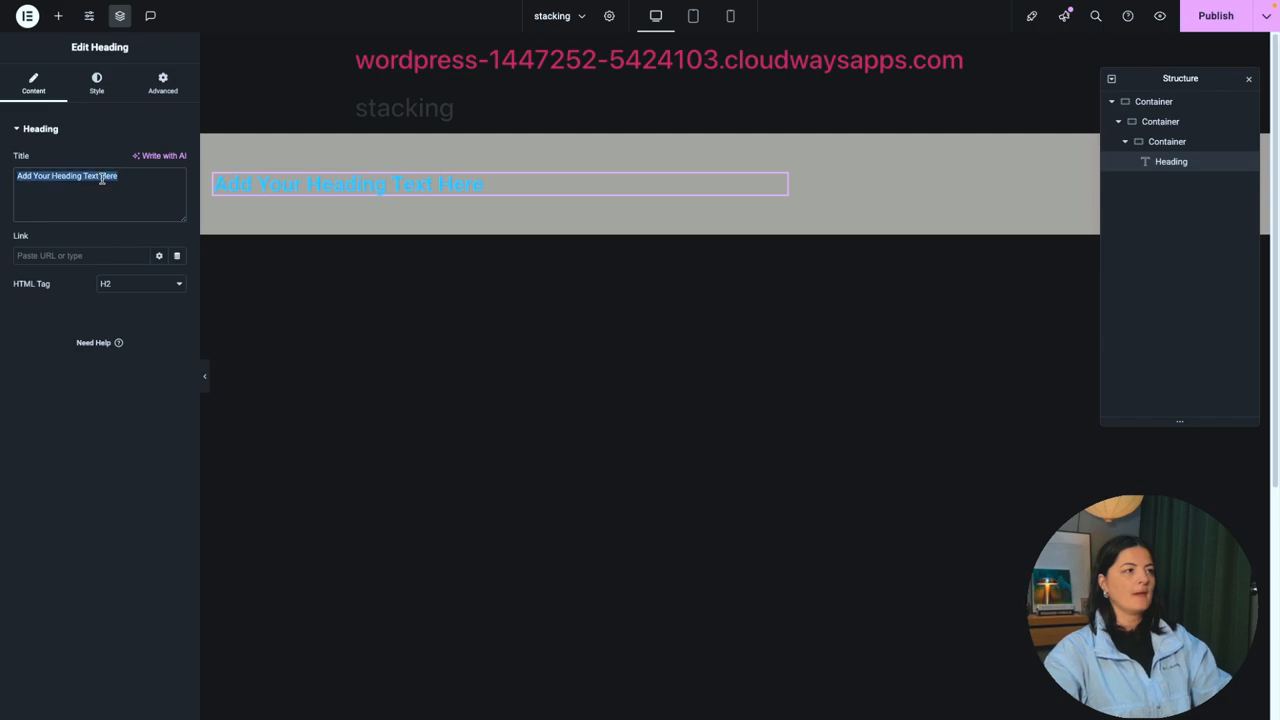
text(This)
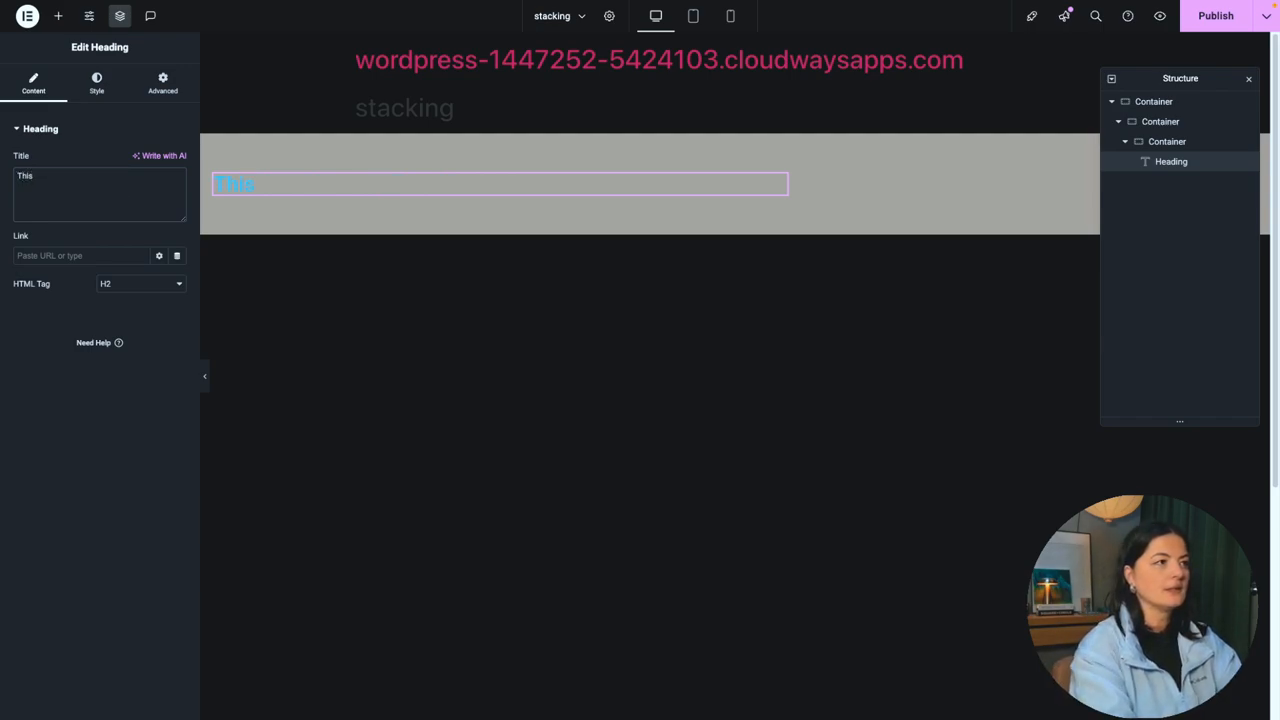
text(is heading one)
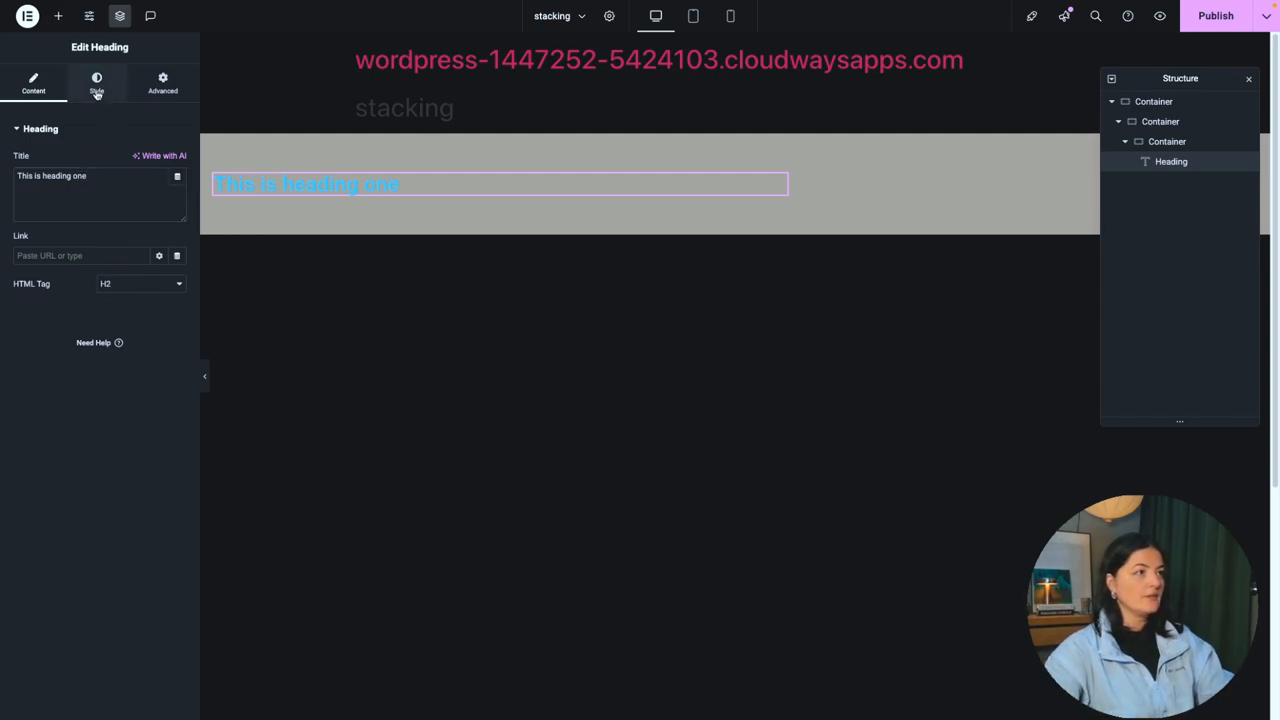
Step: Set the heading typography to Inter, Uppercase, with a larger size in rem
click(96, 82)
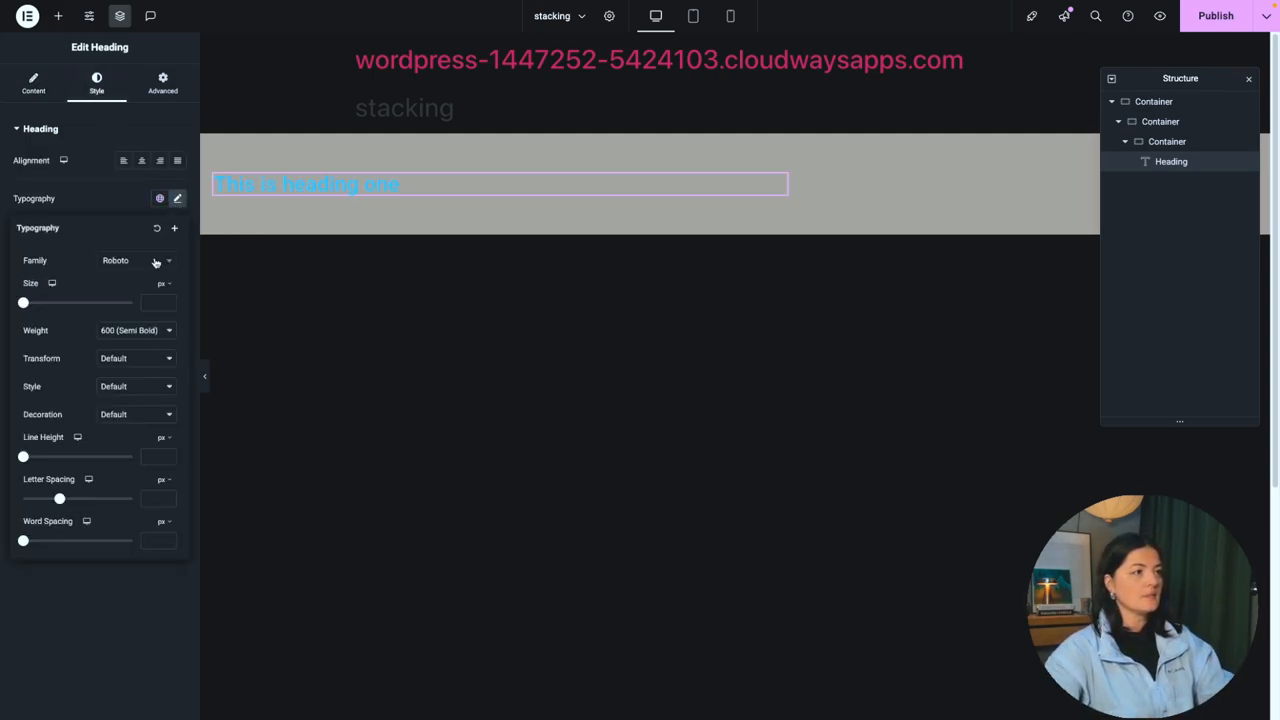
click(136, 260)
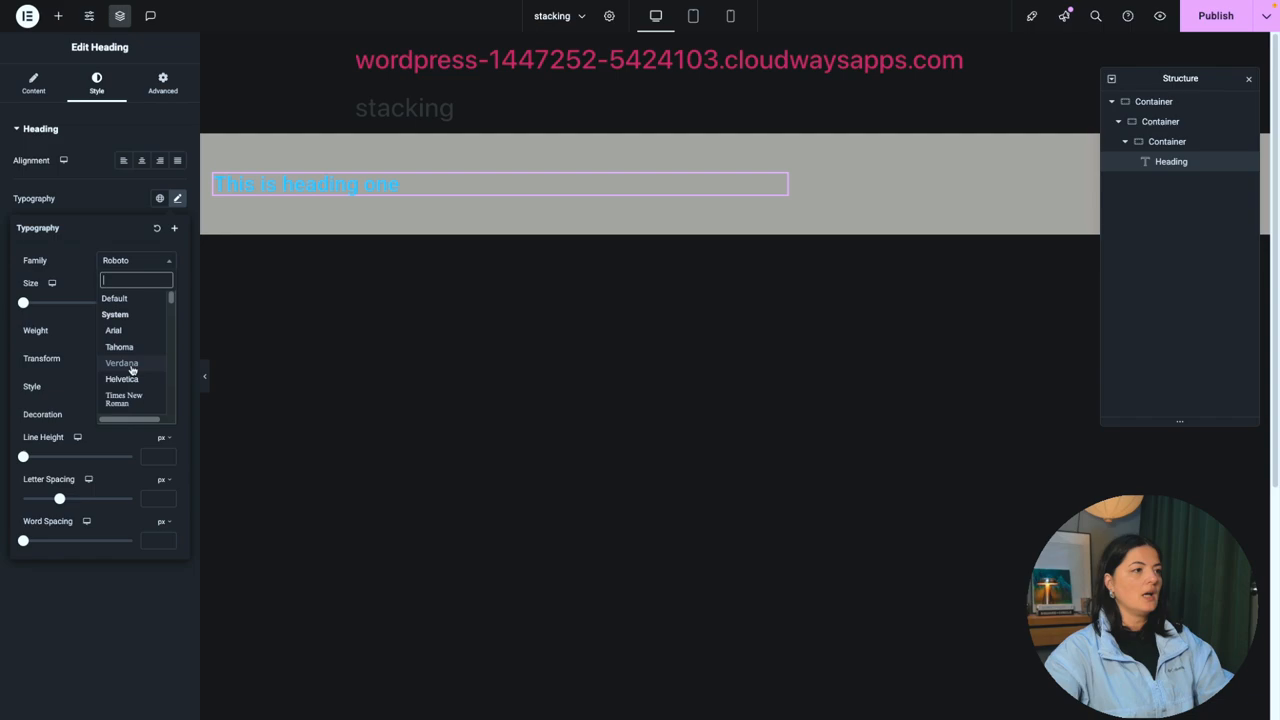
mouse_move(130, 372)
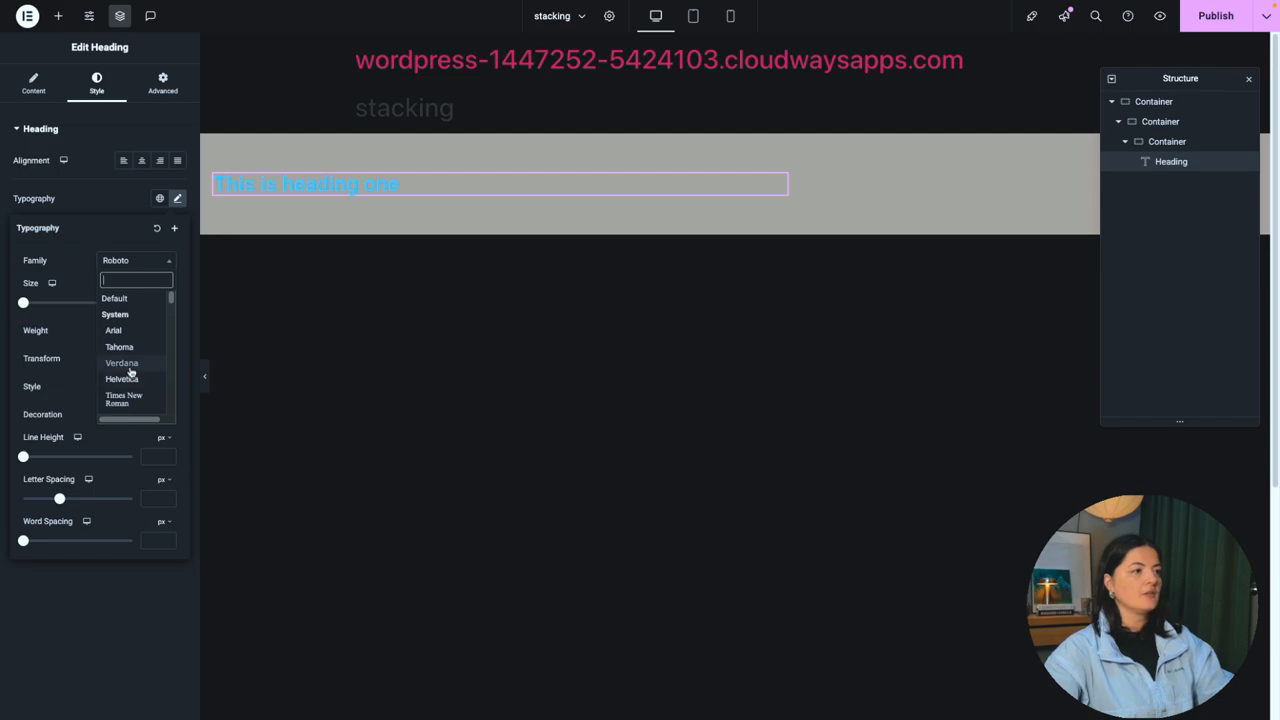
scroll(down, 3)
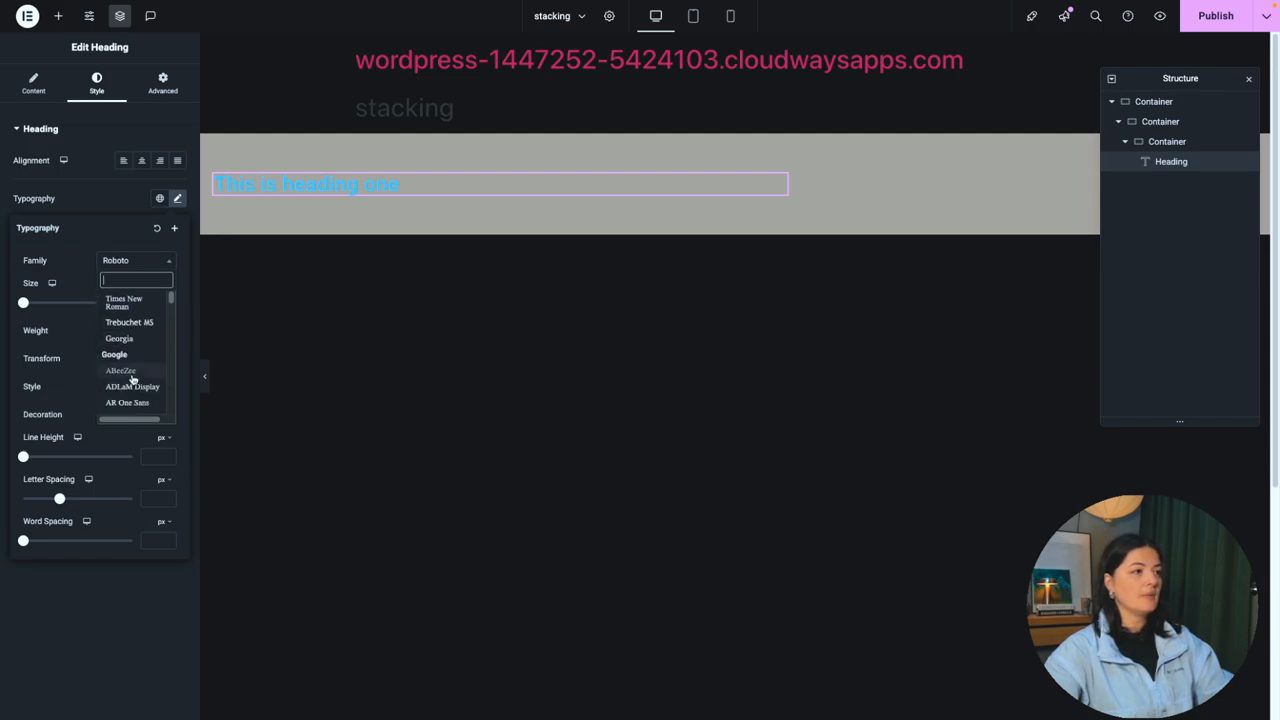
click(120, 350)
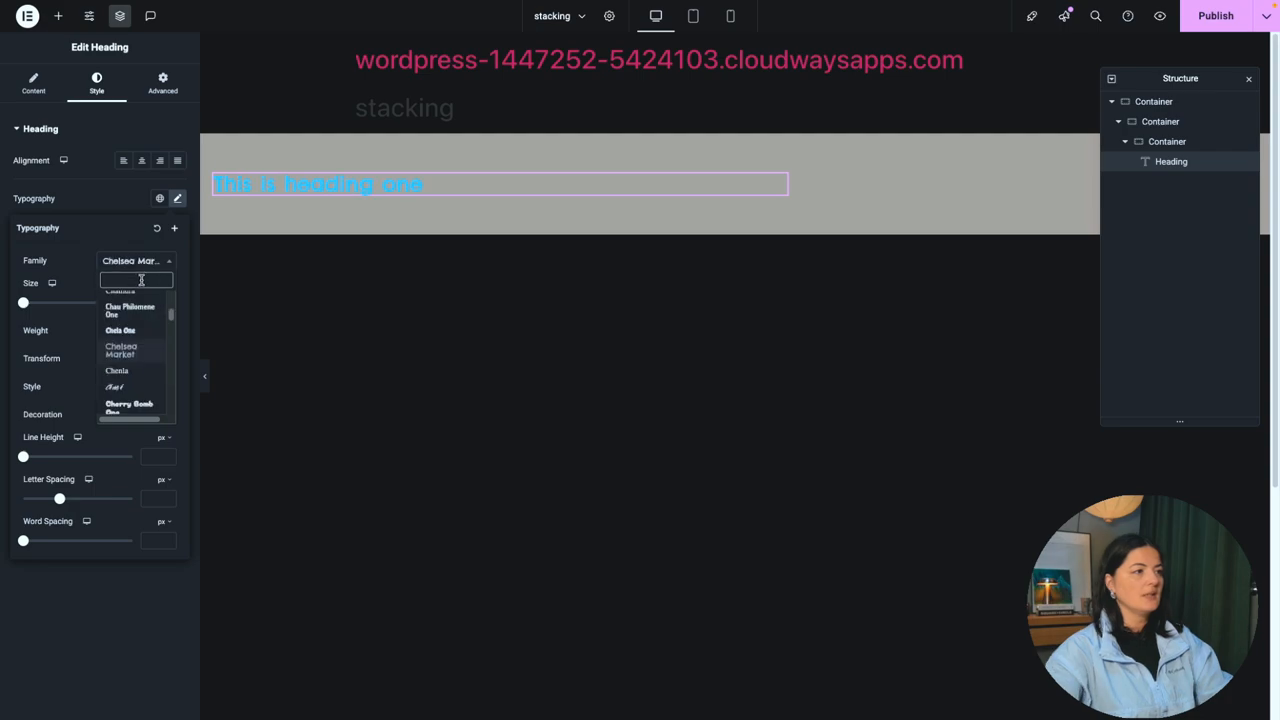
text(inter)
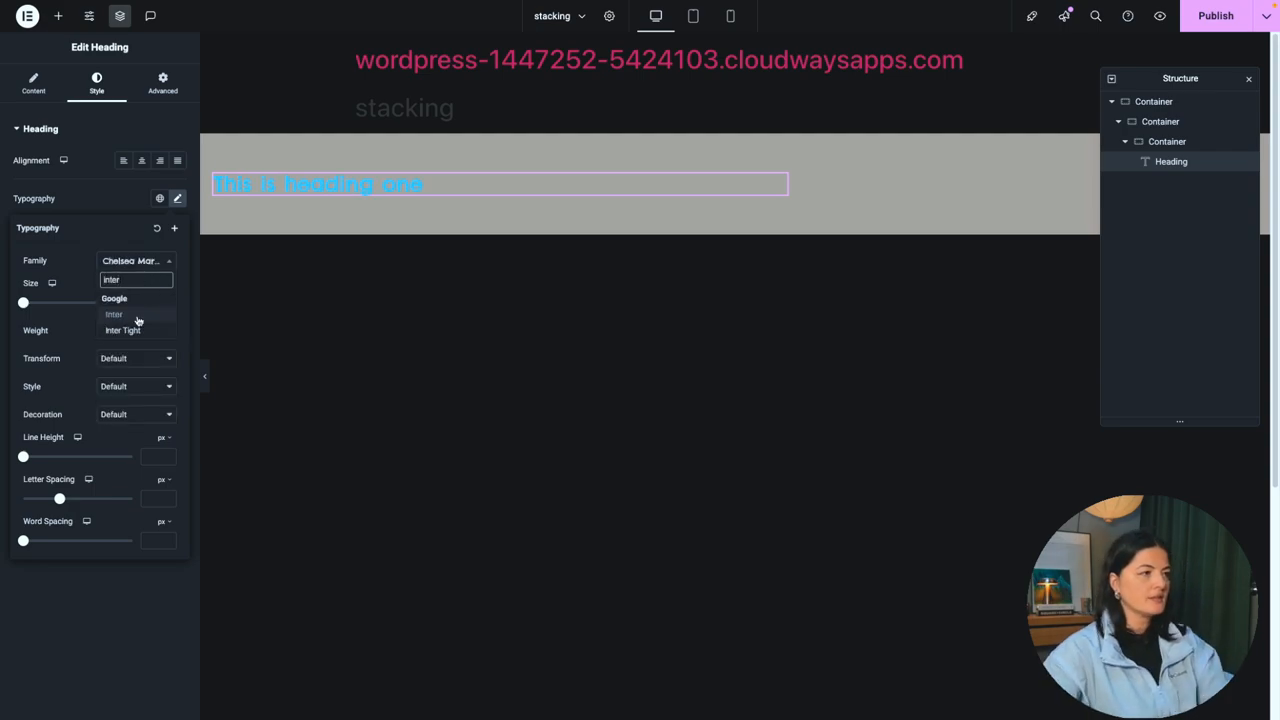
click(112, 314)
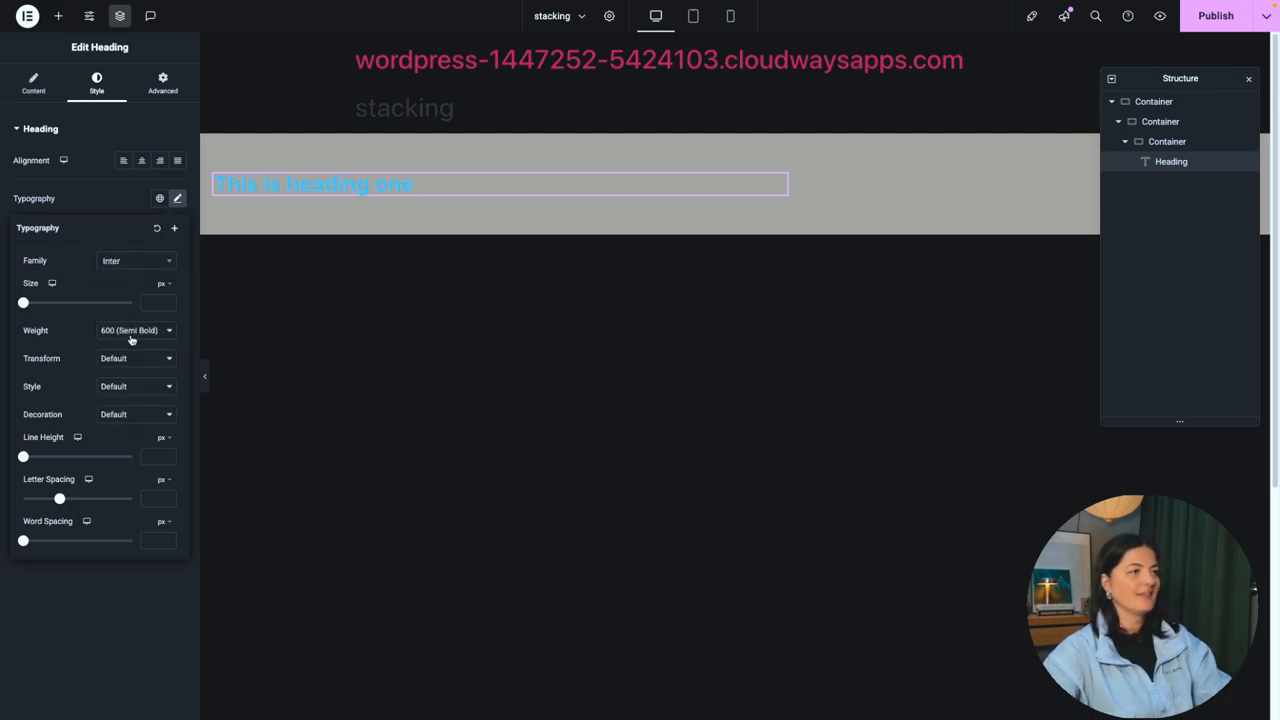
click(136, 358)
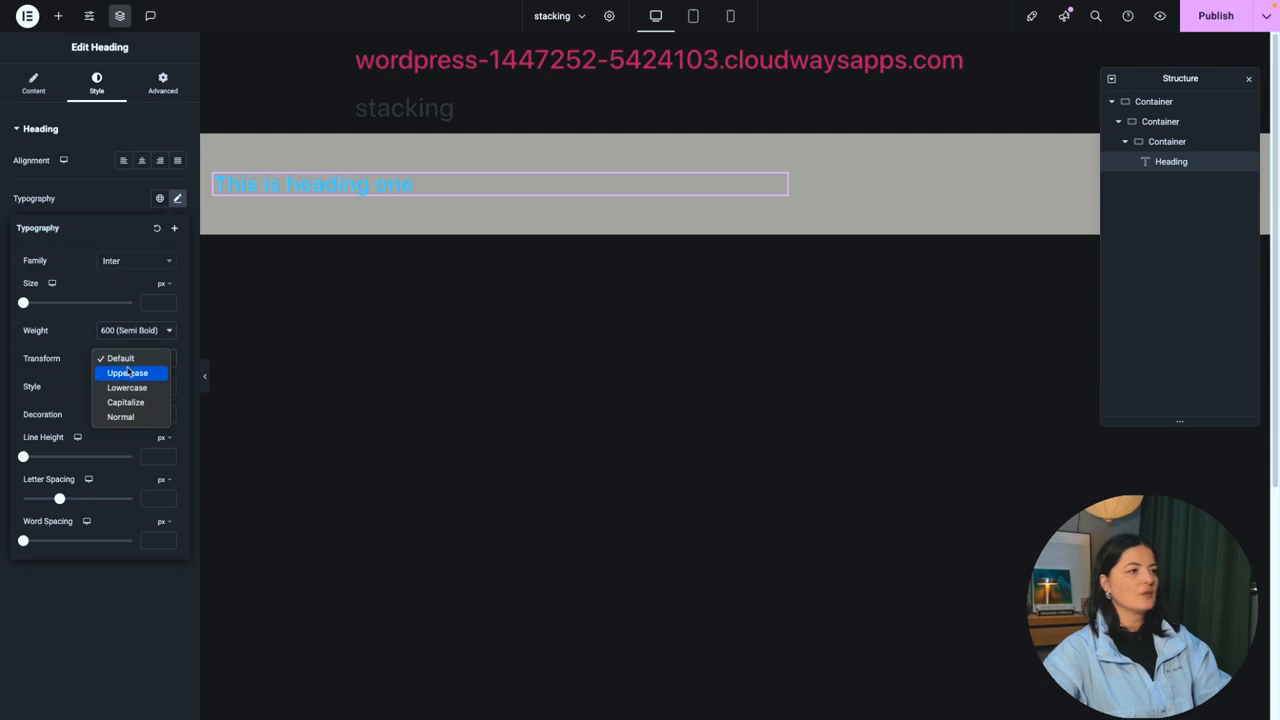
click(128, 372)
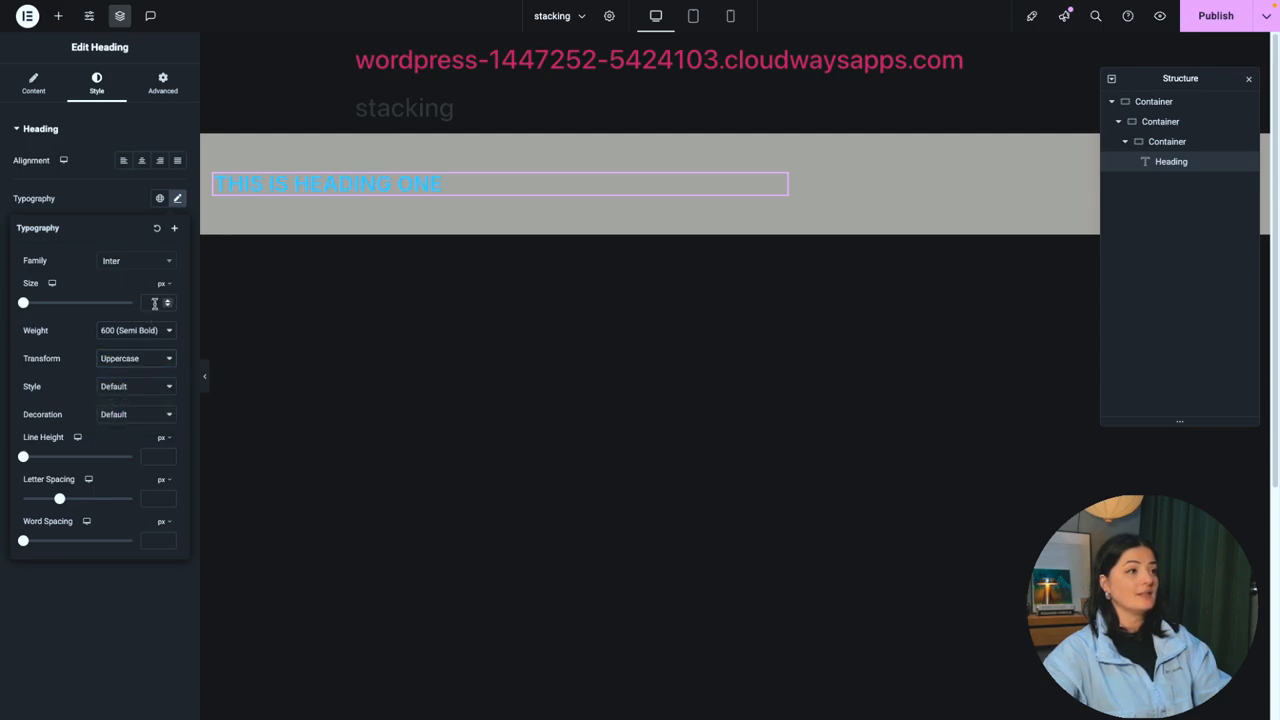
click(164, 284)
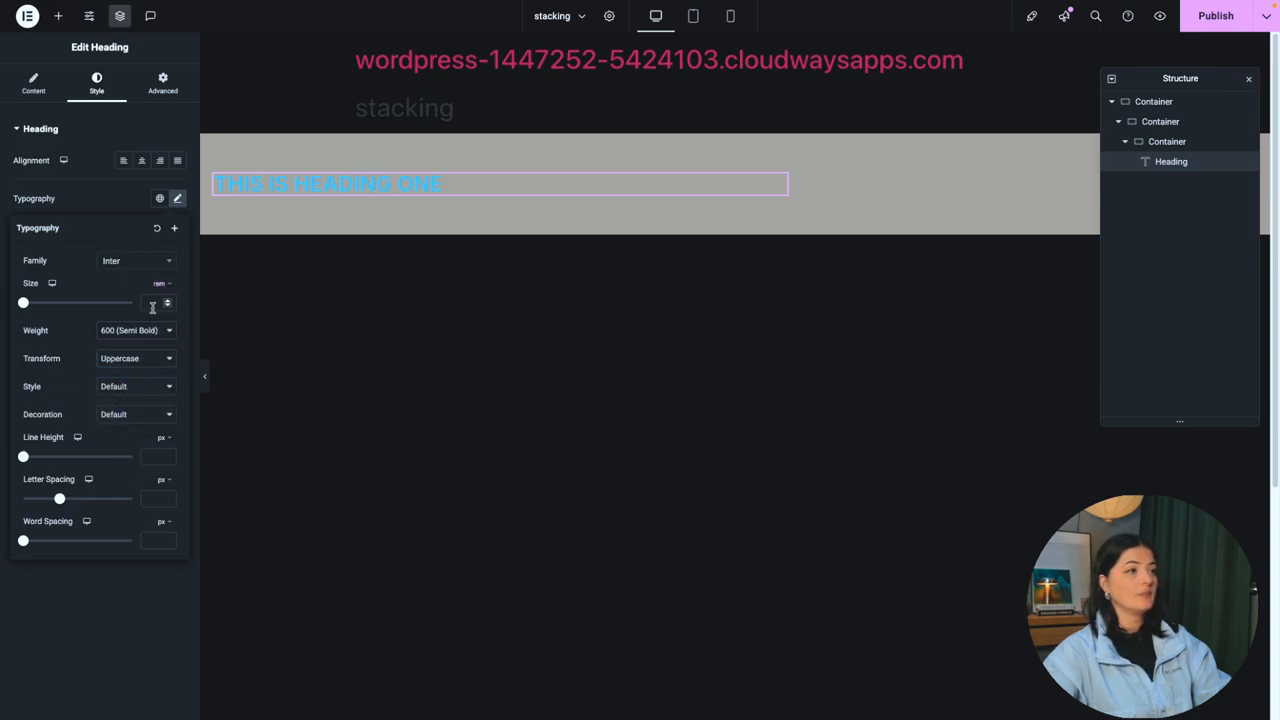
drag(24, 302, 40, 302)
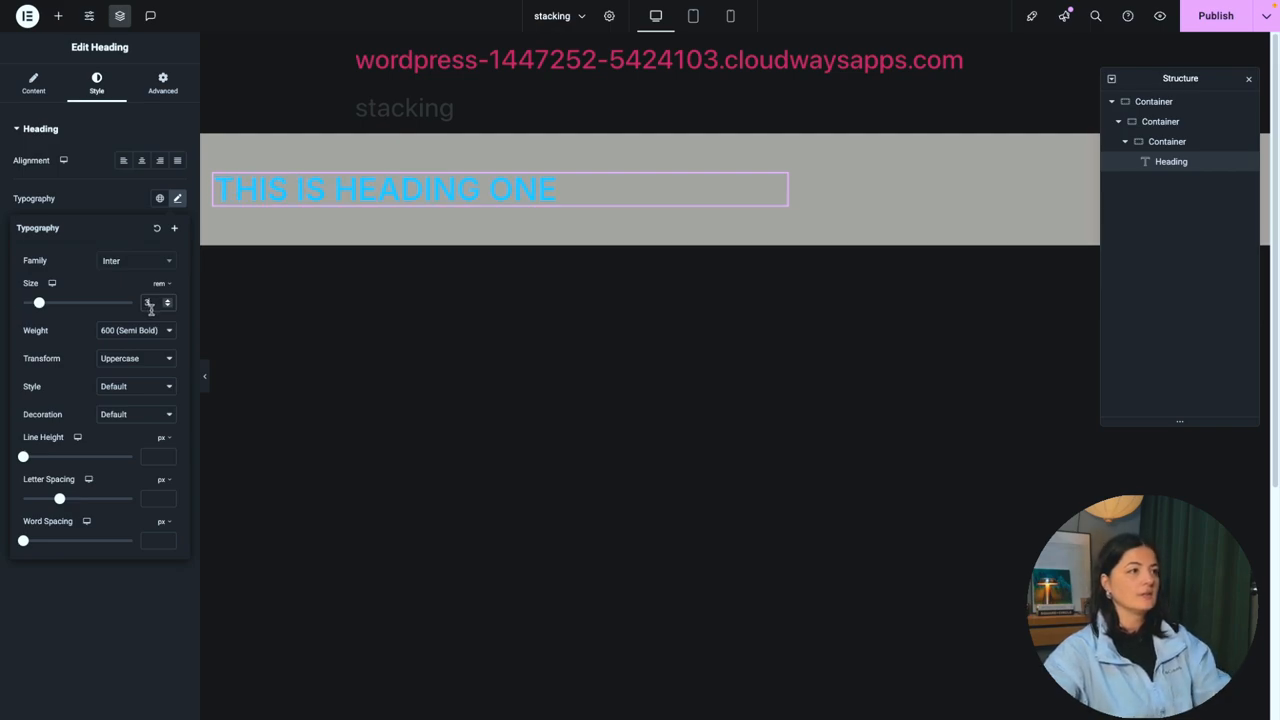
click(136, 330)
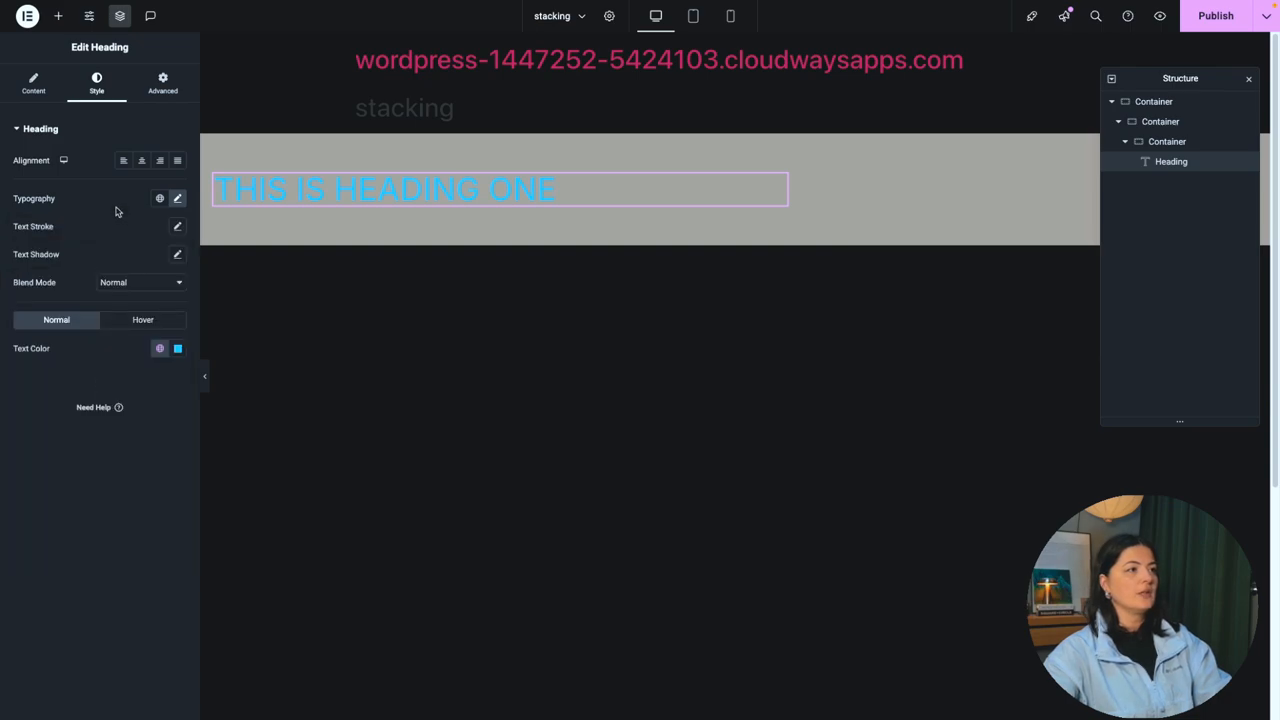
Step: Make the heading text colour white and set its weight to 500
click(160, 348)
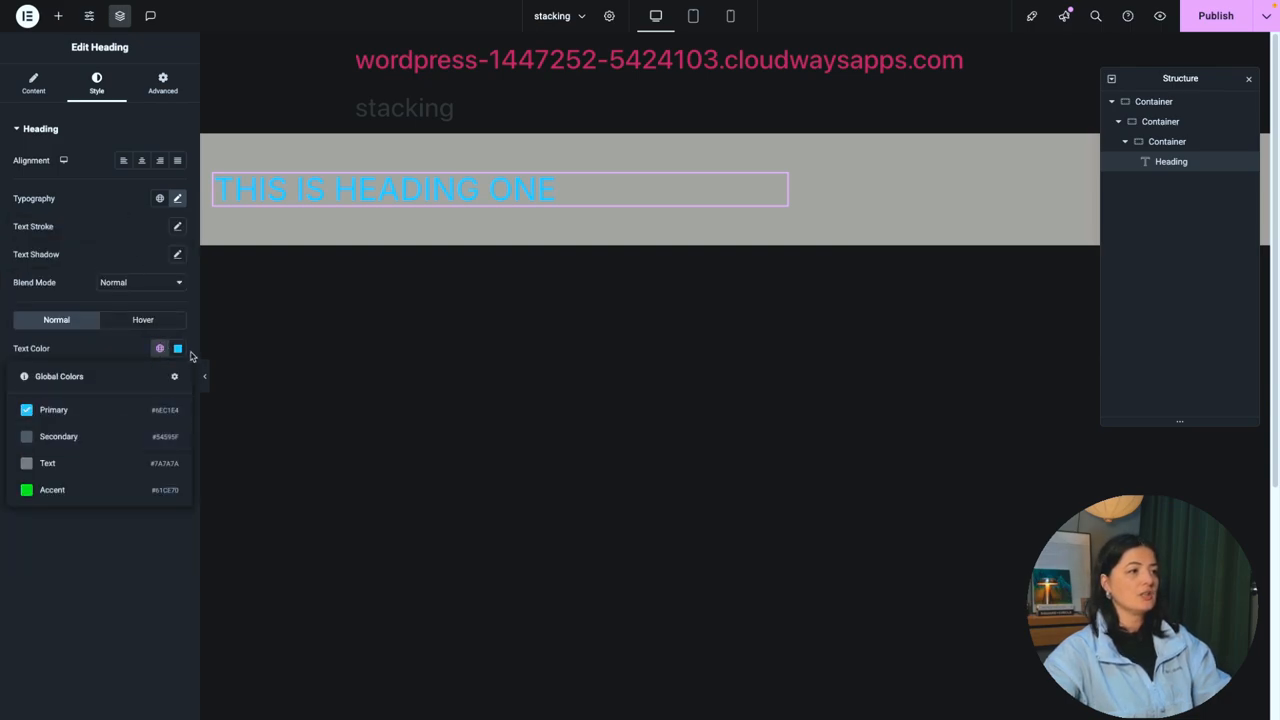
click(176, 348)
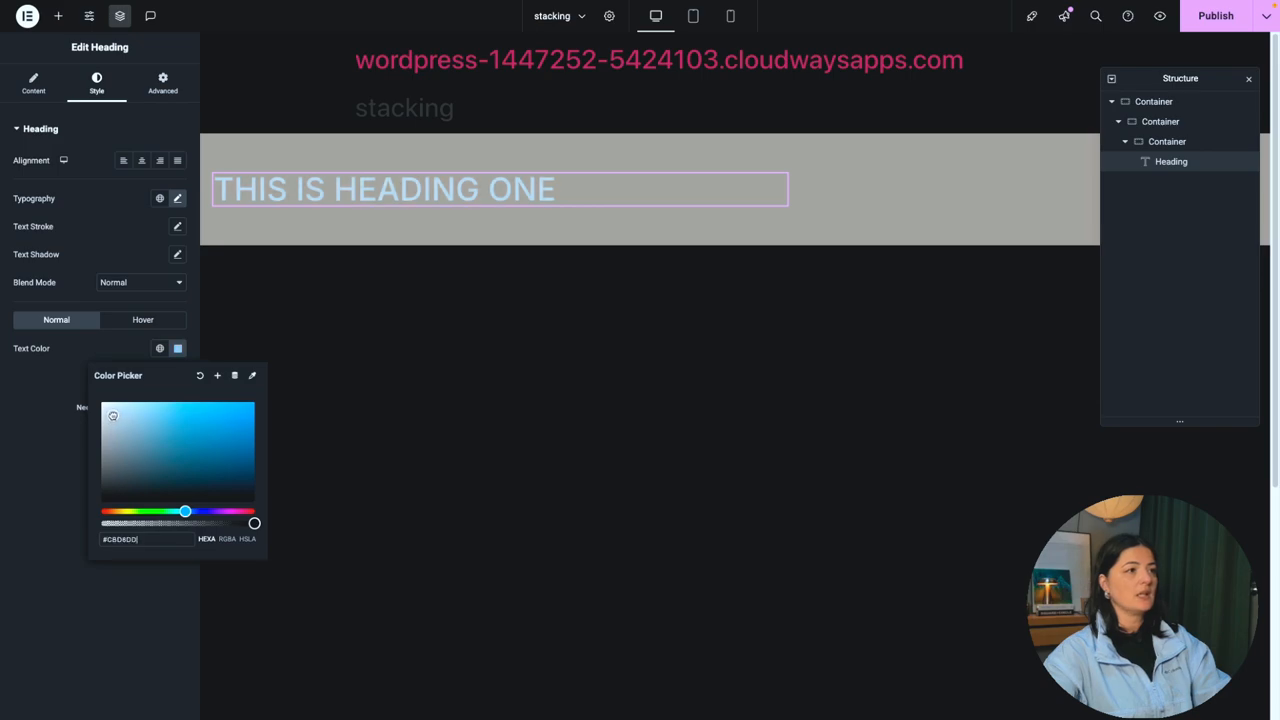
click(178, 348)
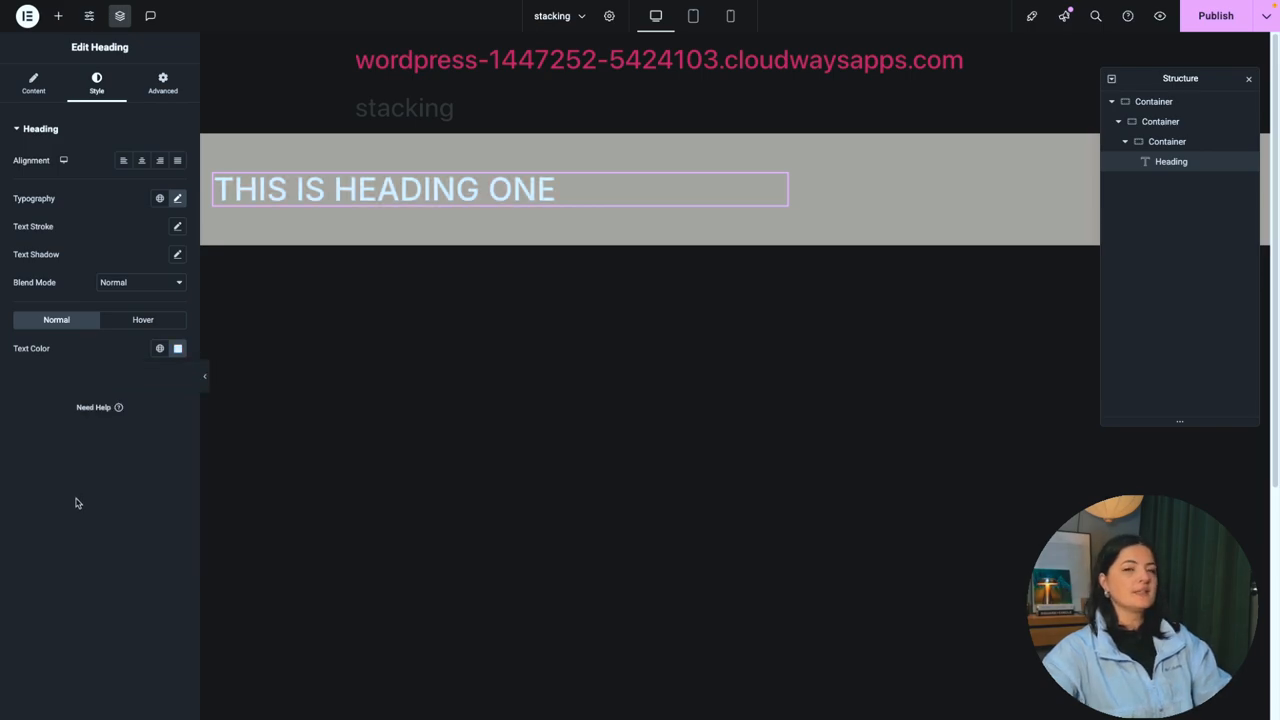
mouse_move(84, 512)
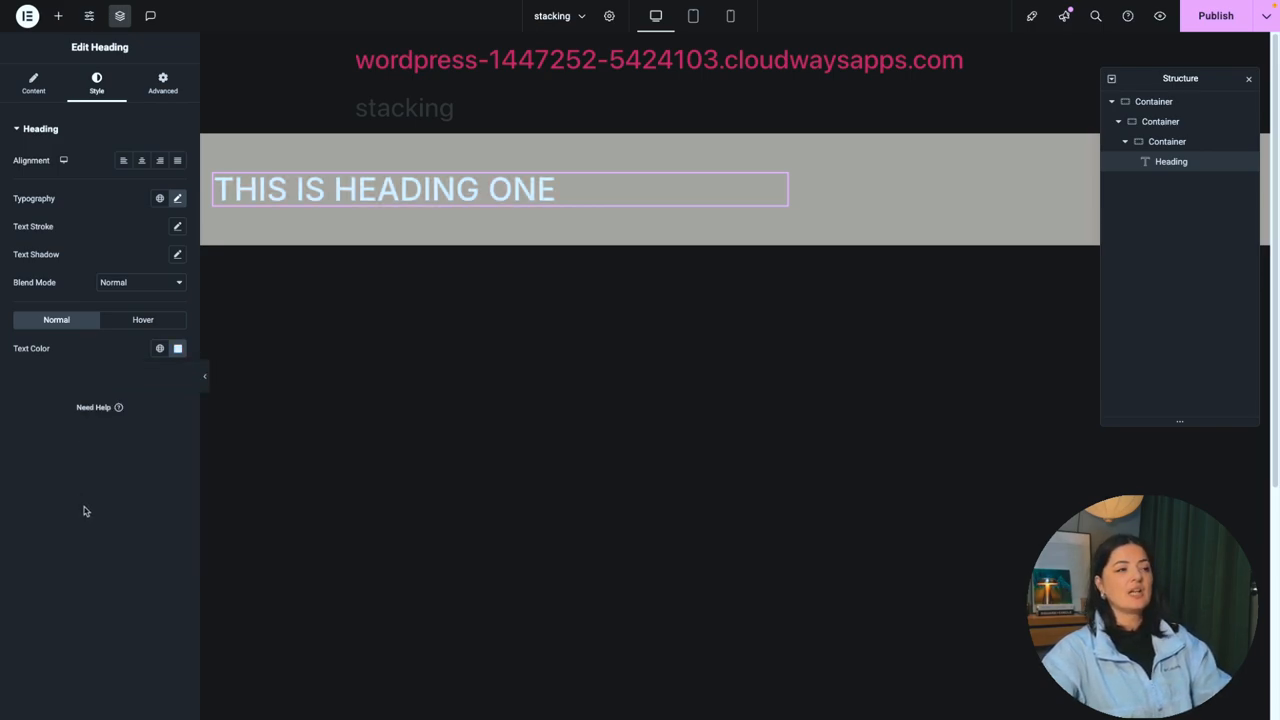
click(176, 198)
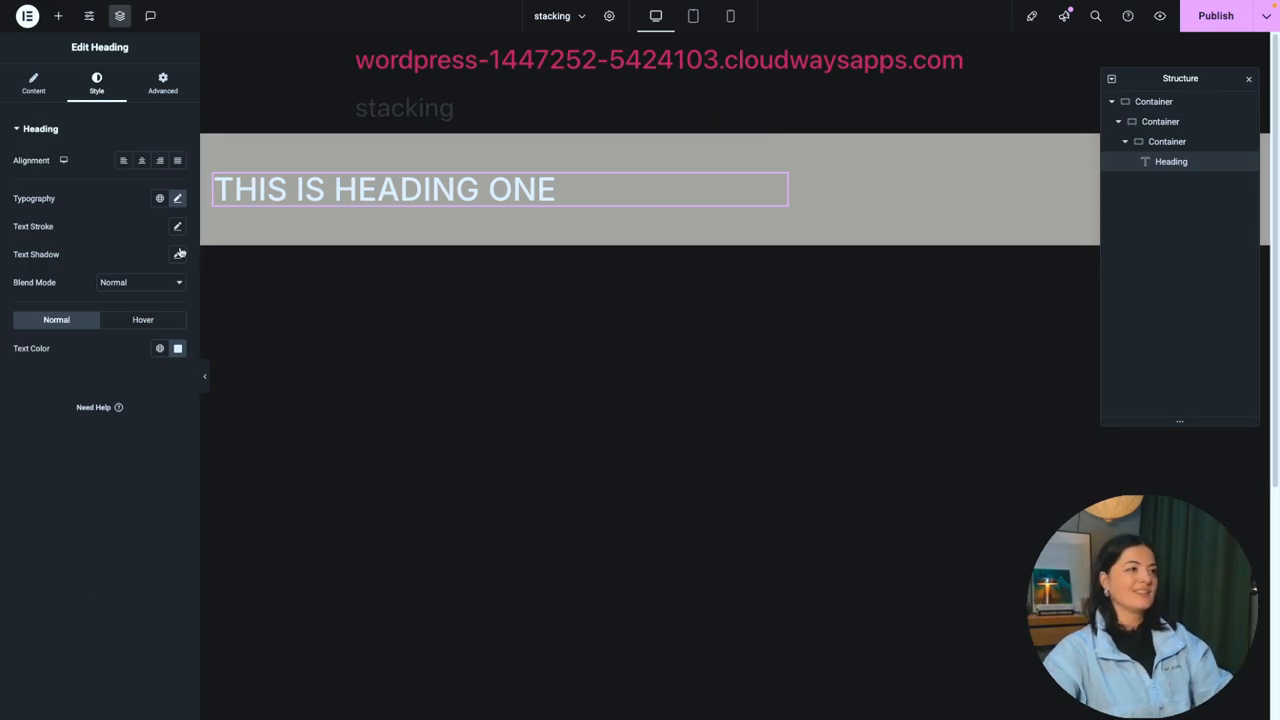
click(176, 198)
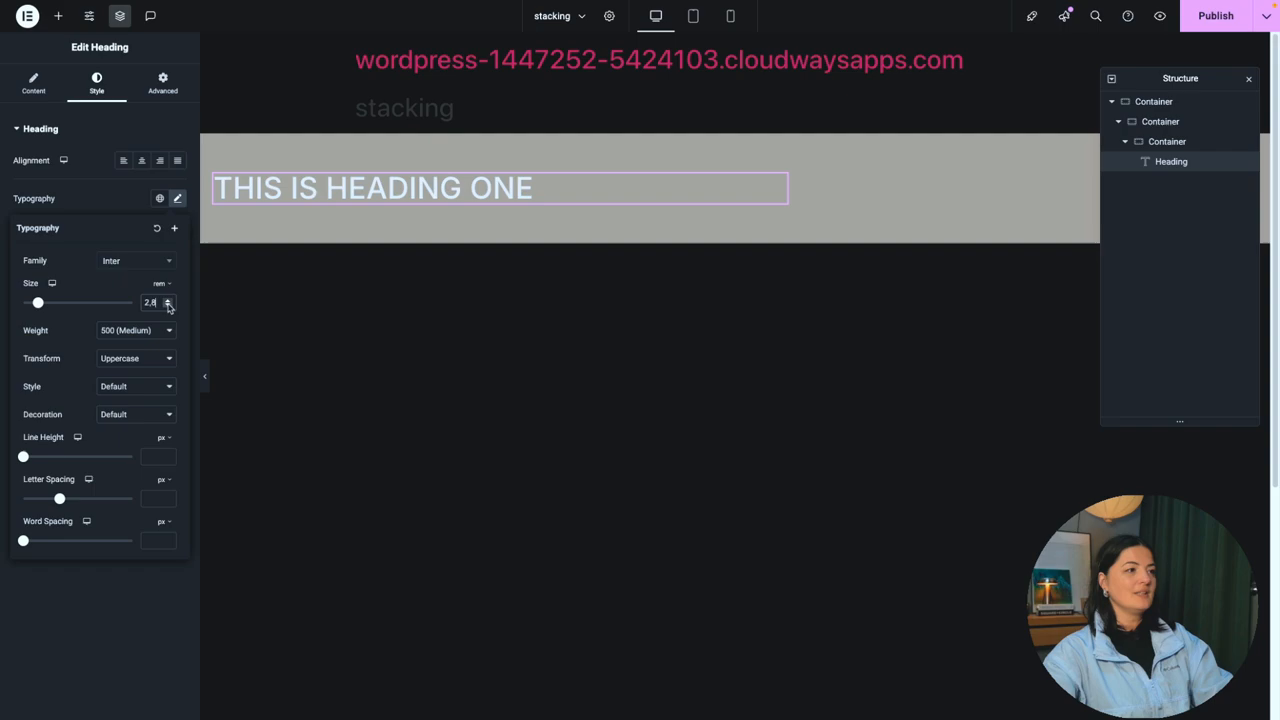
click(168, 306)
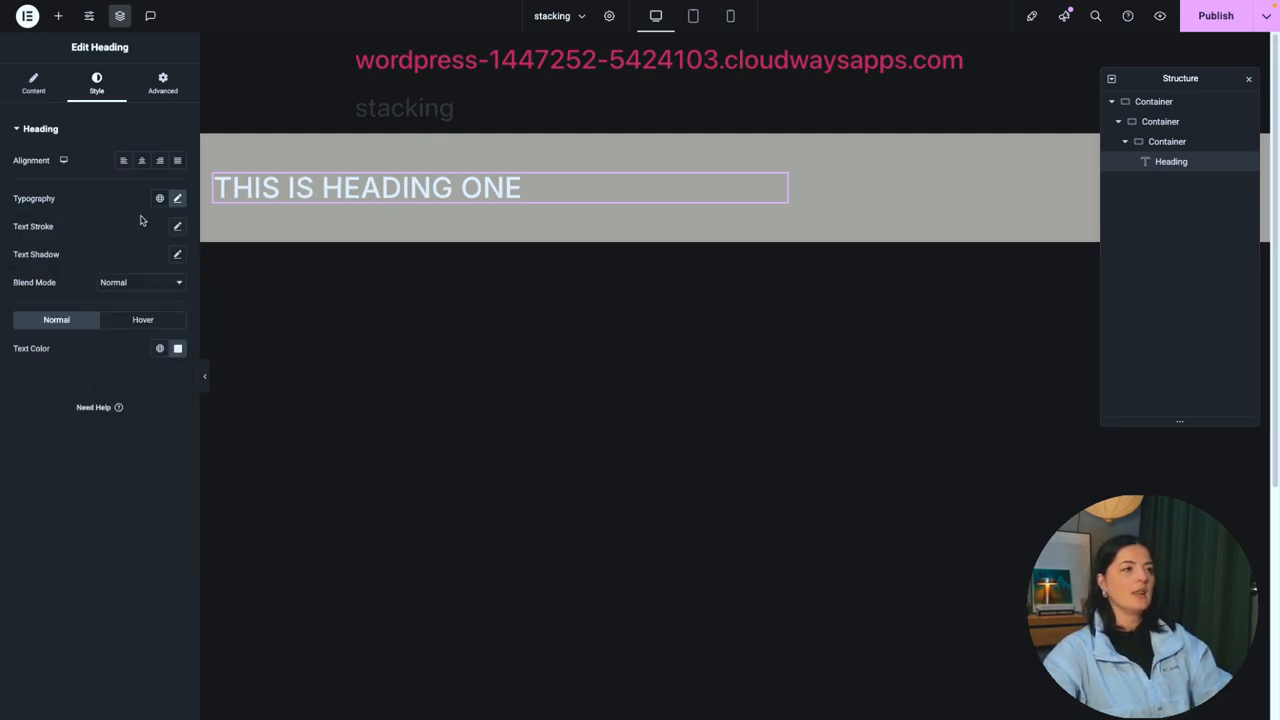
Step: Add a Text Editor widget with Lorem ipsum below the heading and review its typography
click(58, 16)
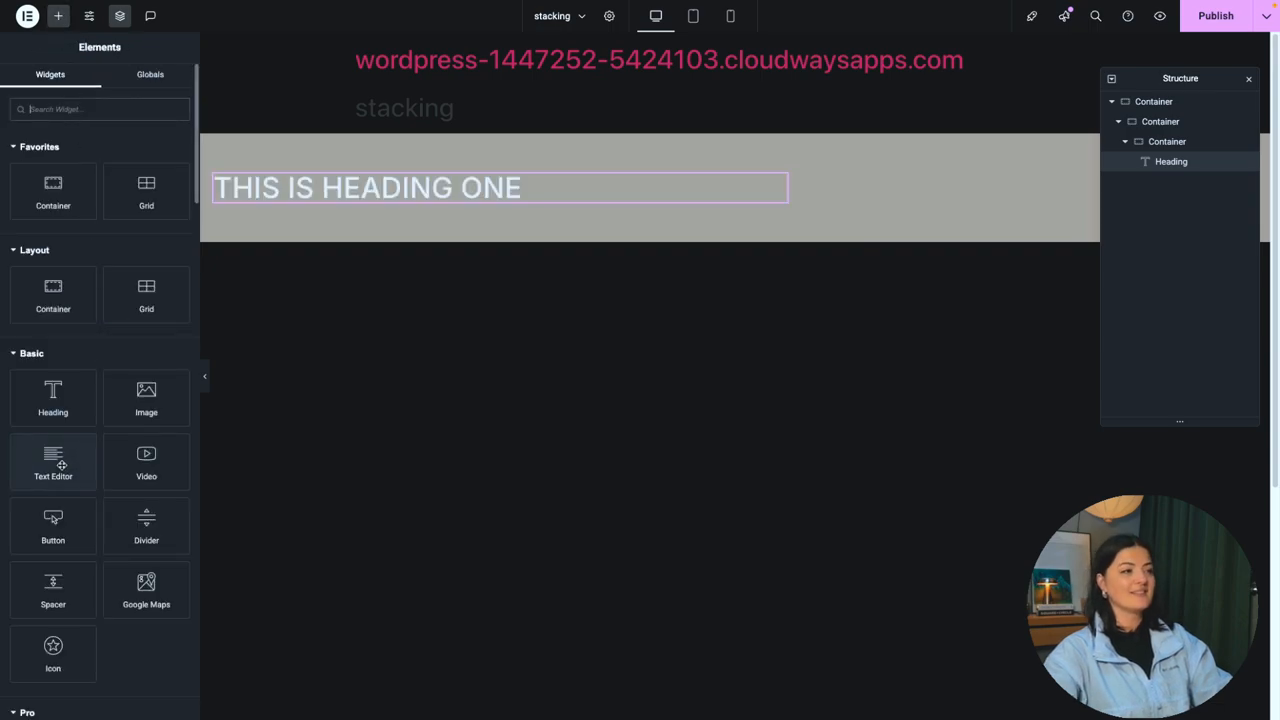
drag(52, 460, 500, 220)
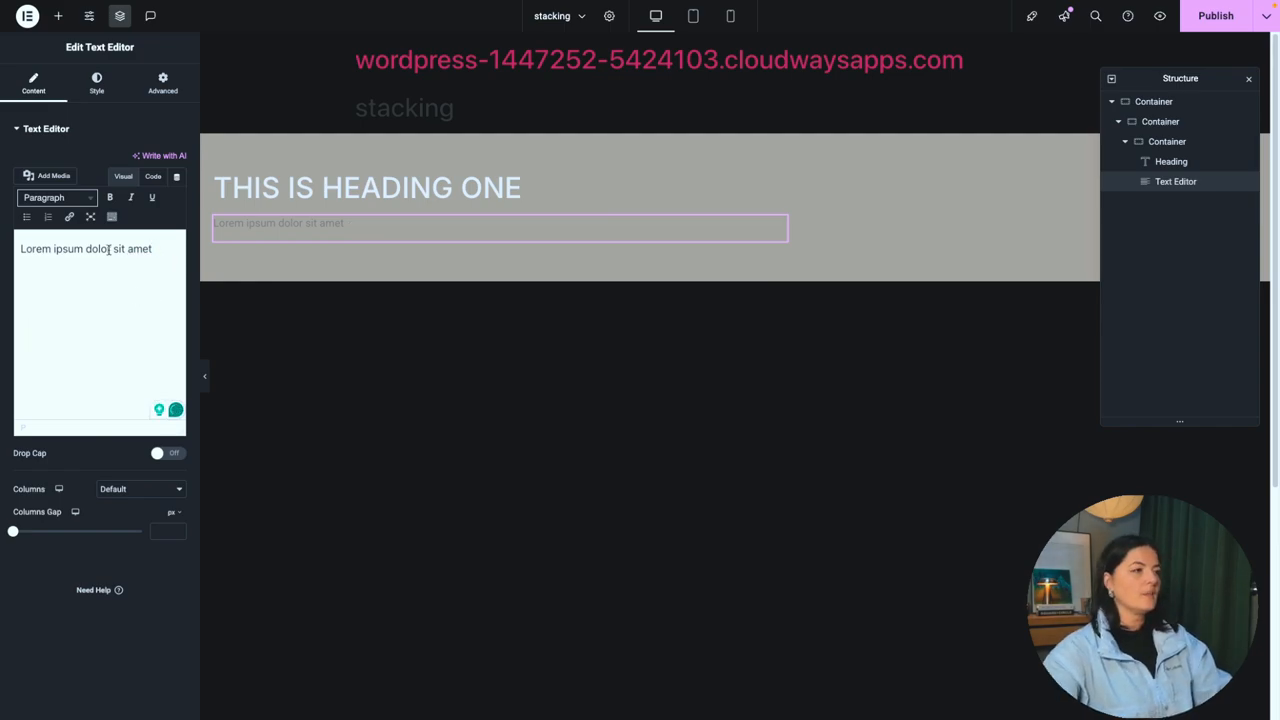
click(96, 84)
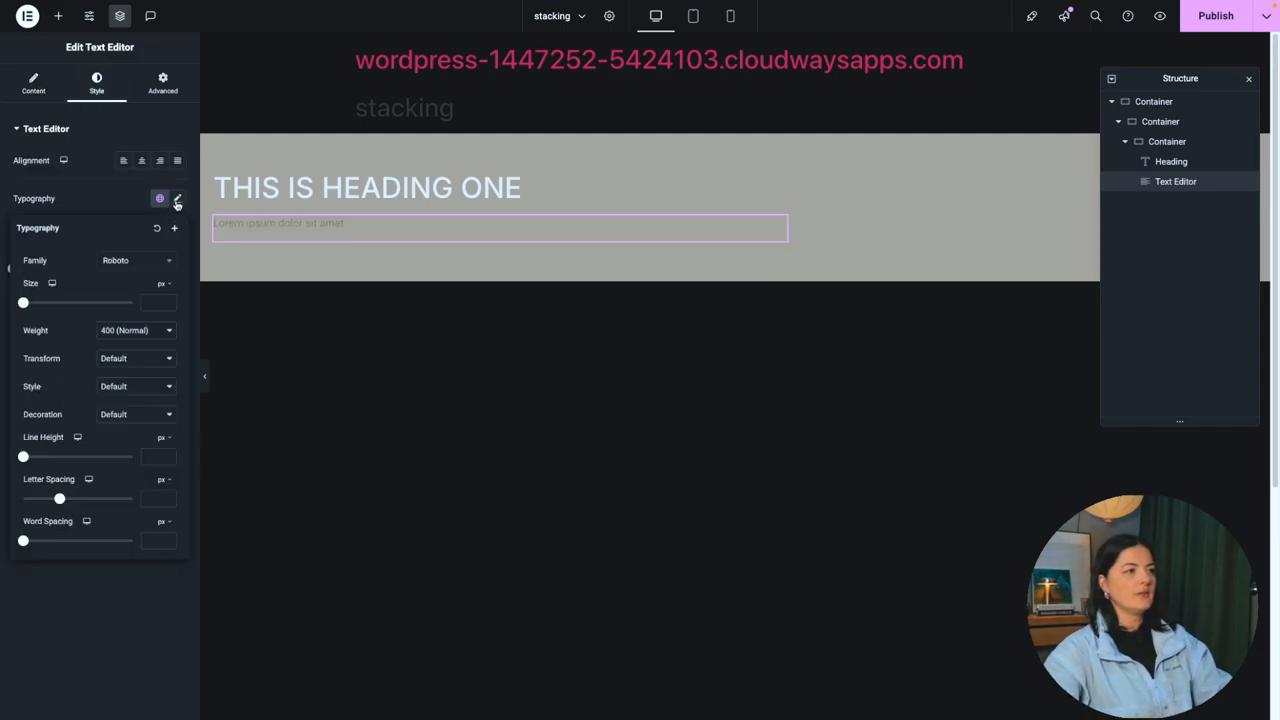
click(136, 260)
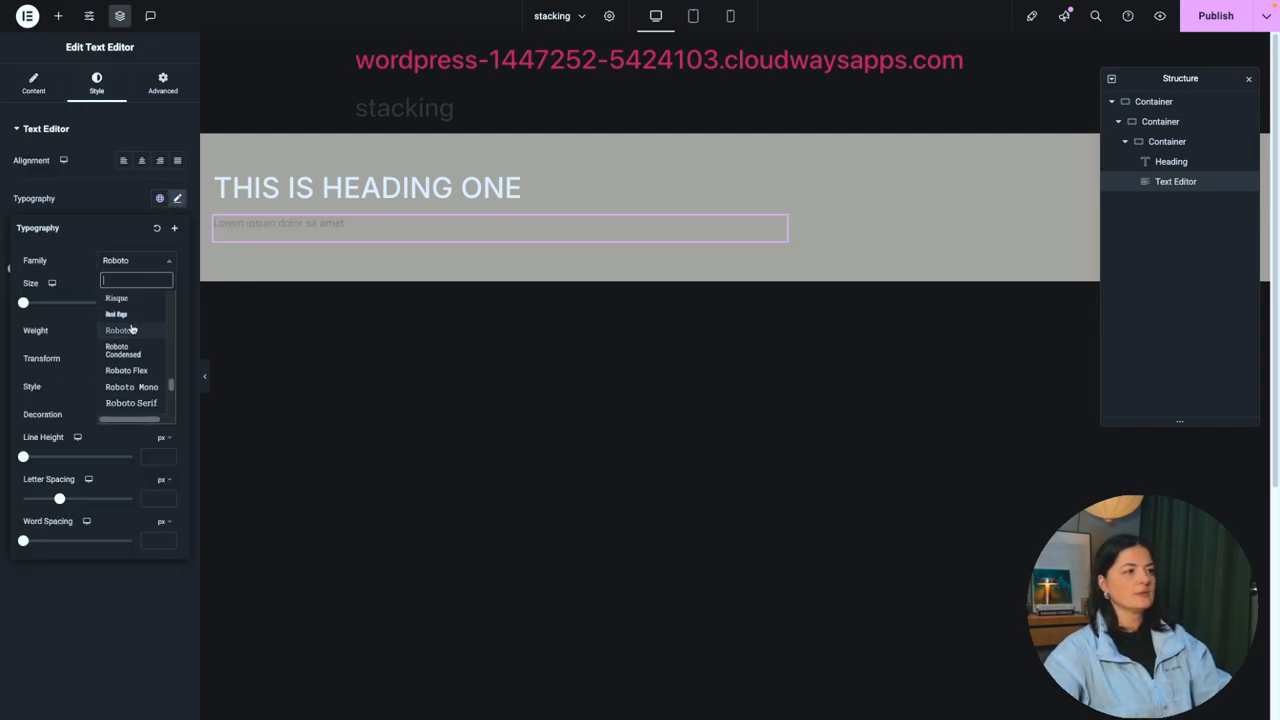
click(176, 198)
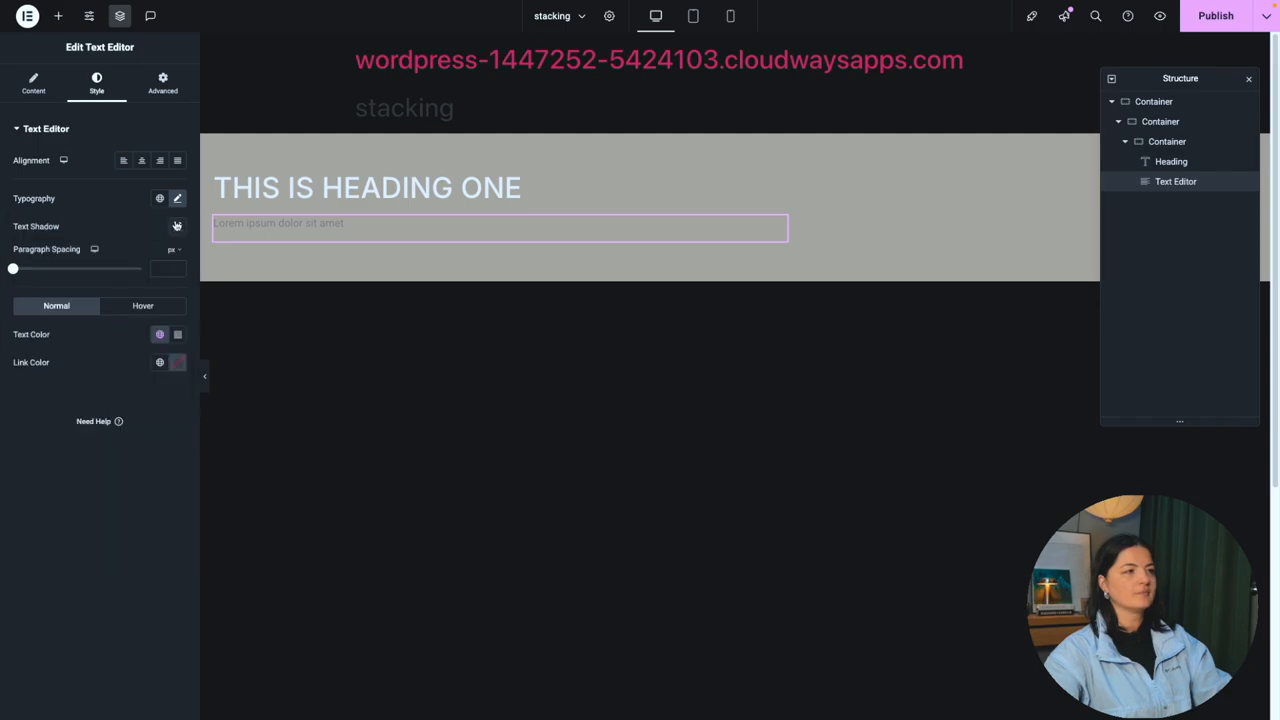
Step: Make the paragraph text white and size it at 1.4 rem
click(160, 334)
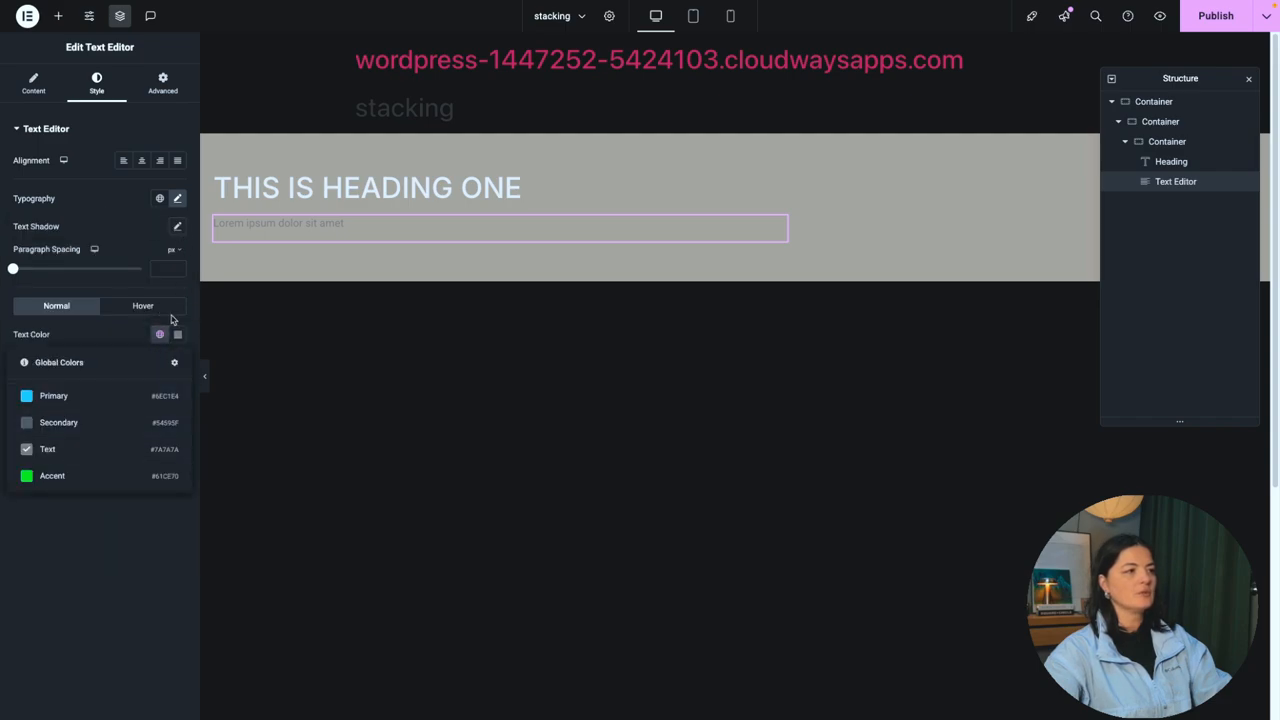
click(176, 334)
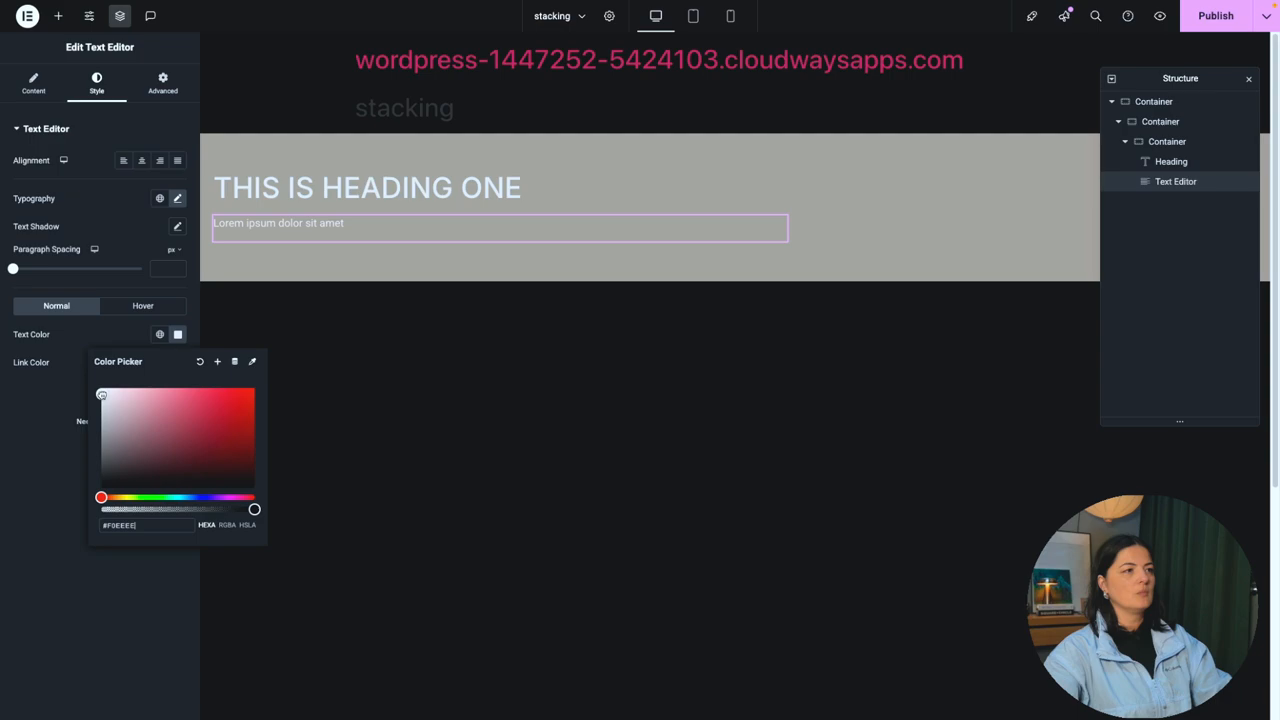
click(178, 198)
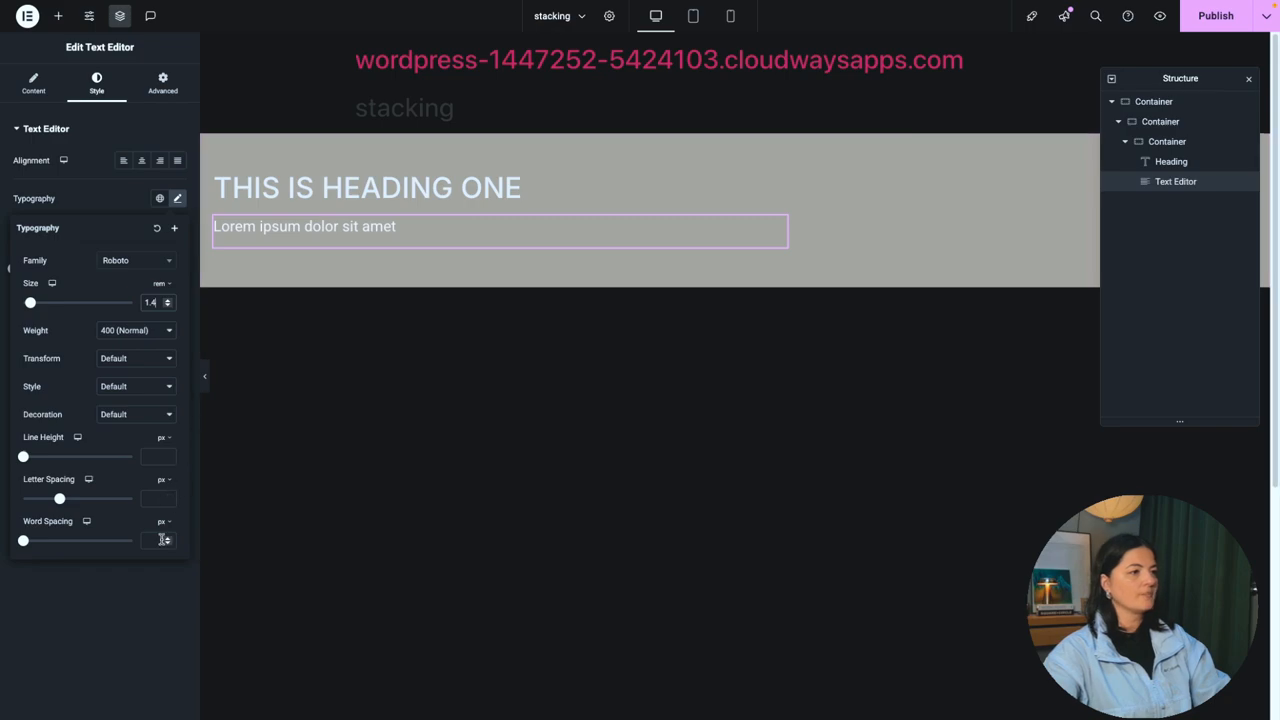
click(176, 198)
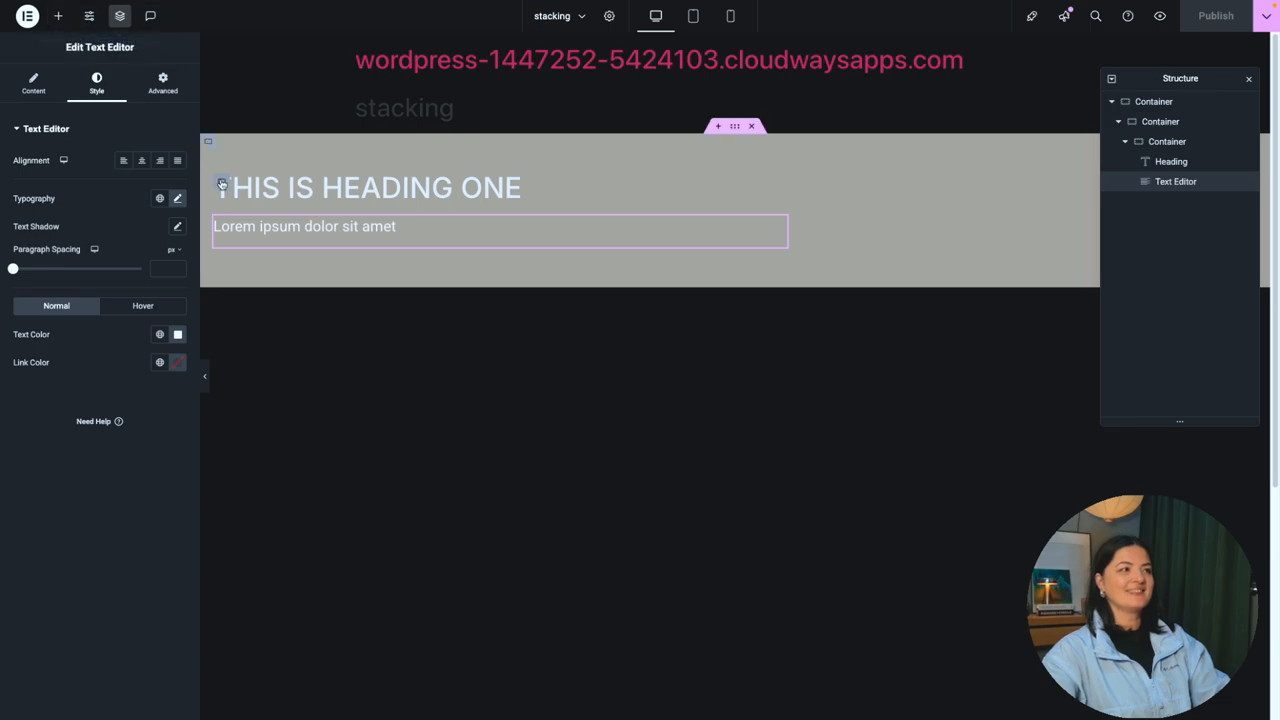
Step: Place the KINJAZ fashion image from the Media Library into the section's right container
click(1160, 122)
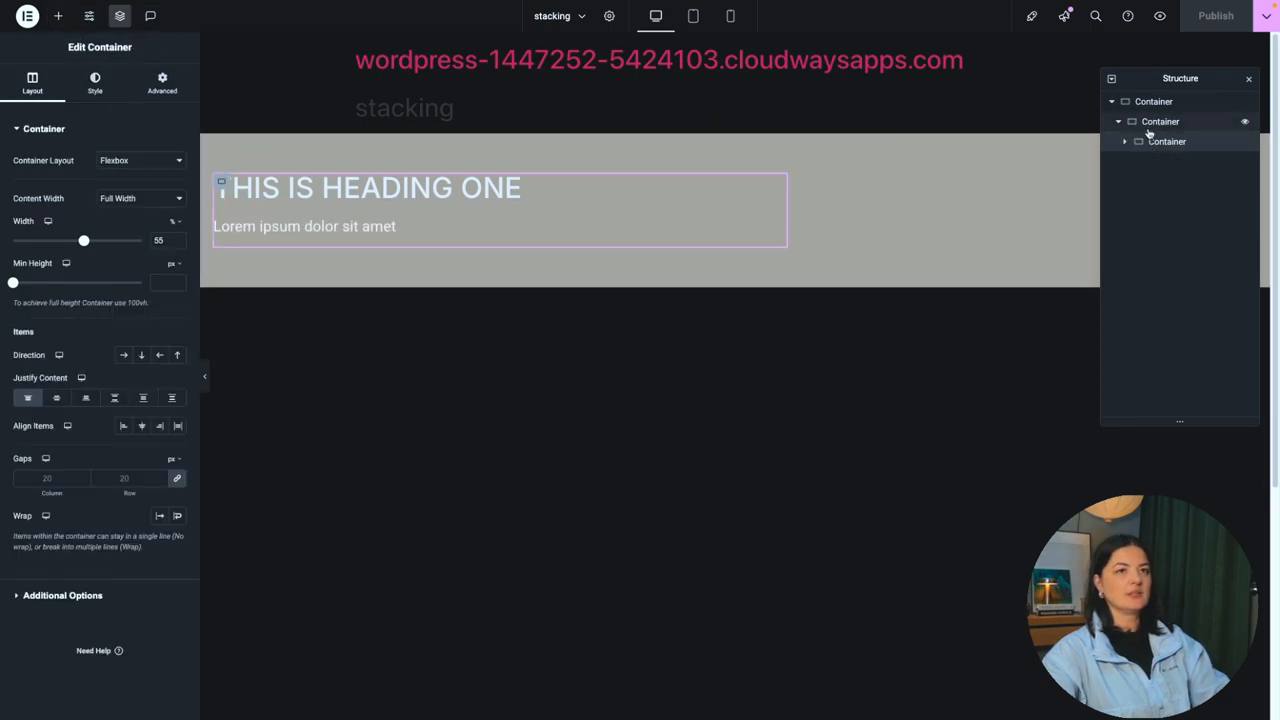
click(162, 82)
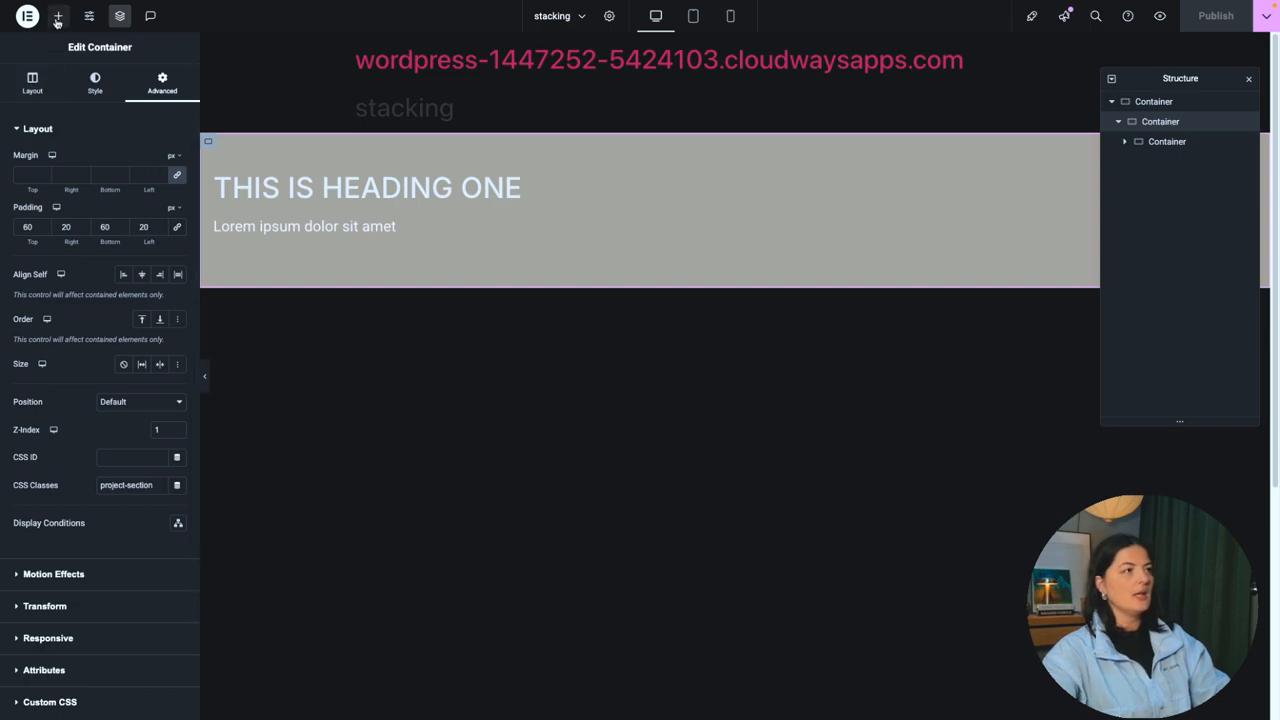
click(32, 84)
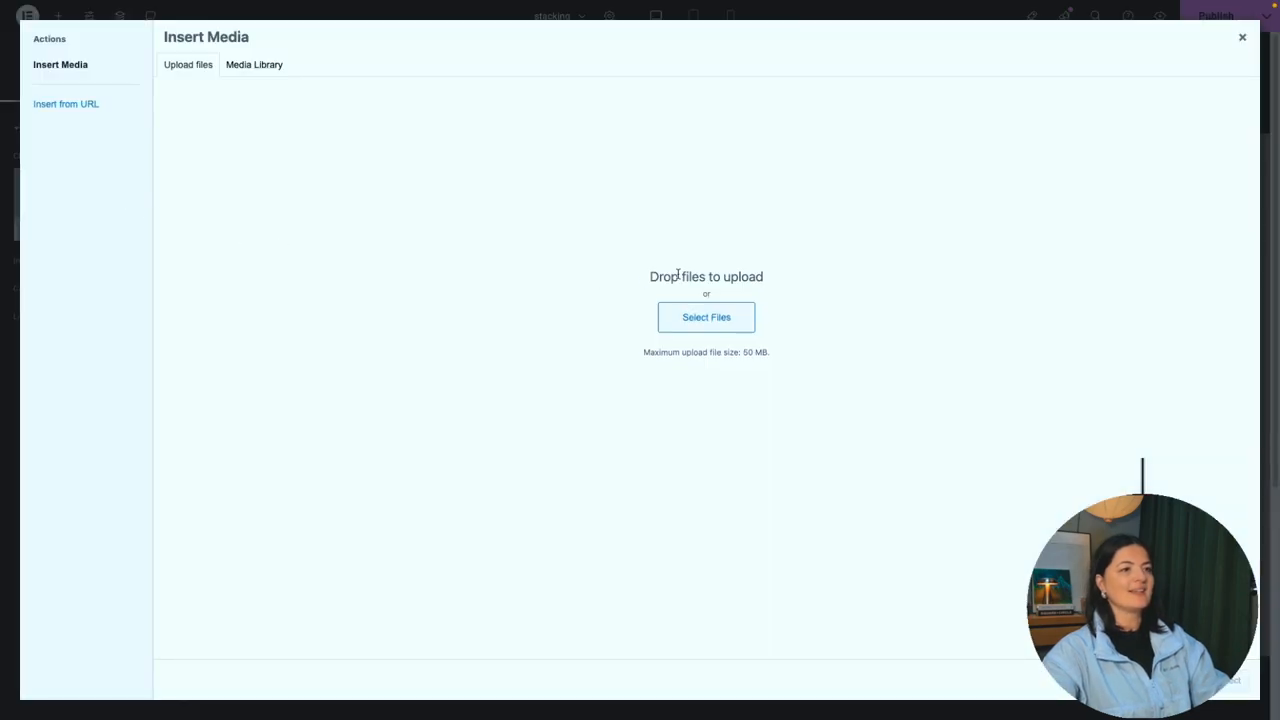
click(706, 316)
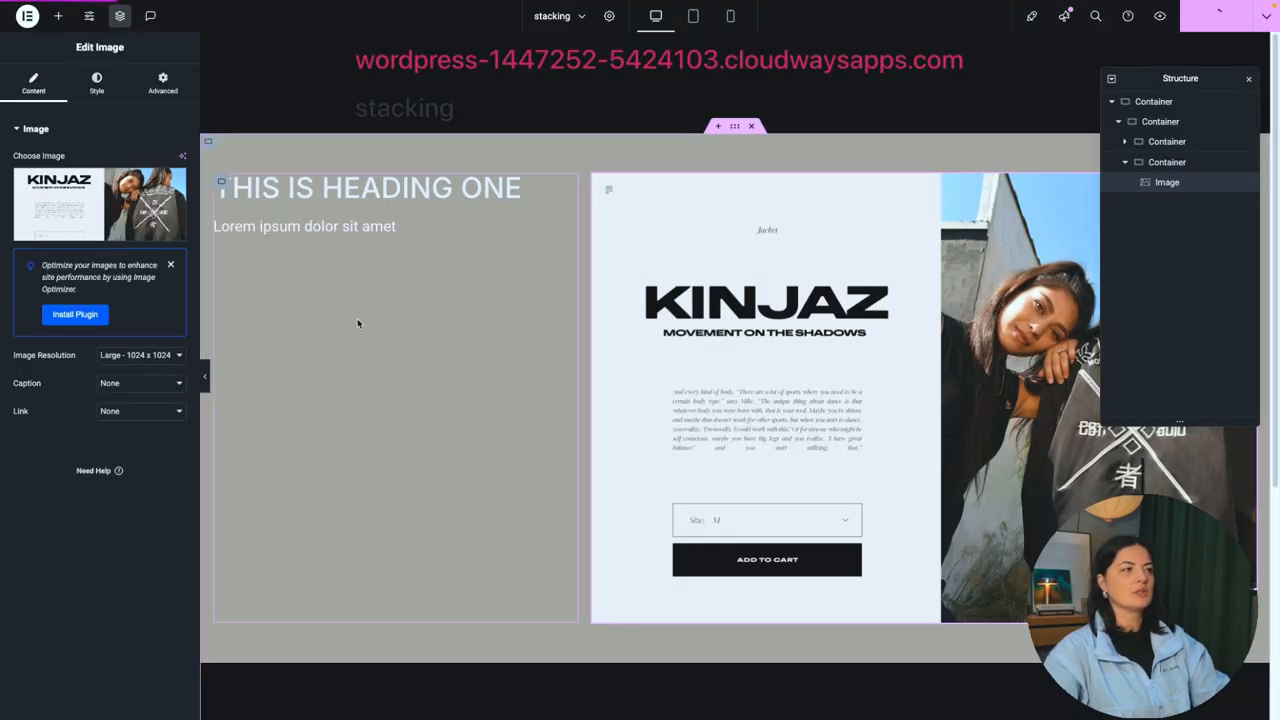
Step: Set the image to Full resolution with Object Fit Cover
click(140, 356)
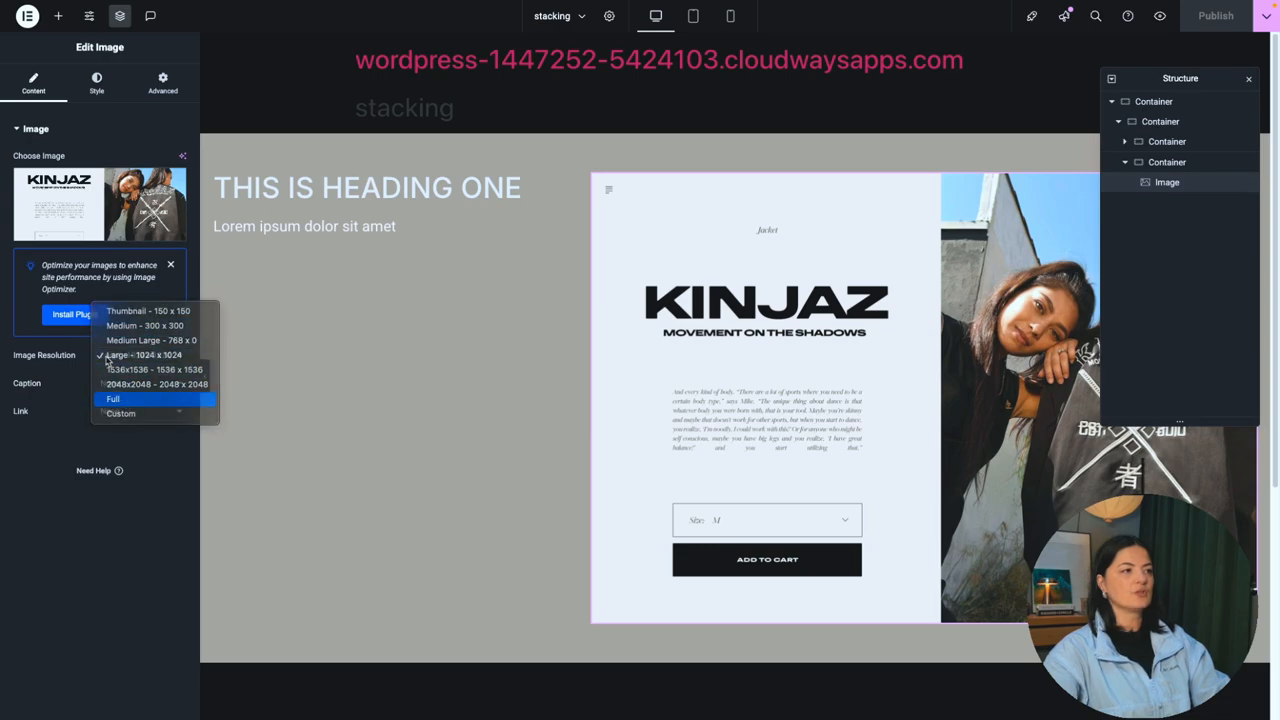
click(96, 84)
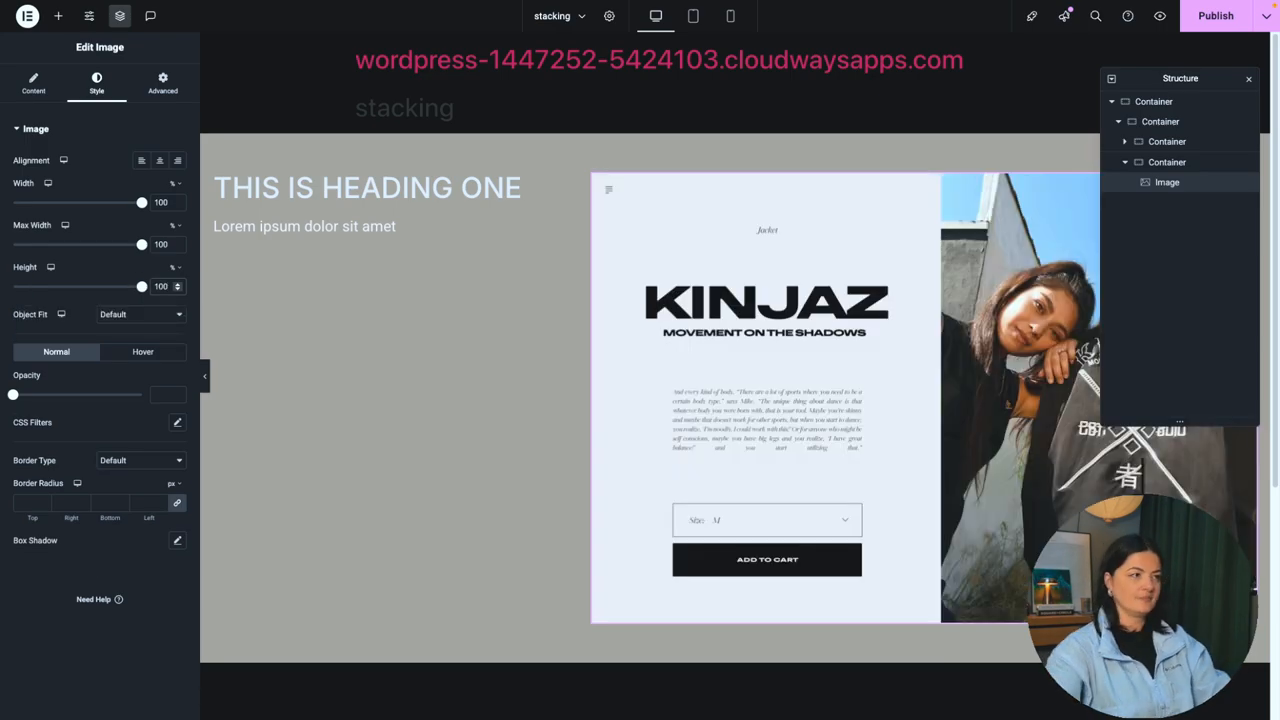
click(140, 314)
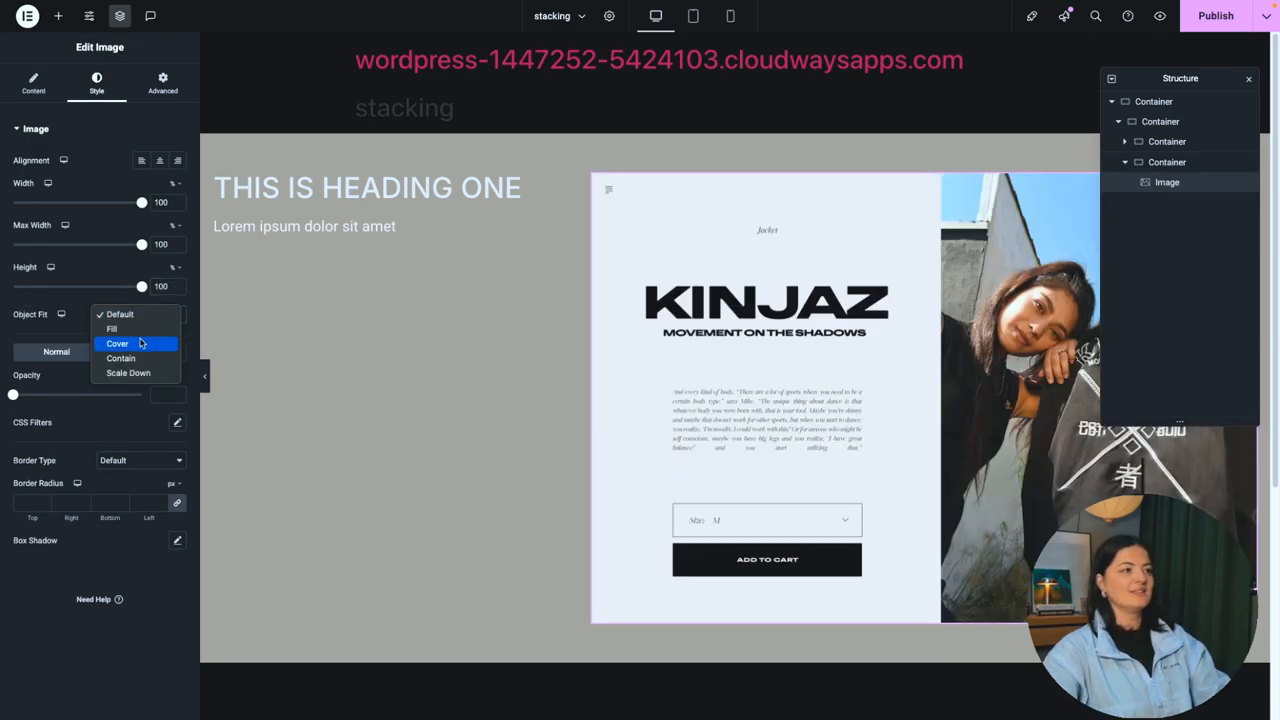
click(116, 344)
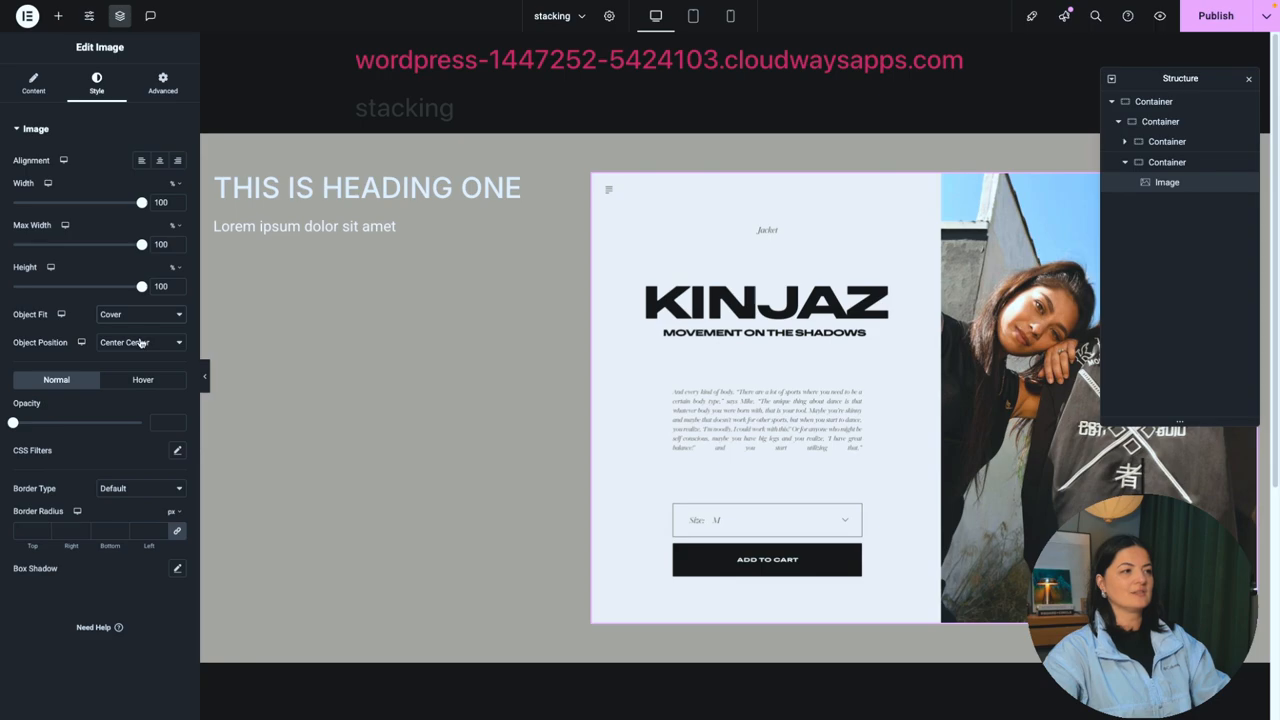
click(764, 320)
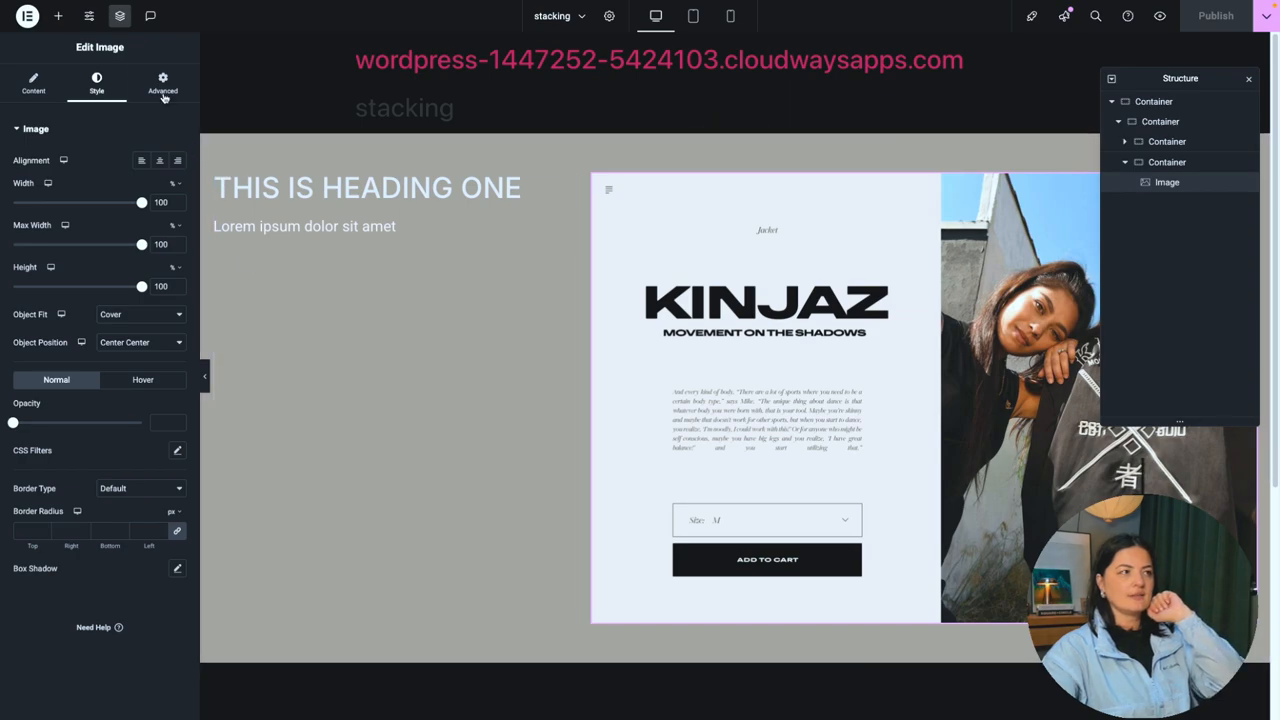
Step: Give the image the CSS class image-mask in its Advanced settings
click(162, 84)
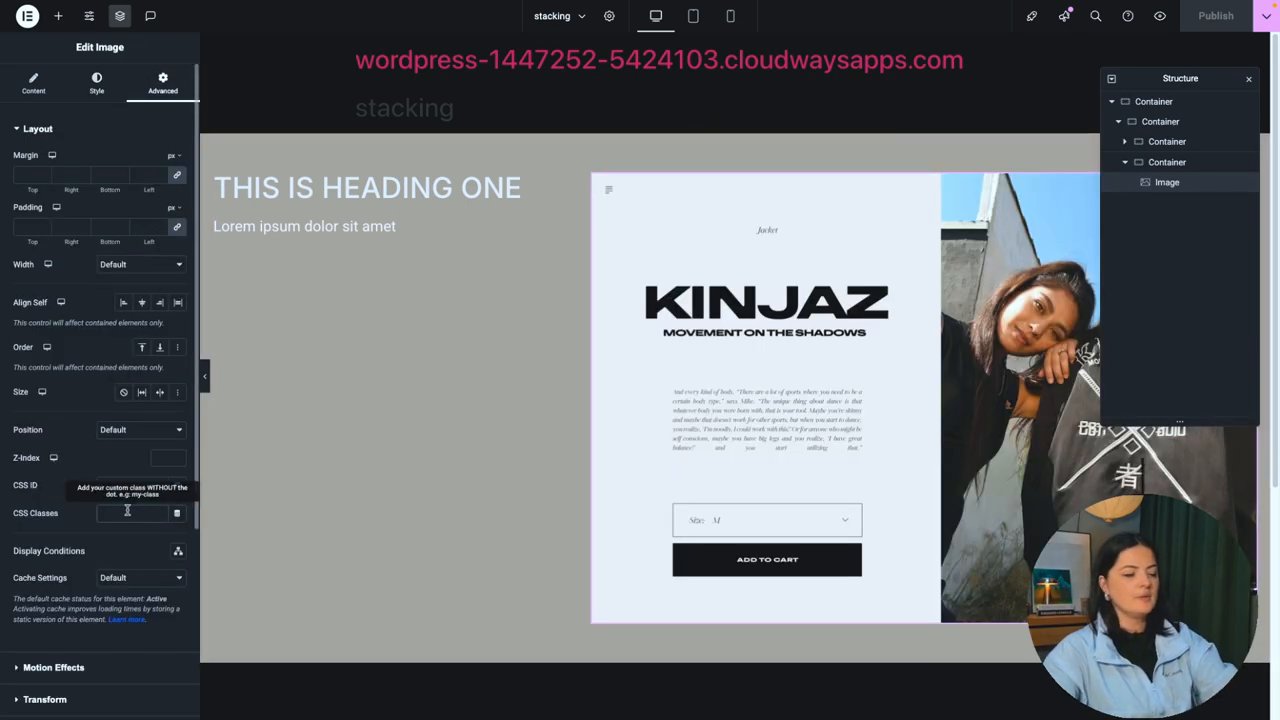
text(image-mask)
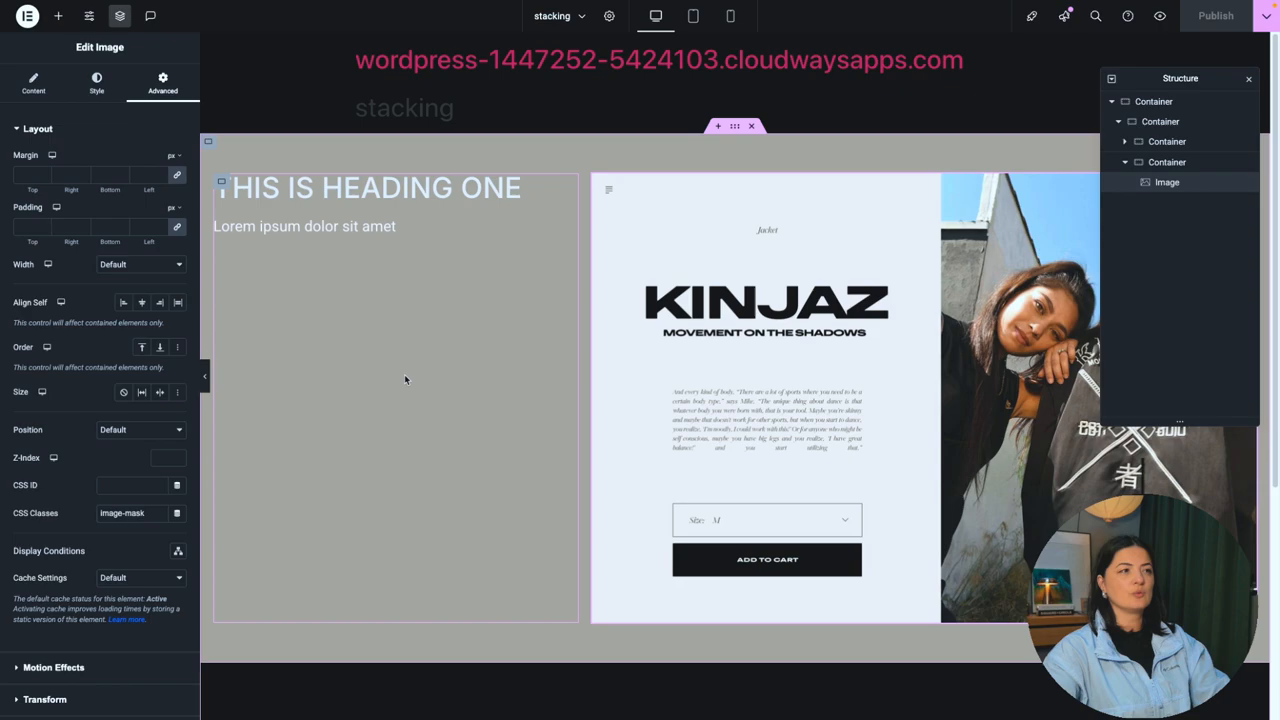
click(600, 180)
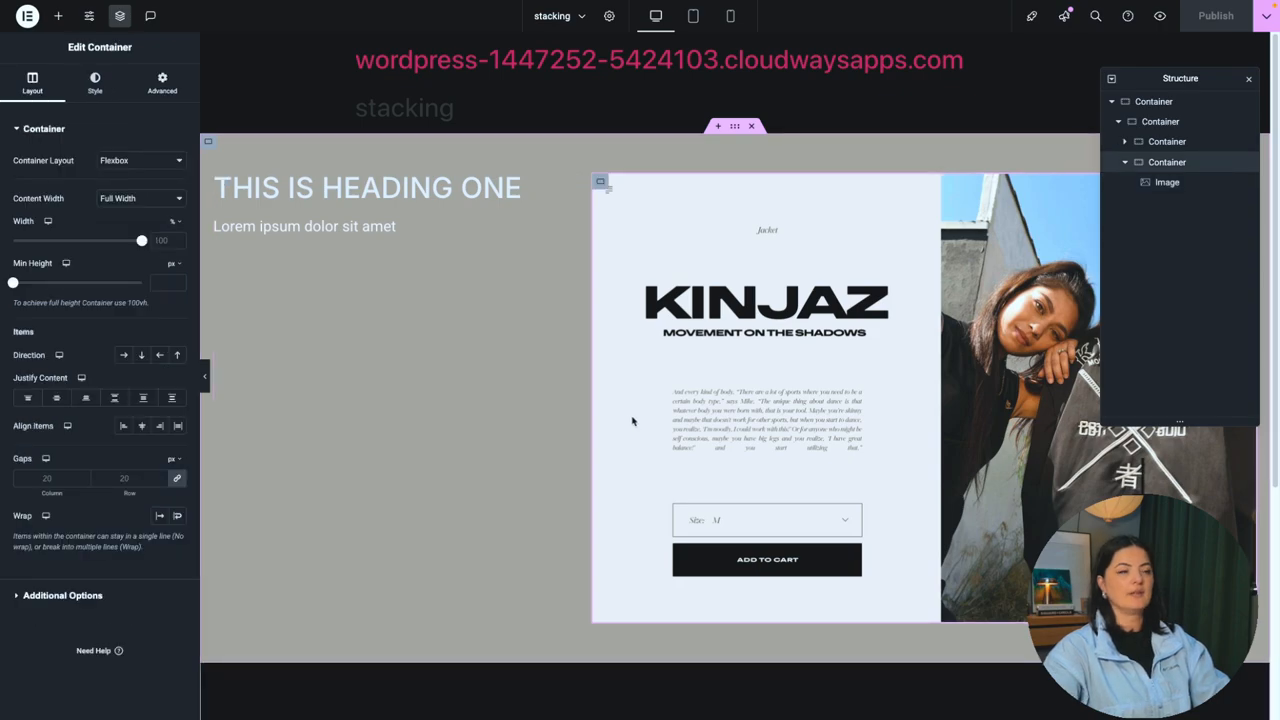
mouse_move(614, 412)
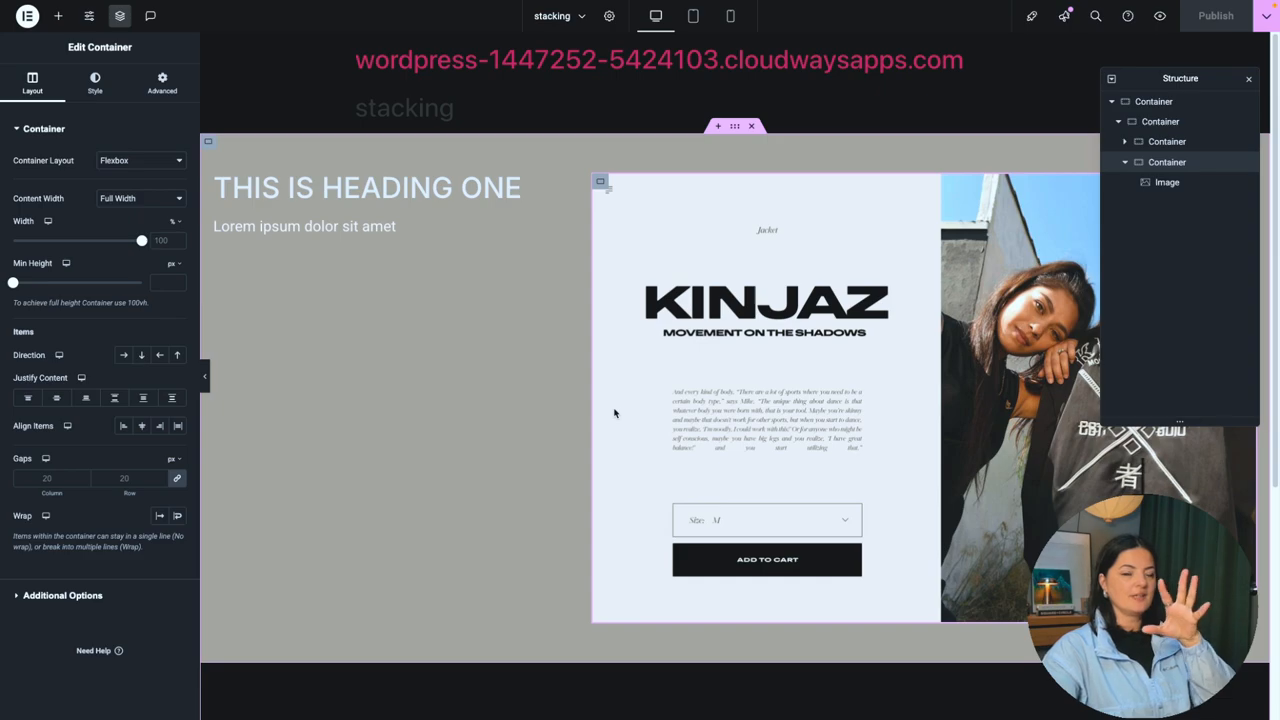
mouse_move(1160, 122)
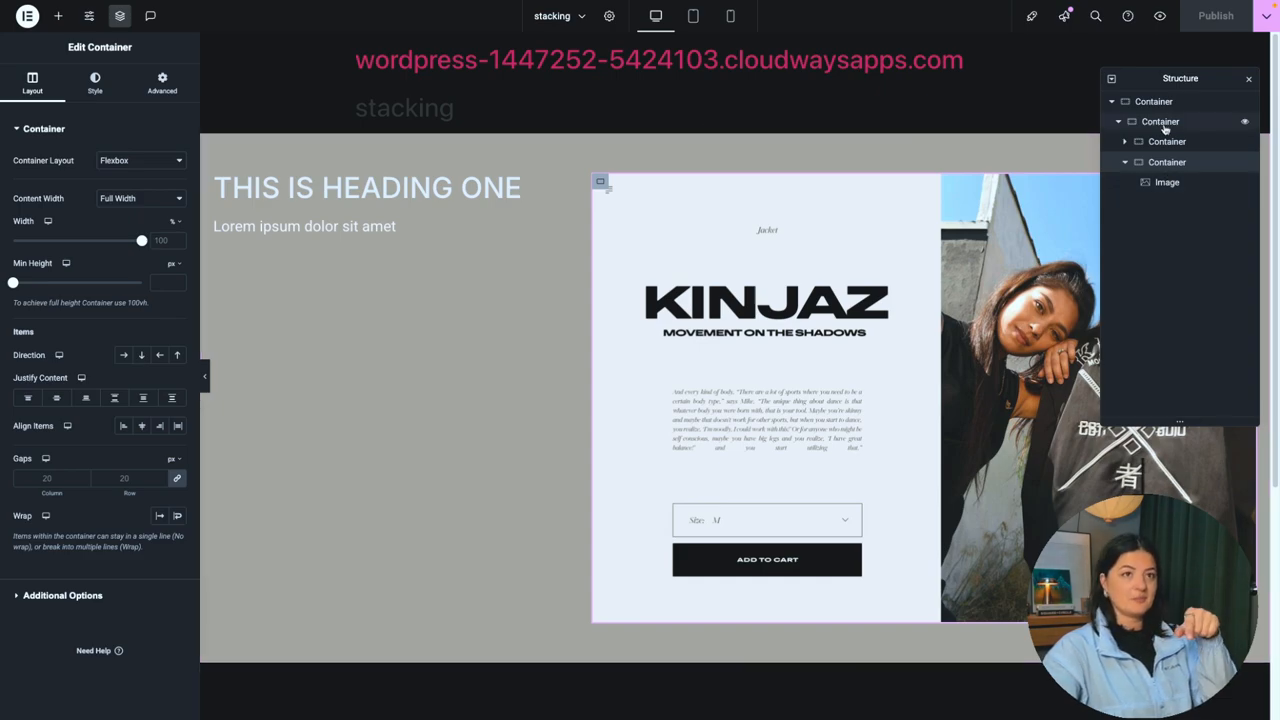
click(162, 82)
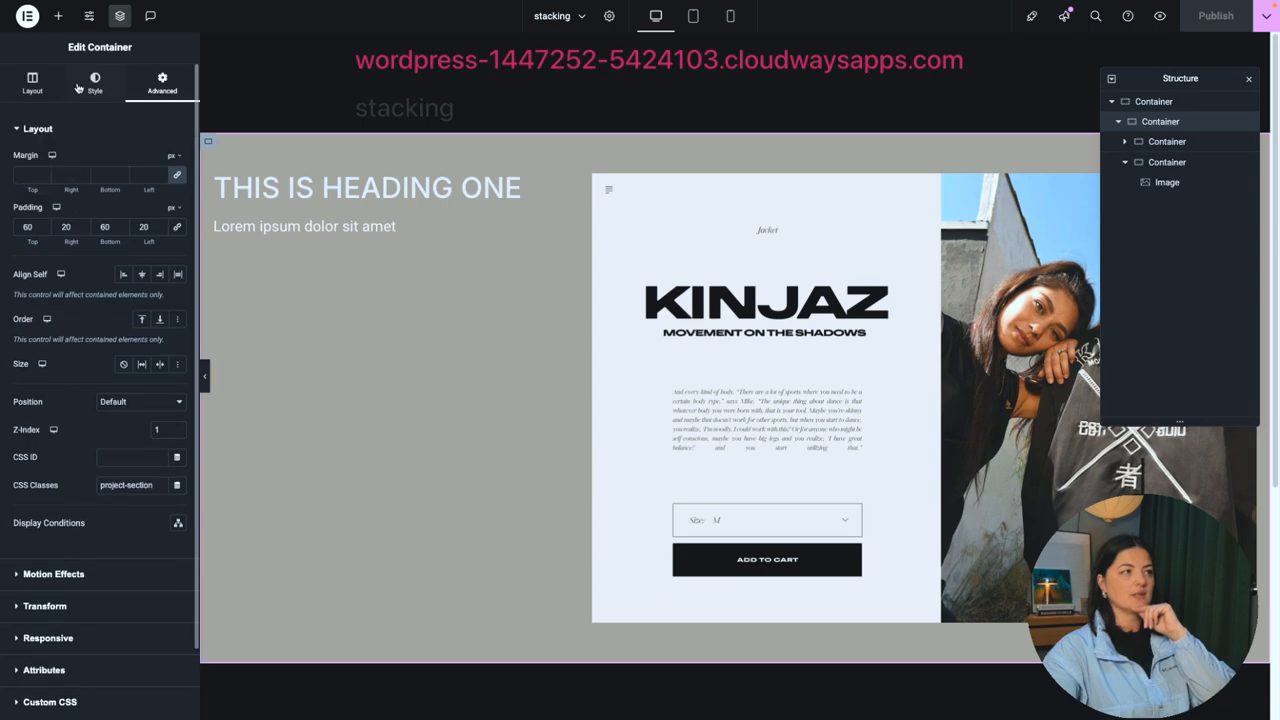
Step: Set the section border to Solid, 1px top, coloured with the Secondary global colour
click(96, 84)
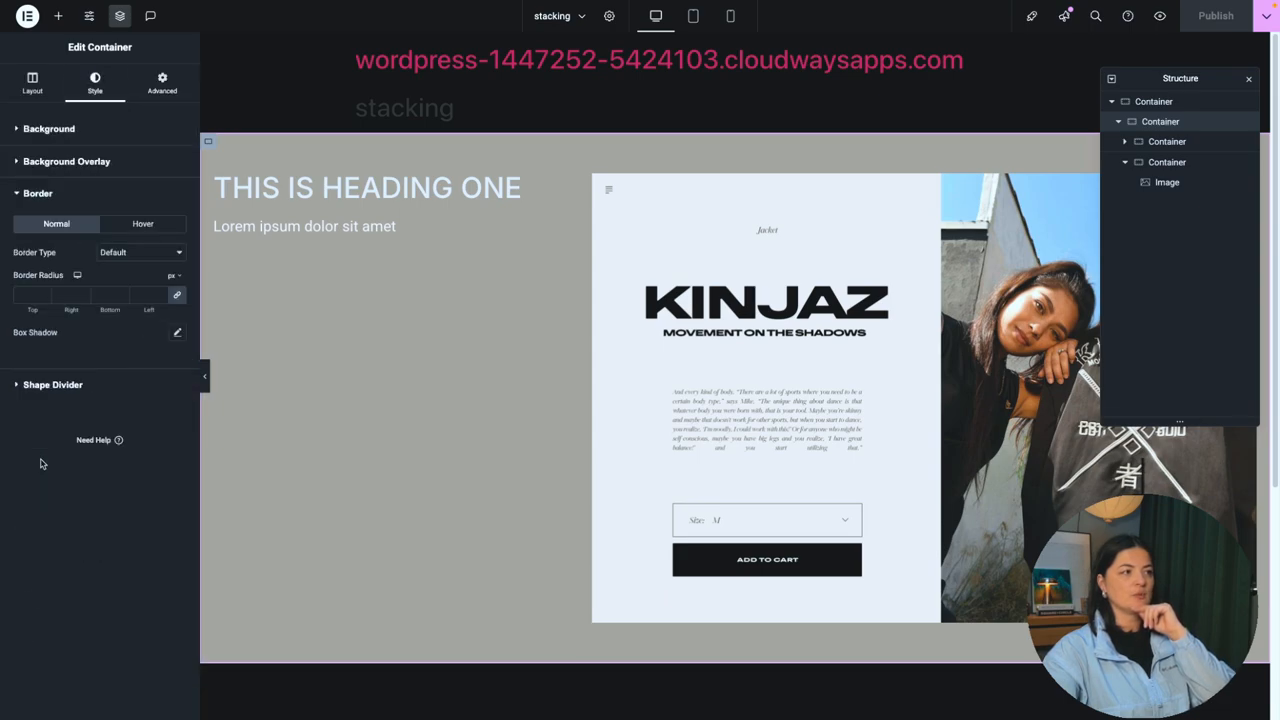
click(140, 252)
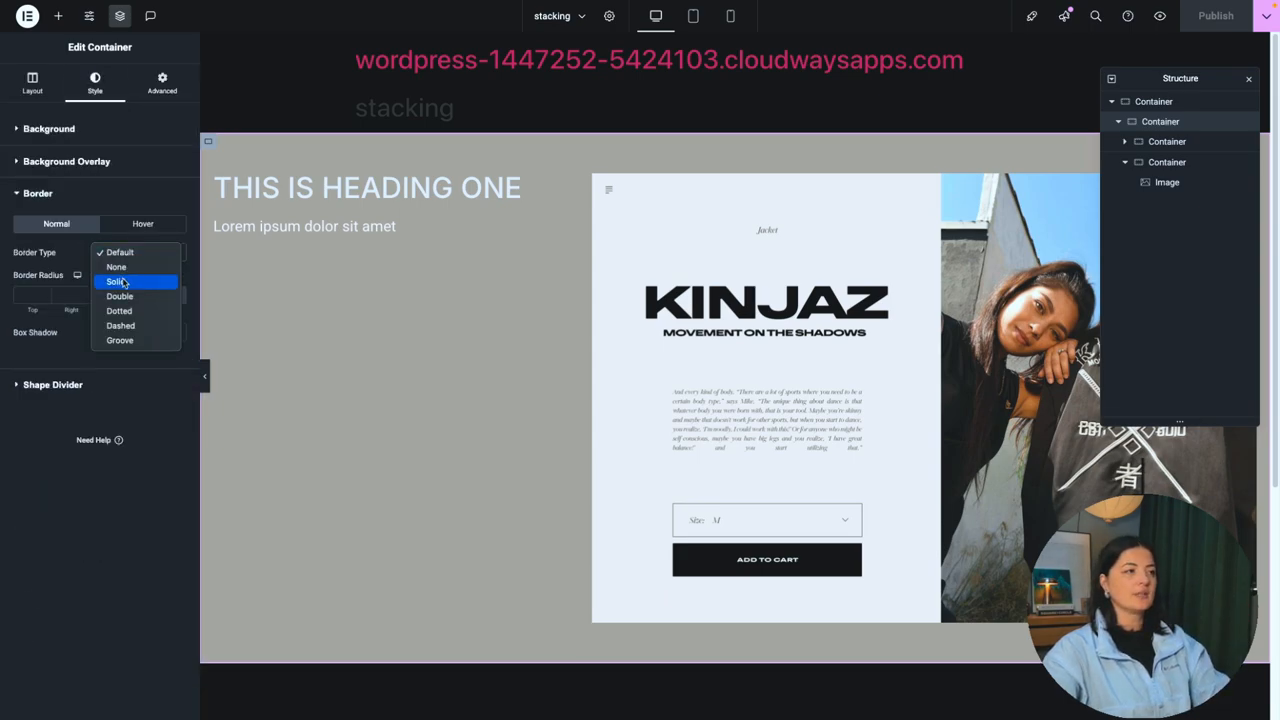
click(118, 280)
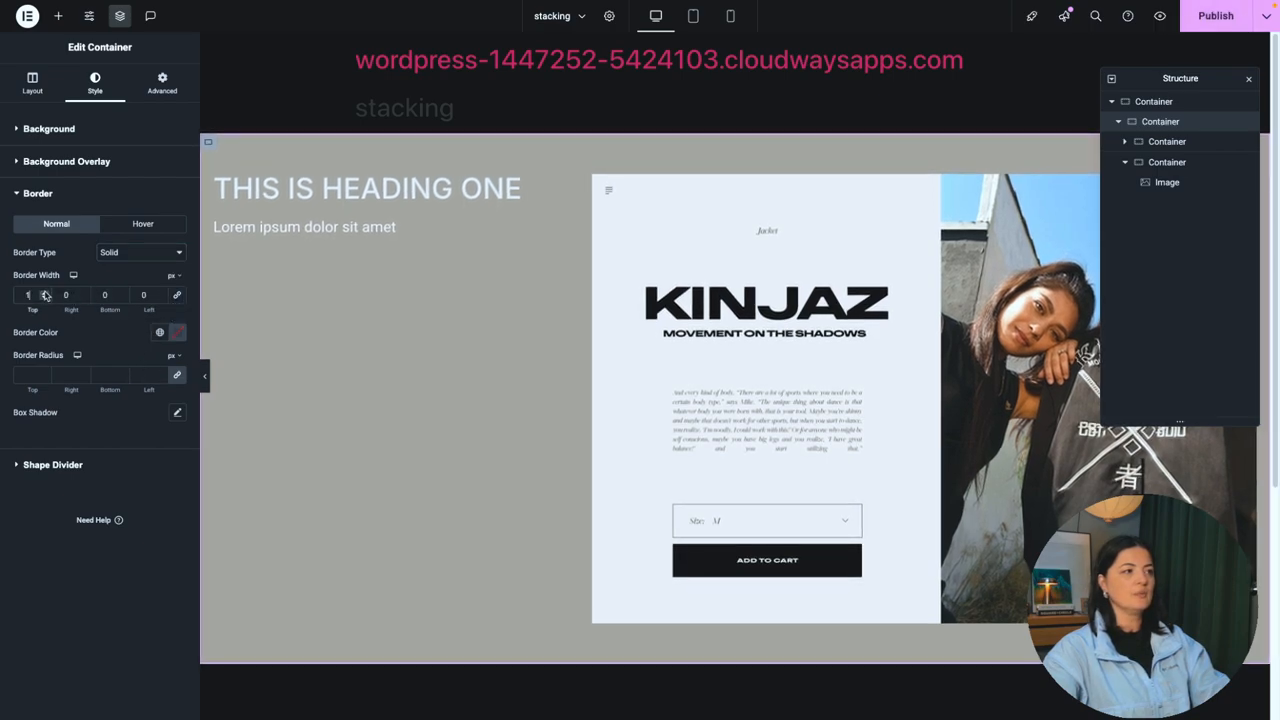
click(176, 332)
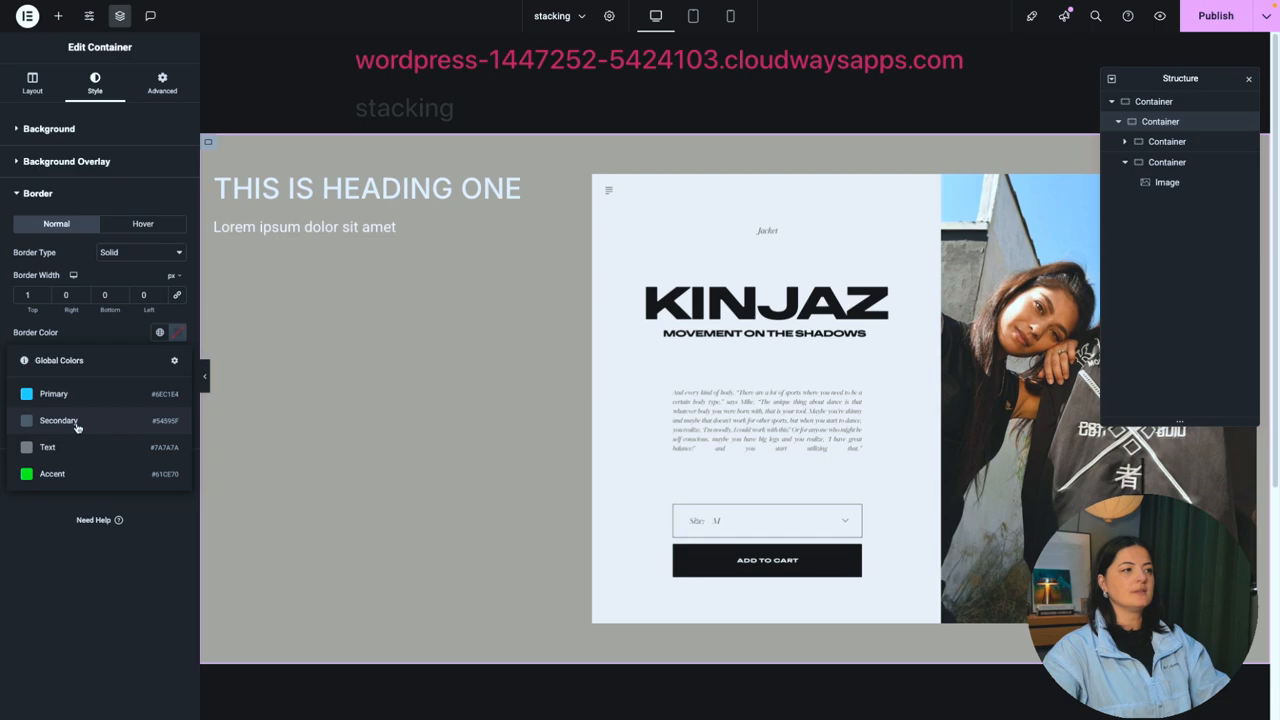
click(176, 332)
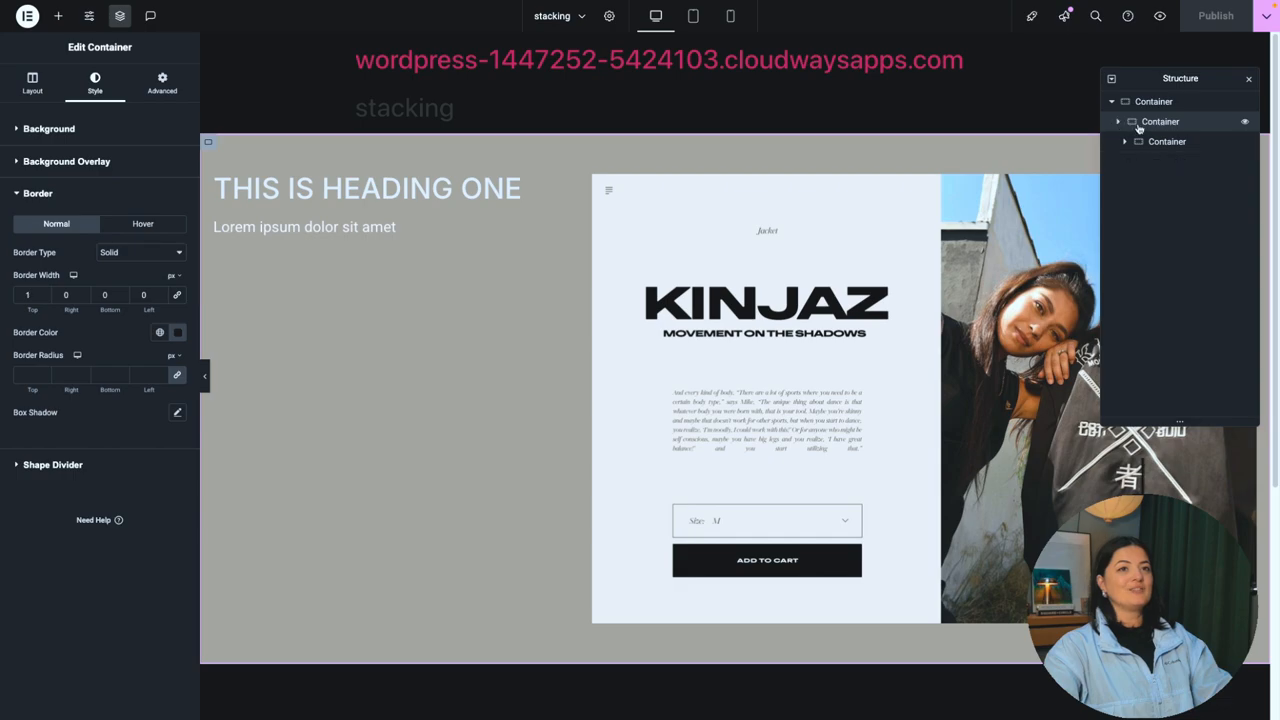
Step: Duplicate the first section twice so three stacked sections exist
right_click(1160, 122)
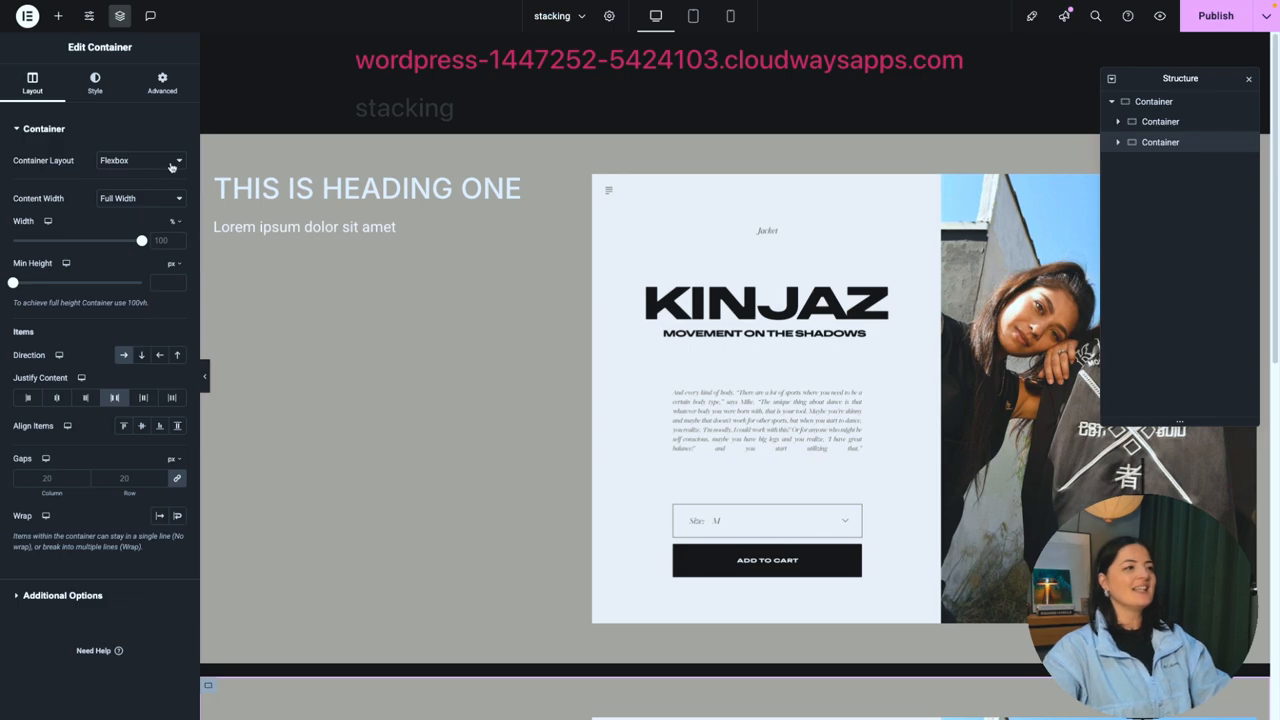
click(162, 84)
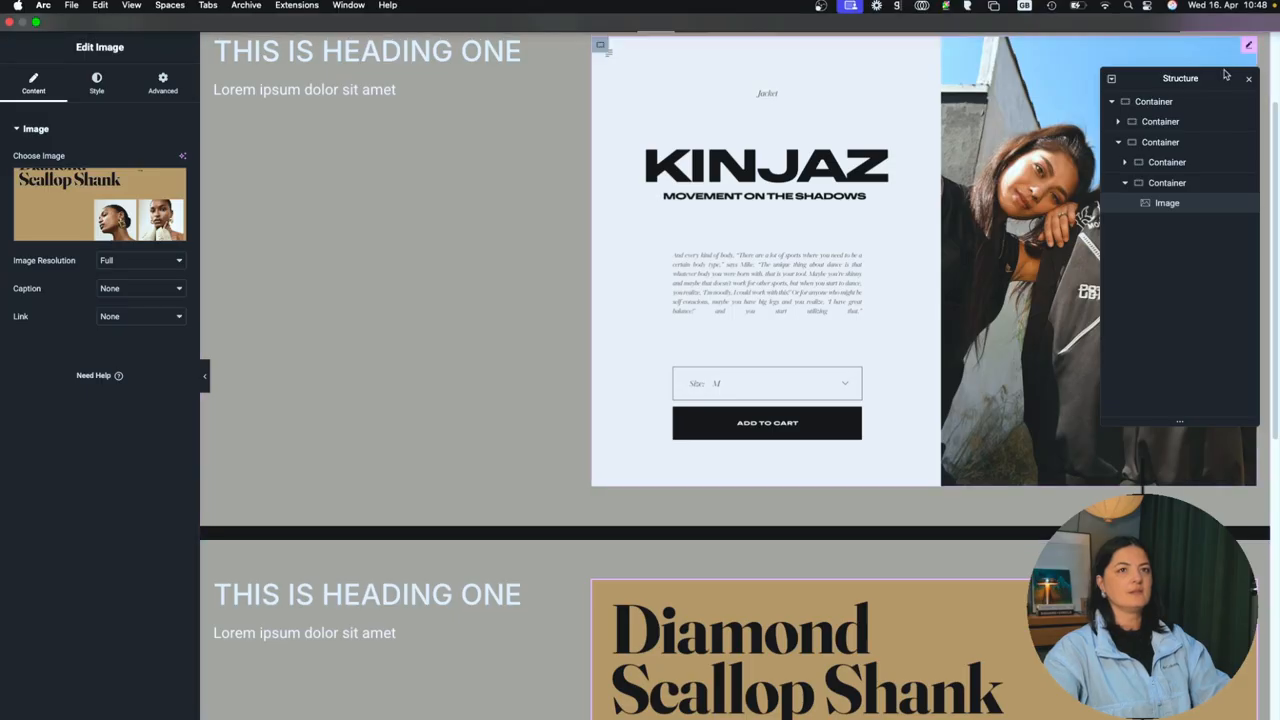
right_click(1160, 140)
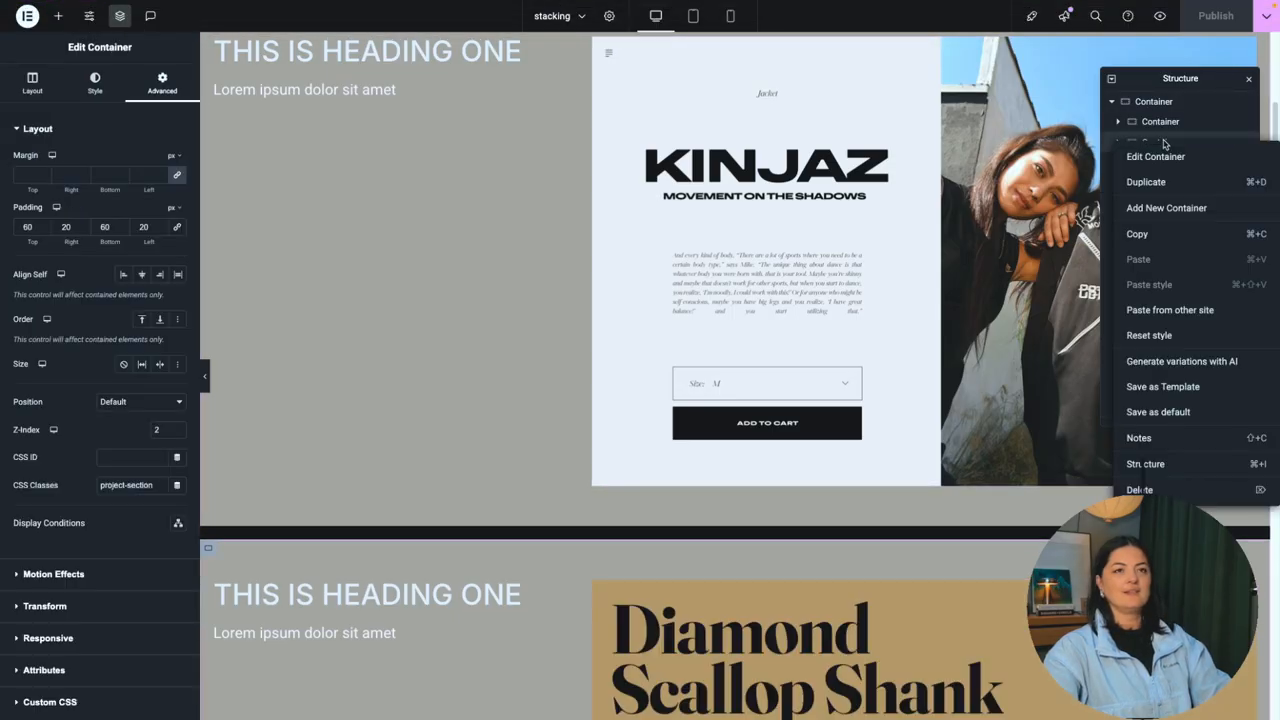
click(1156, 156)
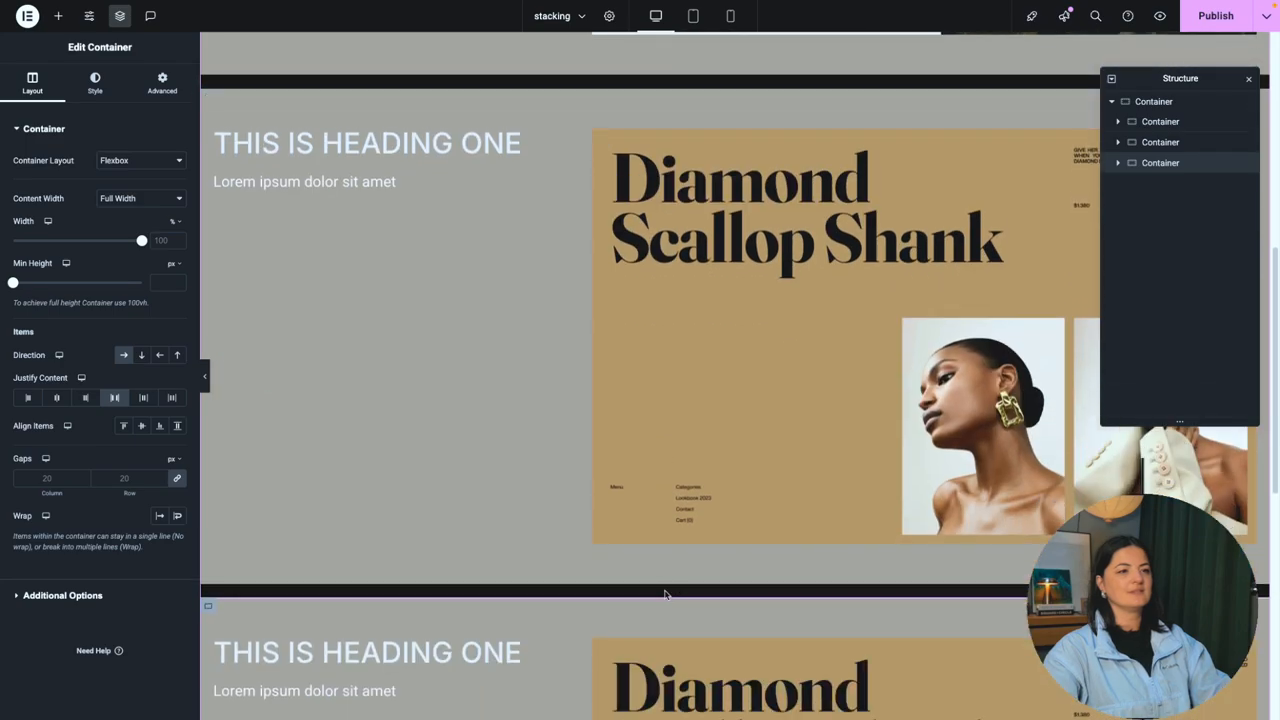
Step: Swap the third section's image for the group photo from the Media Library
click(982, 414)
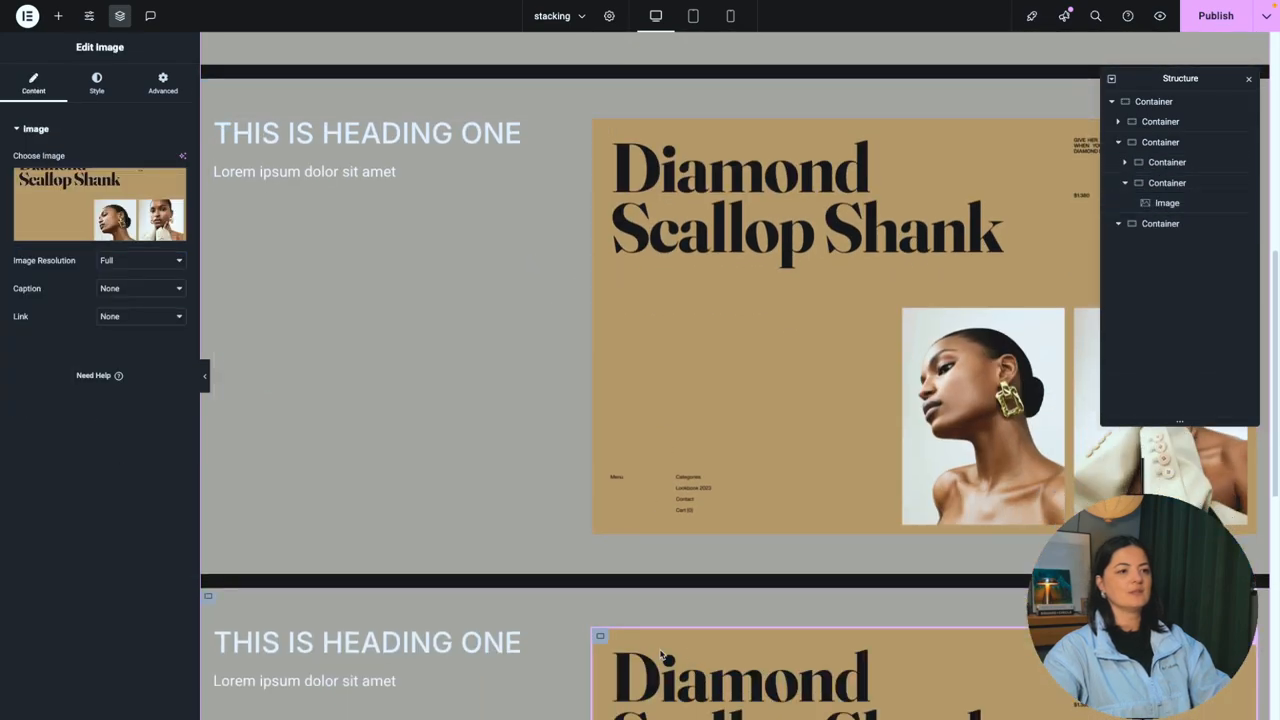
click(100, 204)
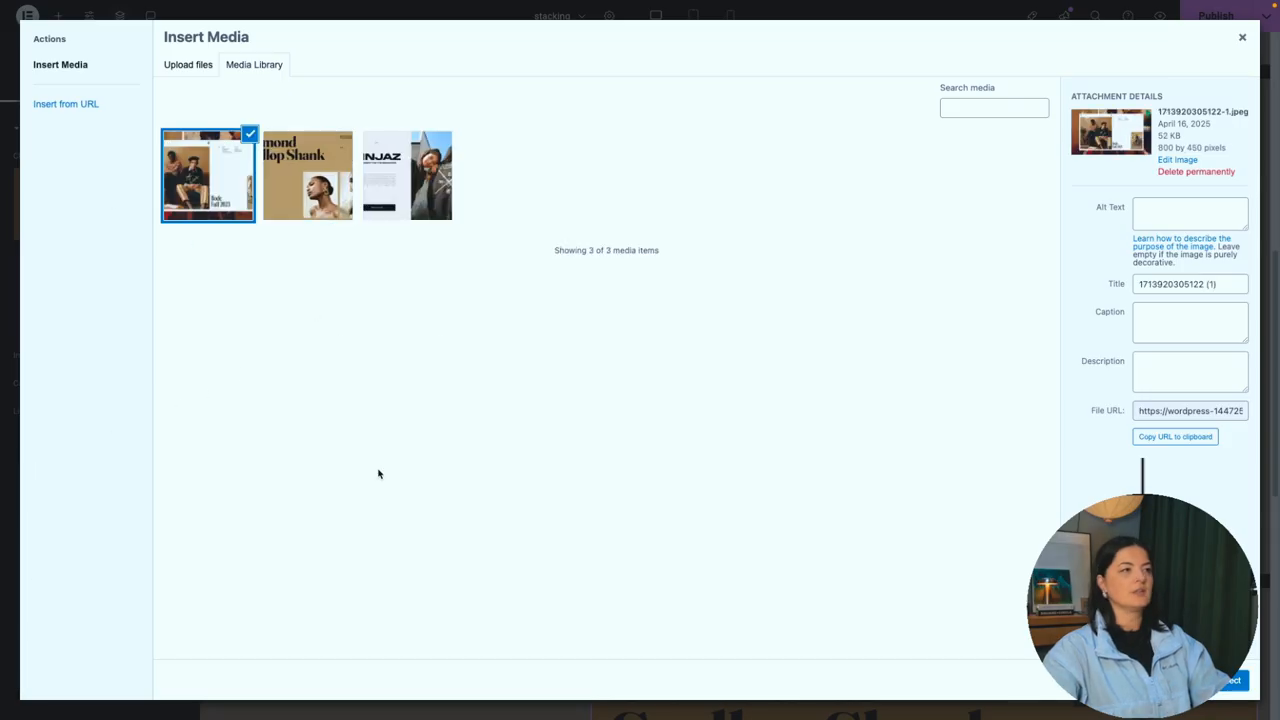
click(1220, 680)
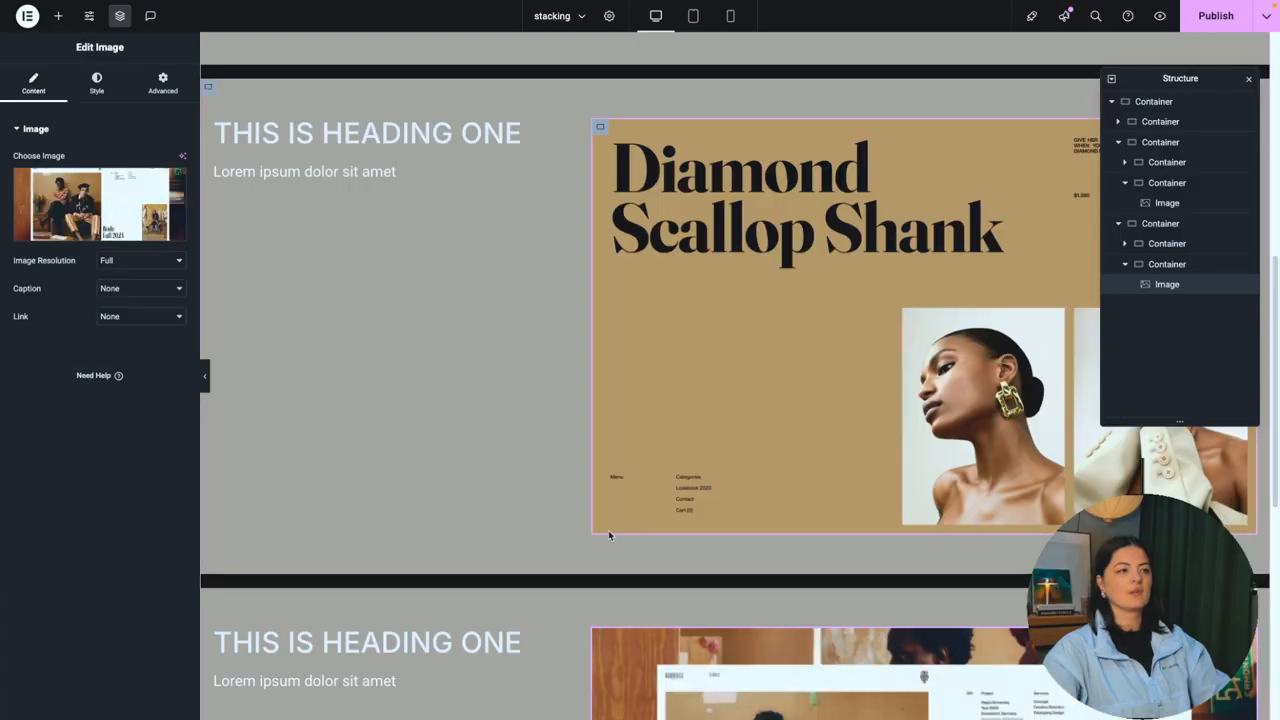
Step: Retitle the copied sections' headings as two and three
click(368, 132)
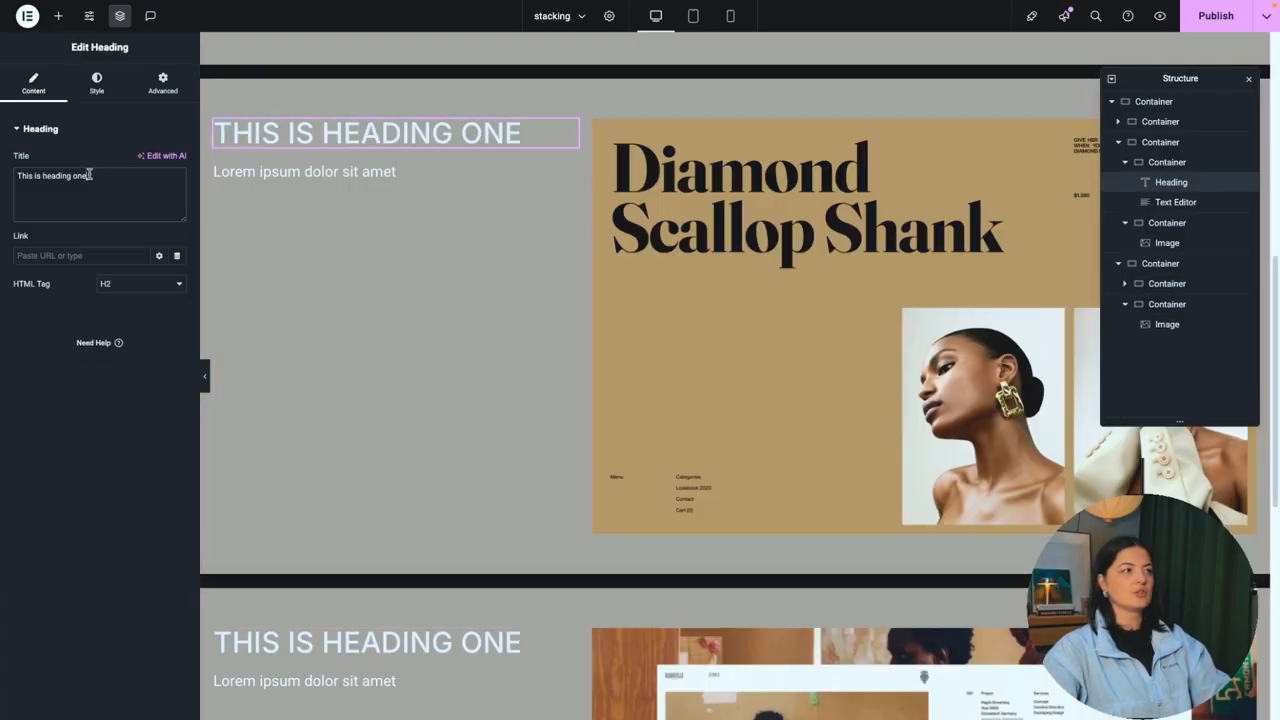
text(t)
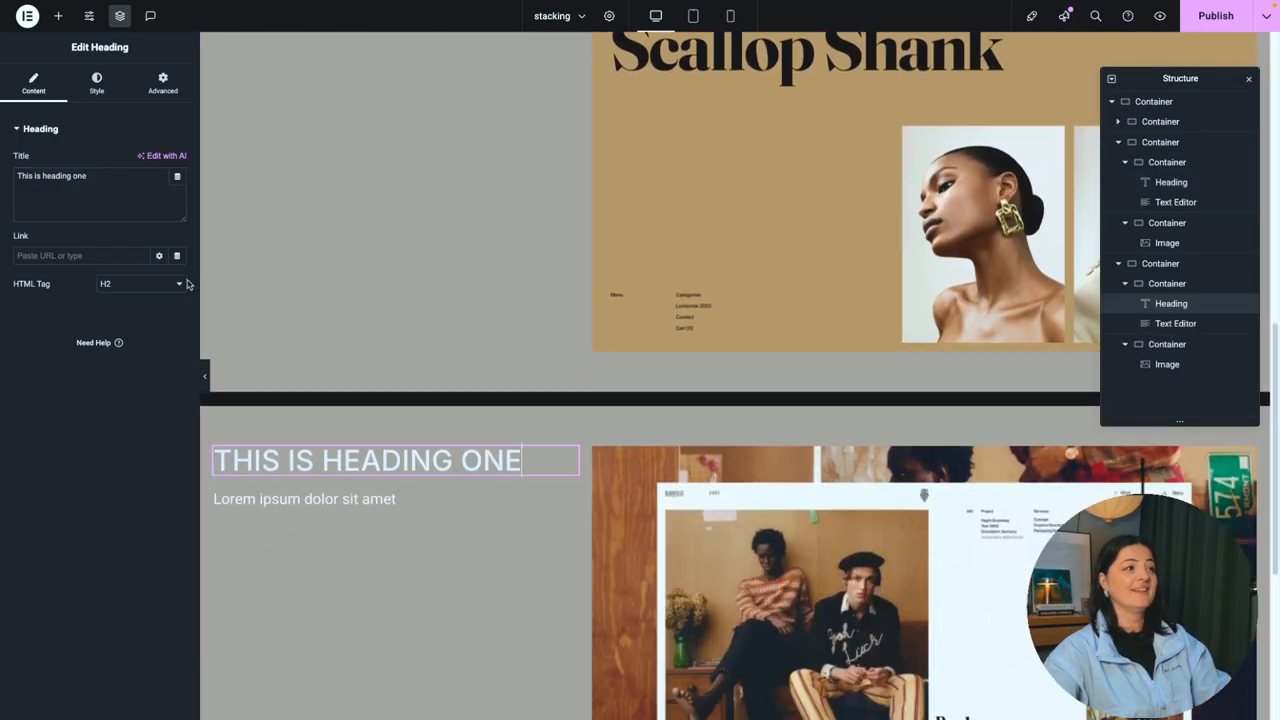
key(Backspace)
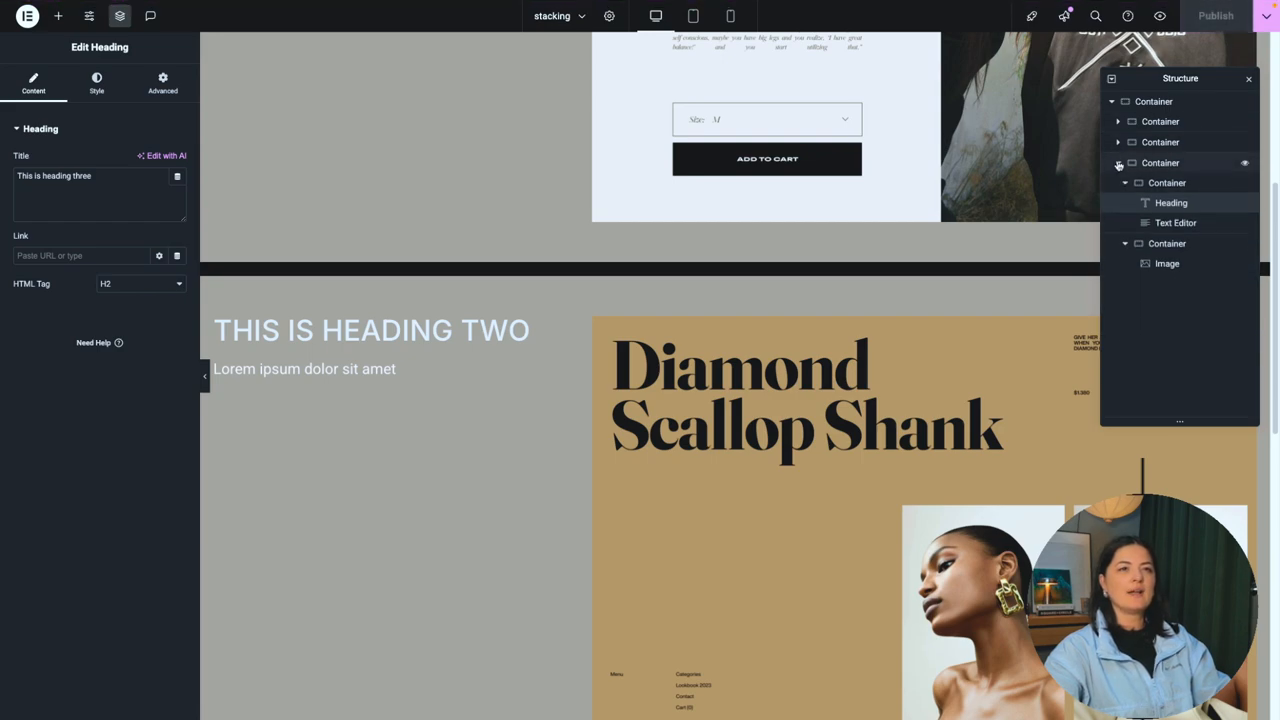
Step: Set the outer container's column and row gaps to 0 so sections sit flush
click(1118, 164)
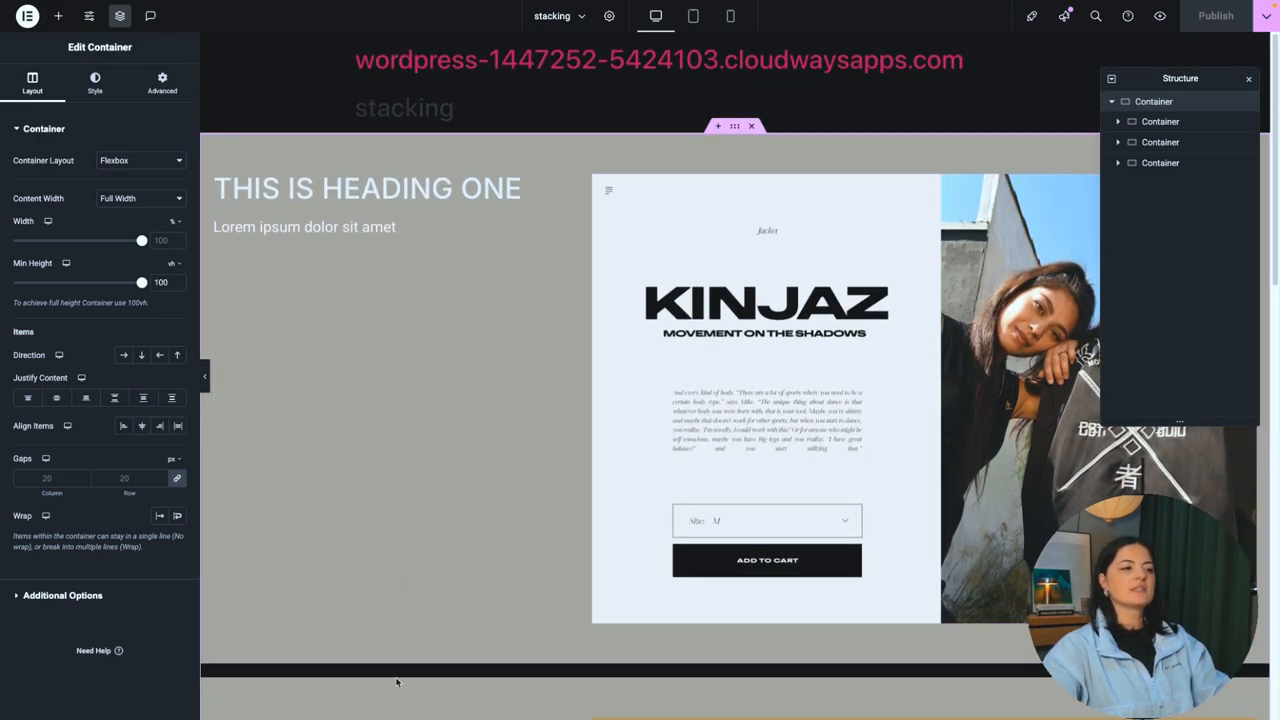
mouse_move(176, 478)
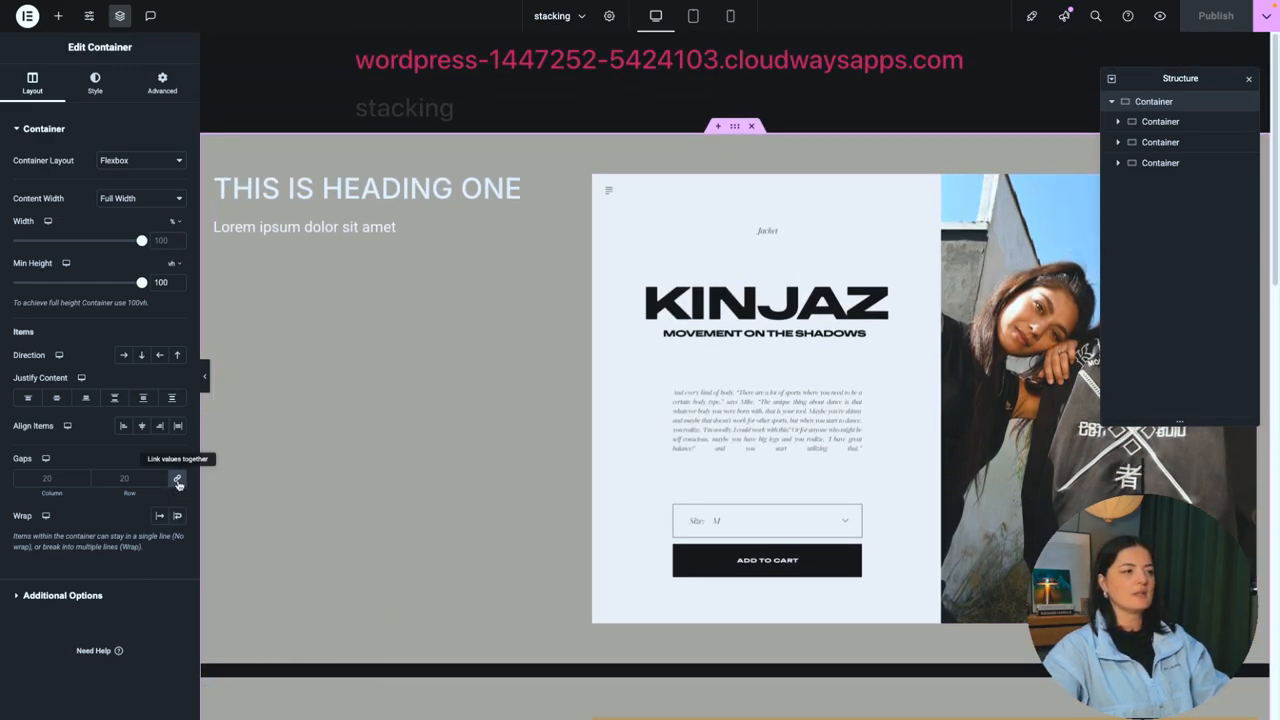
click(176, 478)
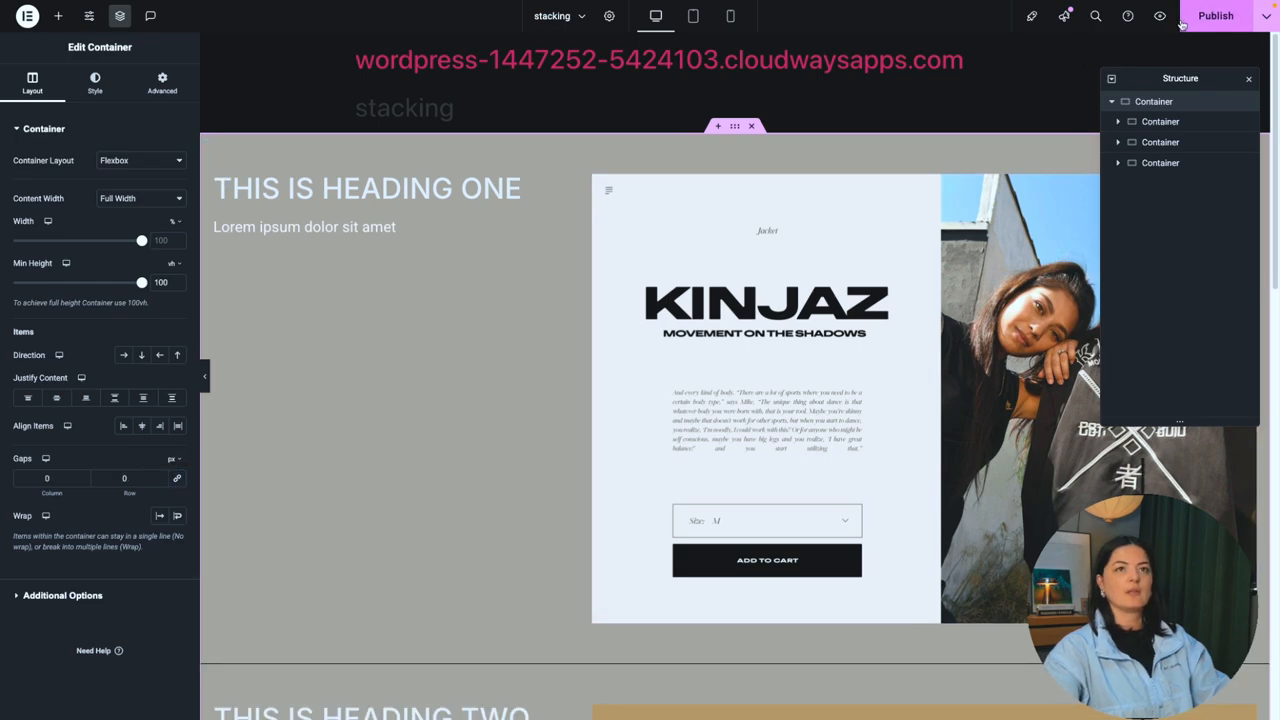
scroll(down, 3)
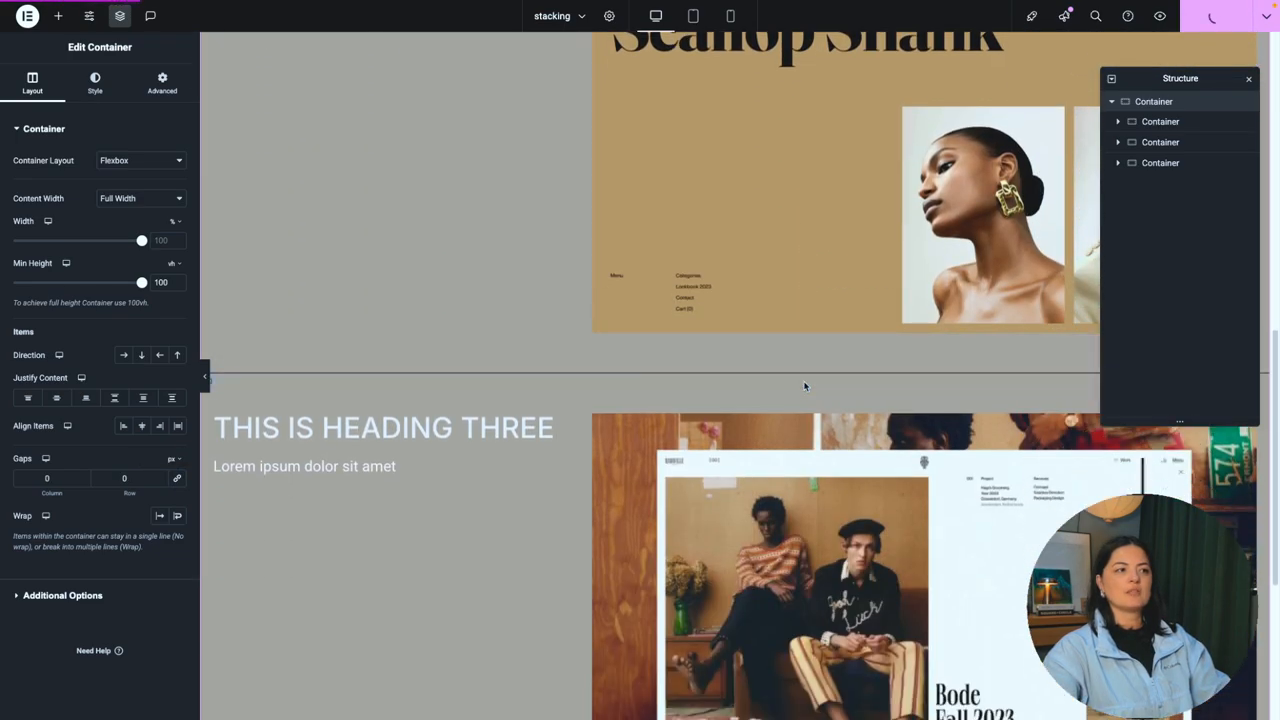
scroll(down, 3)
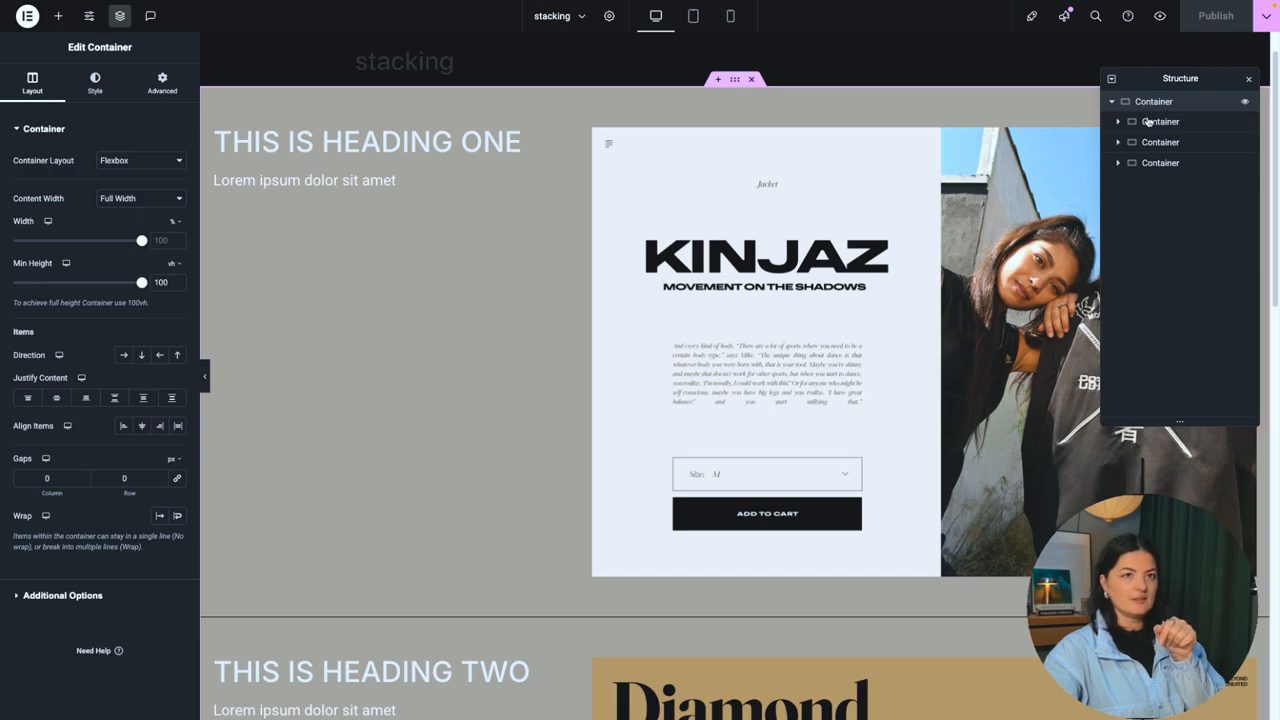
Step: Add custom CSS on the wrapper defining .image-mask (full size, hidden overflow, top-centre origin) and .project-section at 70vh
click(1160, 122)
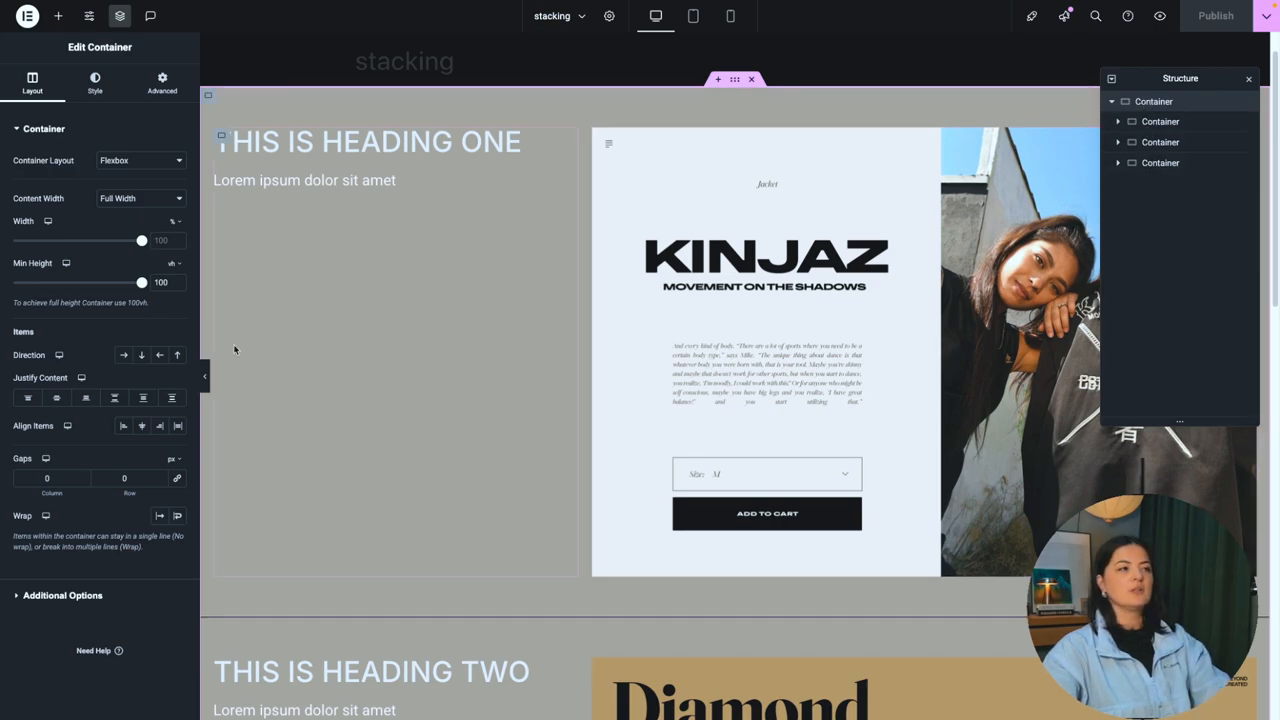
click(162, 82)
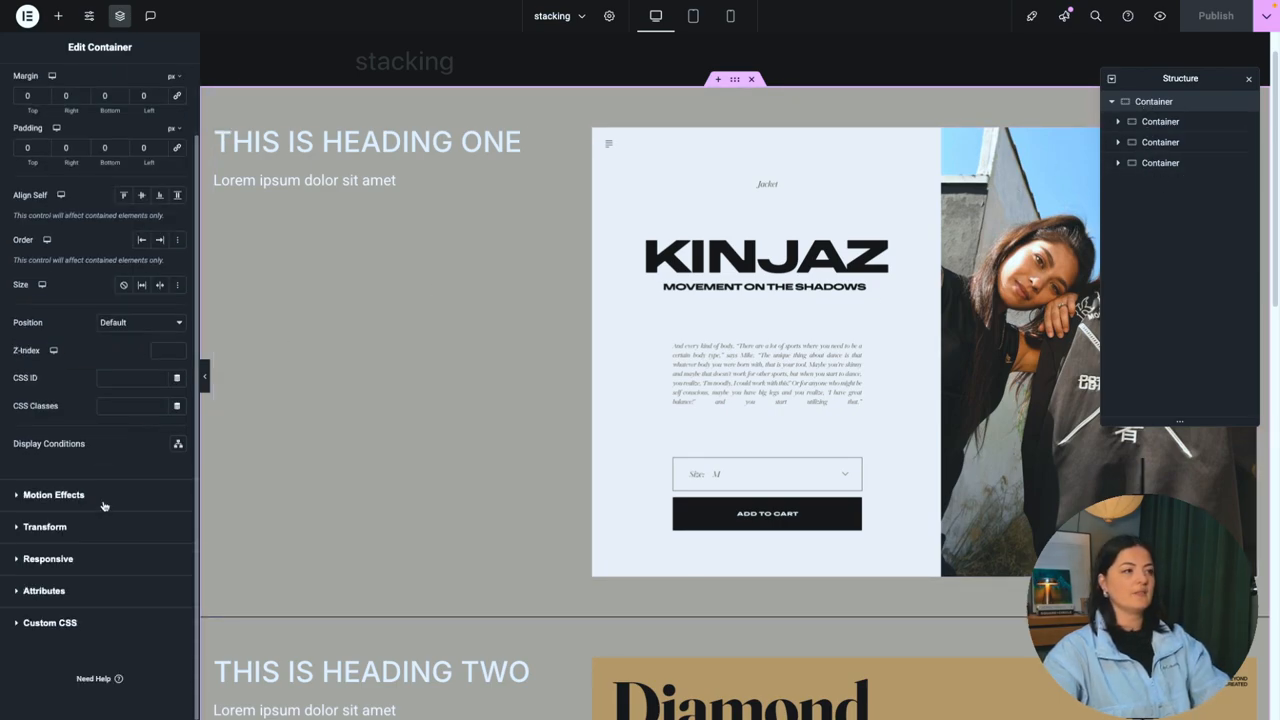
click(162, 84)
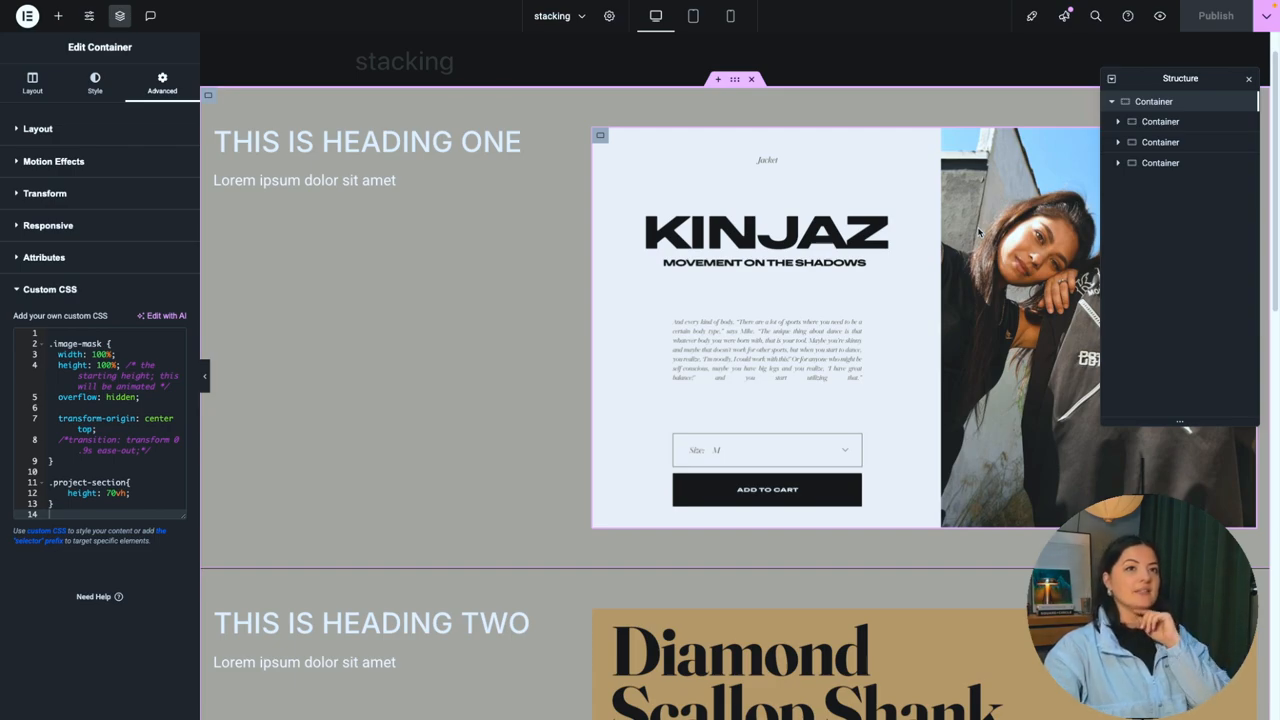
scroll(down, 3)
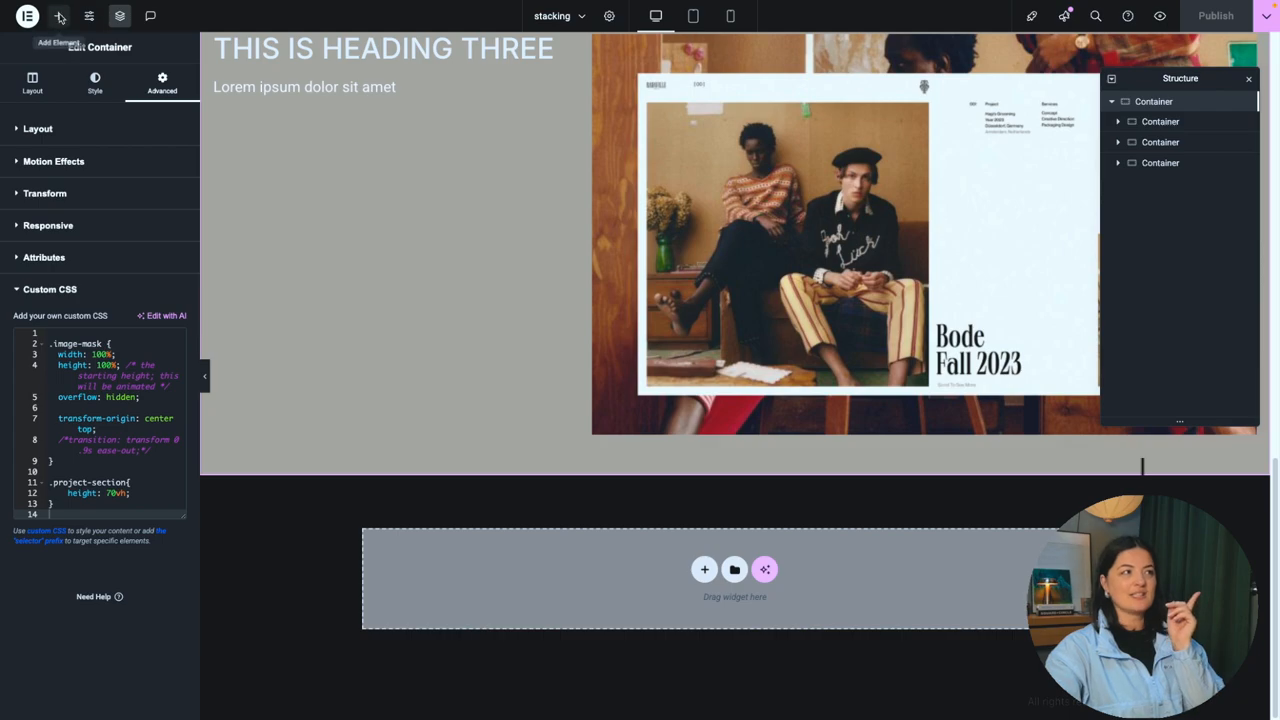
Step: Add an HTML widget below the sections holding the GSAP and ScrollTrigger stacking script
click(58, 16)
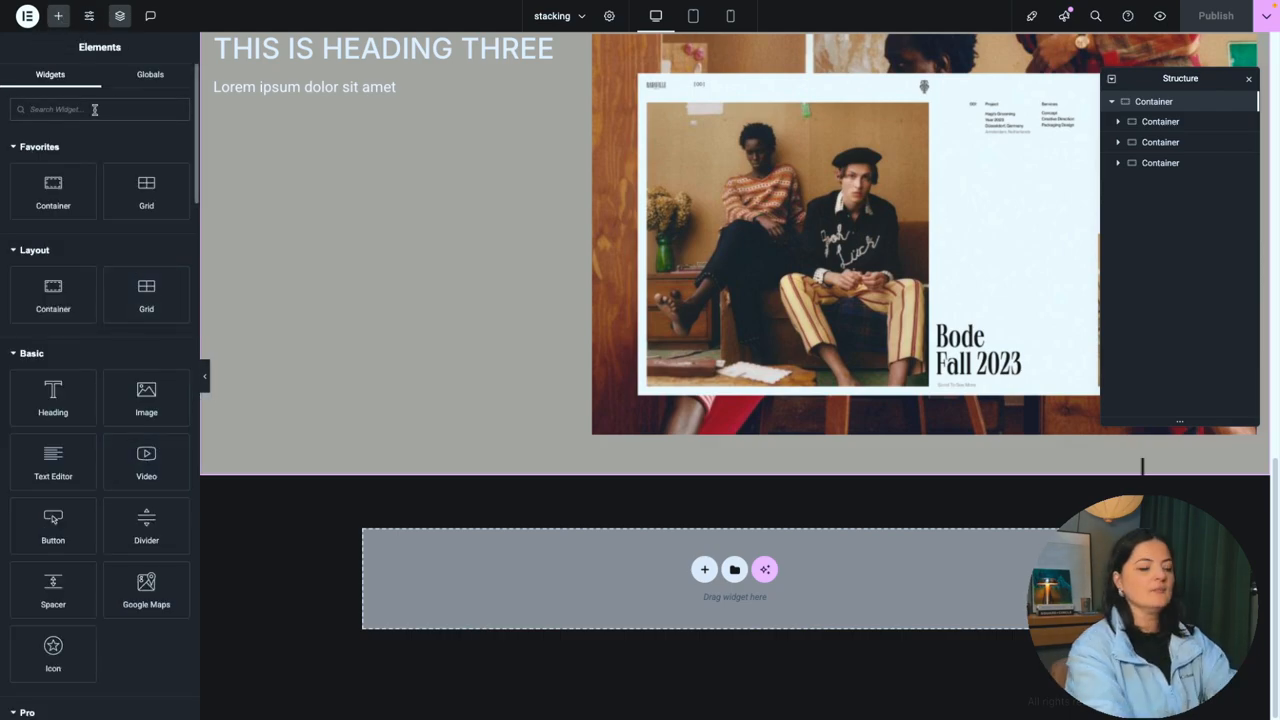
text(ht)
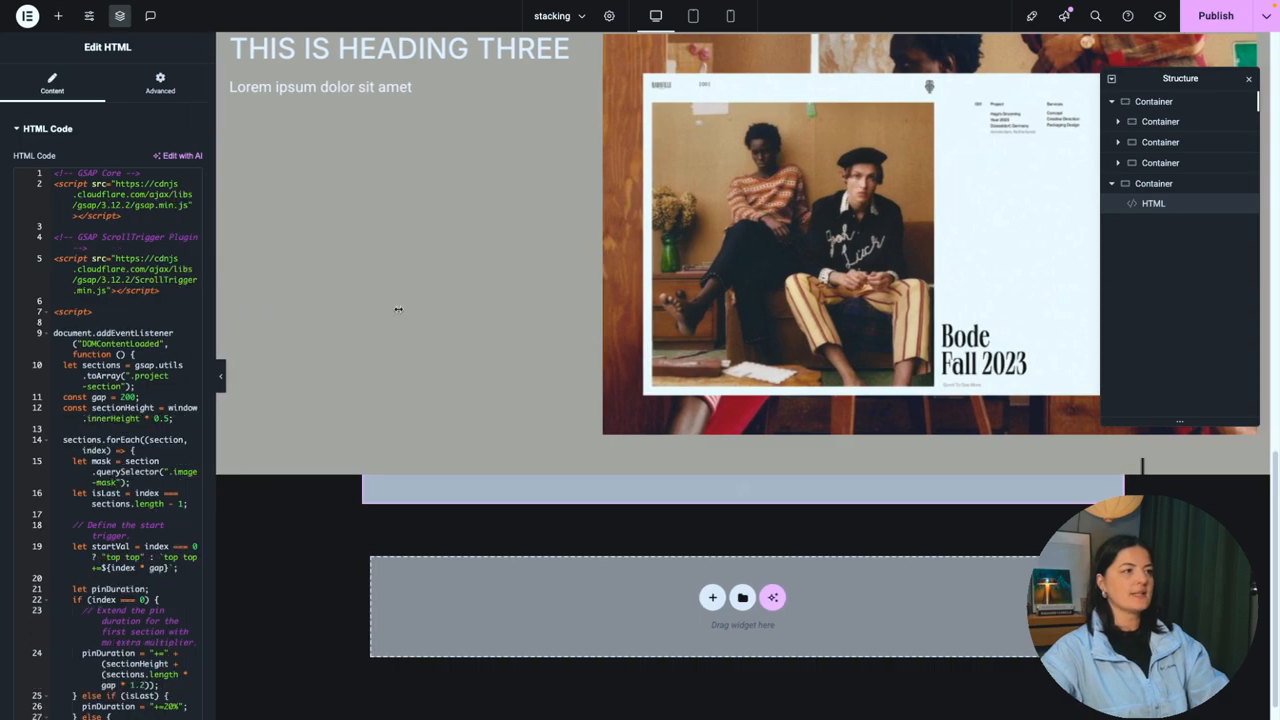
scroll(down, 3)
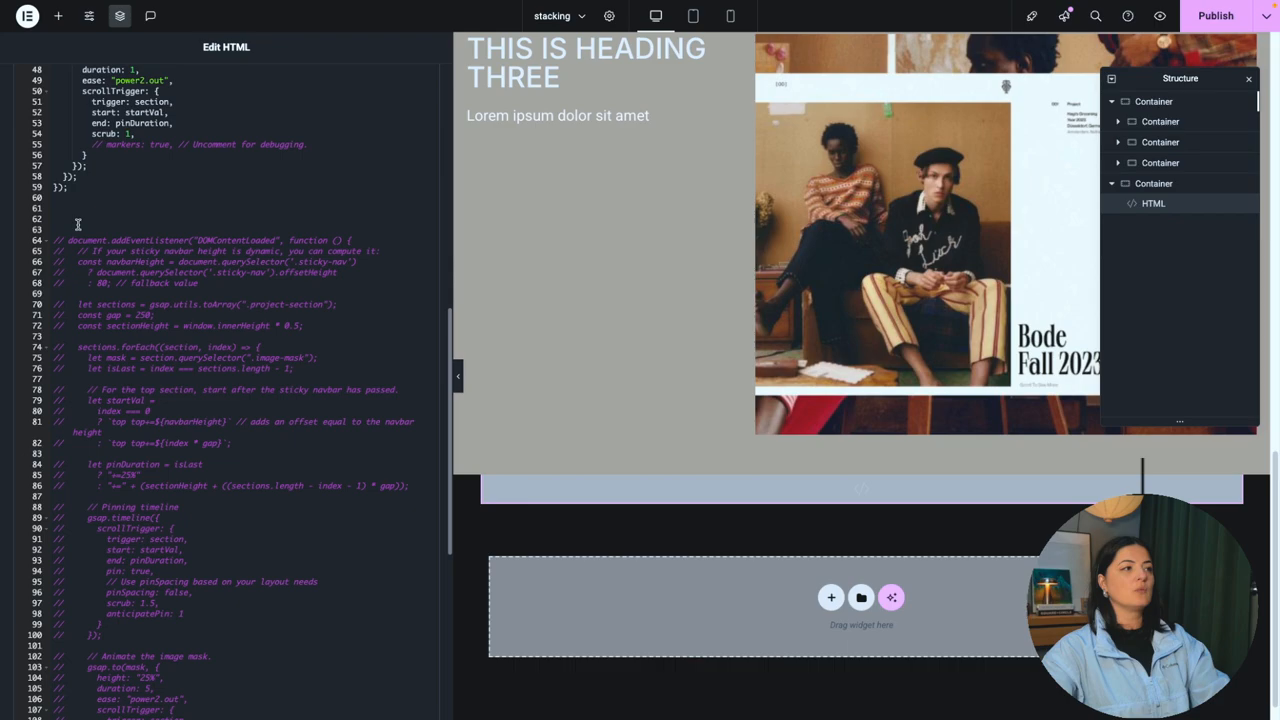
scroll(down, 3)
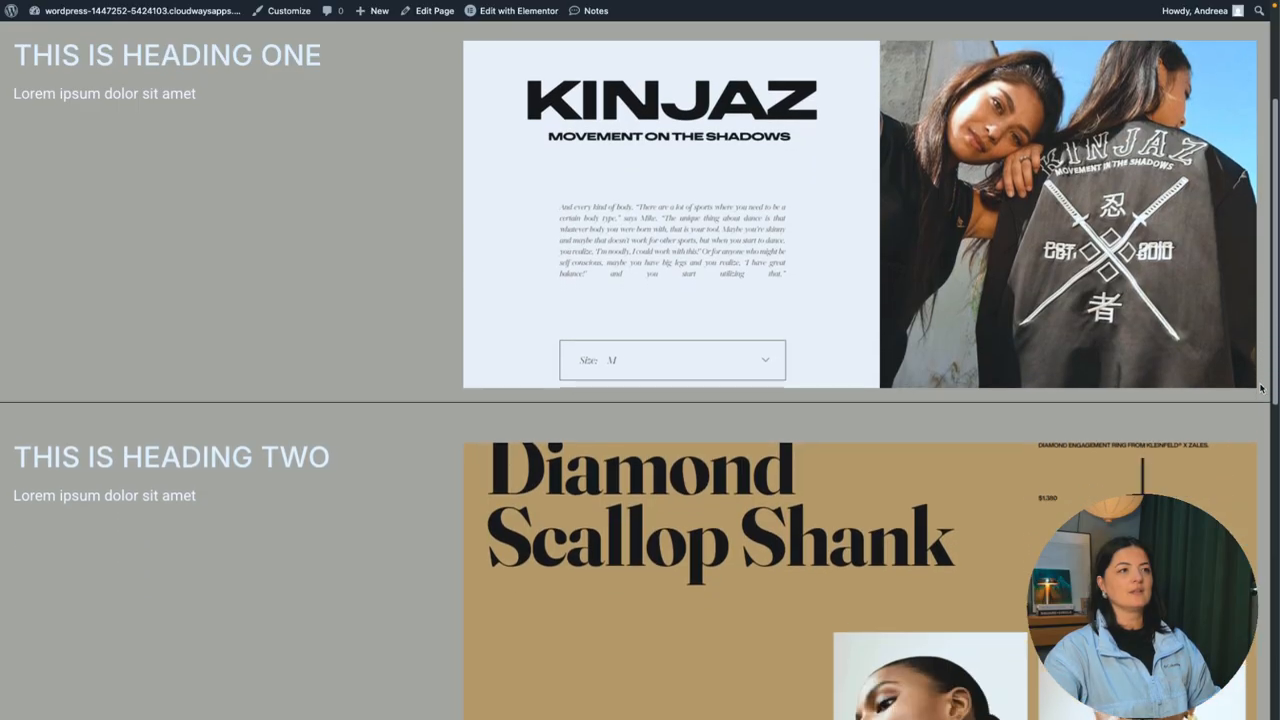
Step: Scroll the live page to confirm sections stack and images shrink
scroll(down, 3)
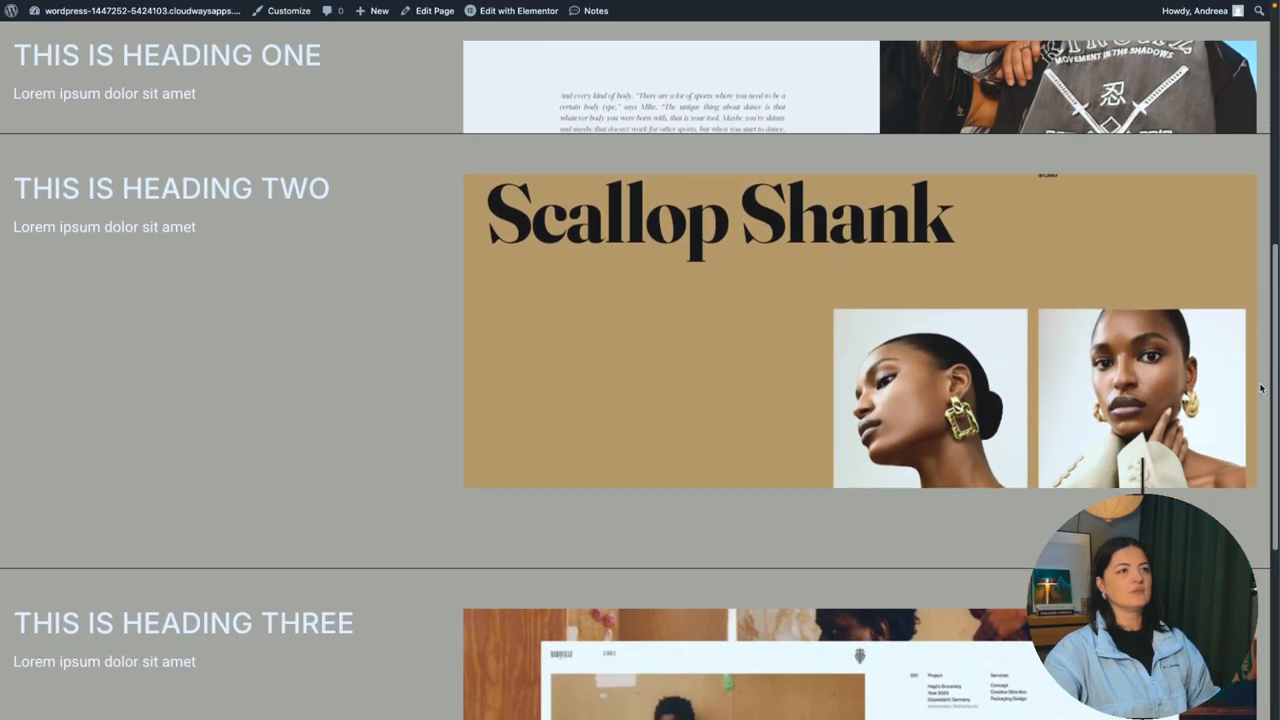
scroll(down, 3)
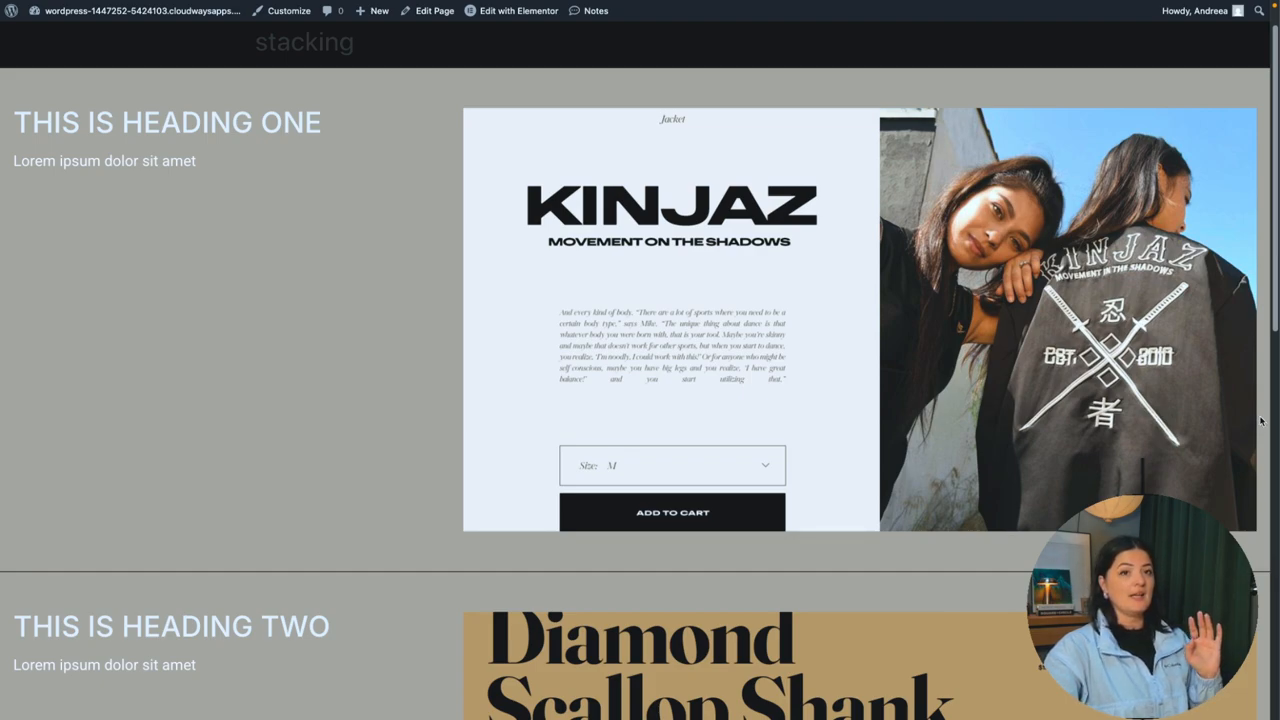
scroll(down, 3)
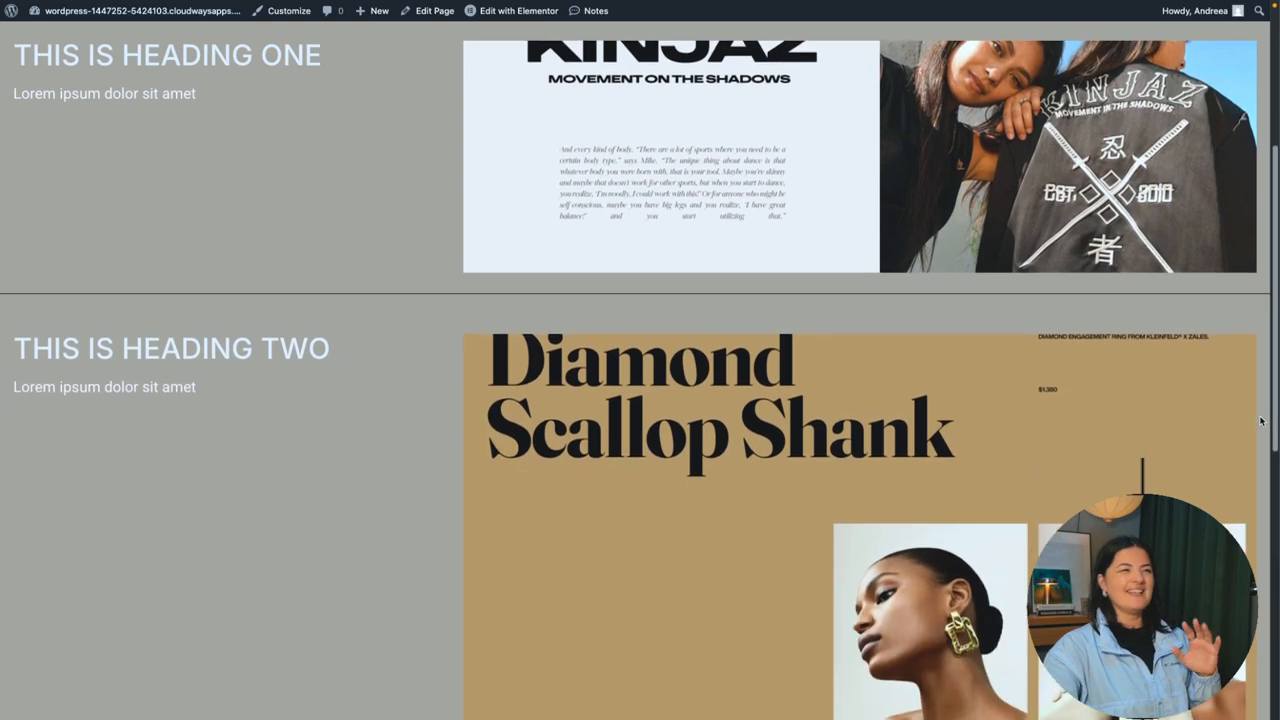
scroll(down, 3)
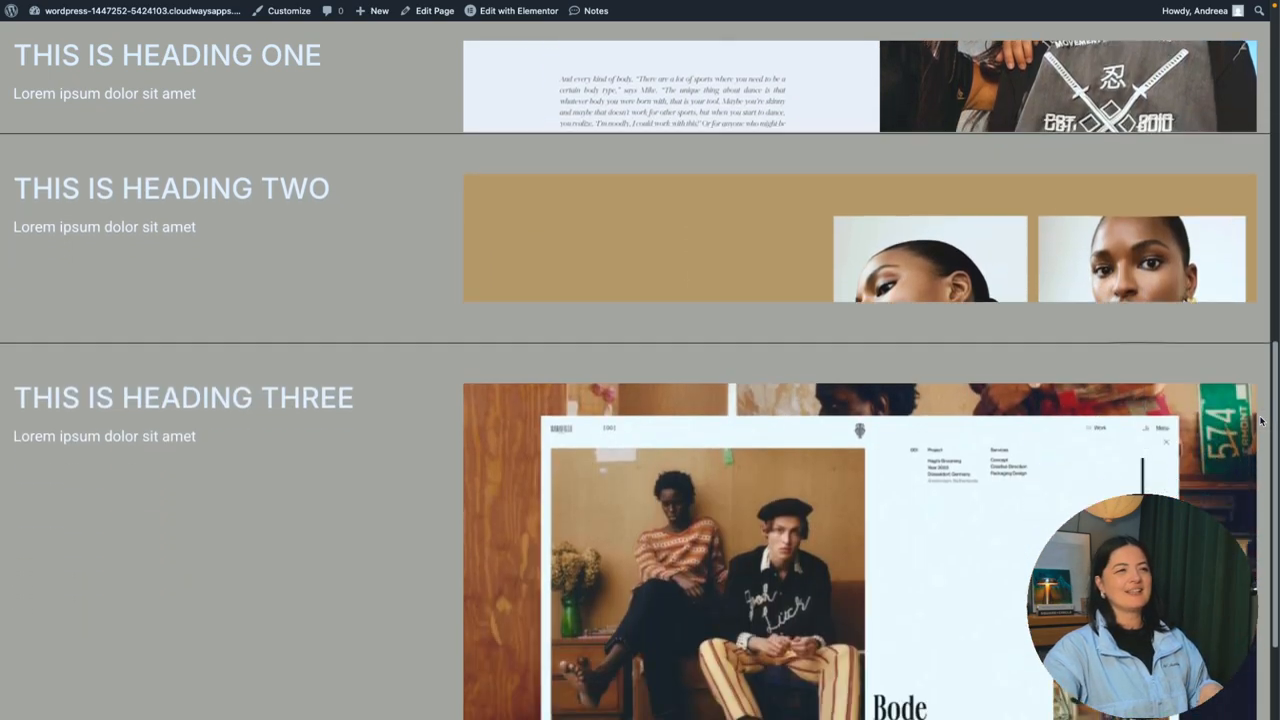
scroll(down, 3)
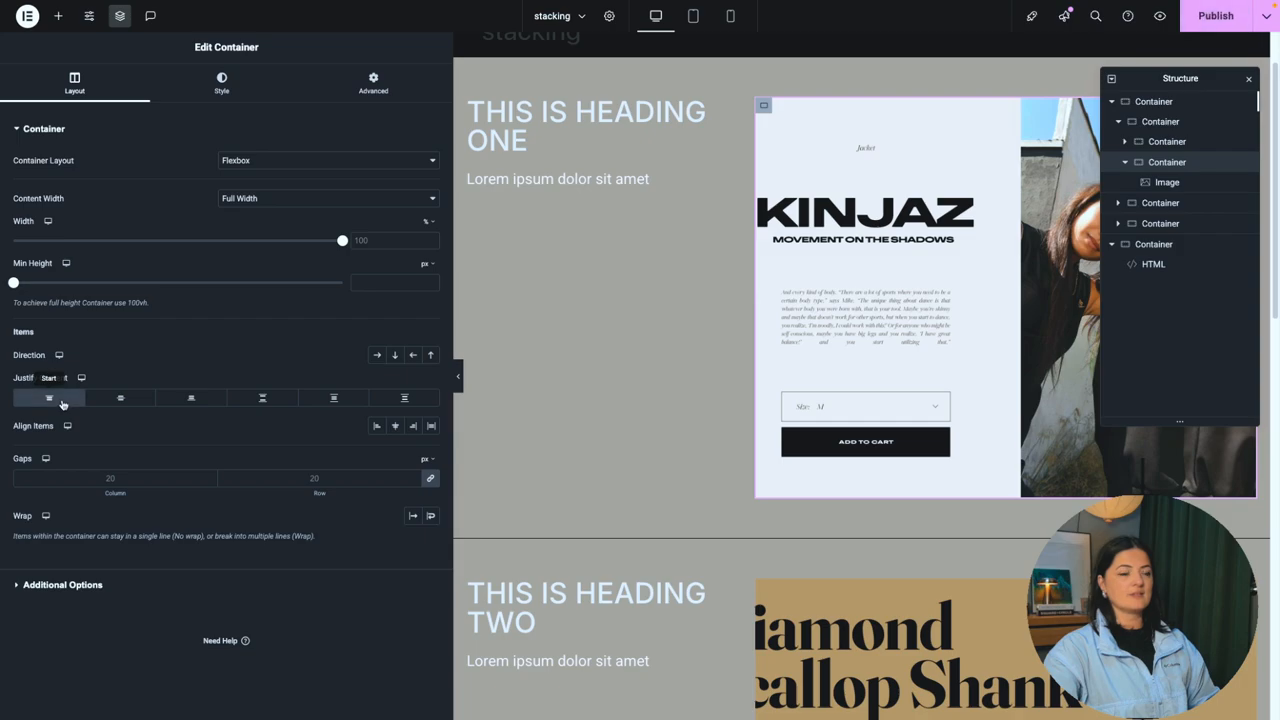
Step: Adjust the heading column's width slider and set Justify Content to Start
drag(342, 240, 194, 240)
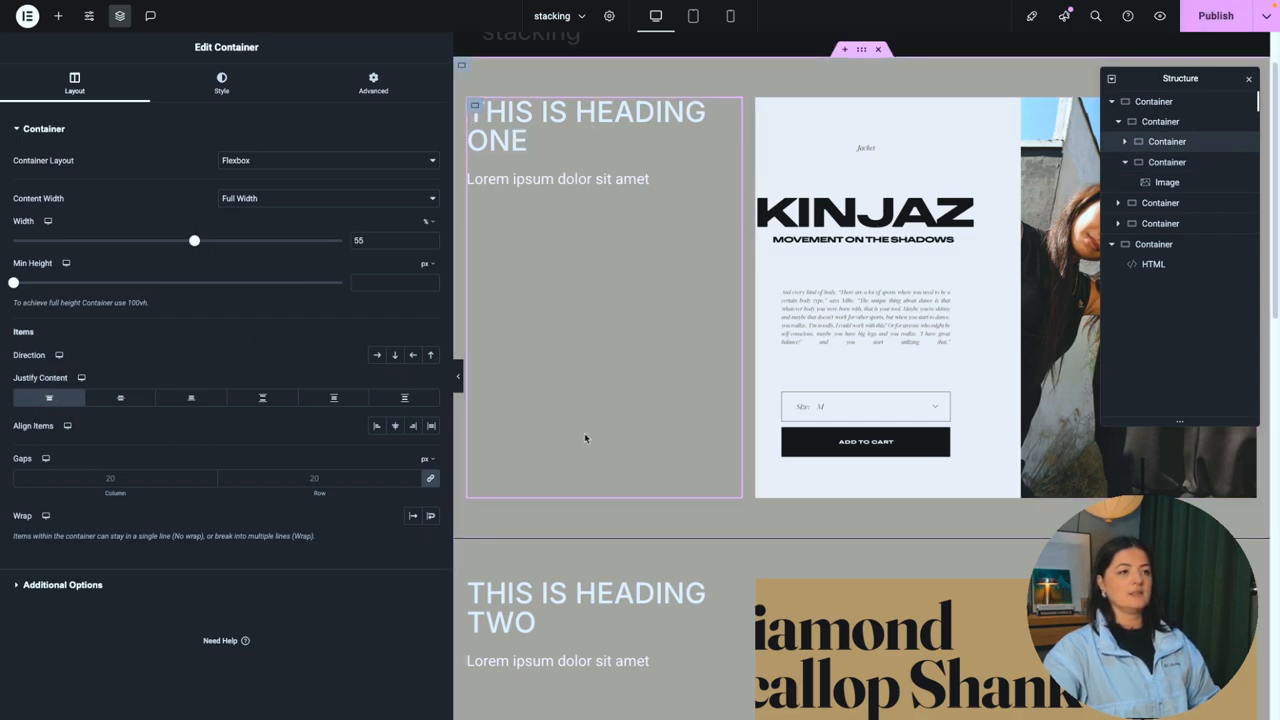
drag(194, 240, 342, 240)
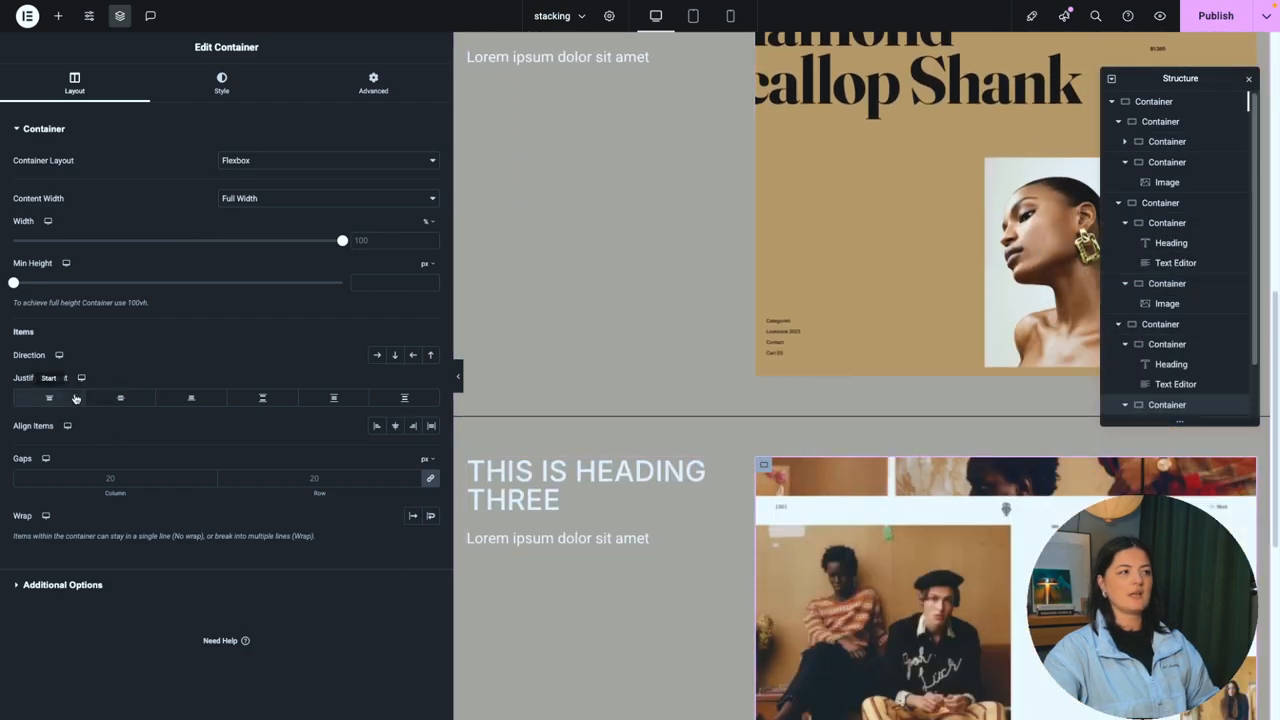
click(48, 398)
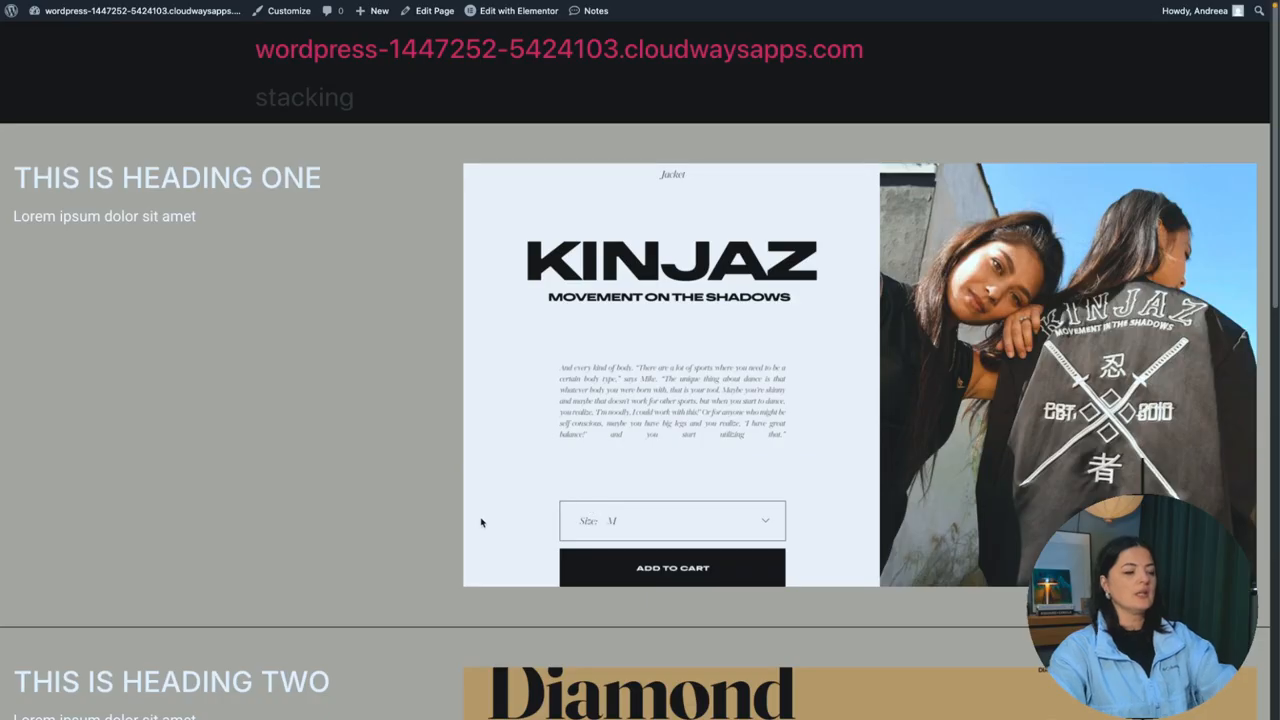
Step: Scroll through all three live sections, watching images shrink to narrow strips
scroll(down, 3)
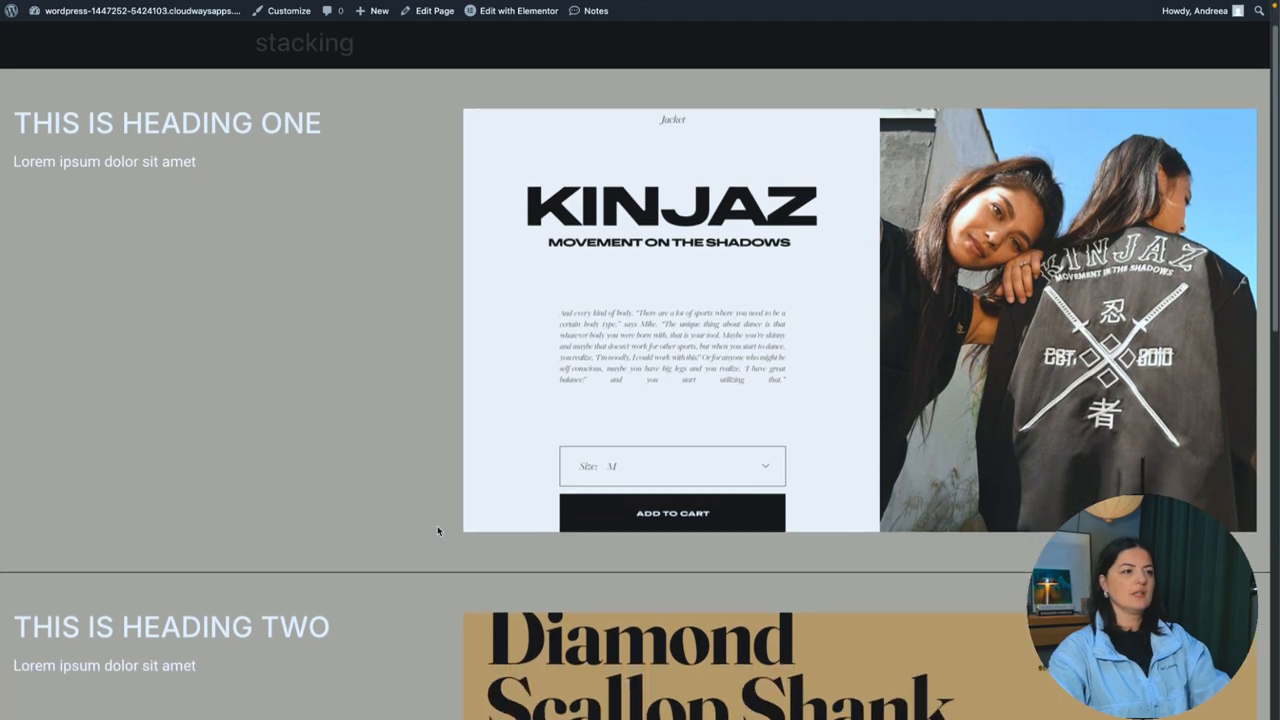
scroll(down, 3)
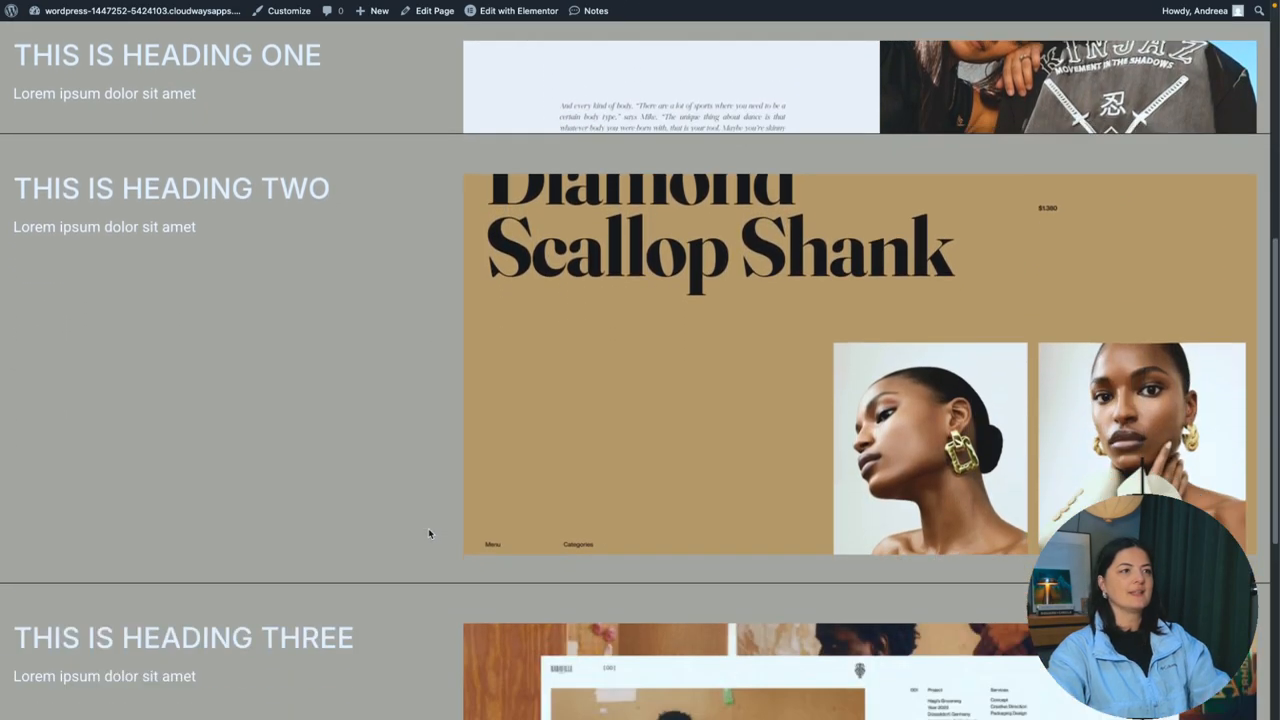
scroll(down, 3)
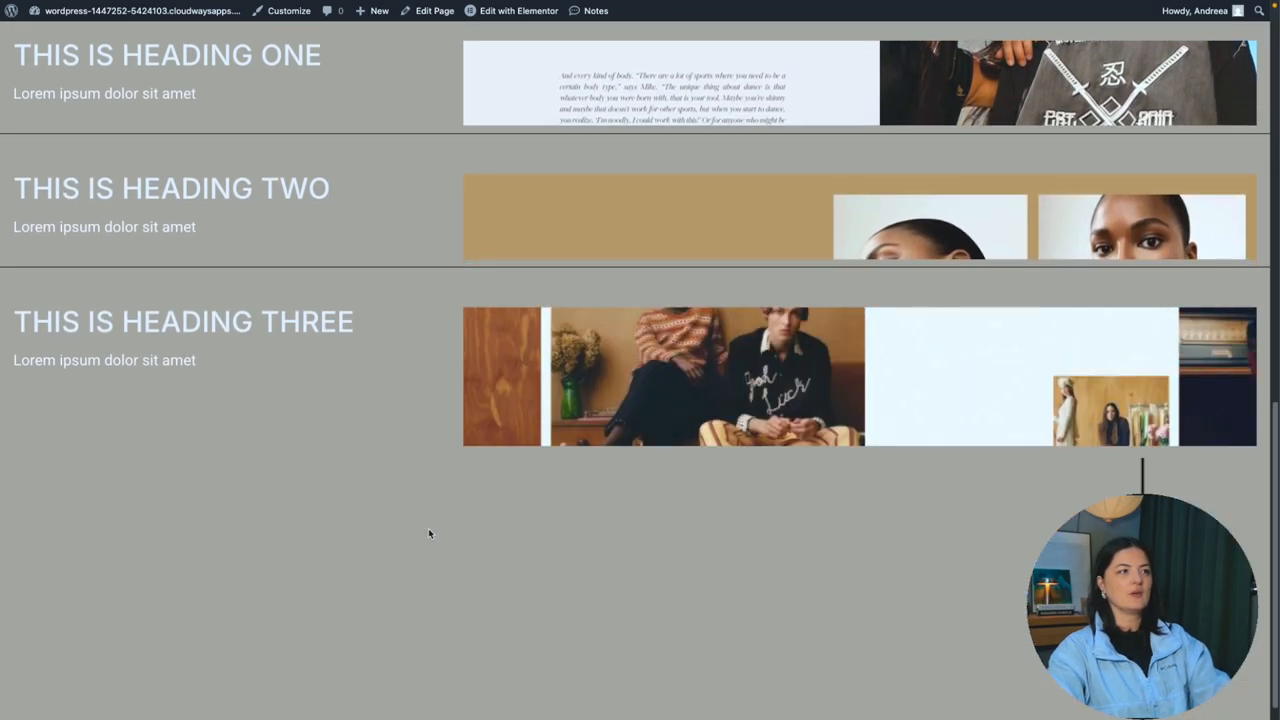